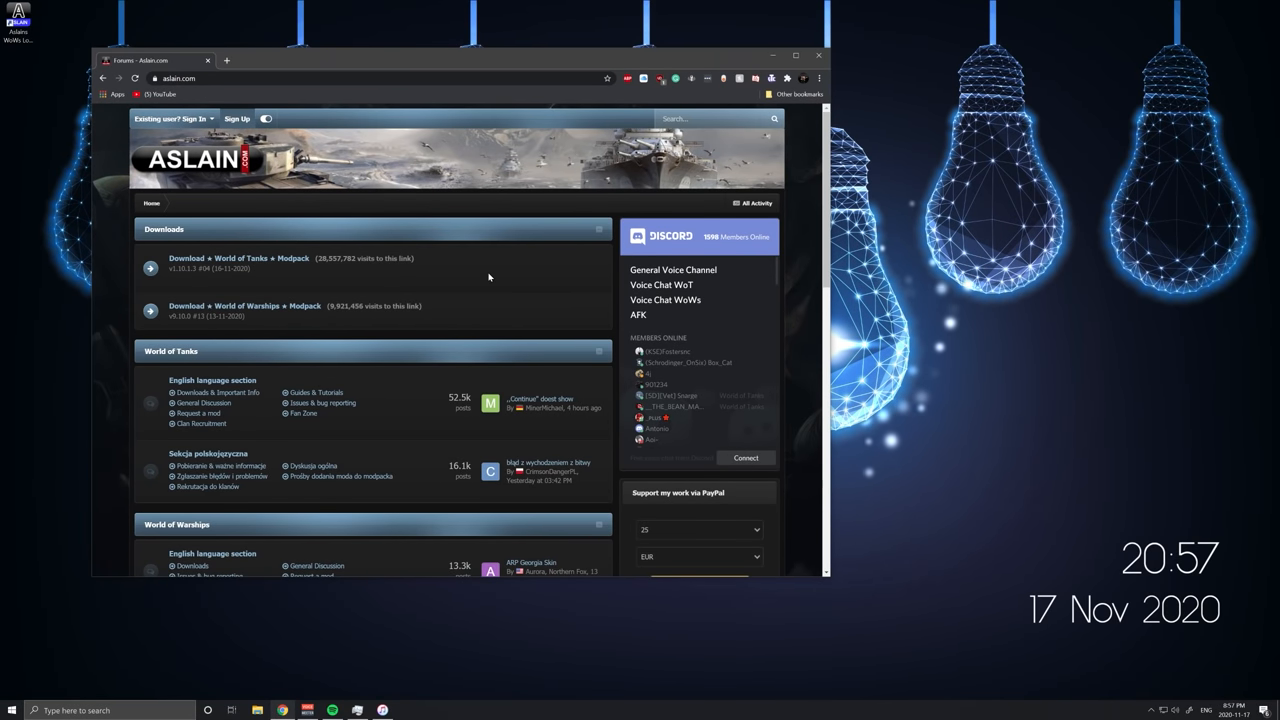
{"action": "mouse_move", "coordinate": [474, 280]}
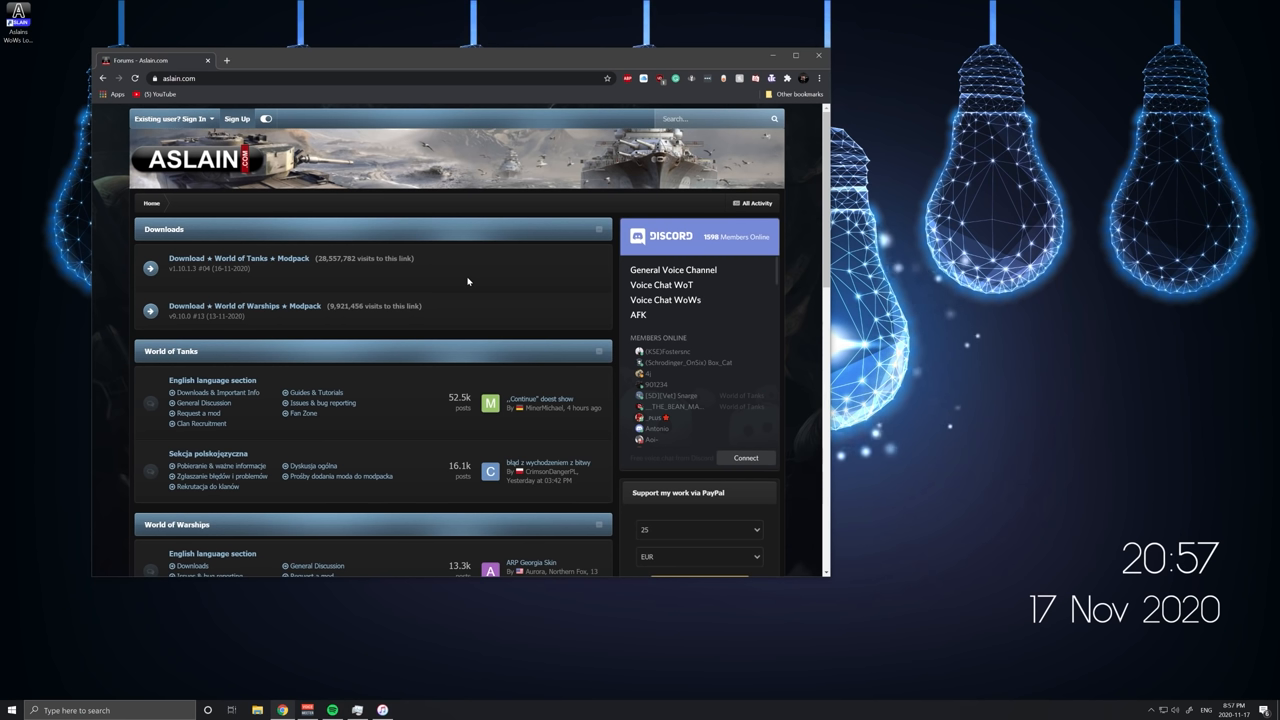
{"action": "mouse_move", "coordinate": [148, 162]}
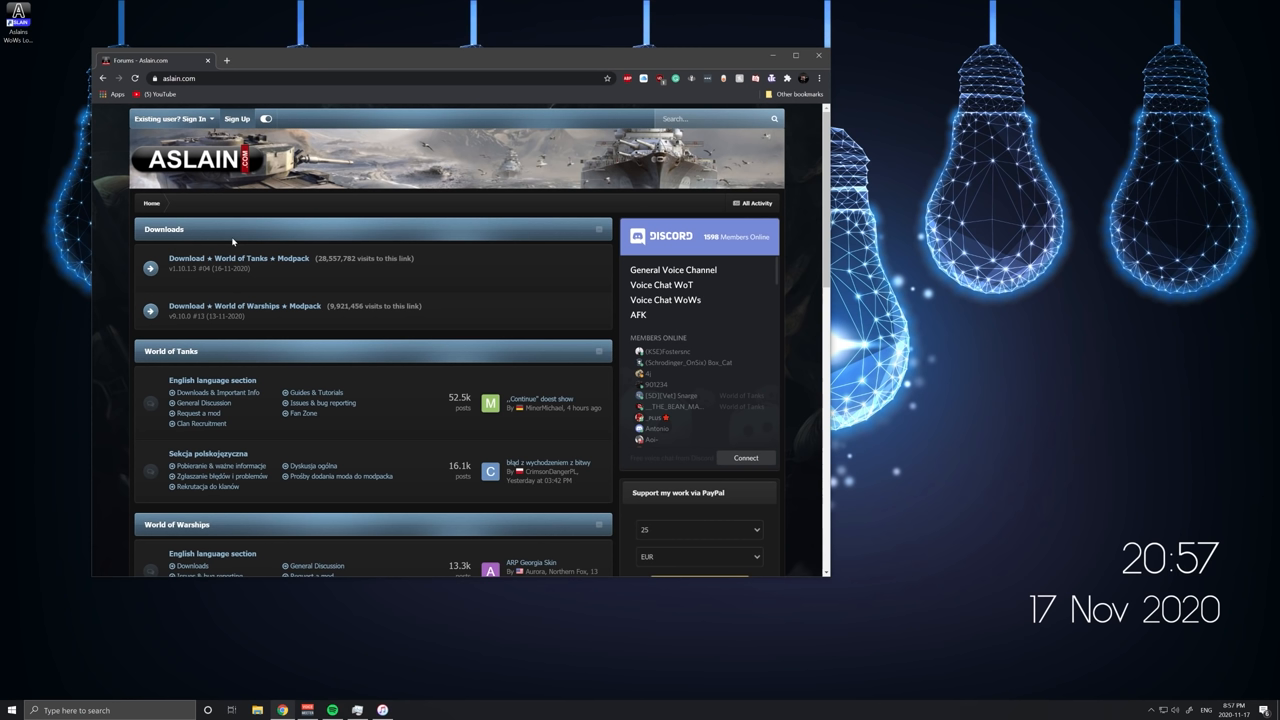
{"action": "mouse_move", "coordinate": [436, 188]}
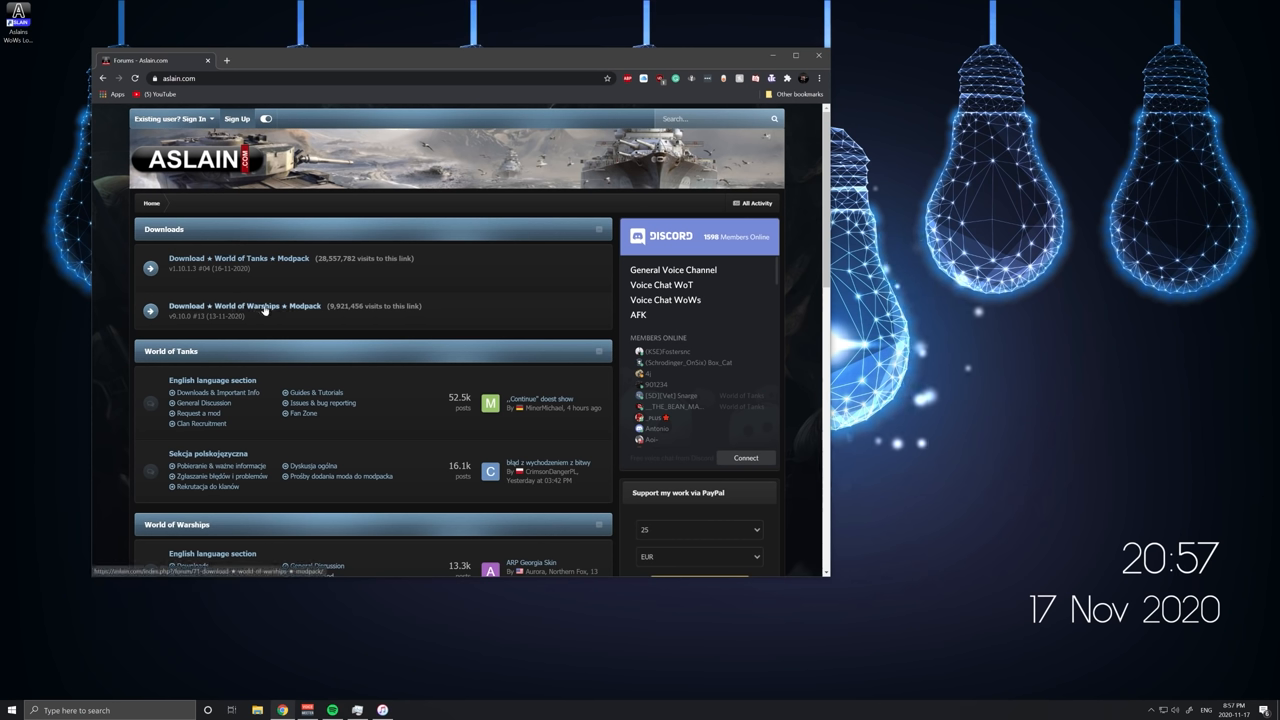
- Open the aslain.com World of Warships modpack forum page and scroll to its download links and install notes
{"action": "left_click", "coordinate": [264, 306]}
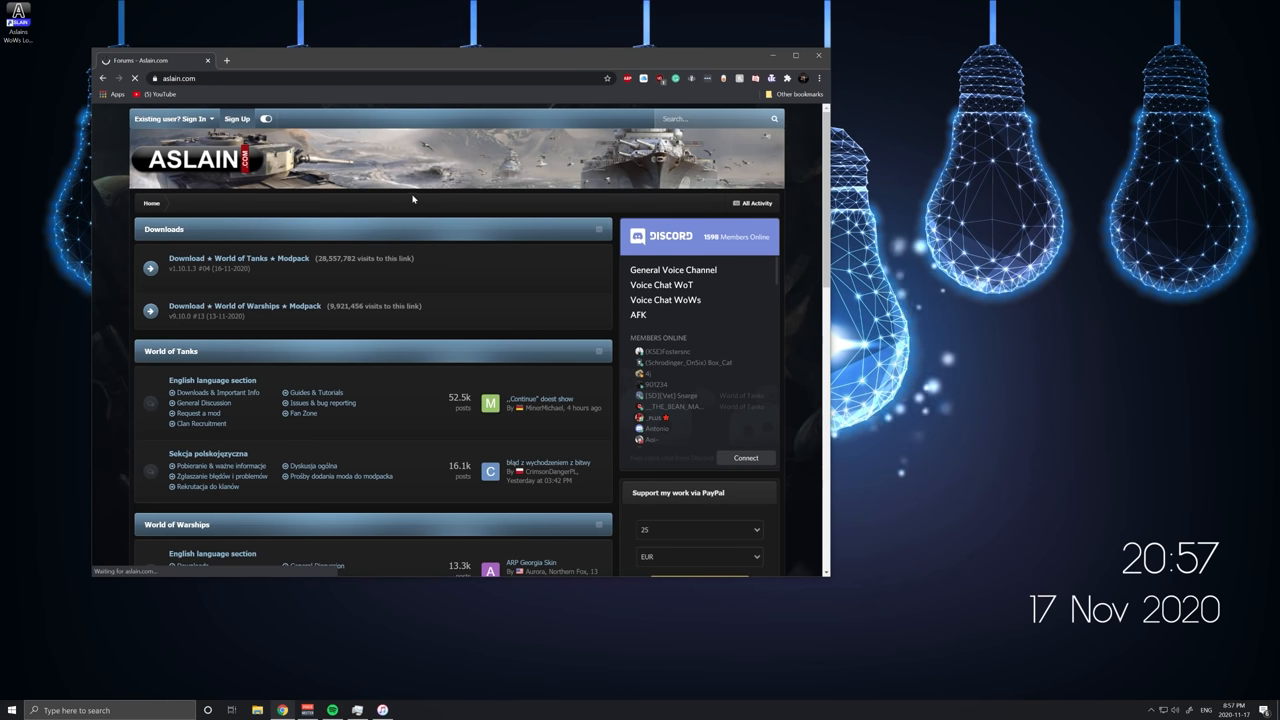
{"action": "left_click", "coordinate": [244, 306]}
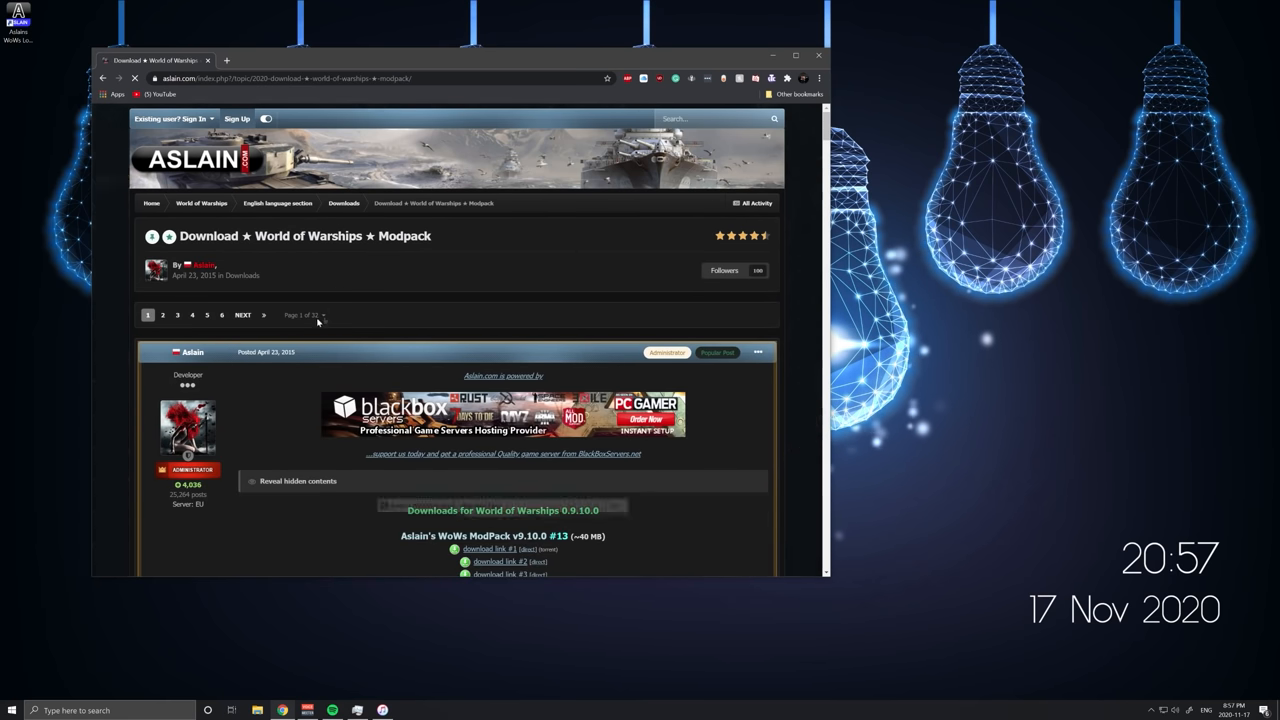
{"action": "scroll", "scroll_direction": "down", "scroll_amount": 3}
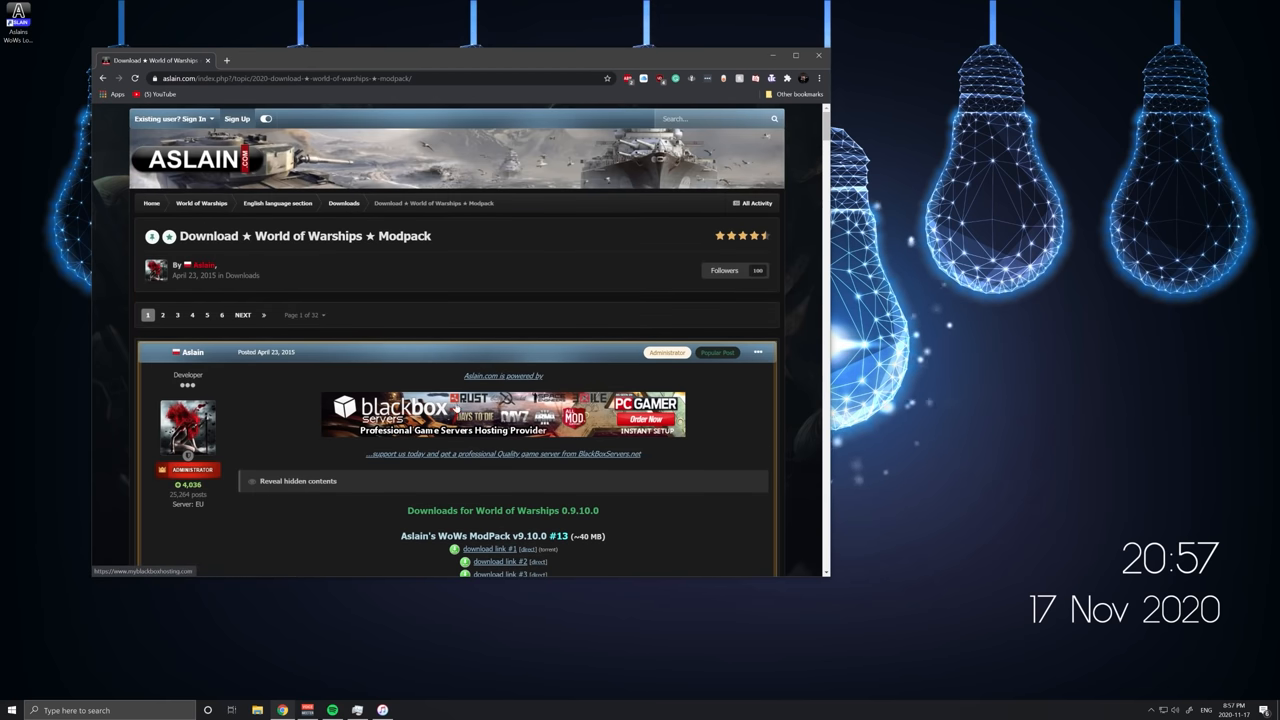
{"action": "scroll", "scroll_direction": "down", "scroll_amount": 3}
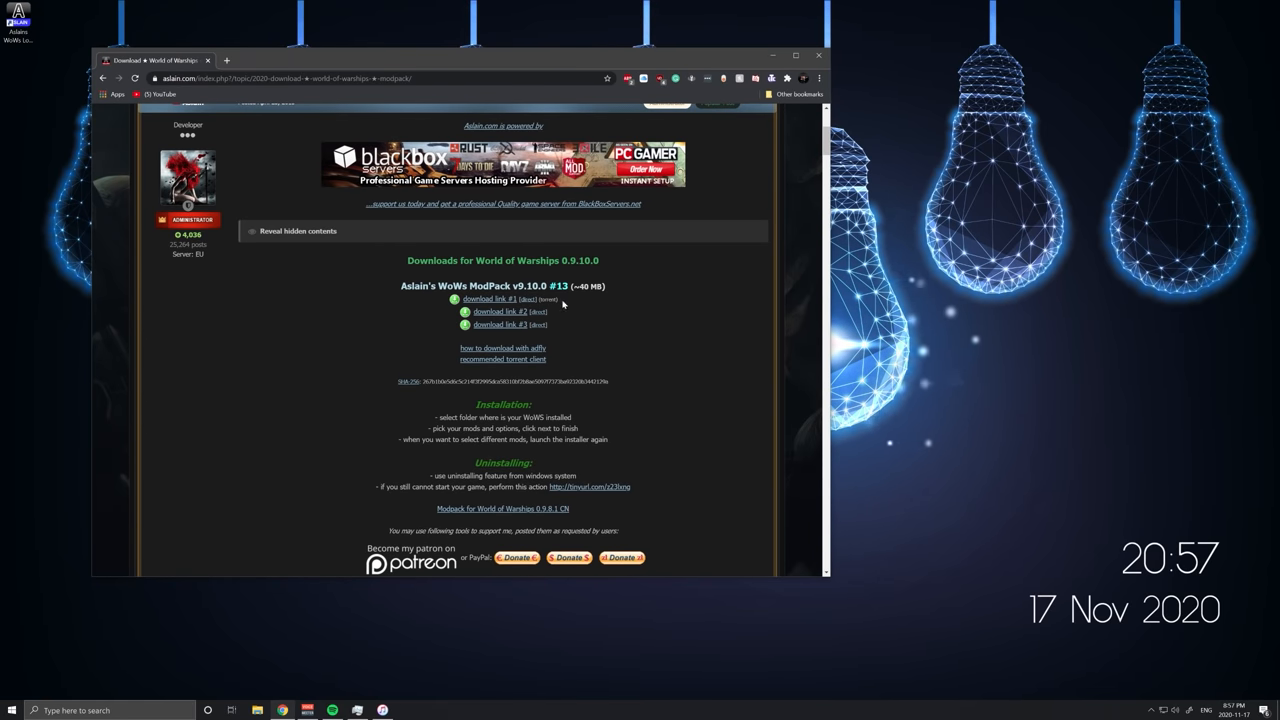
{"action": "mouse_move", "coordinate": [568, 320]}
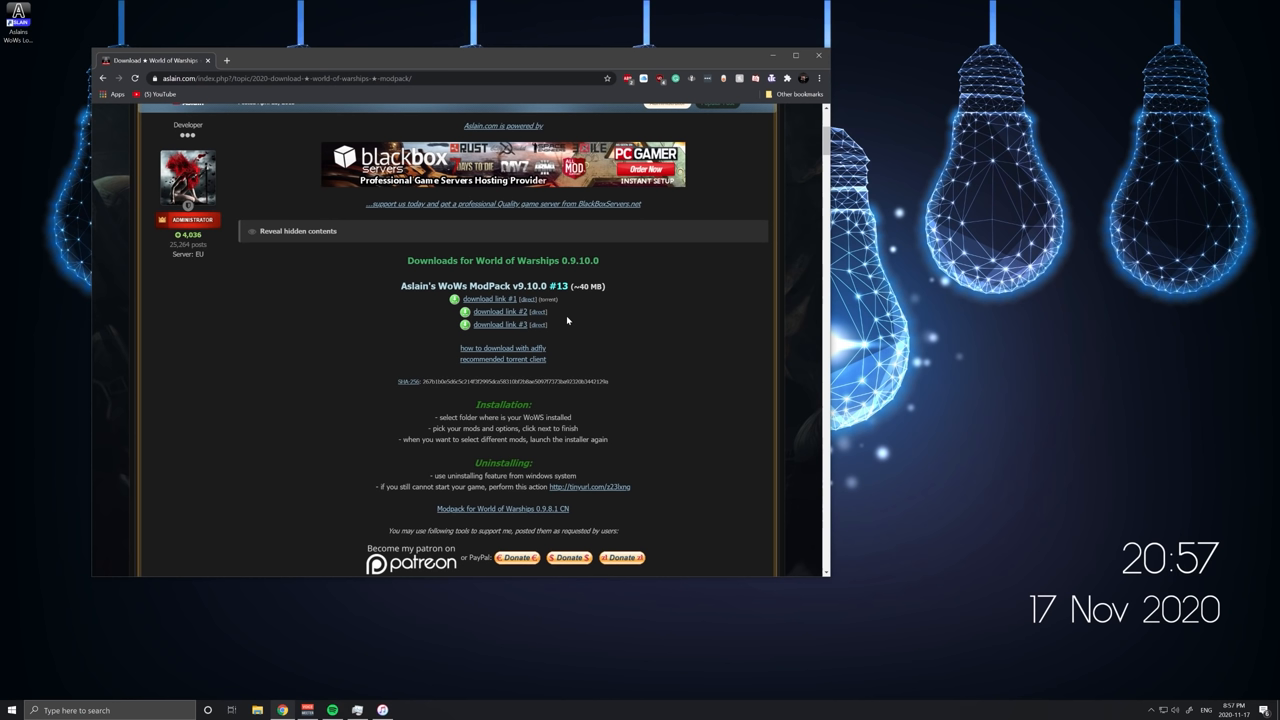
{"action": "mouse_move", "coordinate": [504, 344]}
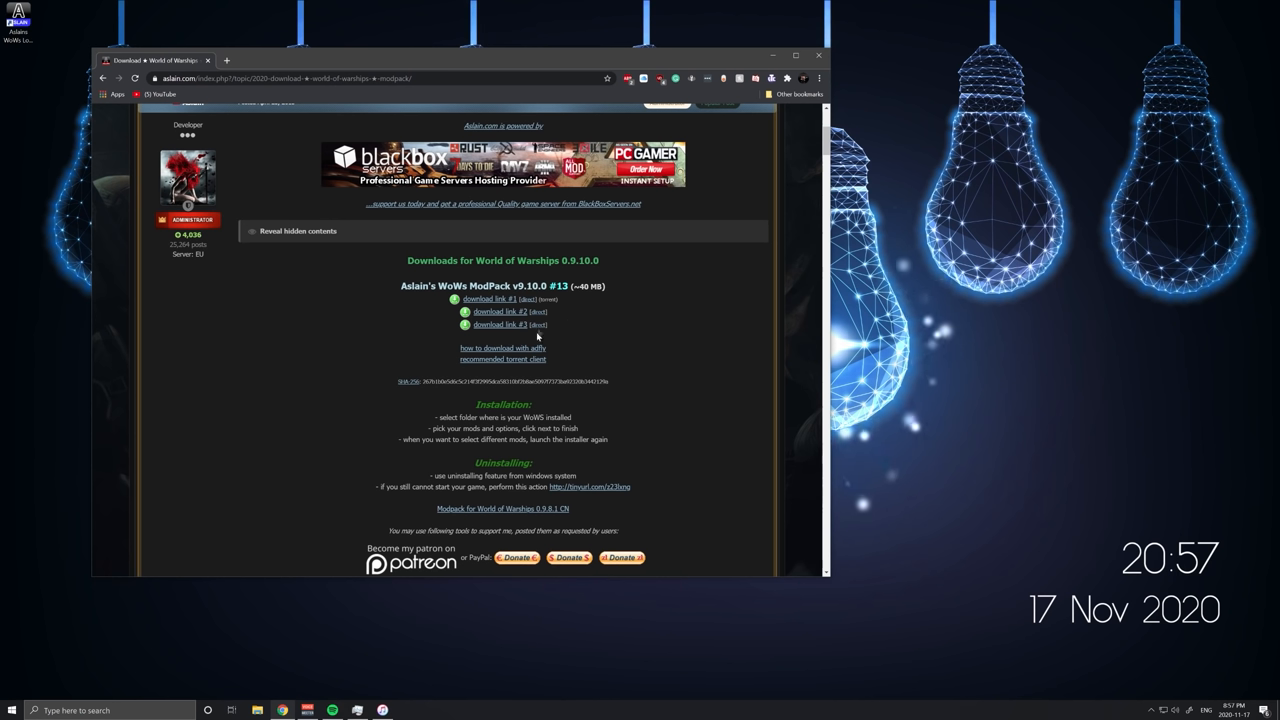
{"action": "mouse_move", "coordinate": [556, 312]}
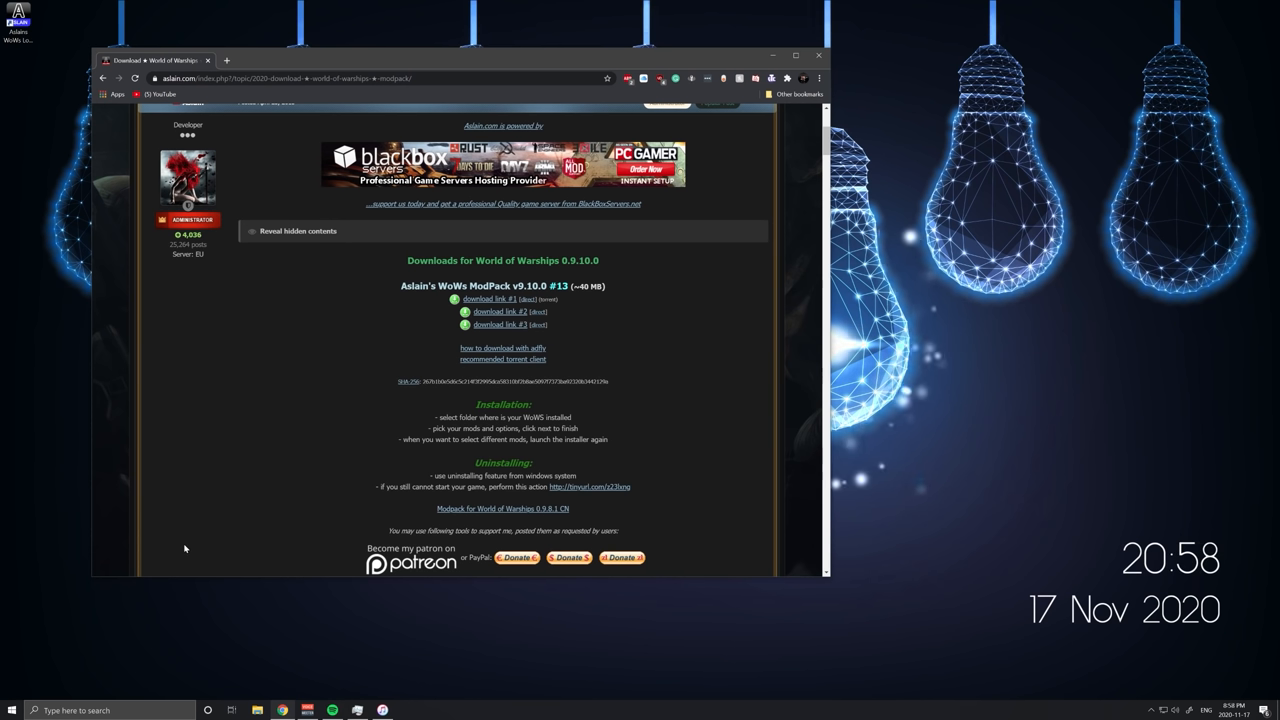
{"action": "mouse_move", "coordinate": [278, 424]}
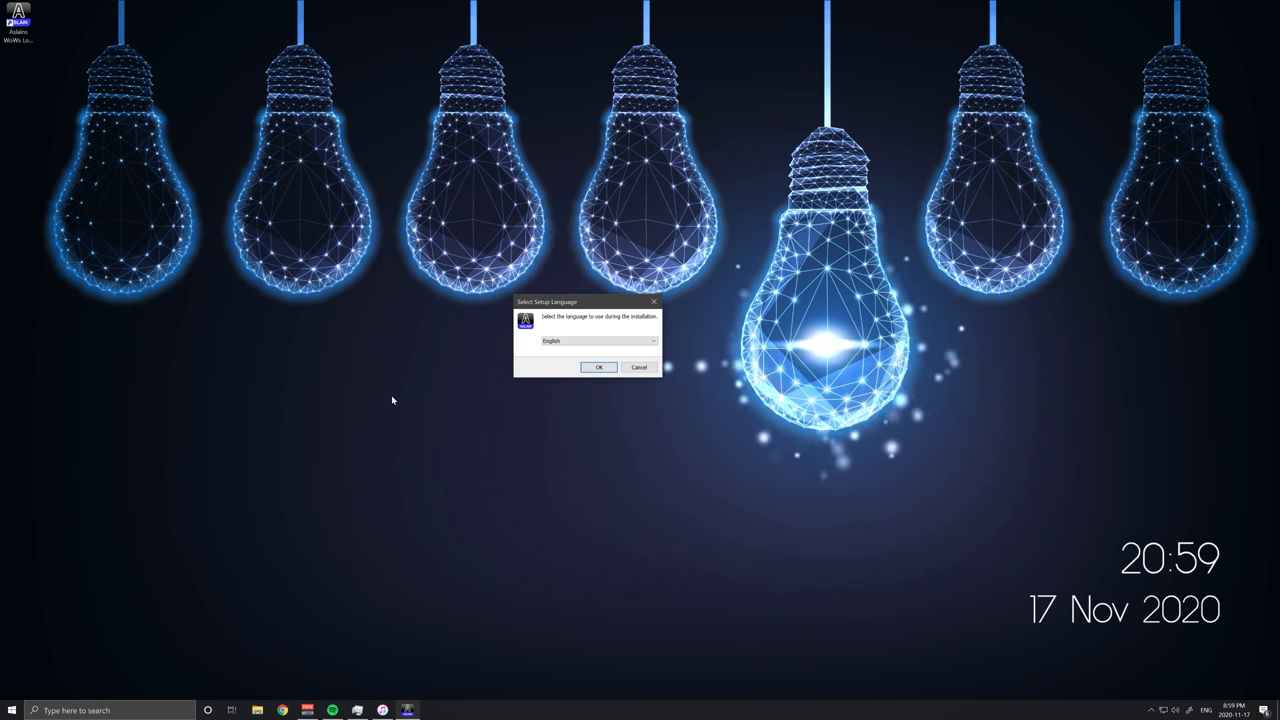
{"action": "mouse_move", "coordinate": [494, 334]}
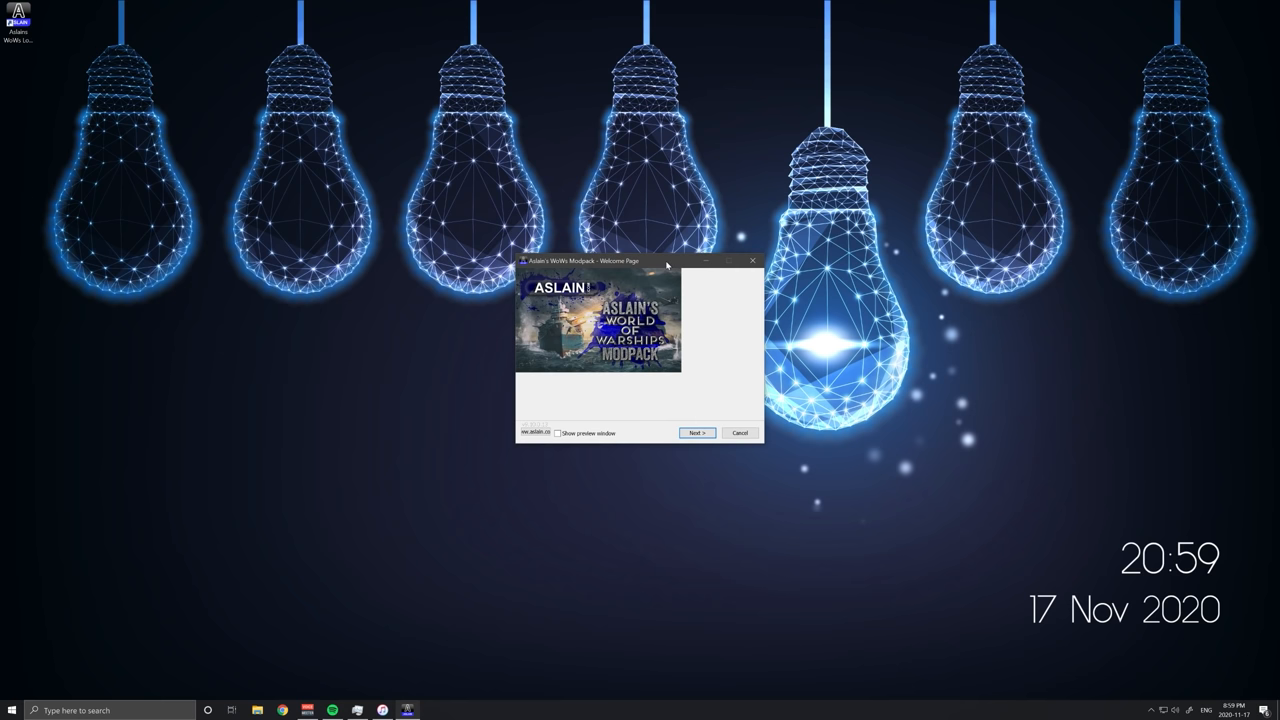
- Continue past the welcome and read-me pages and scroll down through the modpack change log
{"action": "left_click", "coordinate": [556, 436]}
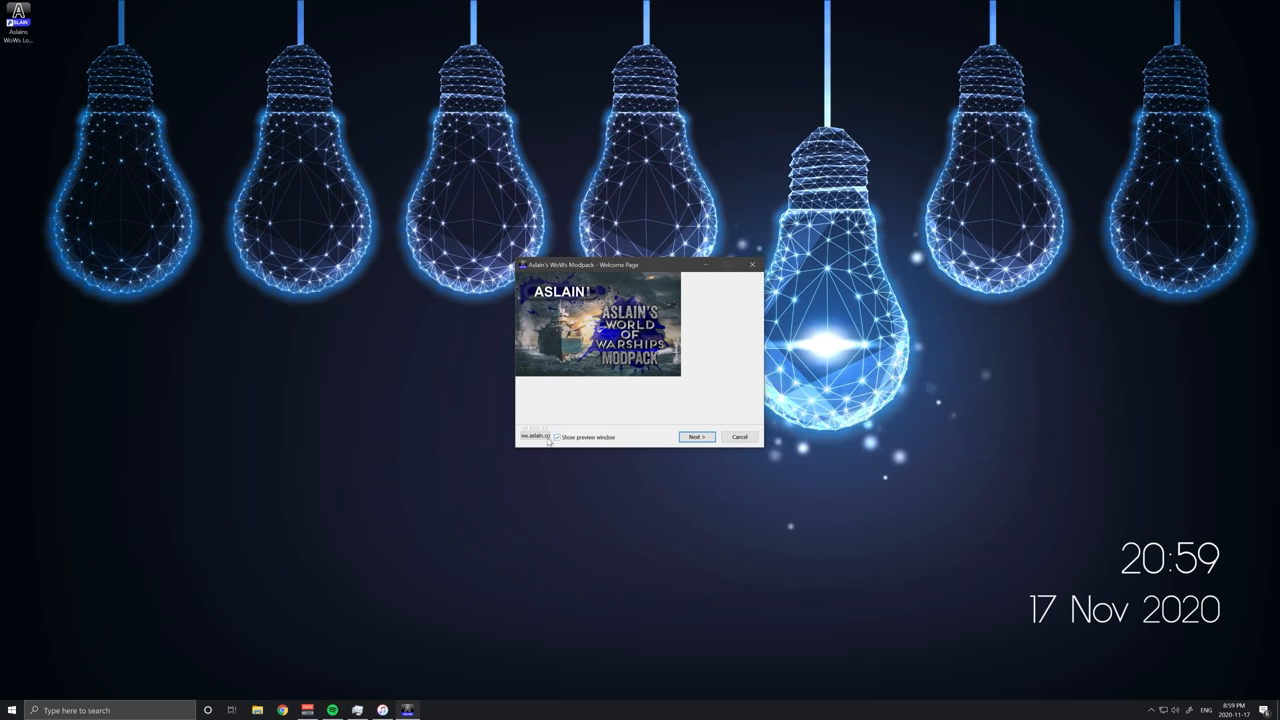
{"action": "left_click", "coordinate": [696, 436]}
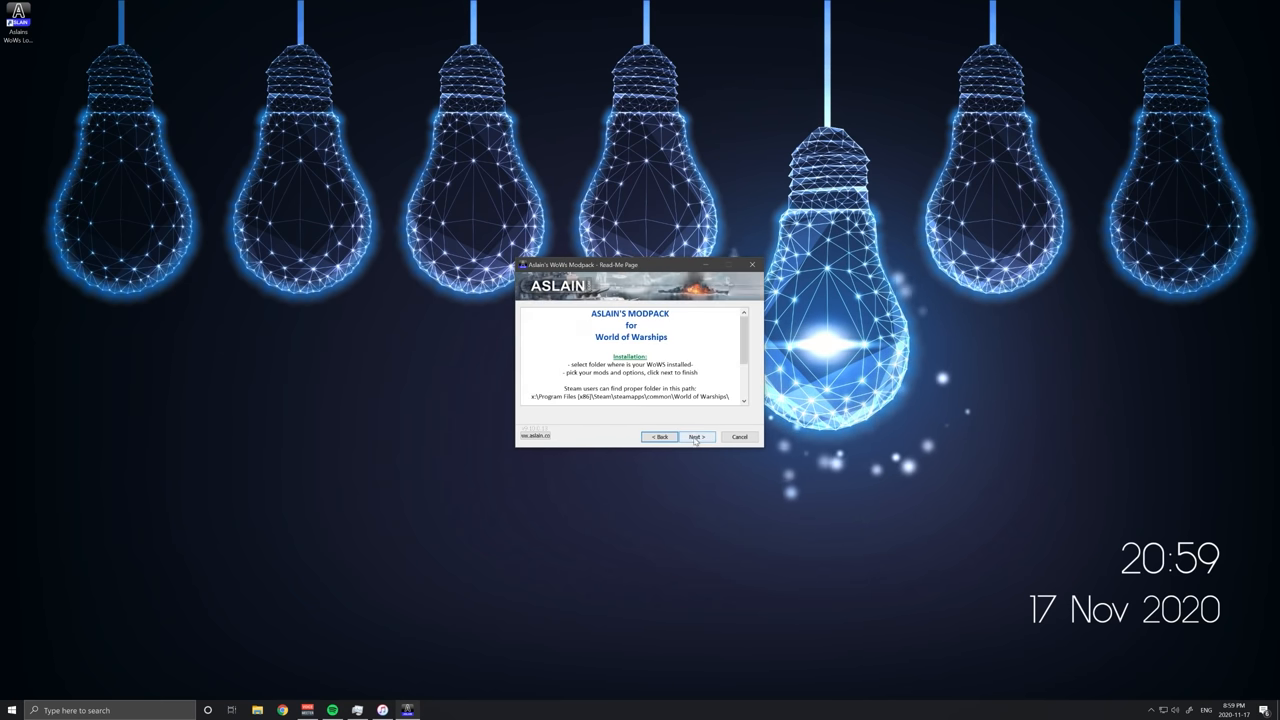
{"action": "mouse_move", "coordinate": [684, 424]}
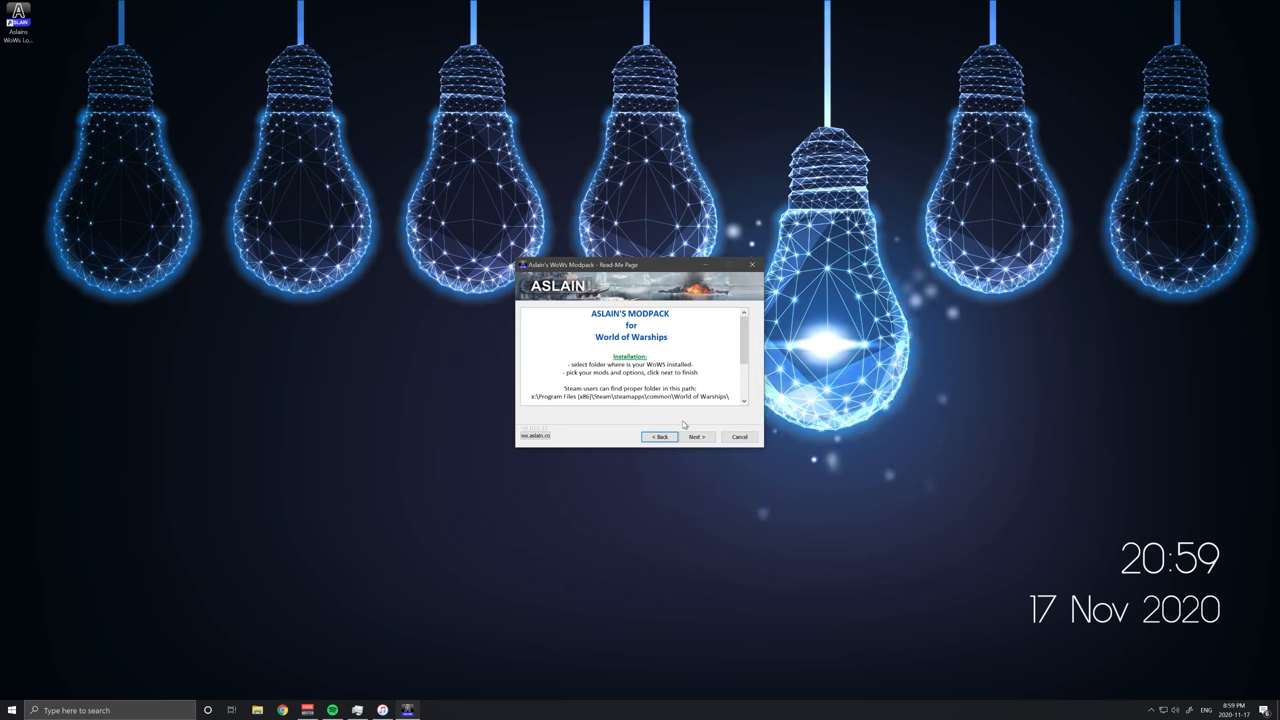
{"action": "left_click", "coordinate": [696, 436]}
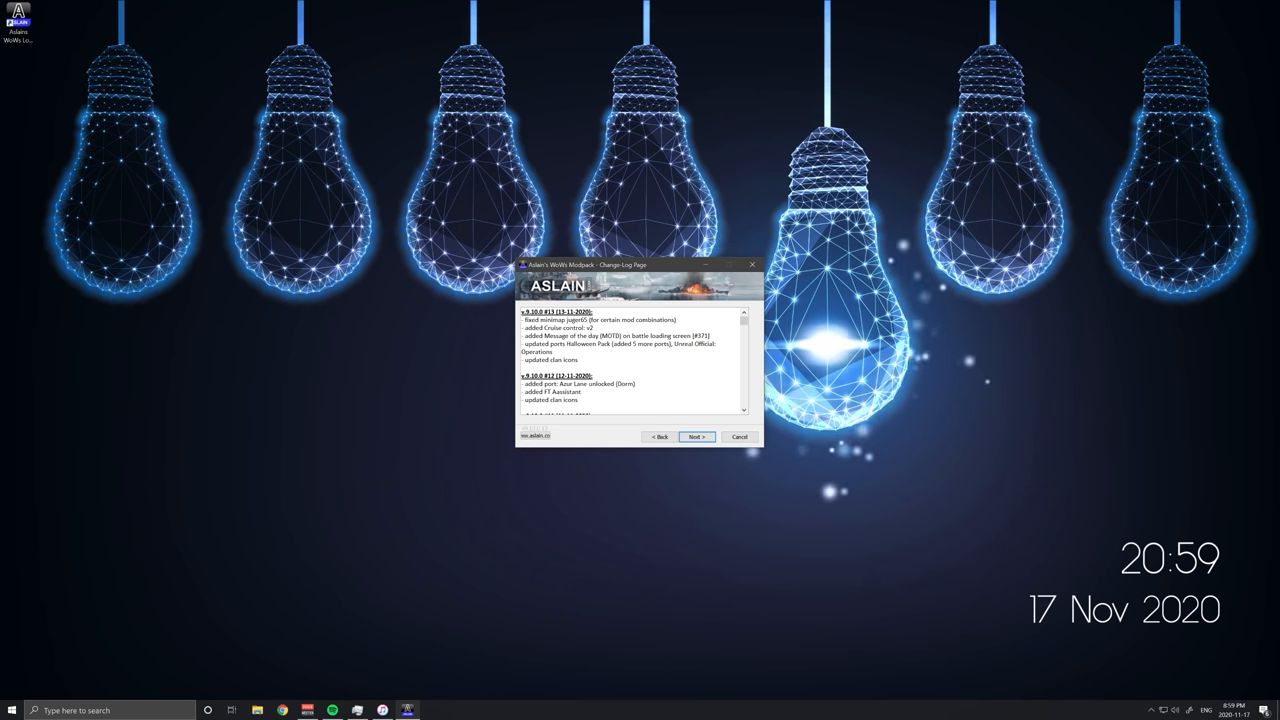
{"action": "scroll", "scroll_direction": "down", "scroll_amount": 3}
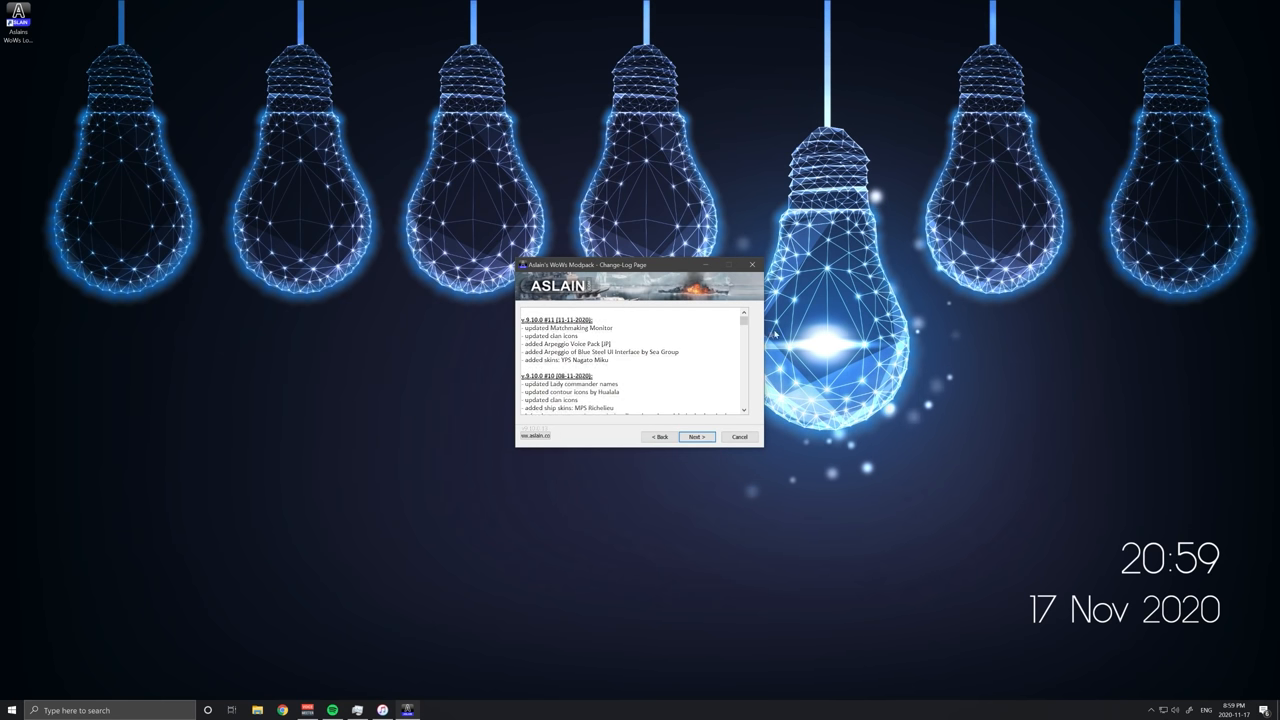
{"action": "scroll", "scroll_direction": "down", "scroll_amount": 3}
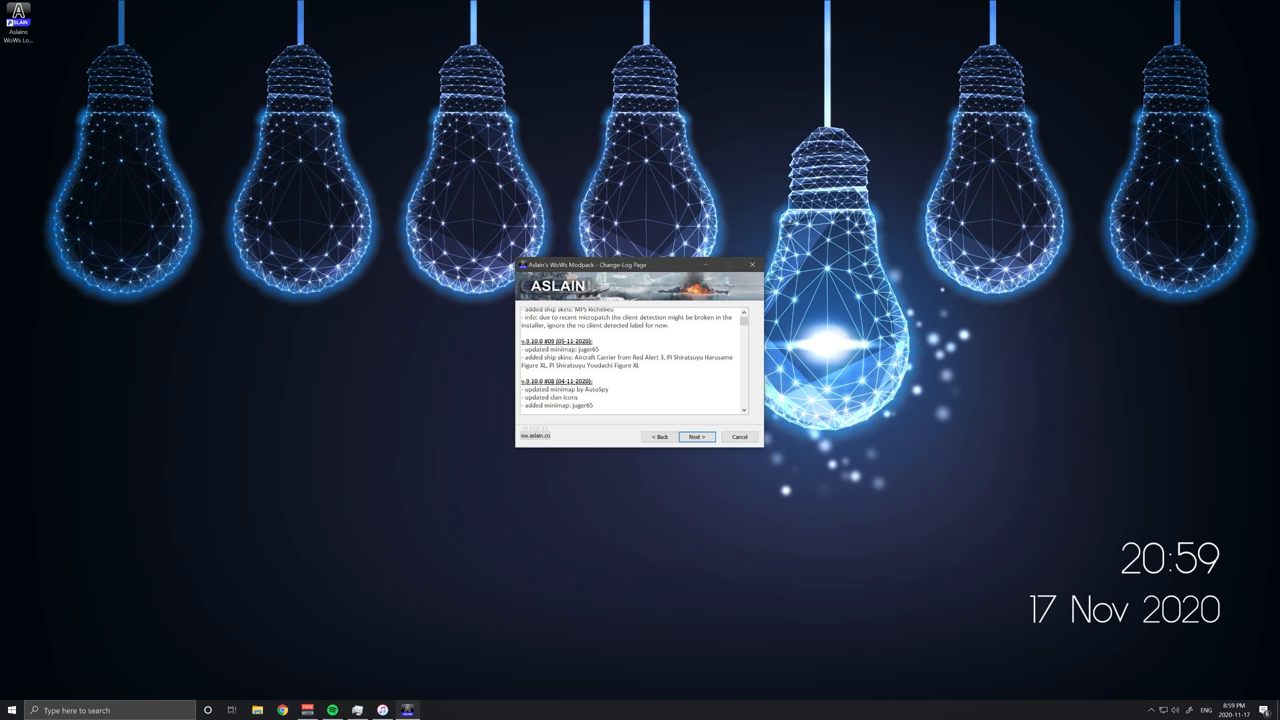
{"action": "scroll", "scroll_direction": "down", "scroll_amount": 3}
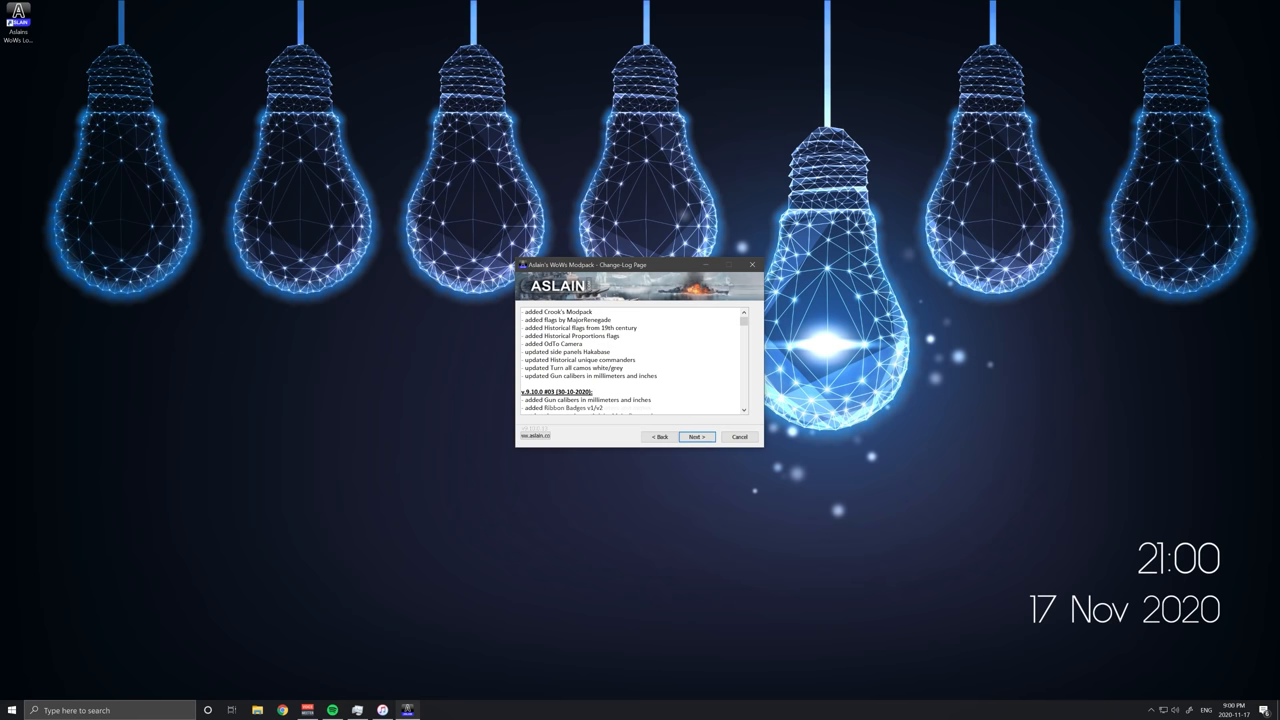
{"action": "scroll", "scroll_direction": "down", "scroll_amount": 3}
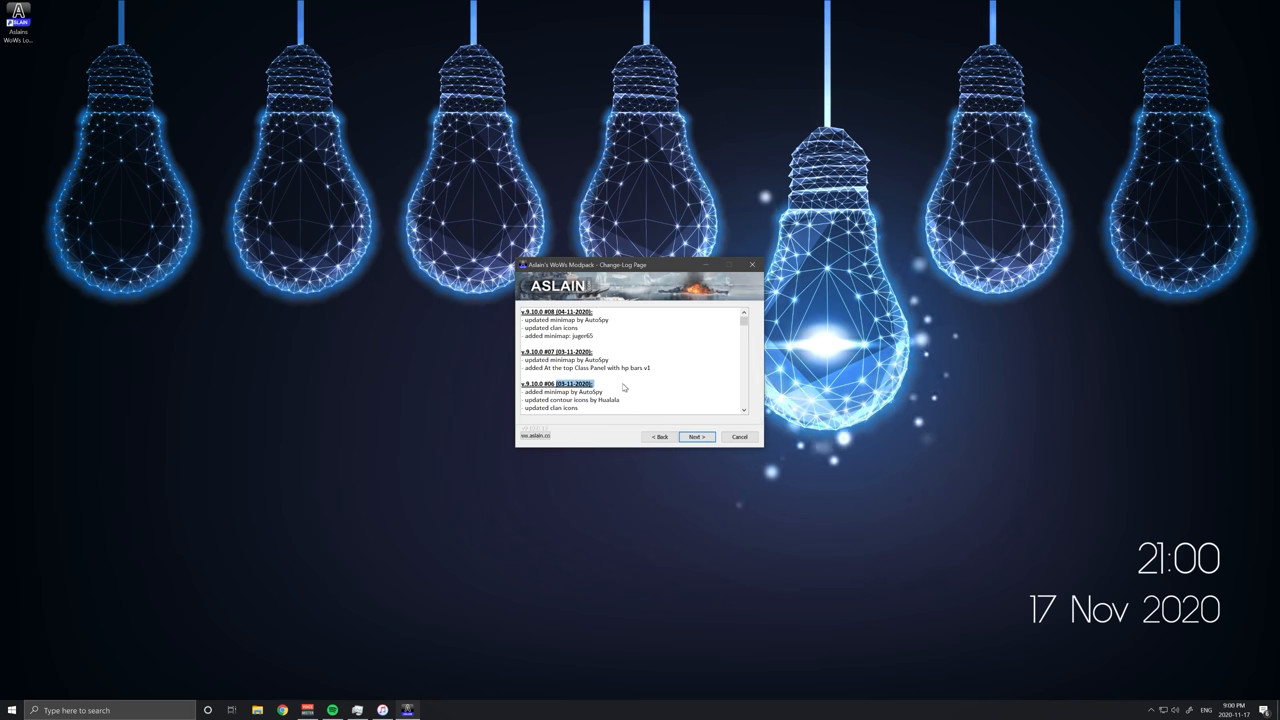
- Continue from the change log to the game installation folder page, keeping the detected folder
{"action": "left_click", "coordinate": [696, 436]}
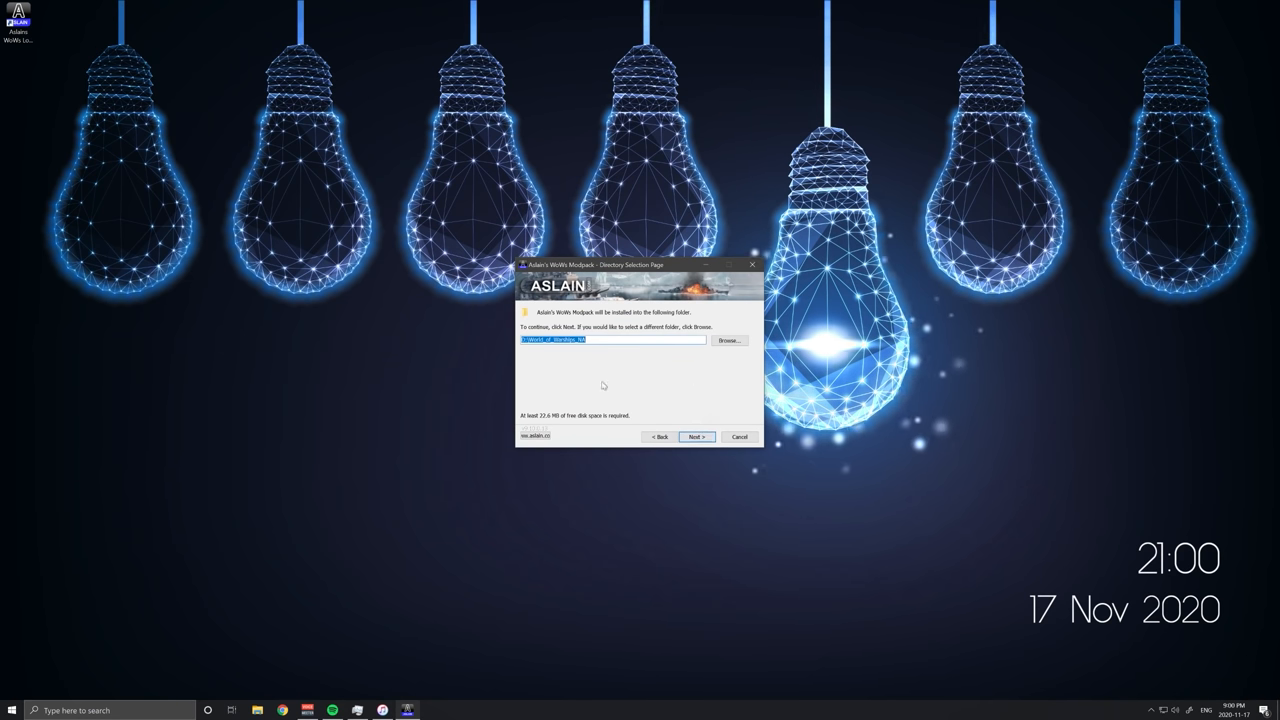
{"action": "mouse_move", "coordinate": [652, 374]}
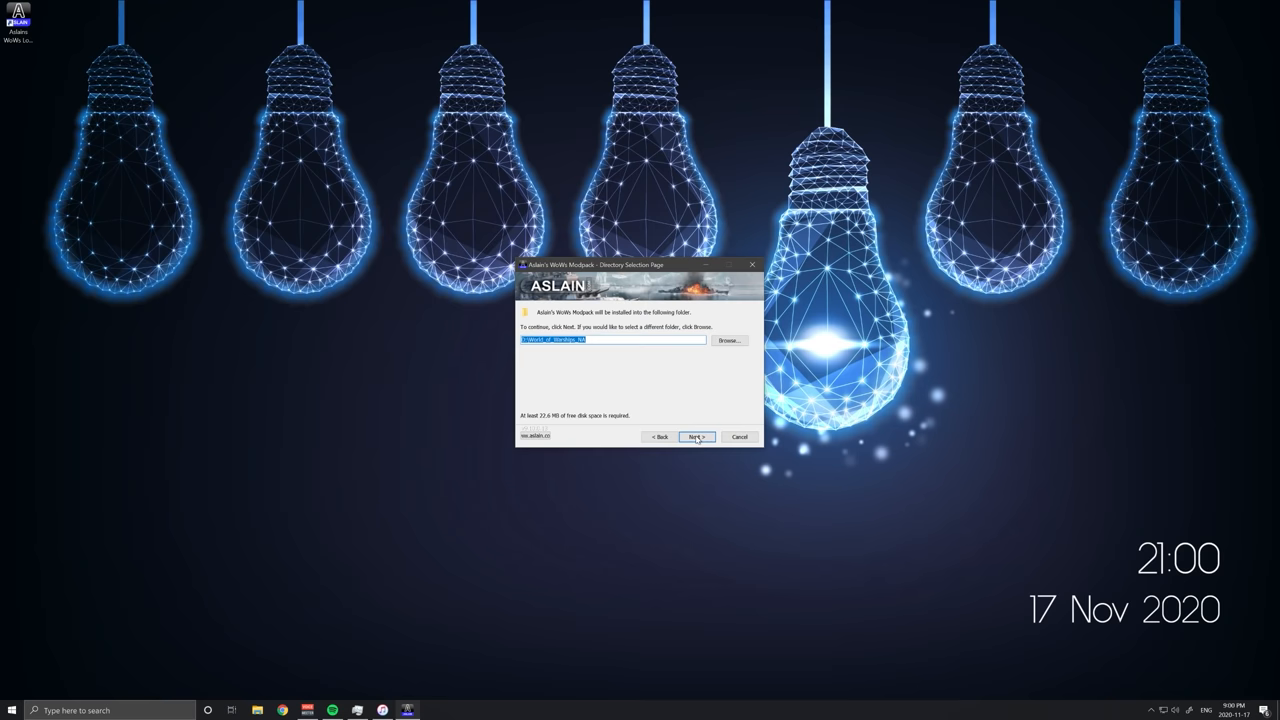
- Reach the mod selection list and preview six entries near its top, including the Version 1.0 one
{"action": "left_click", "coordinate": [696, 436]}
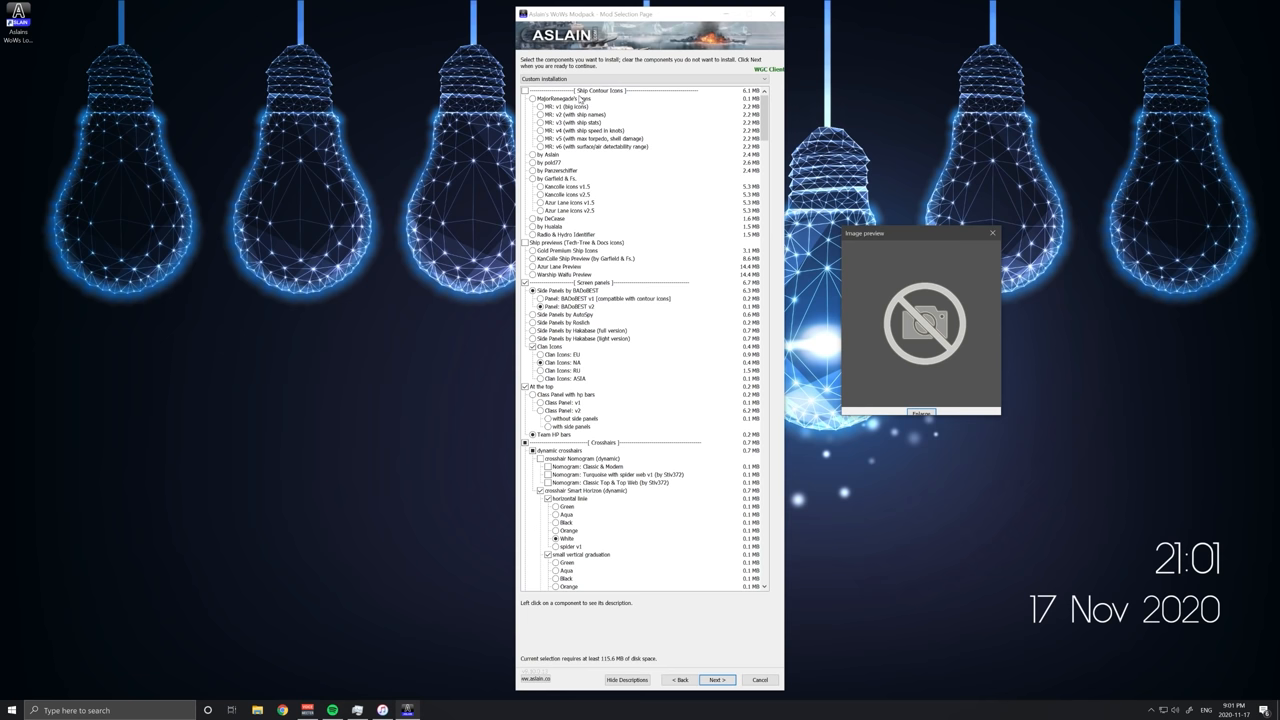
{"action": "left_click", "coordinate": [570, 108]}
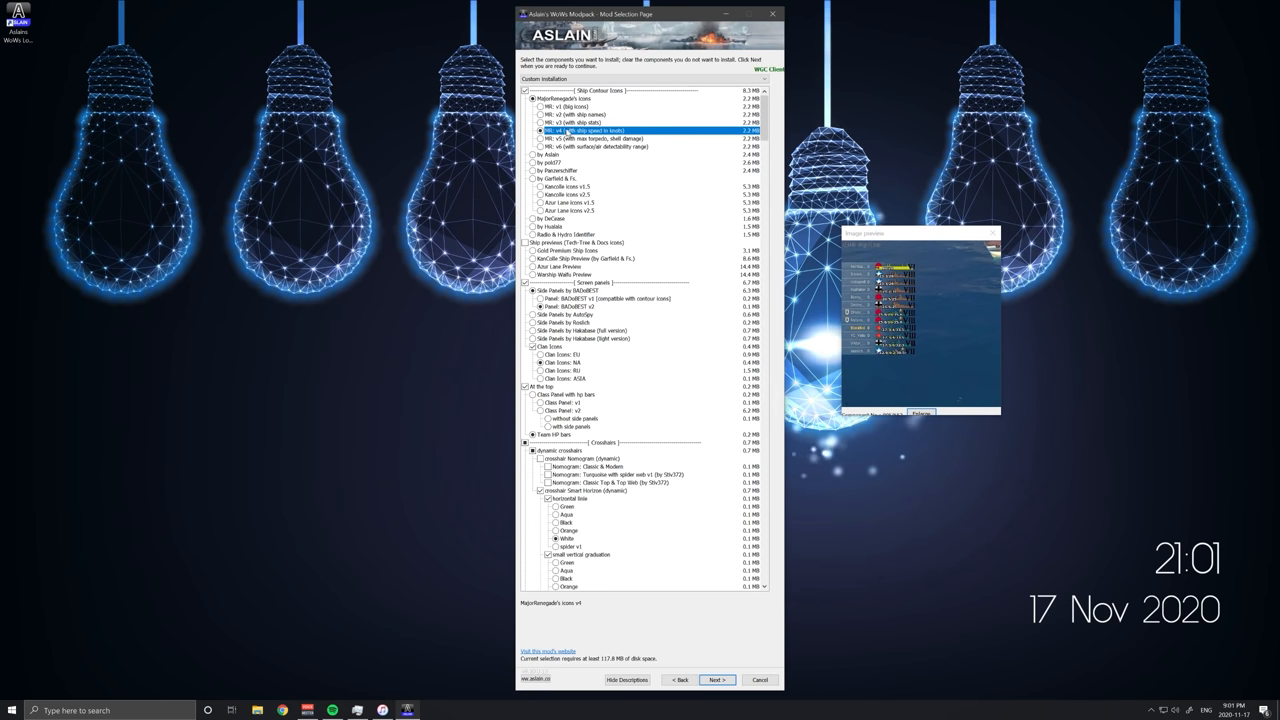
{"action": "left_click", "coordinate": [540, 112]}
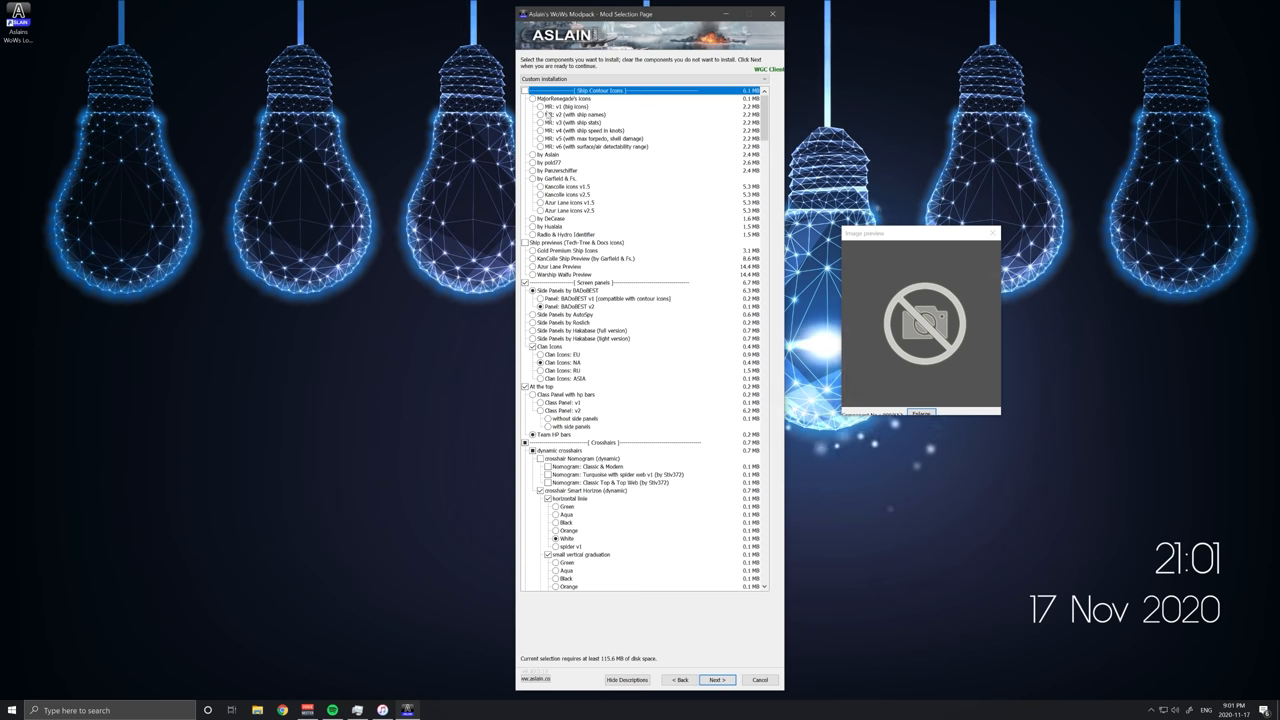
{"action": "left_click", "coordinate": [536, 164]}
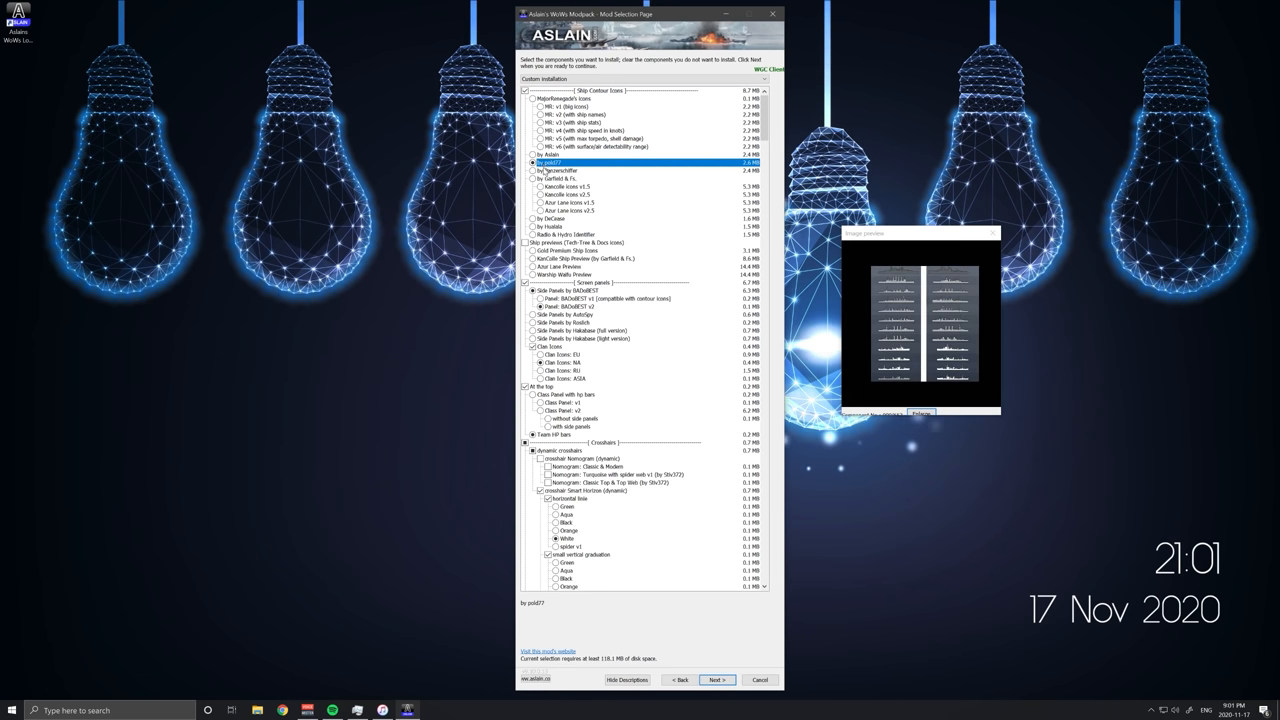
{"action": "left_click", "coordinate": [536, 176]}
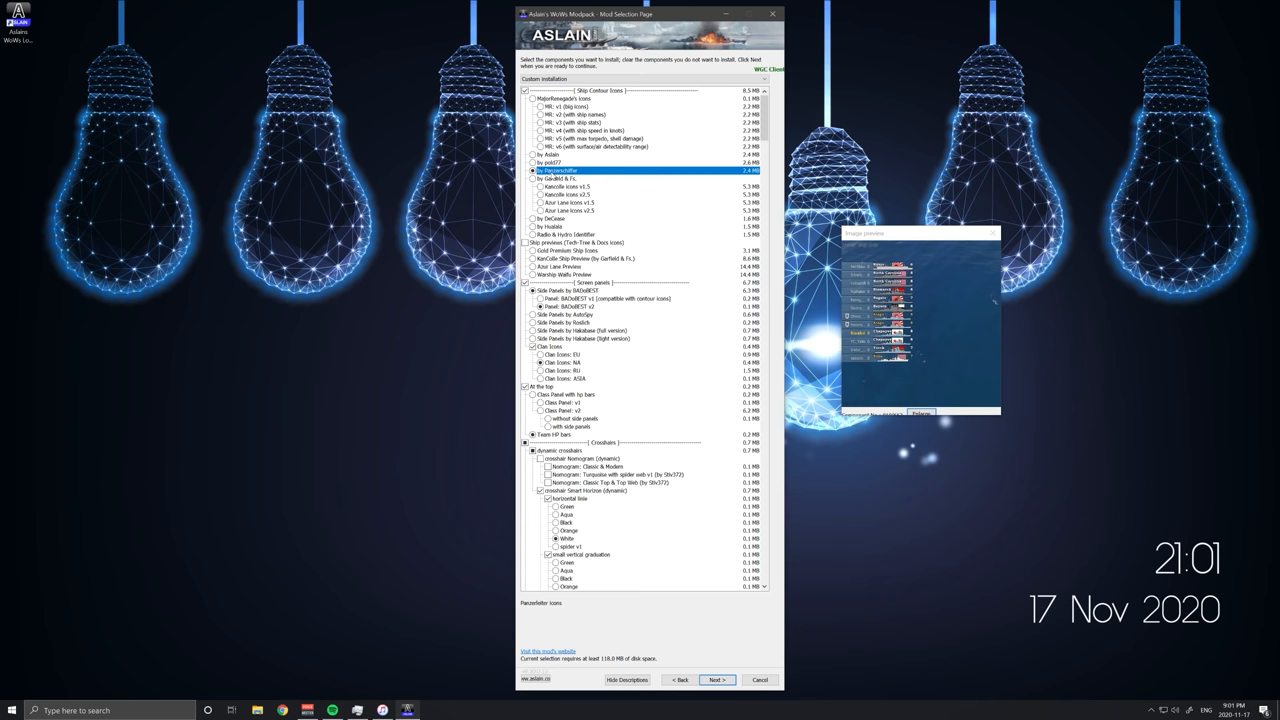
{"action": "left_click", "coordinate": [536, 204]}
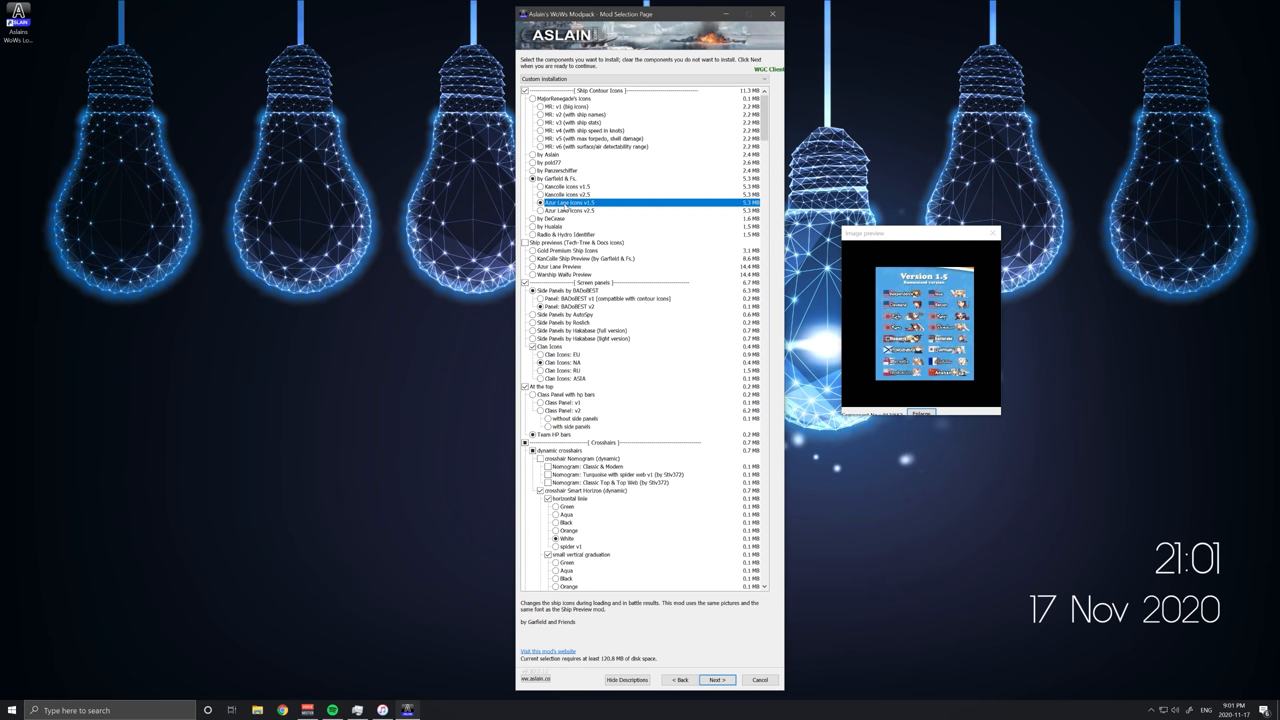
{"action": "left_click", "coordinate": [544, 228]}
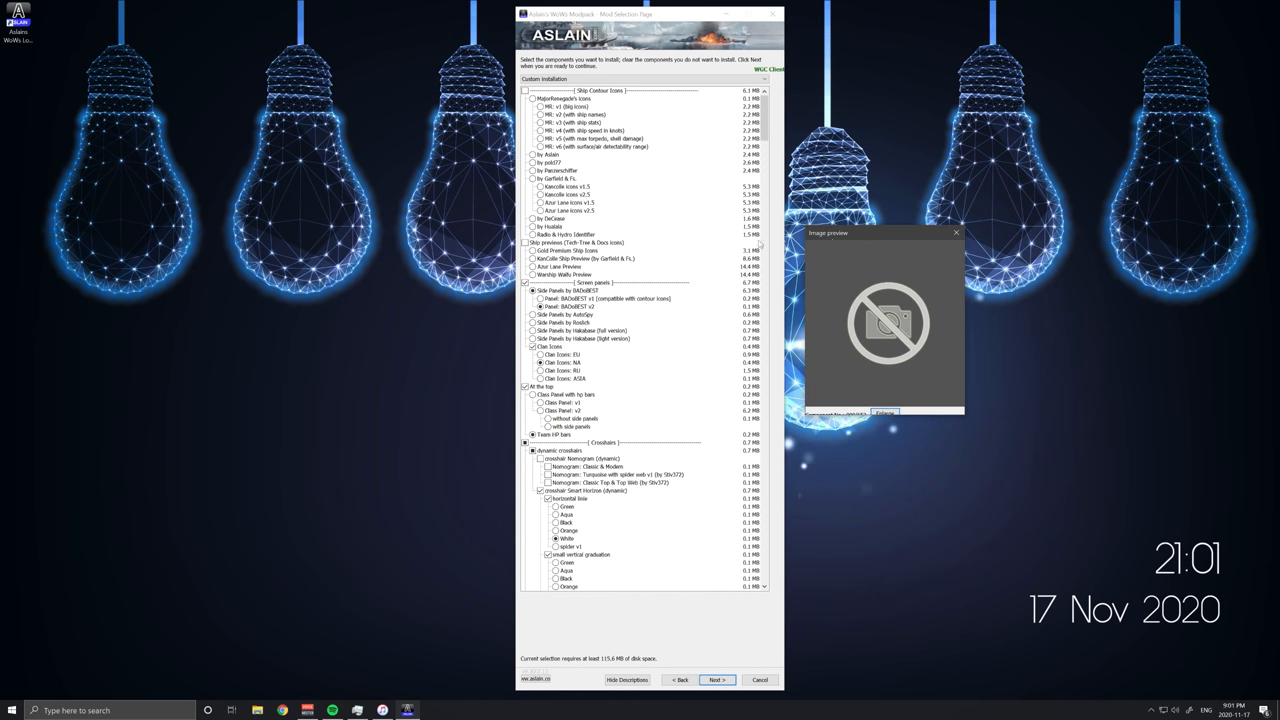
{"action": "scroll", "scroll_direction": "down", "scroll_amount": 3}
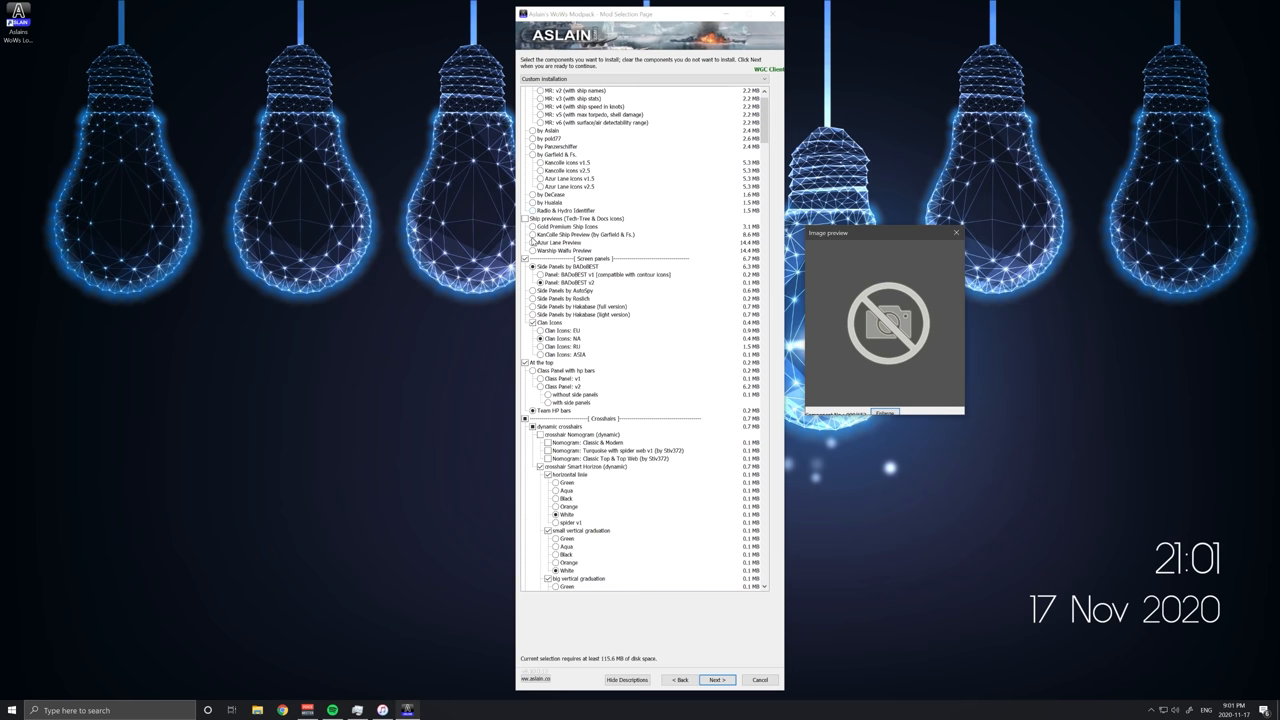
- Compare previews of several components and tick one, choosing its preferred variant
{"action": "scroll", "scroll_direction": "down", "scroll_amount": 3}
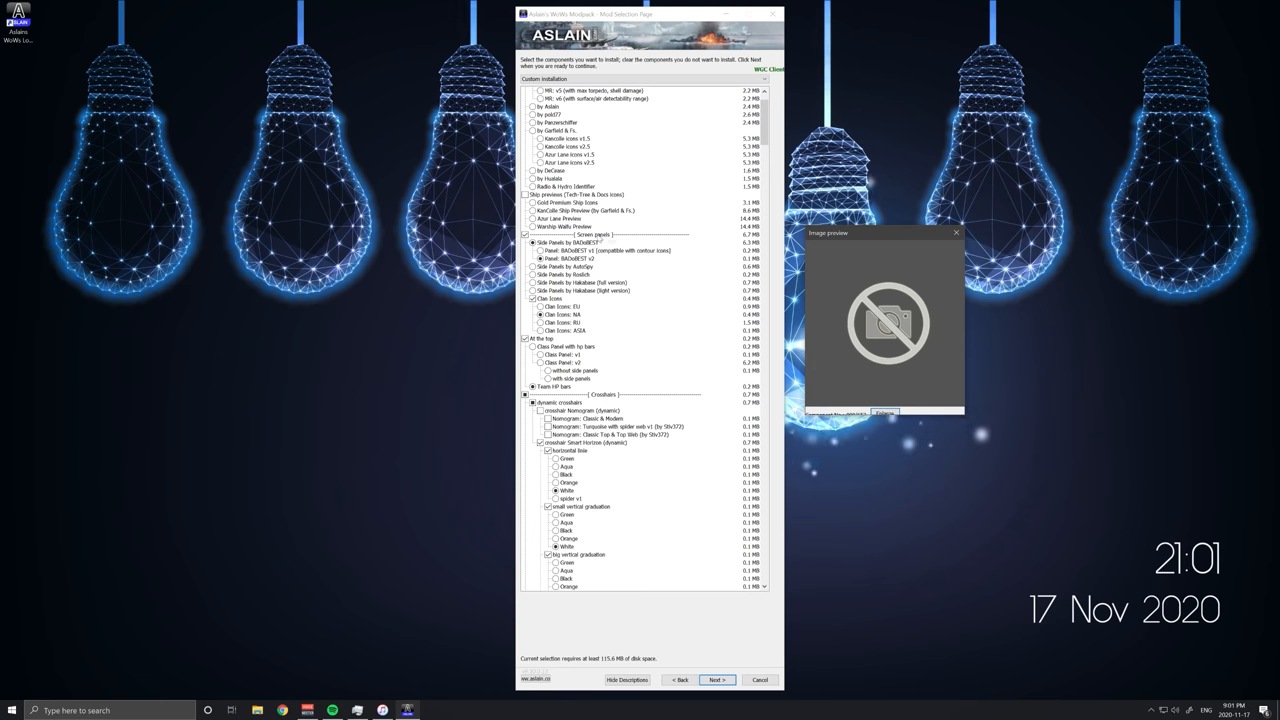
{"action": "left_click", "coordinate": [568, 260]}
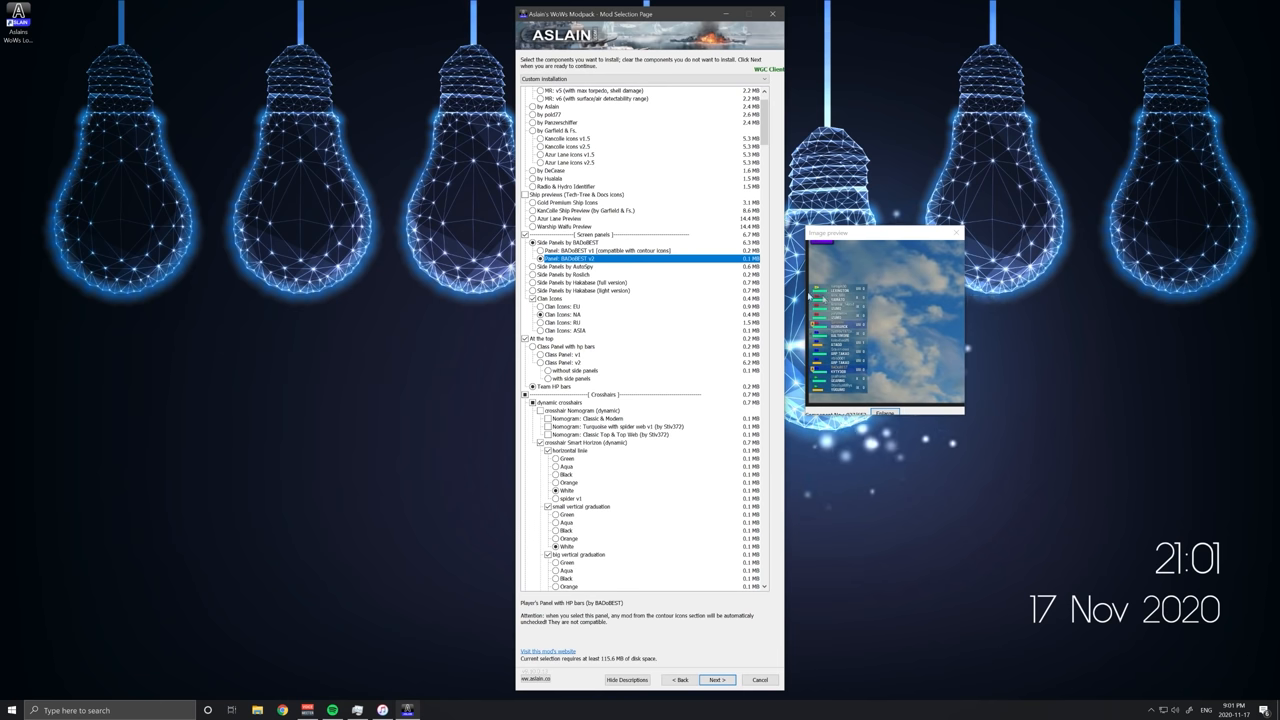
{"action": "left_click", "coordinate": [556, 316]}
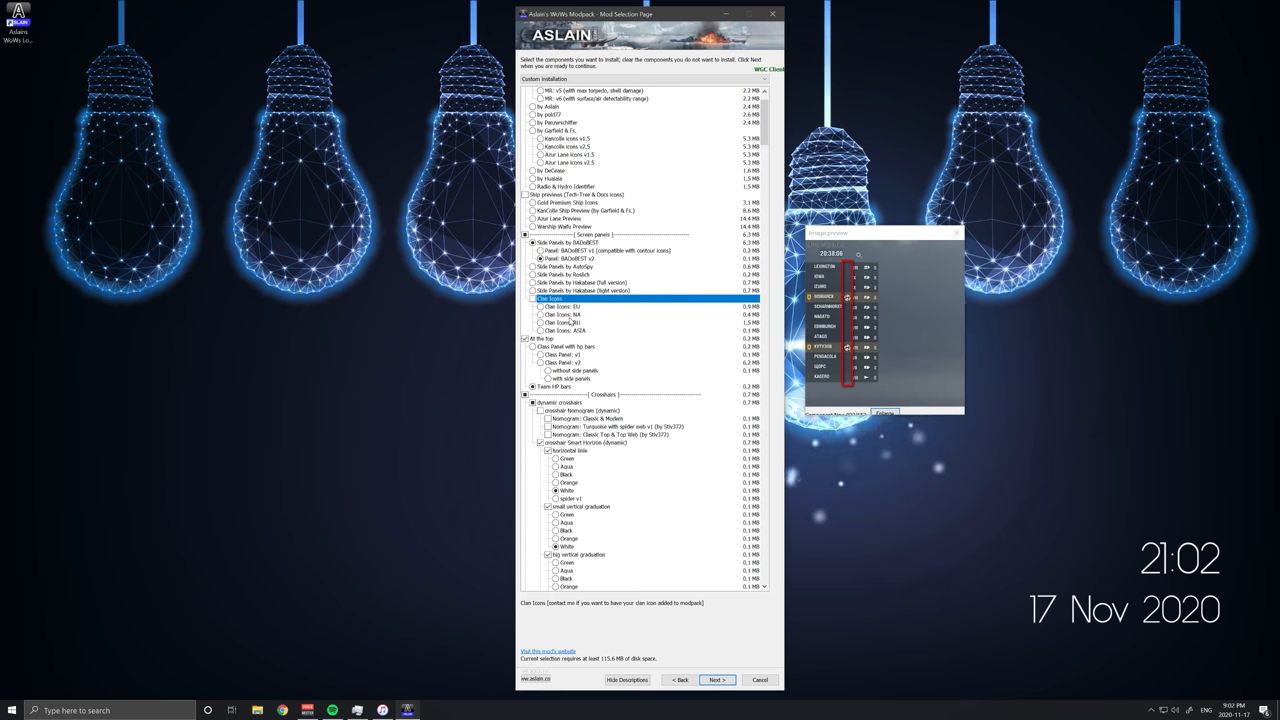
{"action": "left_click", "coordinate": [562, 314]}
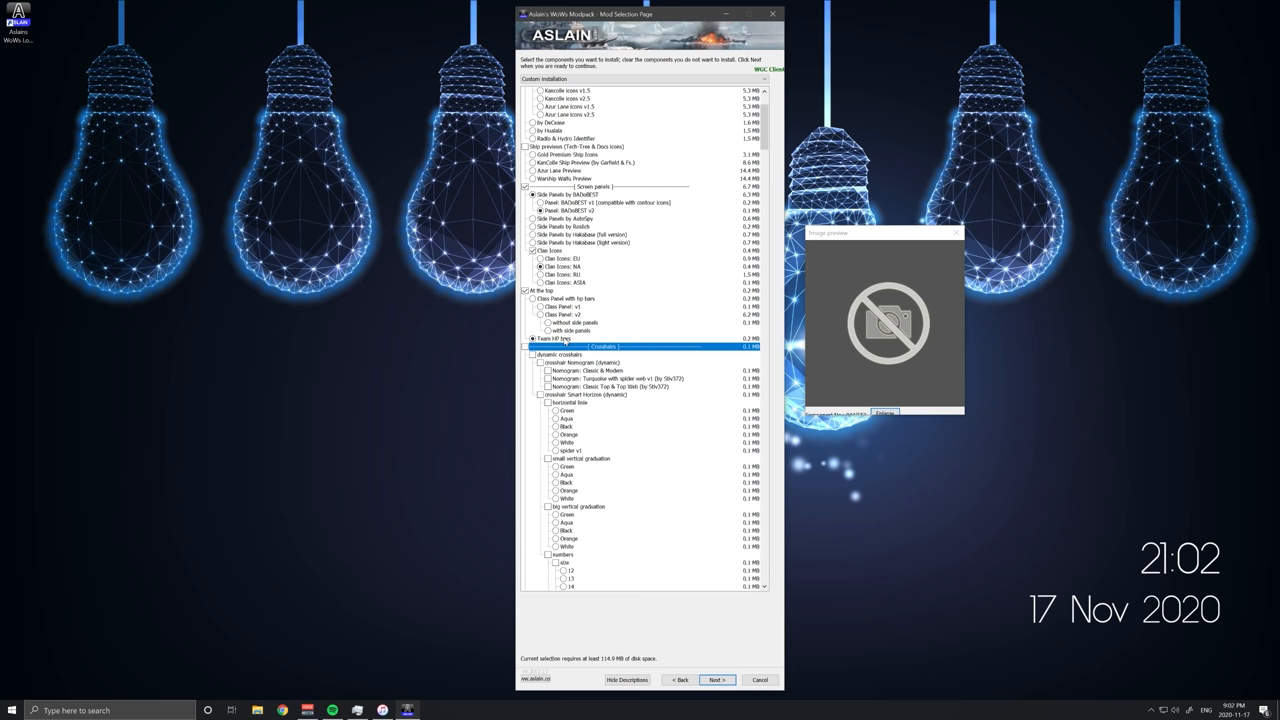
{"action": "left_click", "coordinate": [532, 338]}
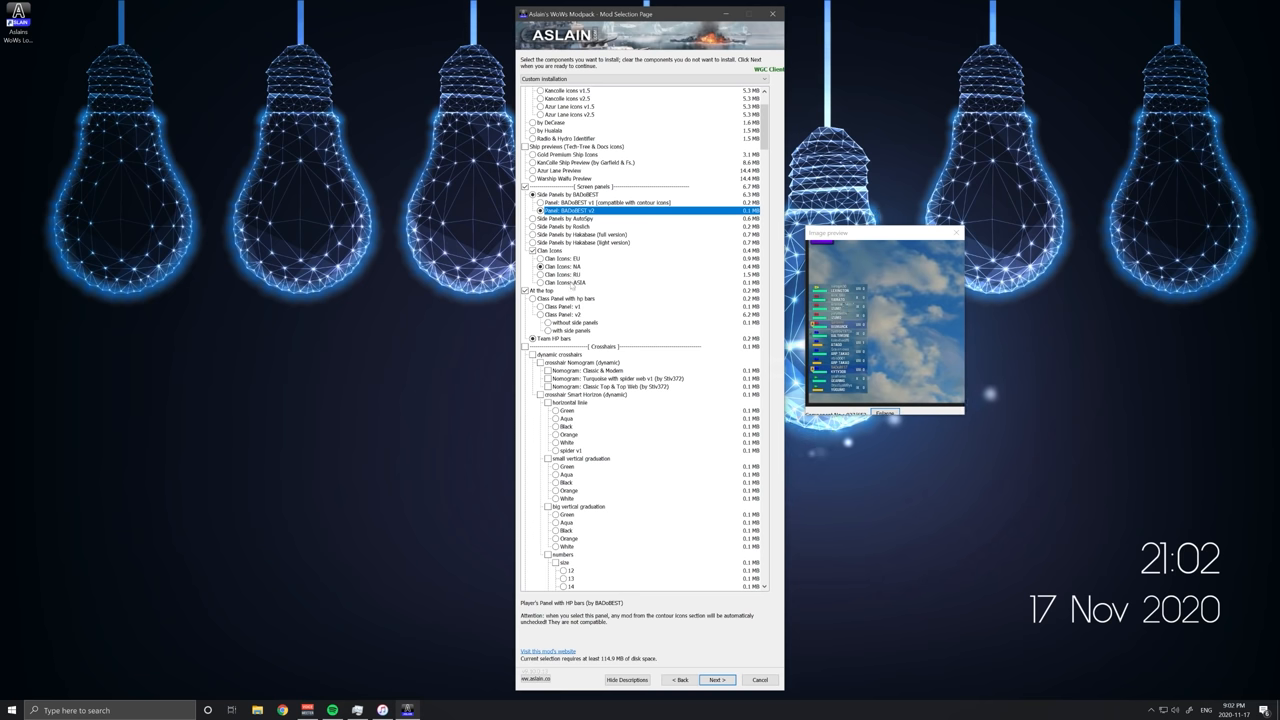
{"action": "left_click", "coordinate": [532, 338]}
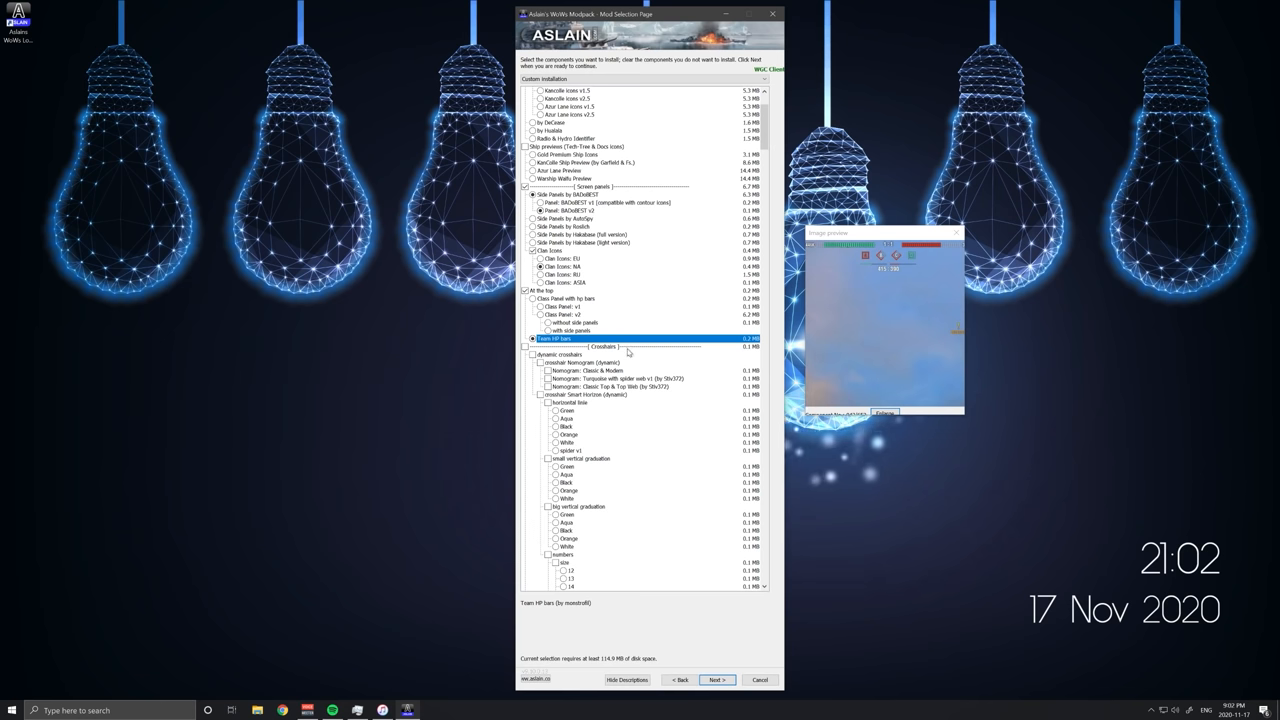
{"action": "scroll", "scroll_direction": "down", "scroll_amount": 3}
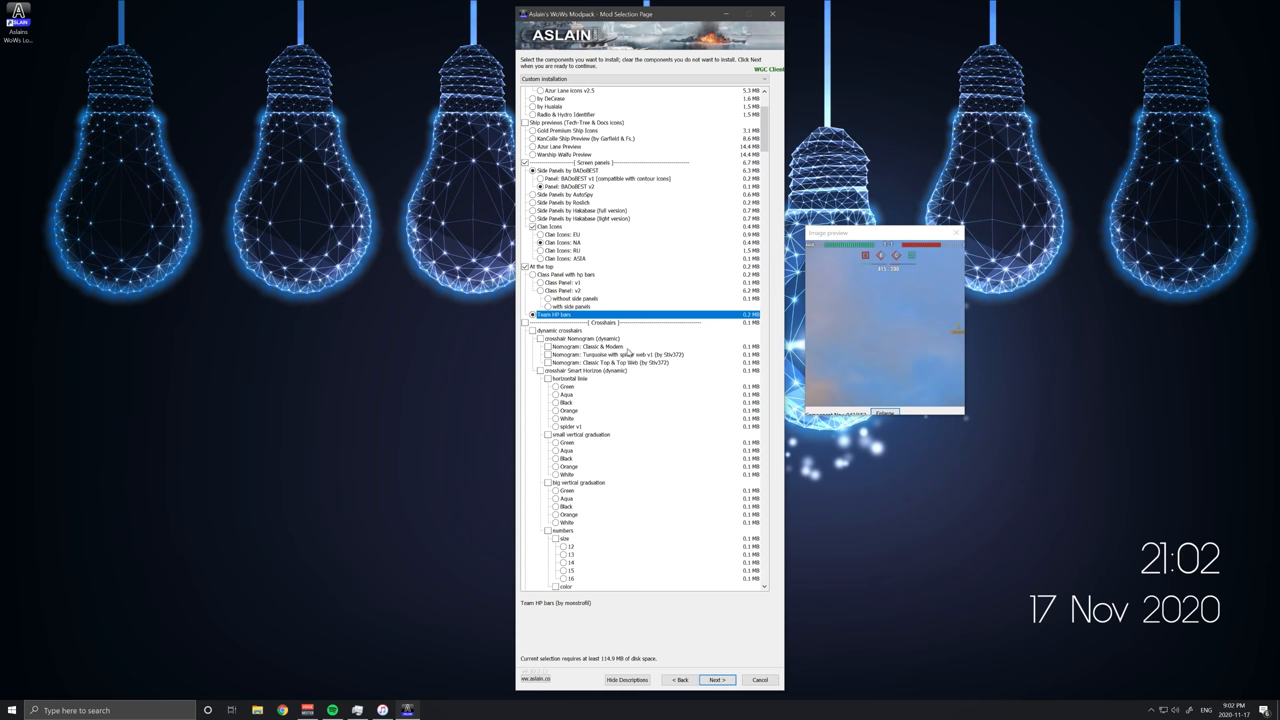
{"action": "scroll", "scroll_direction": "down", "scroll_amount": 3}
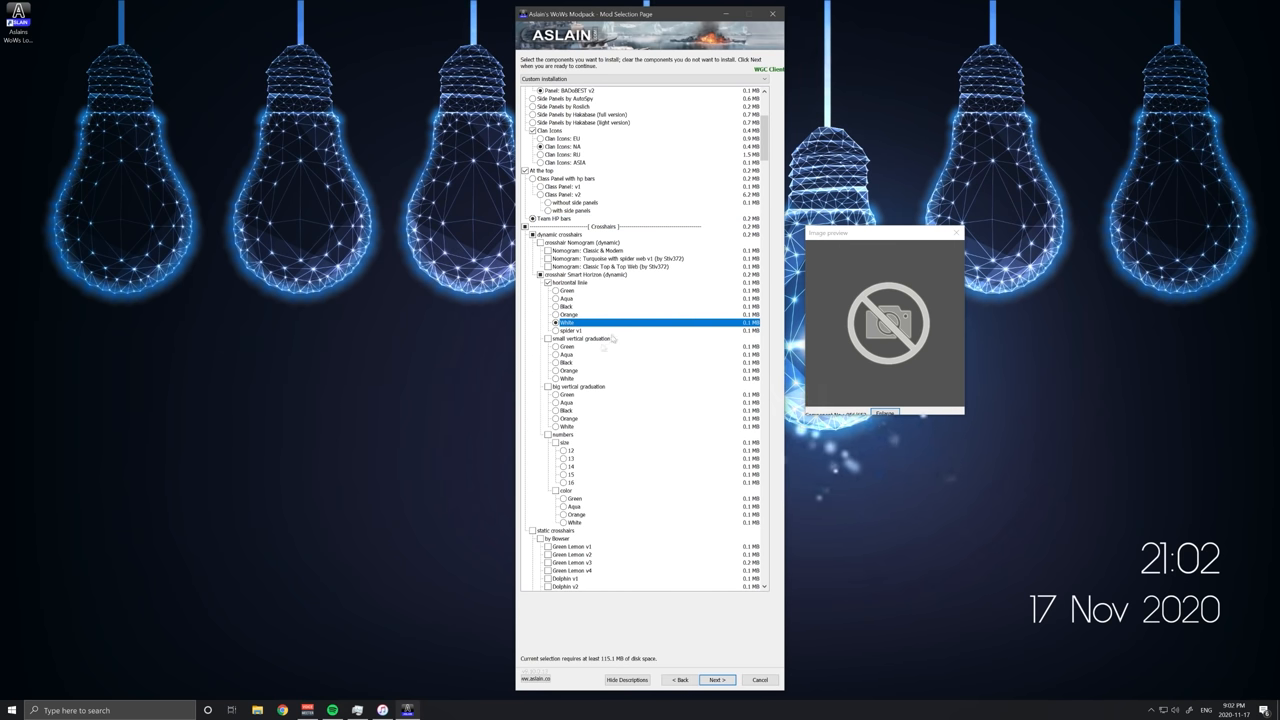
- Tick a crosshair option, compare further crosshair variants and choose a crosshair style to install
{"action": "left_click", "coordinate": [552, 338]}
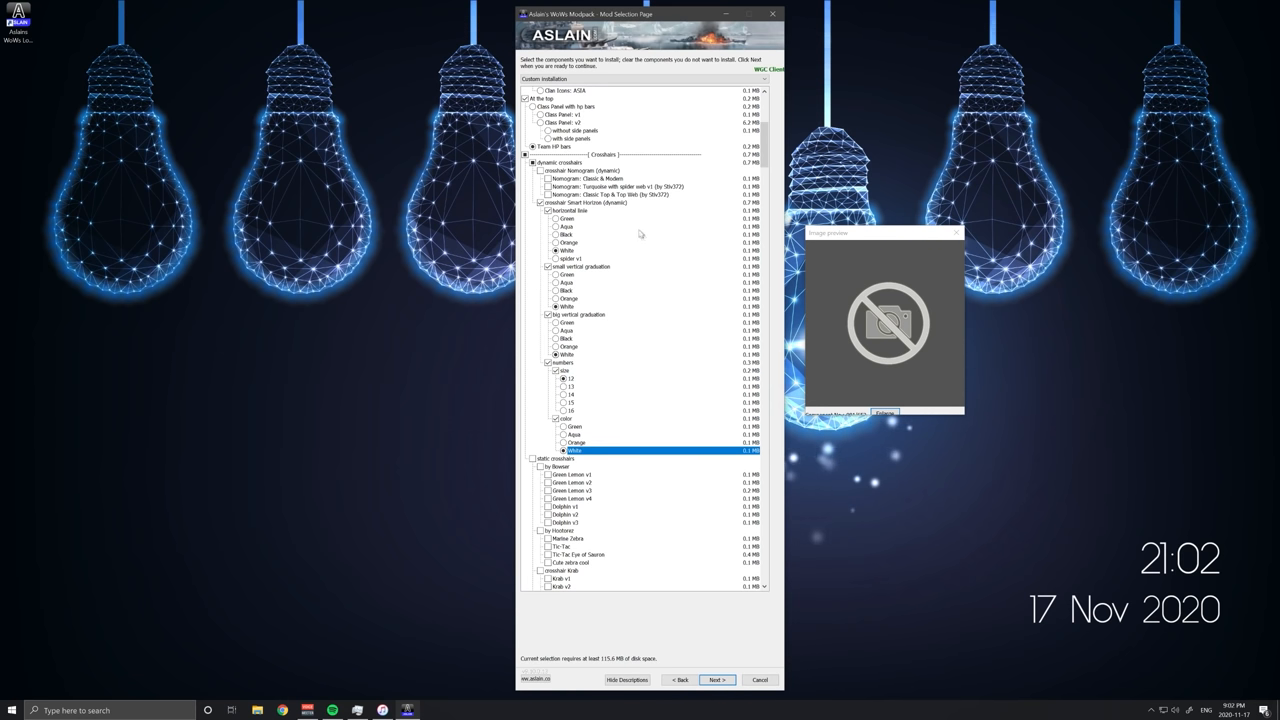
{"action": "scroll", "scroll_direction": "down", "scroll_amount": 3}
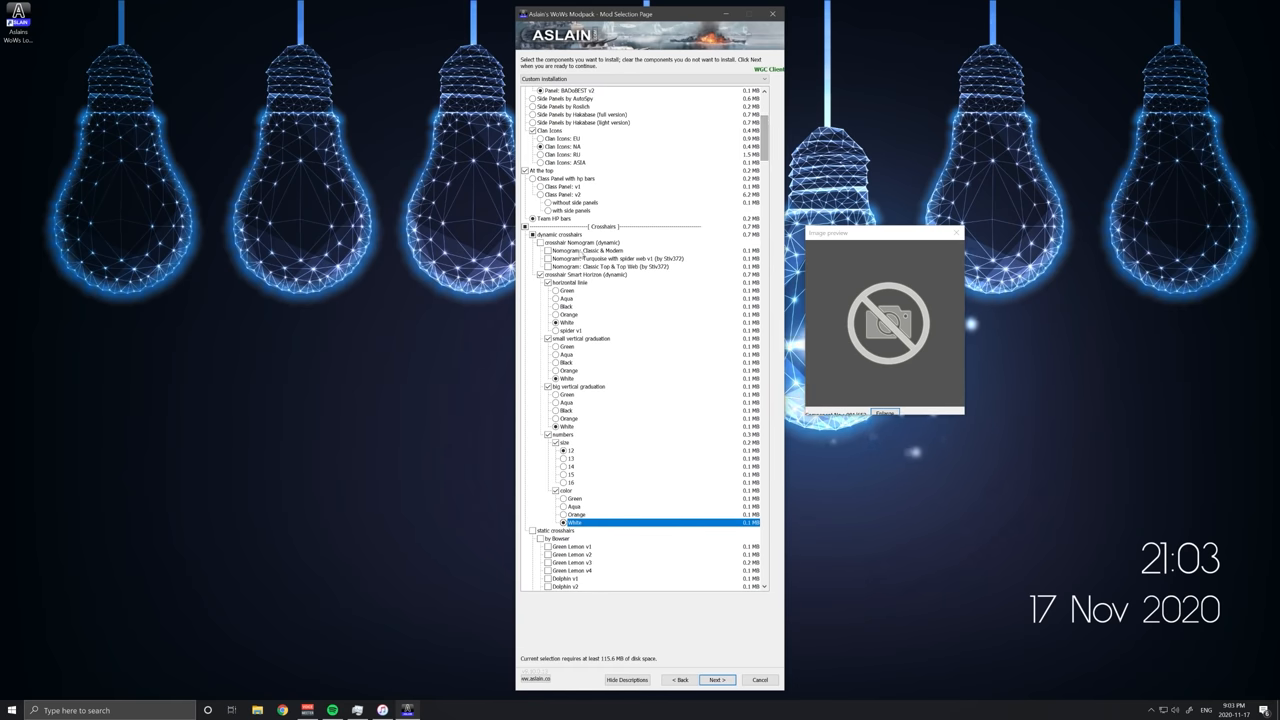
{"action": "left_click", "coordinate": [608, 258]}
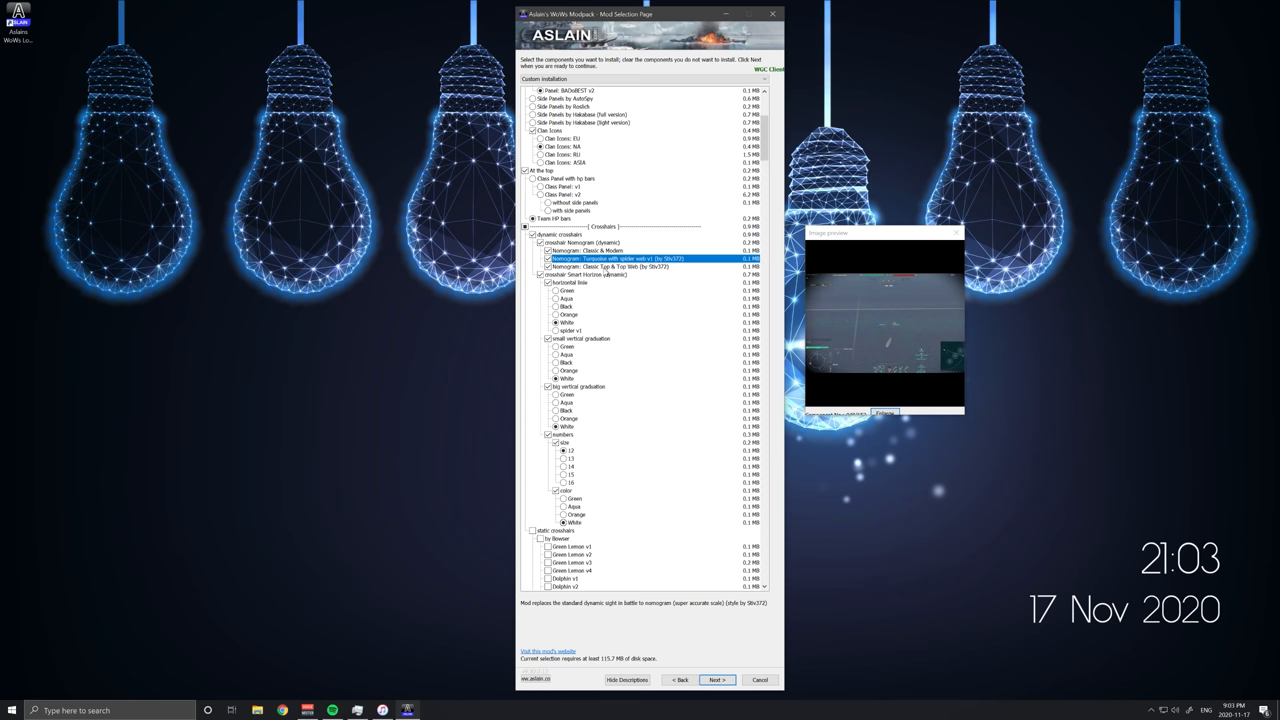
{"action": "left_click", "coordinate": [588, 250]}
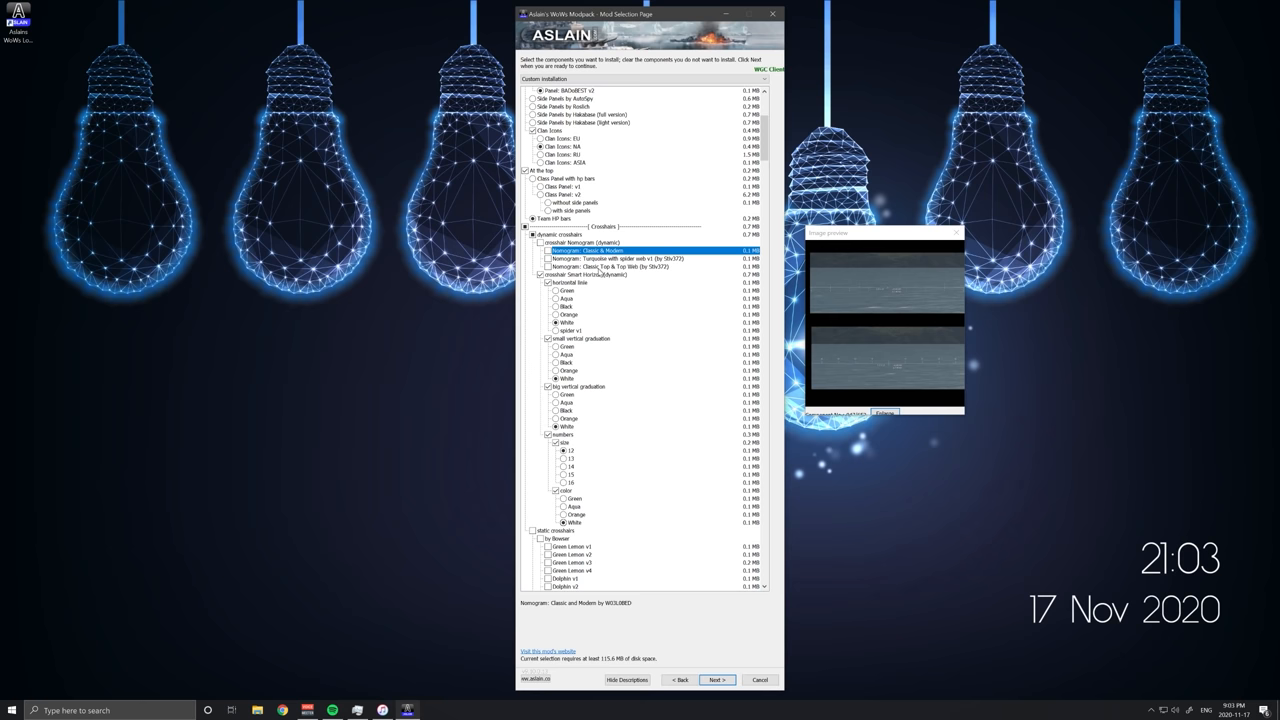
{"action": "scroll", "scroll_direction": "down", "scroll_amount": 3}
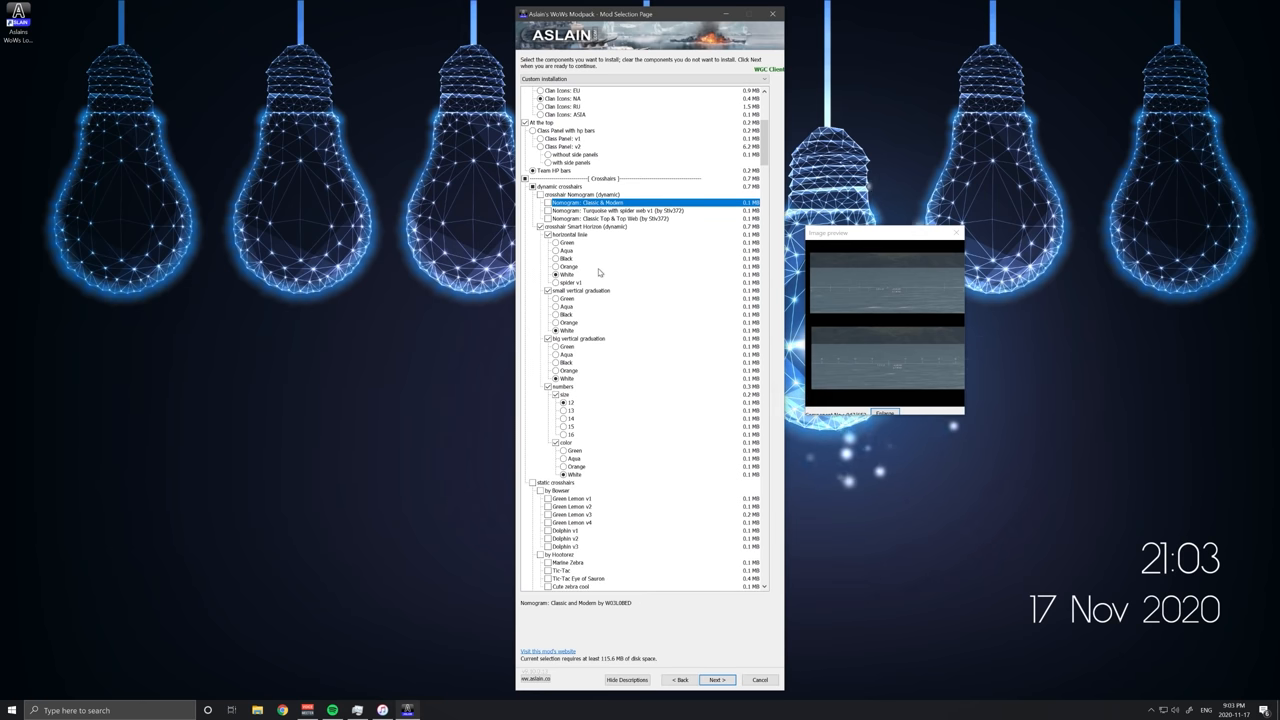
{"action": "left_click", "coordinate": [572, 274]}
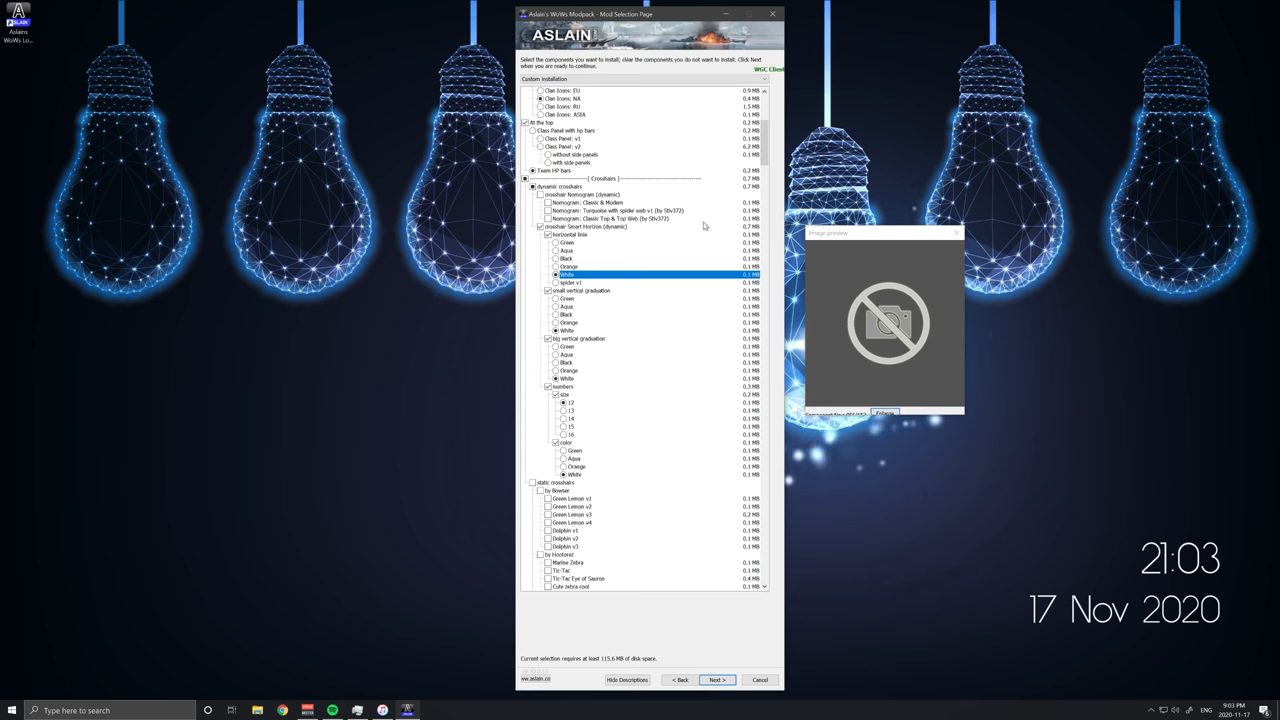
- Preview the sight components further down and tick the preferred one
{"action": "scroll", "scroll_direction": "down", "scroll_amount": 3}
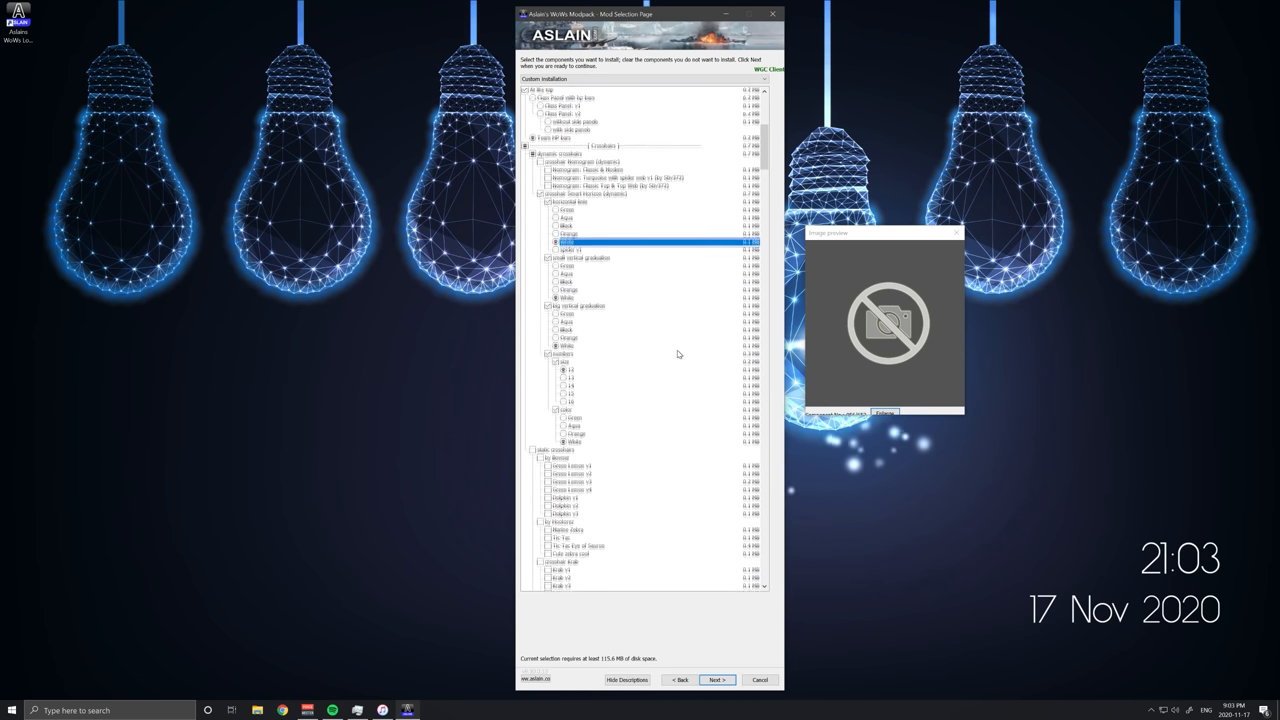
{"action": "scroll", "scroll_direction": "down", "scroll_amount": 3}
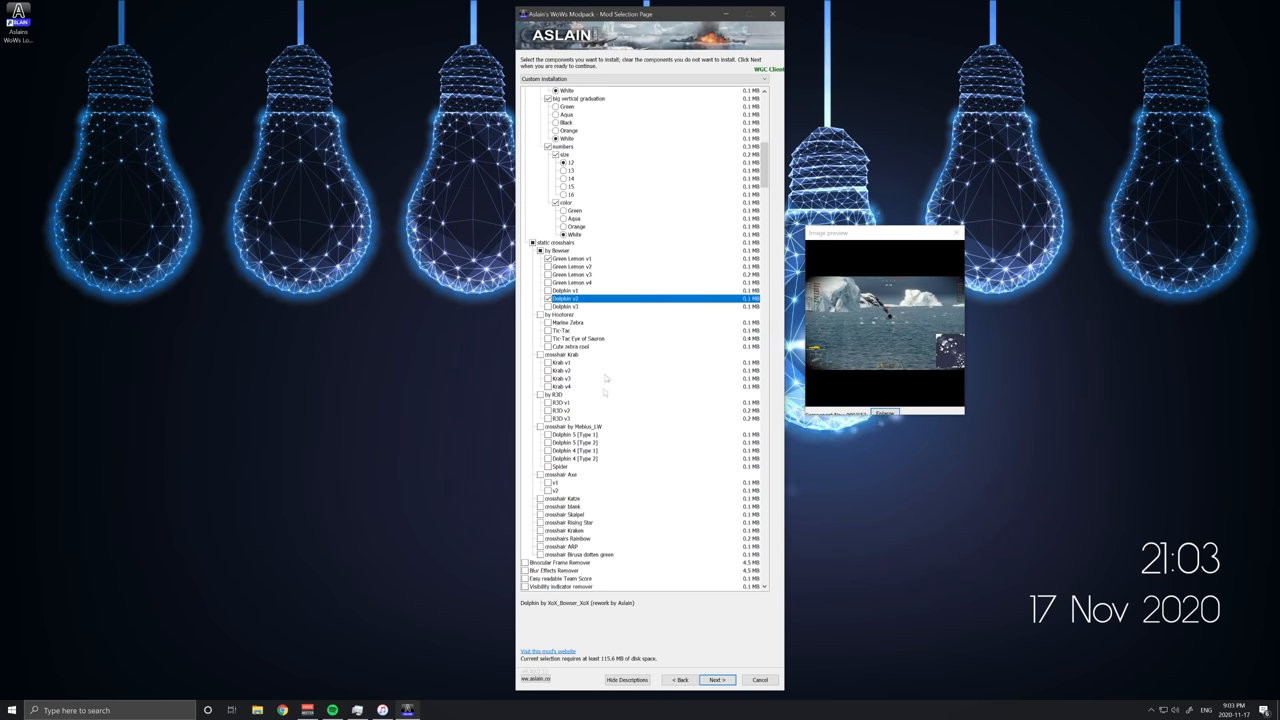
{"action": "left_click", "coordinate": [548, 360]}
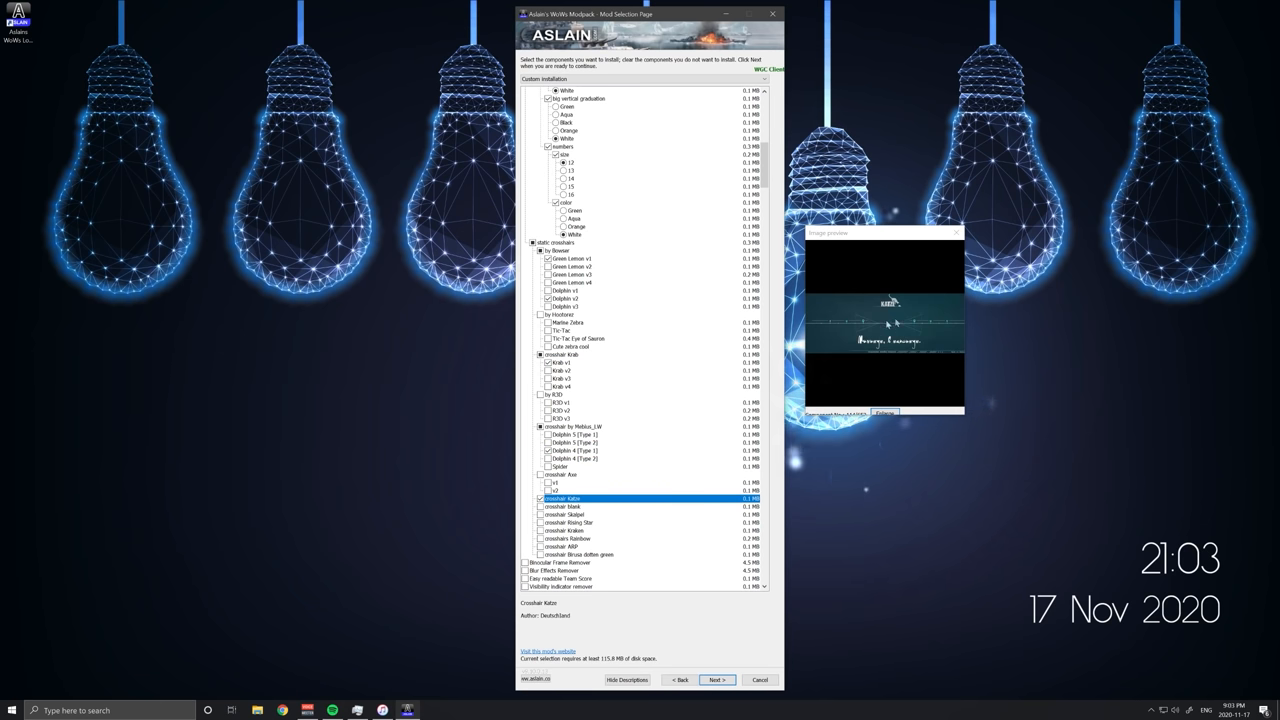
{"action": "left_click", "coordinate": [570, 522]}
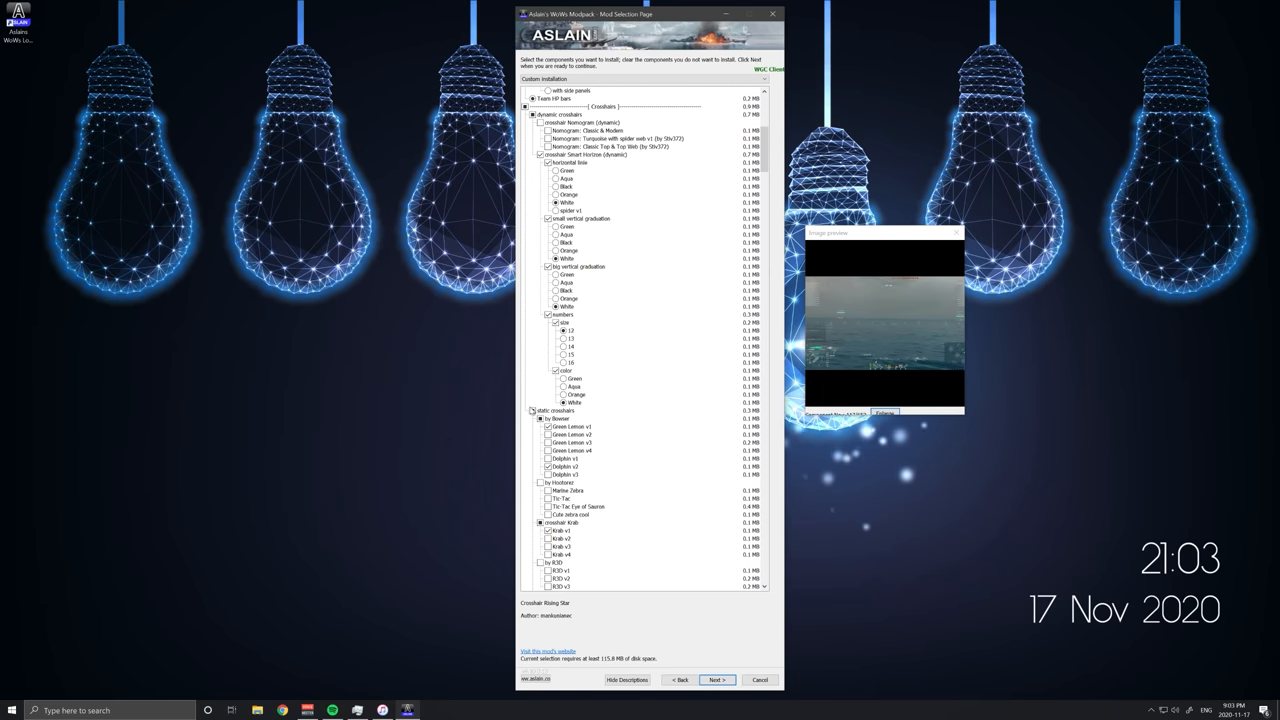
{"action": "left_click", "coordinate": [550, 410]}
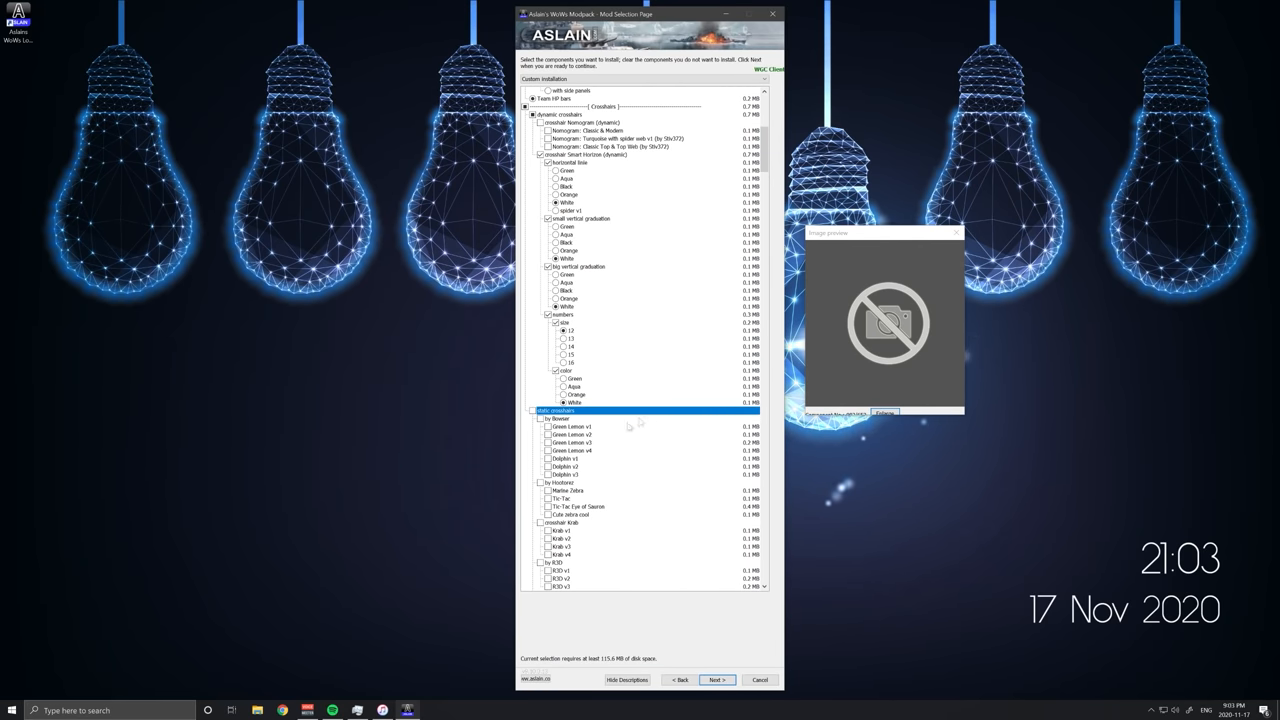
{"action": "scroll", "scroll_direction": "down", "scroll_amount": 3}
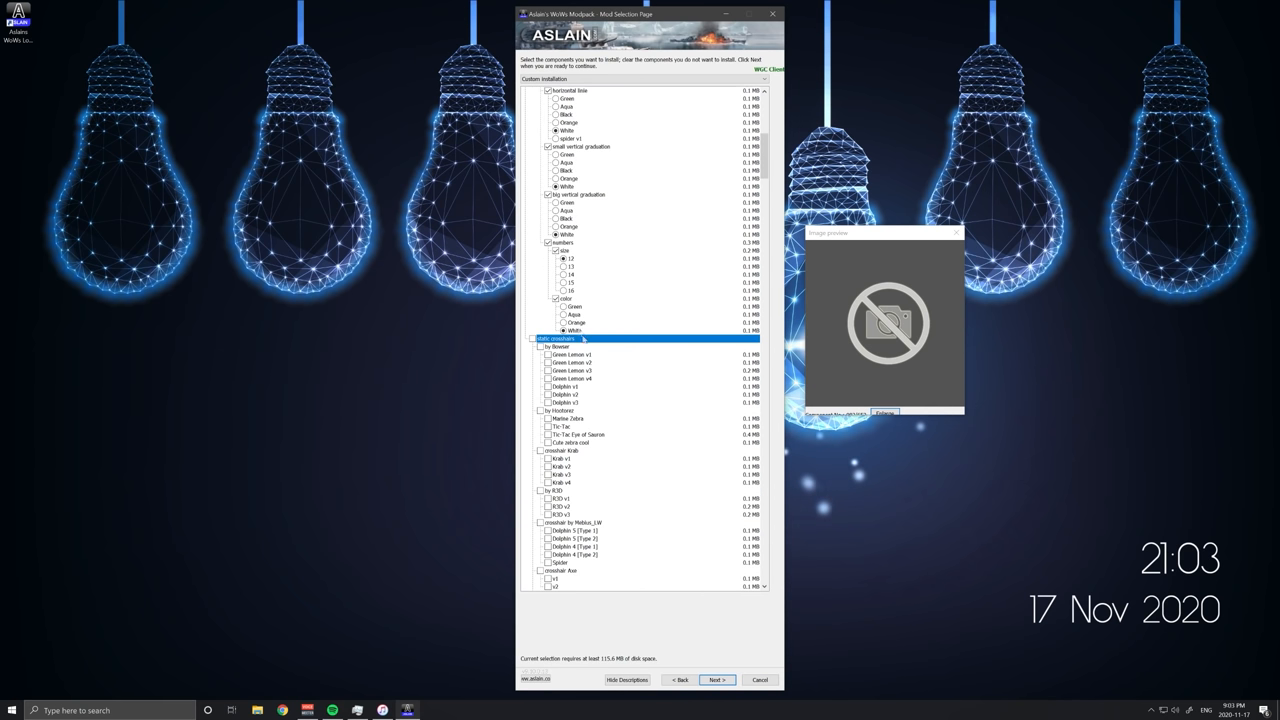
- Preview the visual-effects components and tick the wanted one for installation
{"action": "scroll", "scroll_direction": "down", "scroll_amount": 3}
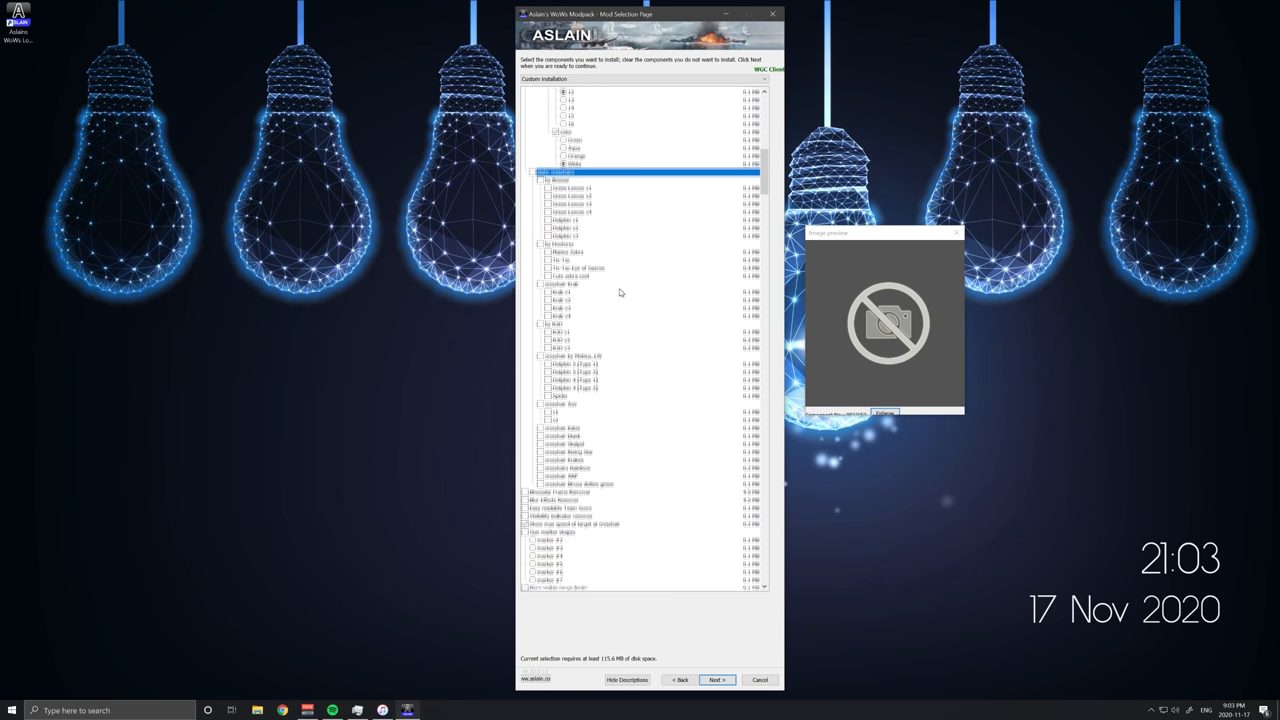
{"action": "scroll", "scroll_direction": "down", "scroll_amount": 3}
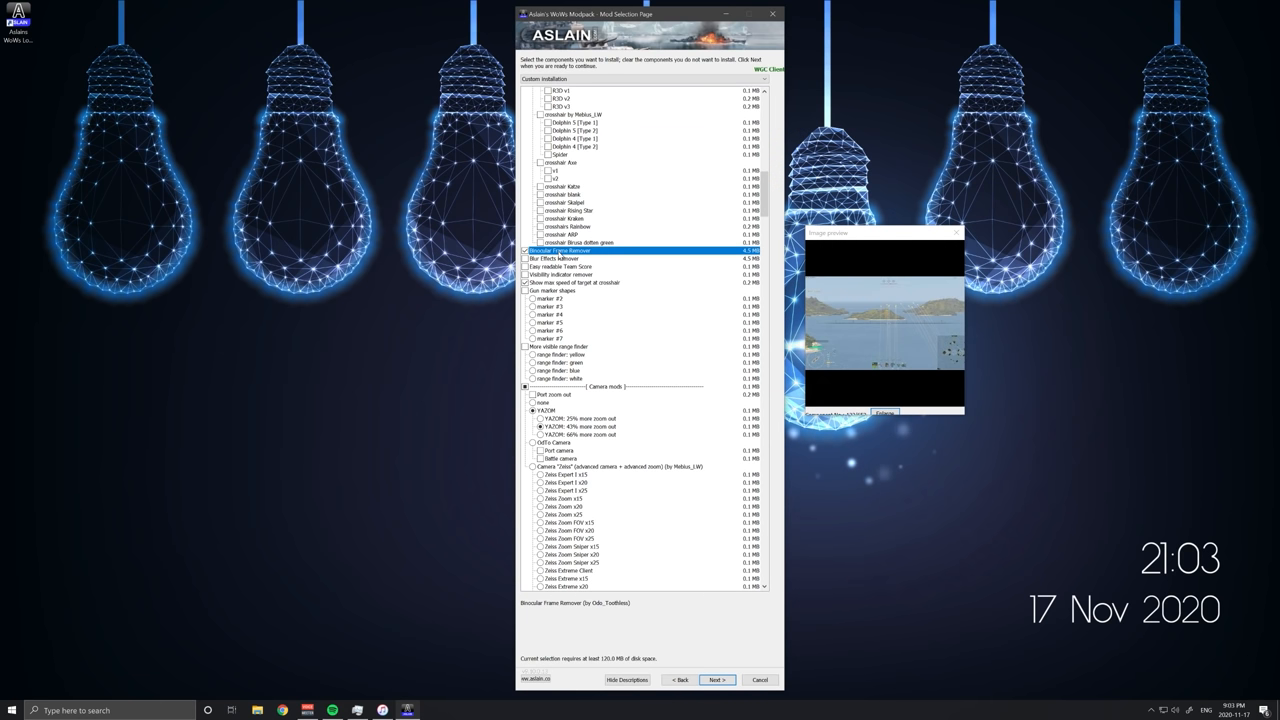
{"action": "left_click", "coordinate": [524, 260]}
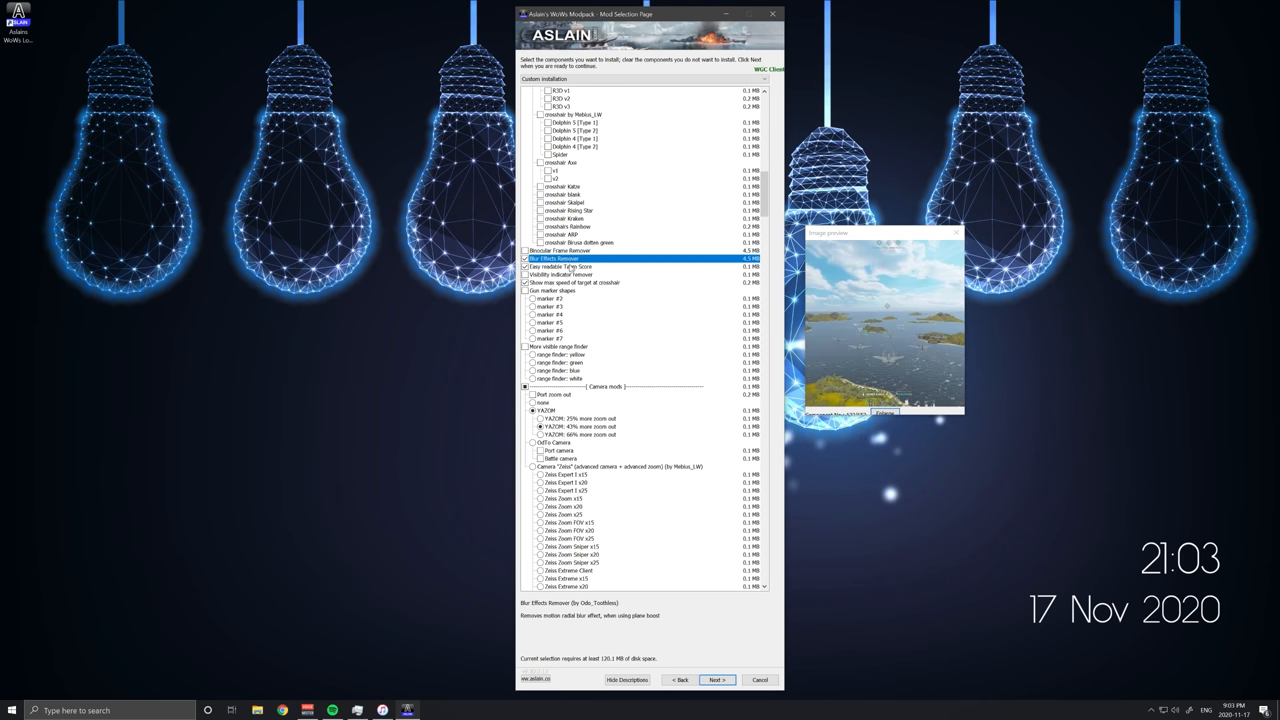
{"action": "left_click", "coordinate": [576, 268]}
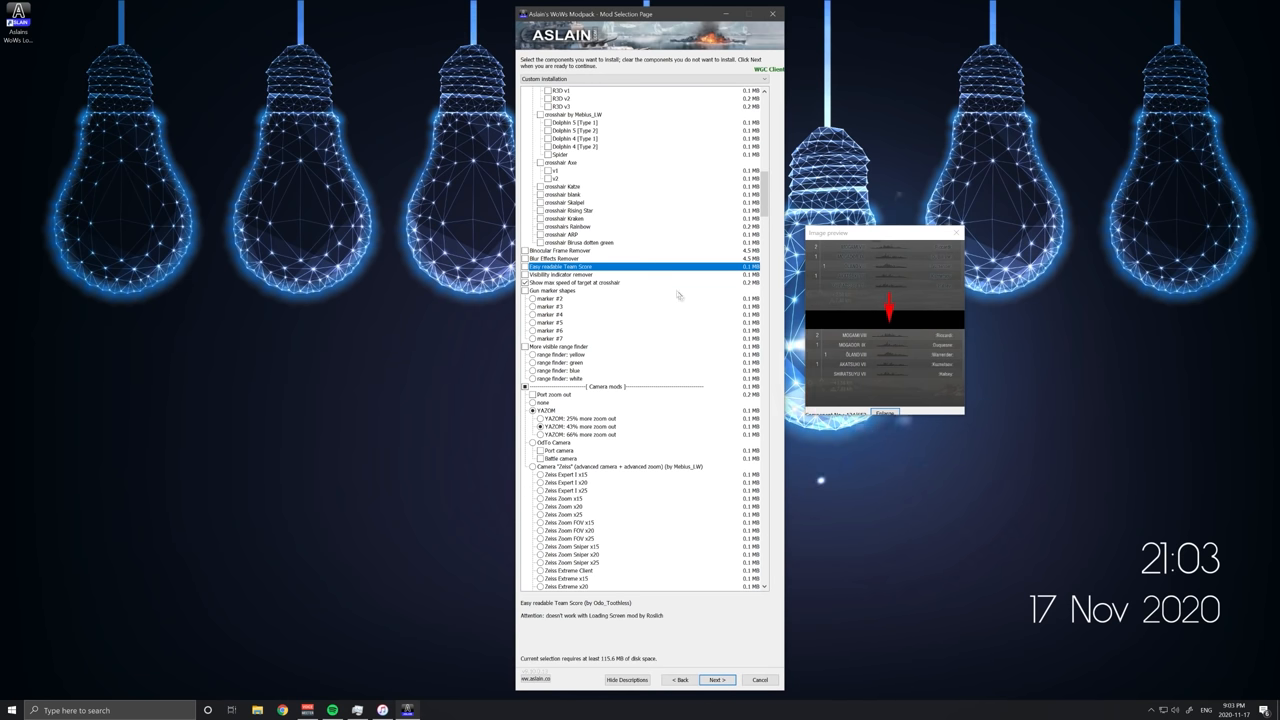
{"action": "left_click", "coordinate": [584, 290]}
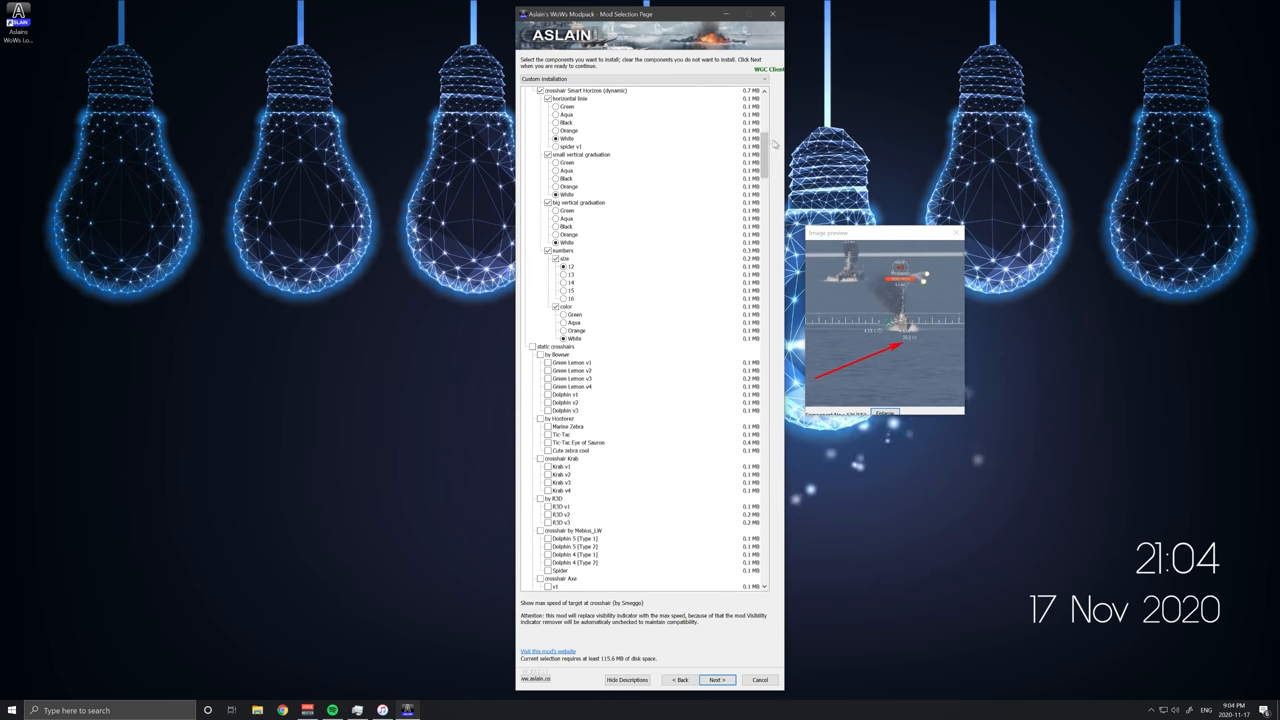
- Preview the camera component further down and tick it for installation
{"action": "scroll", "scroll_direction": "down", "scroll_amount": 3}
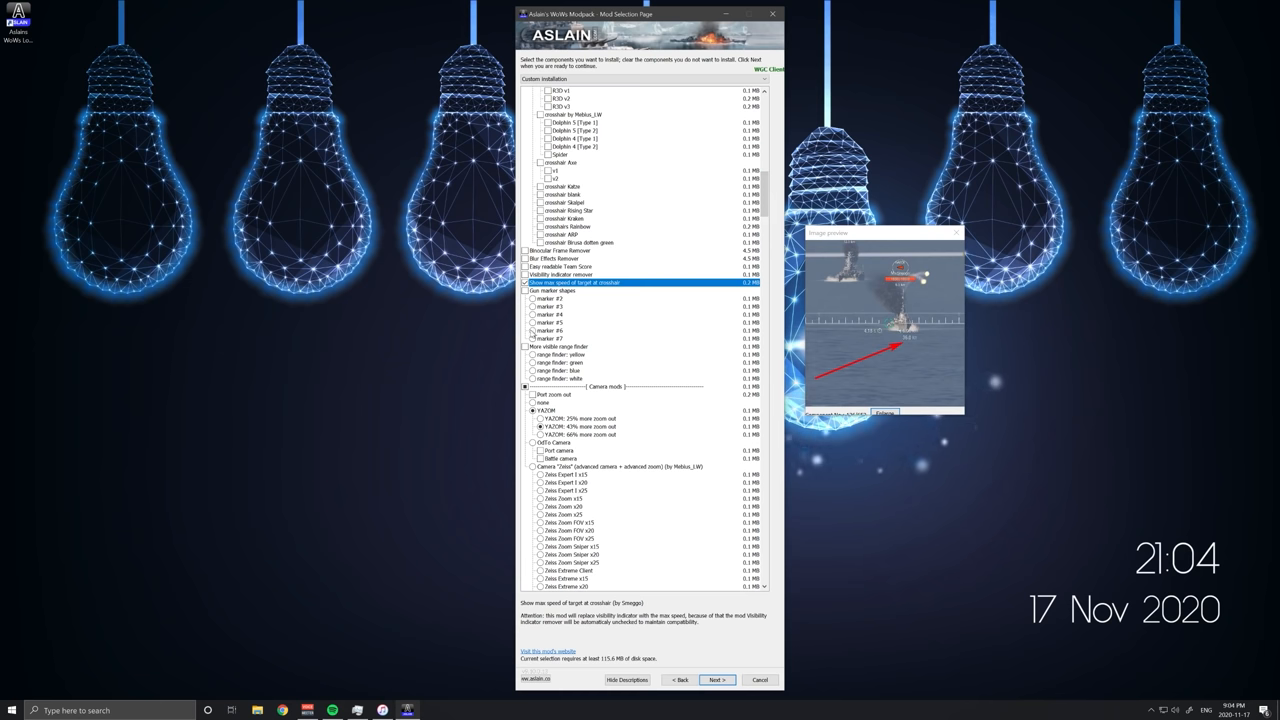
{"action": "scroll", "scroll_direction": "down", "scroll_amount": 3}
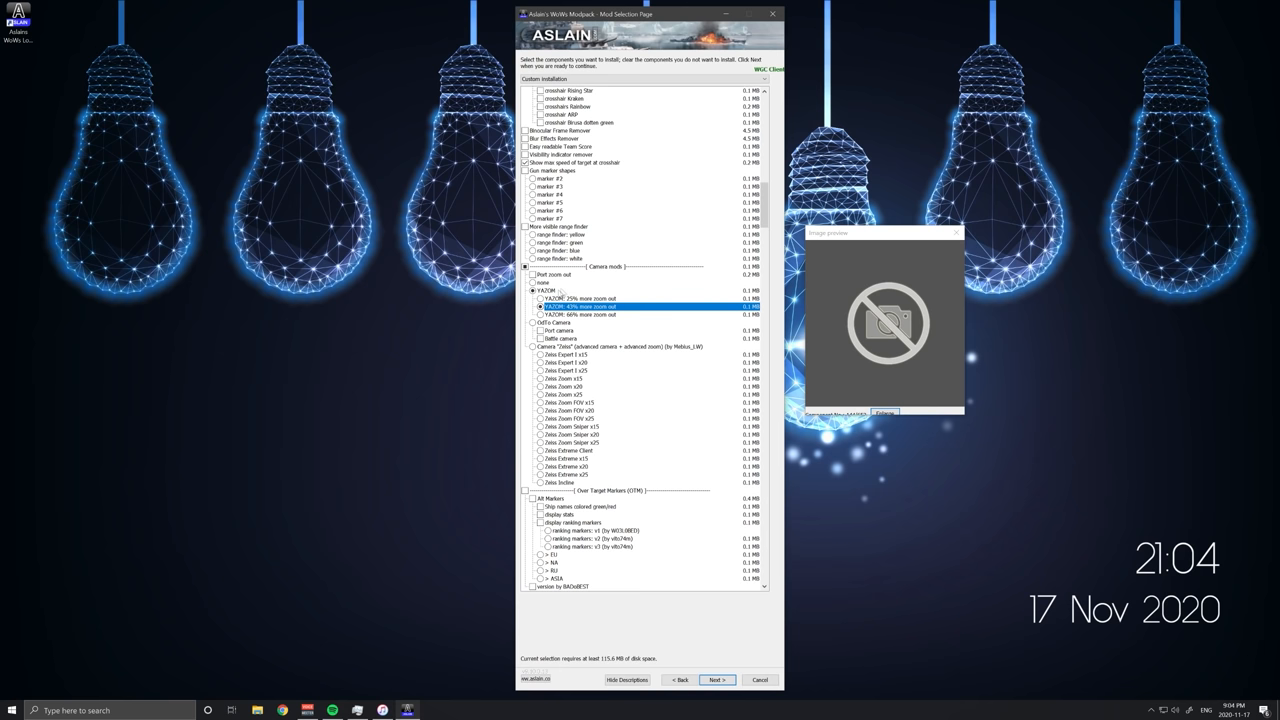
{"action": "left_click", "coordinate": [536, 290]}
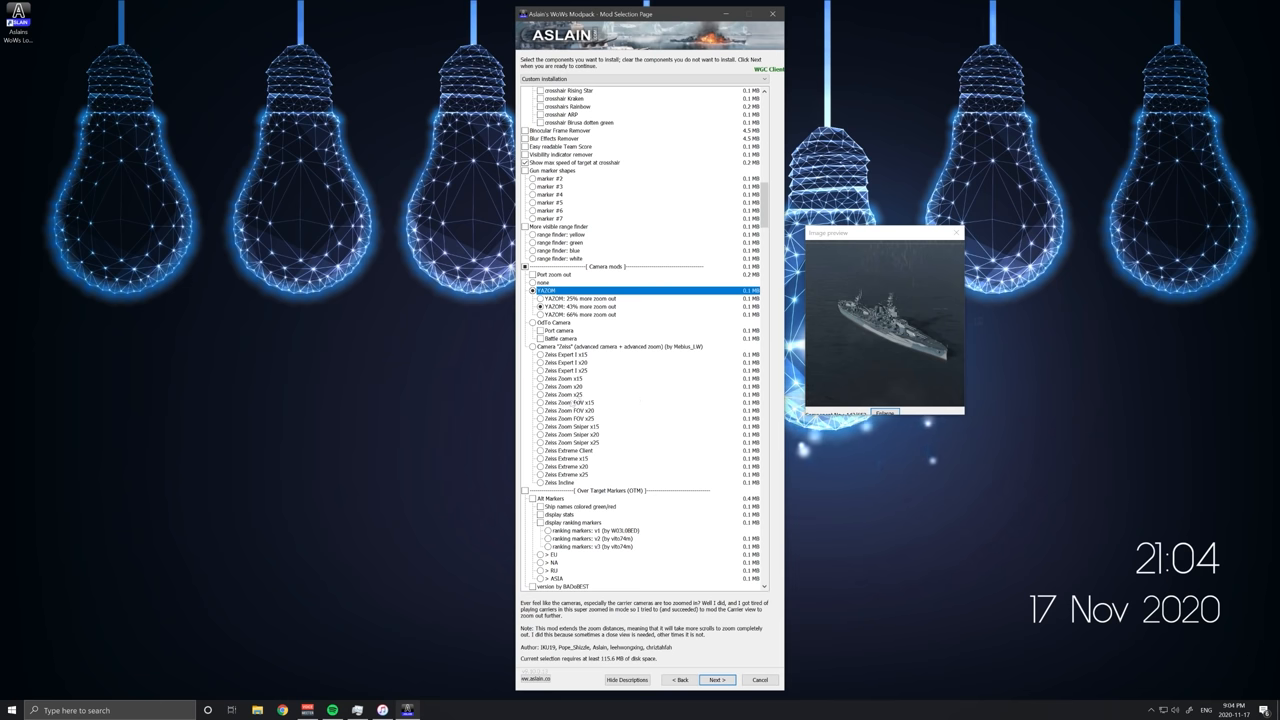
{"action": "left_click", "coordinate": [536, 308]}
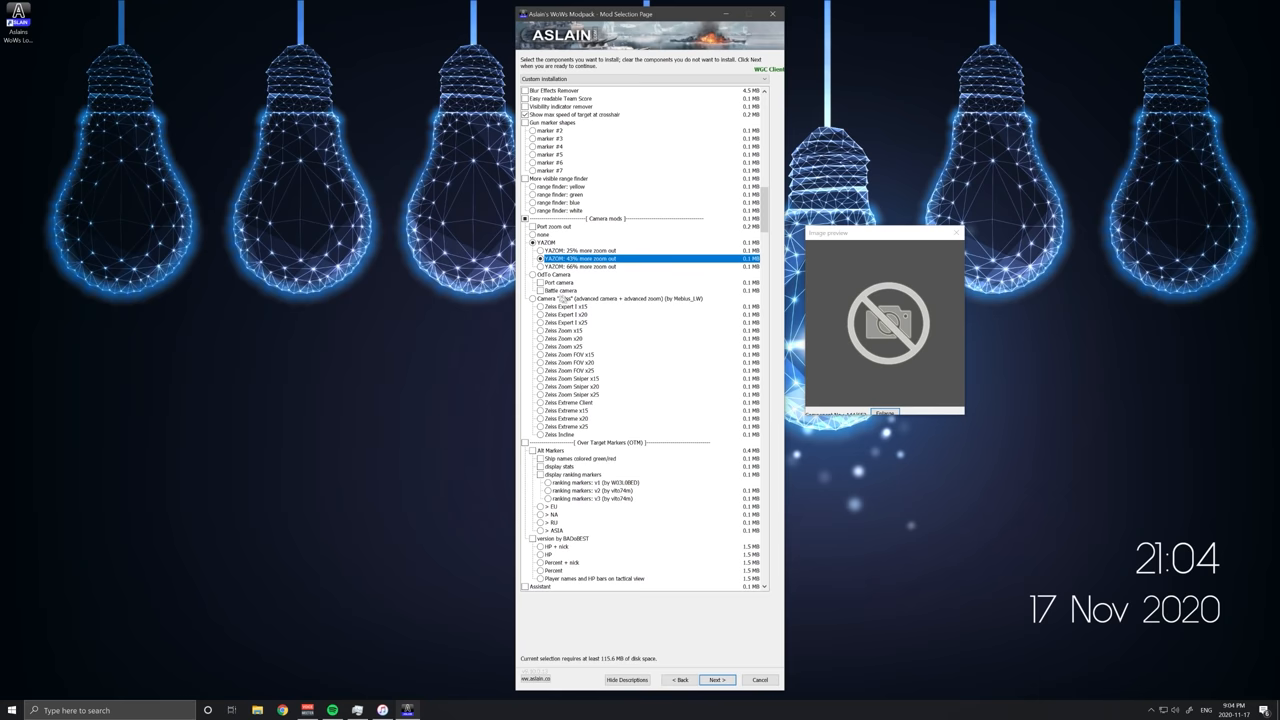
- Preview the minimap mod options and the minimap compass component in turn
{"action": "scroll", "scroll_direction": "down", "scroll_amount": 3}
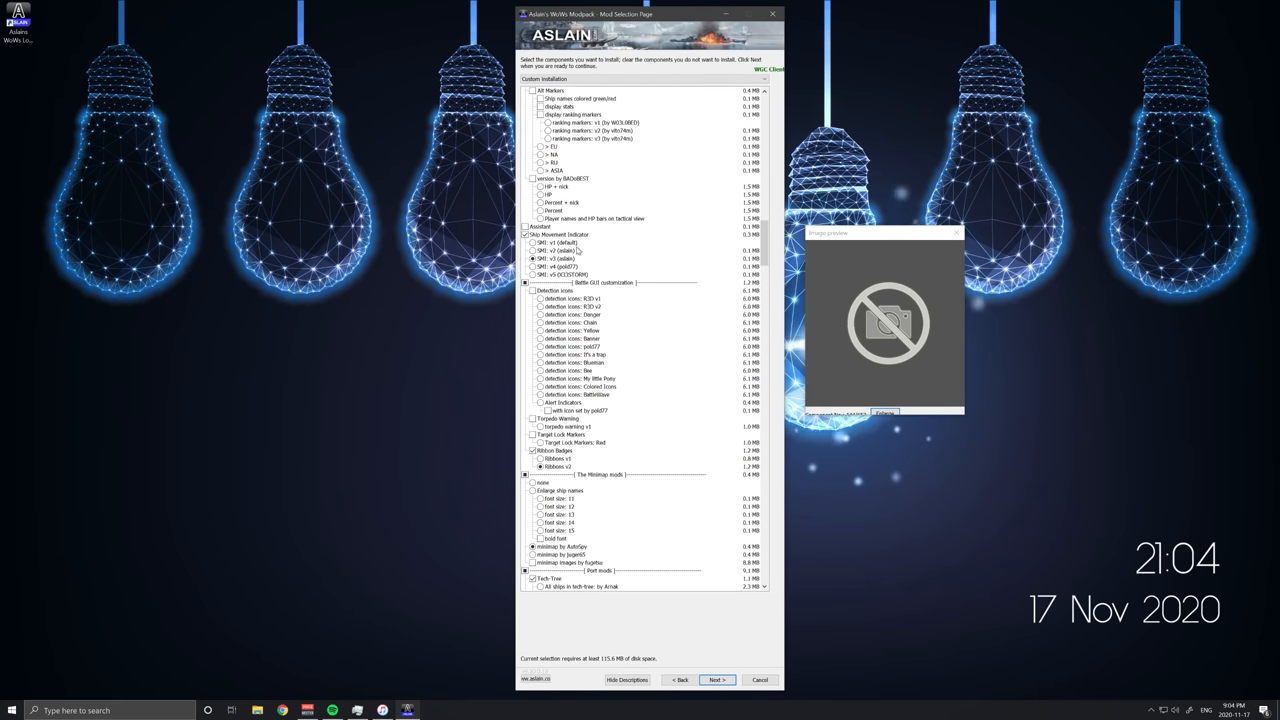
{"action": "left_click", "coordinate": [540, 258]}
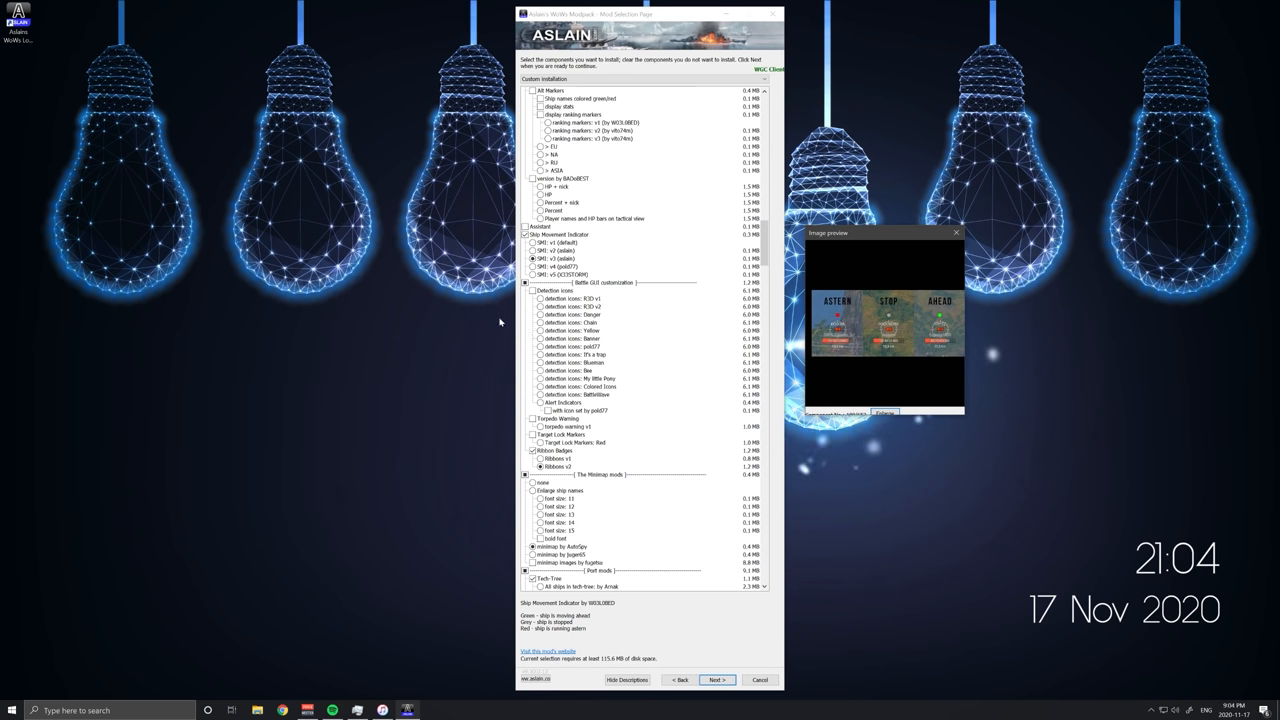
{"action": "mouse_move", "coordinate": [412, 288]}
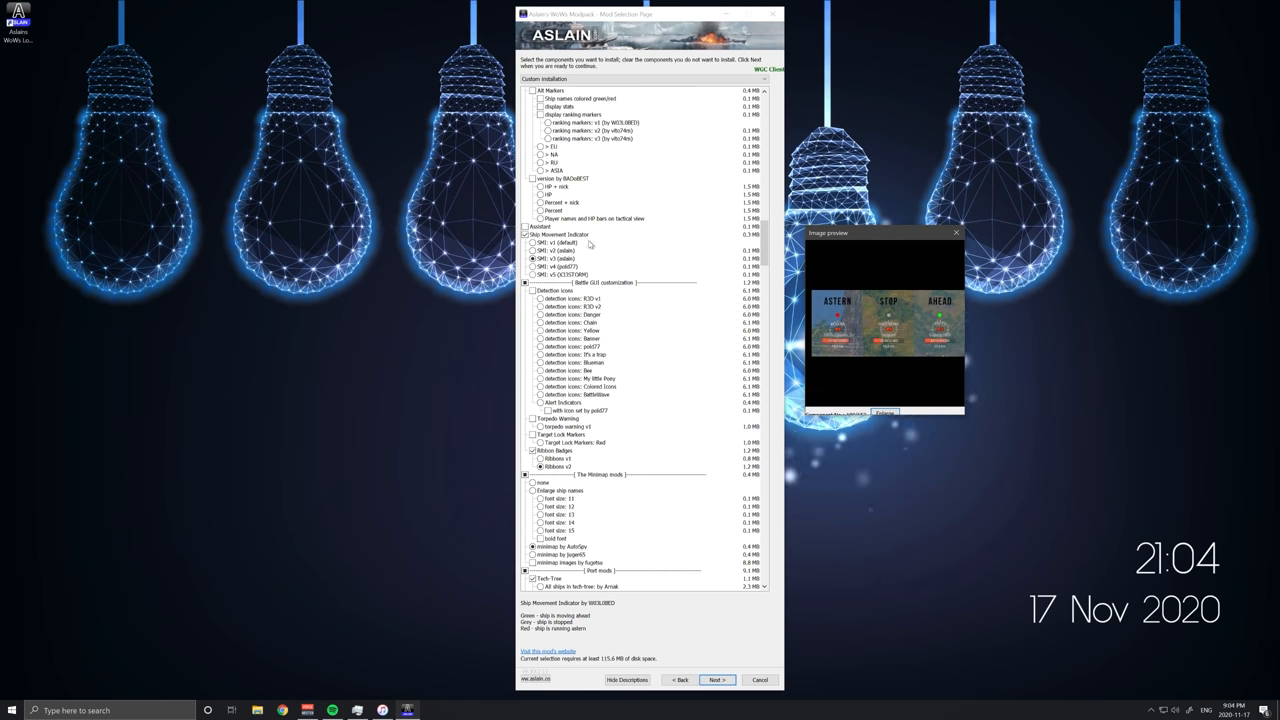
{"action": "left_click", "coordinate": [542, 260]}
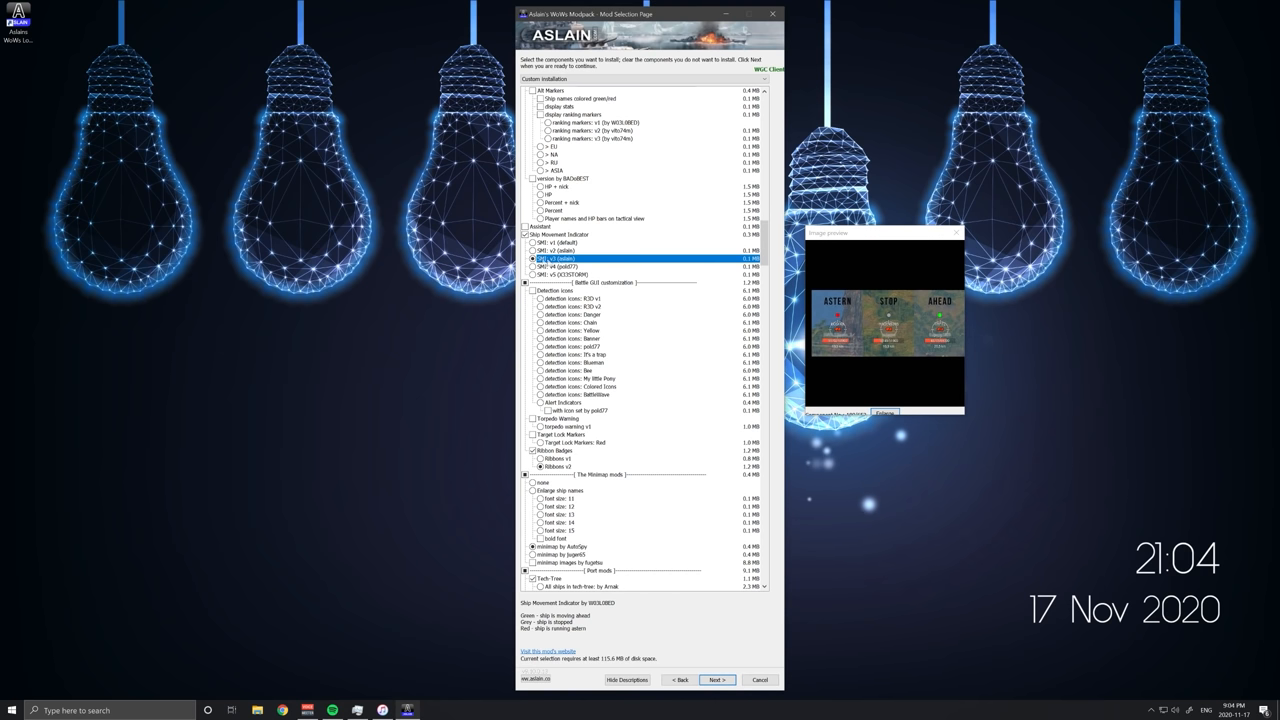
{"action": "scroll", "scroll_direction": "down", "scroll_amount": 3}
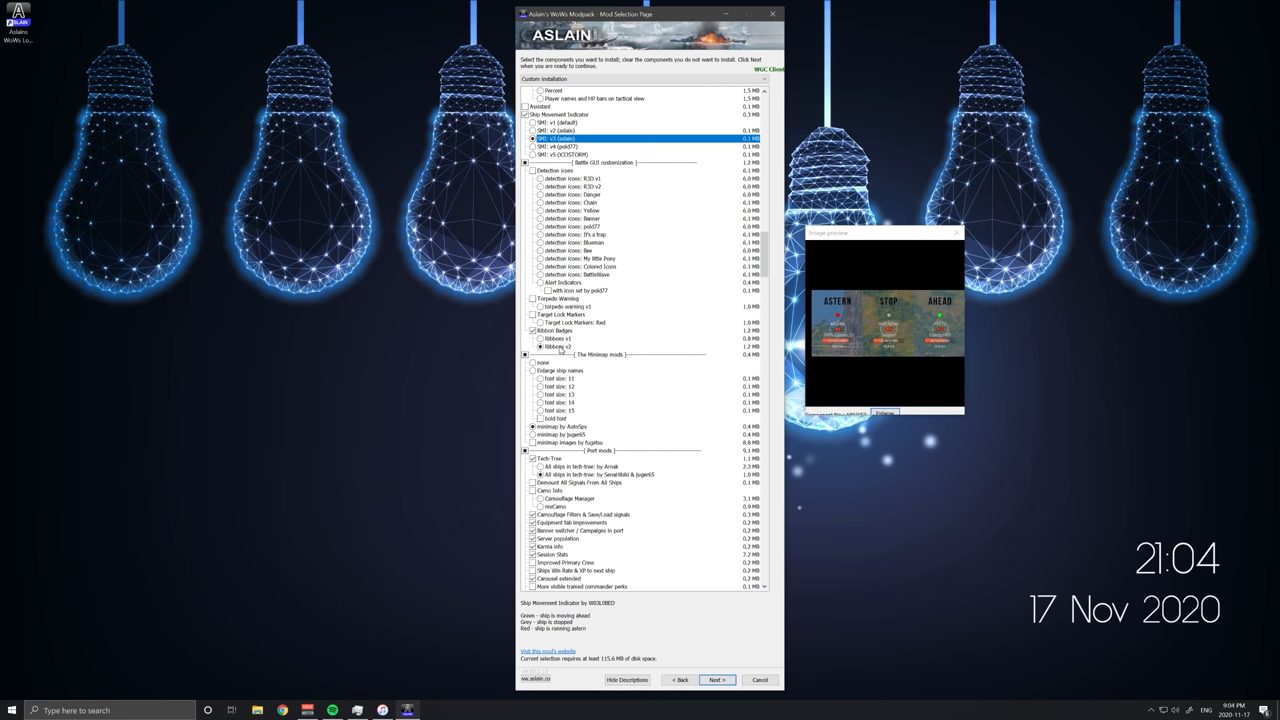
{"action": "left_click", "coordinate": [542, 344]}
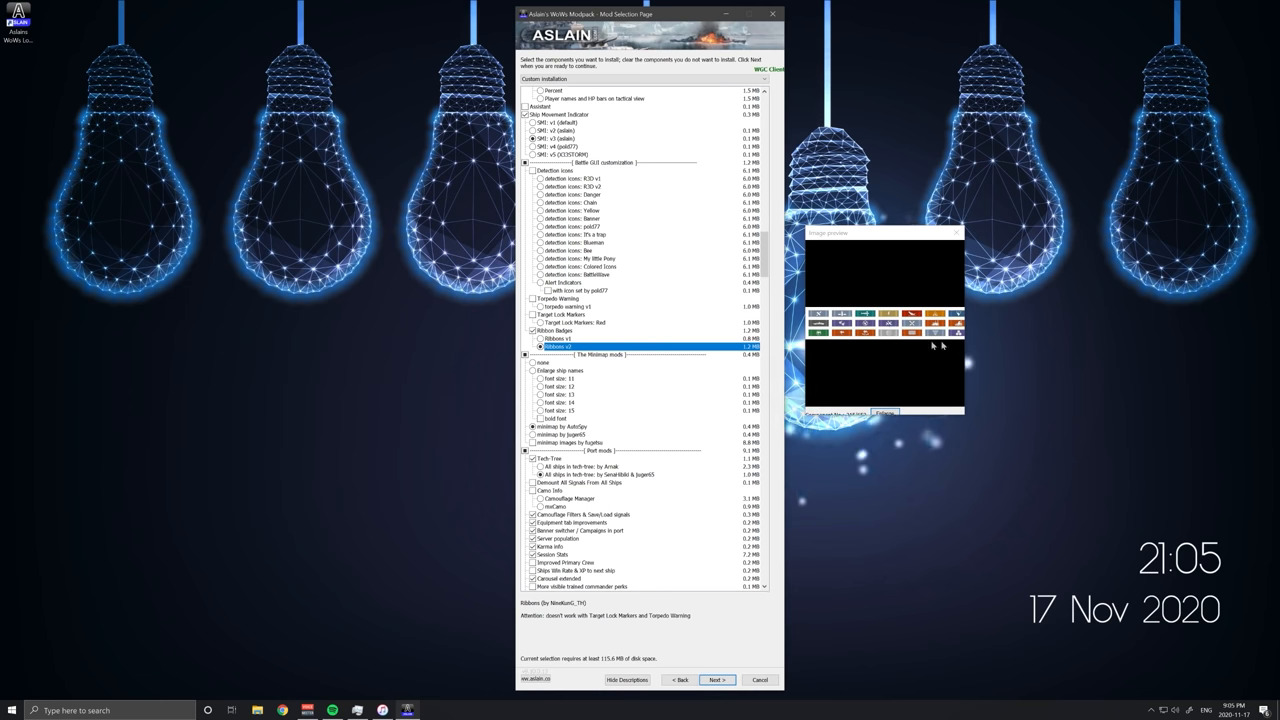
{"action": "mouse_move", "coordinate": [900, 338]}
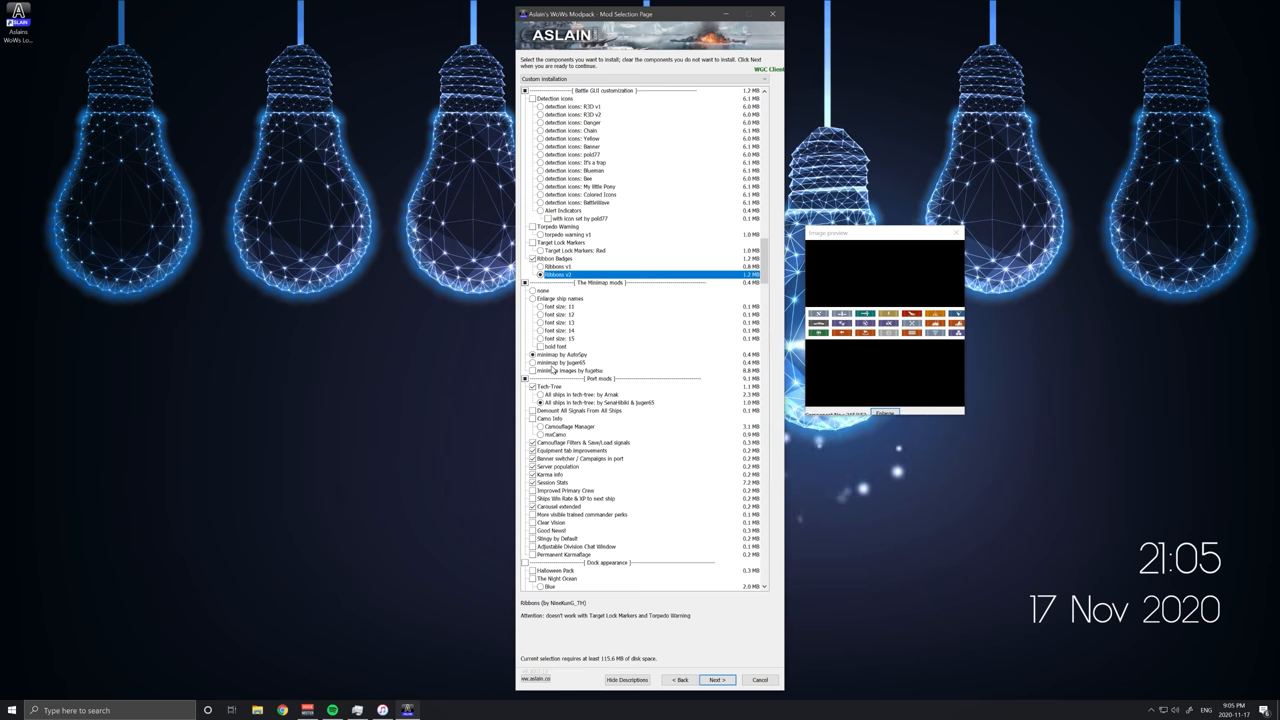
{"action": "left_click", "coordinate": [562, 354]}
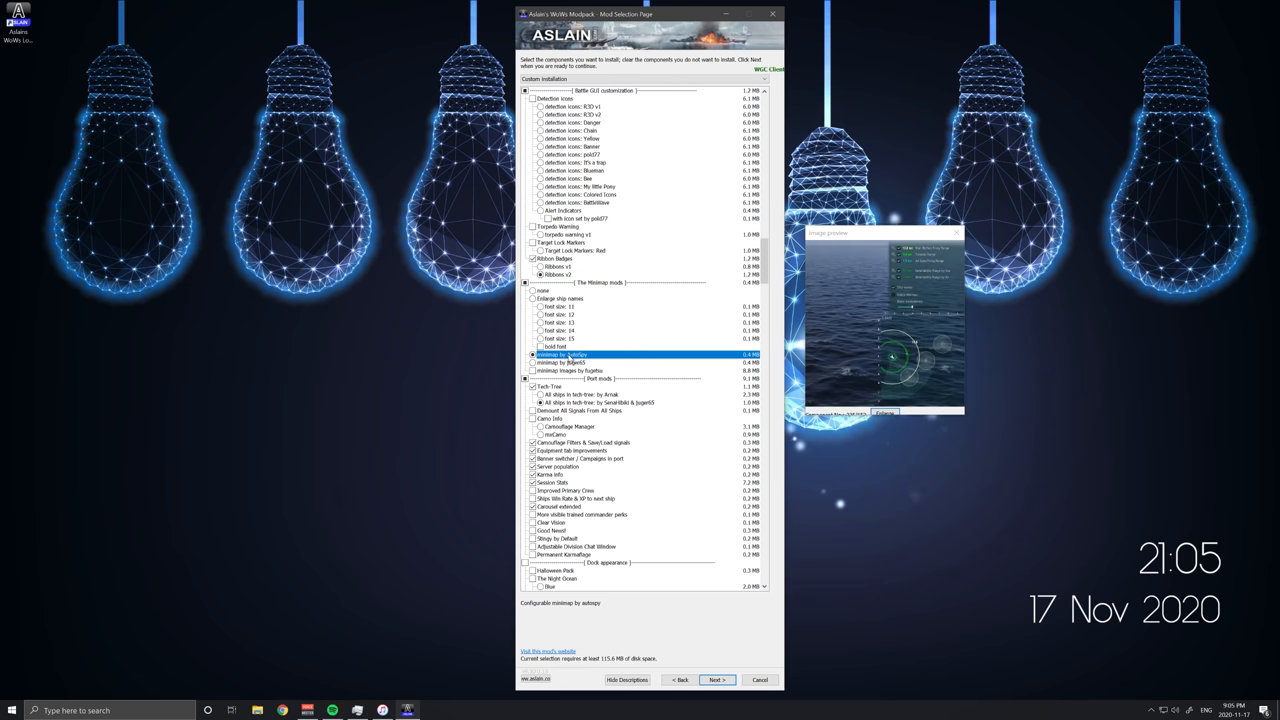
{"action": "mouse_move", "coordinate": [588, 336]}
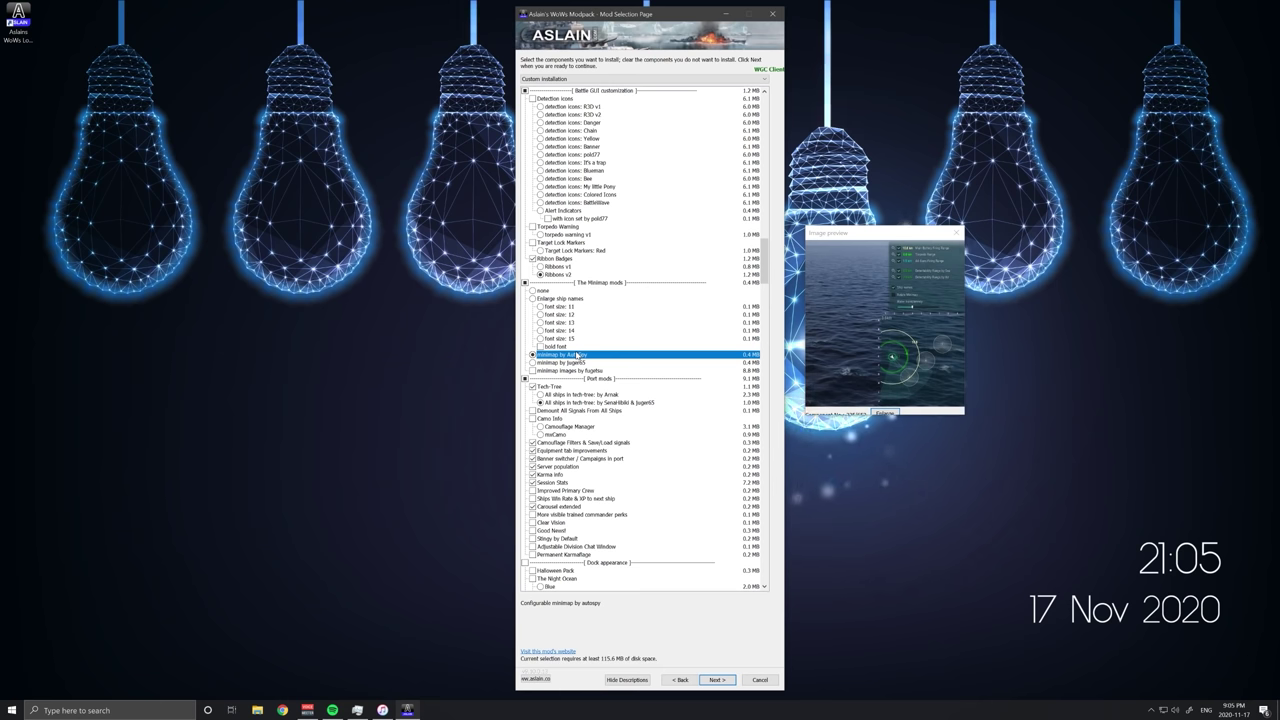
- Preview the port interface mods in the middle of the list one after another
{"action": "scroll", "scroll_direction": "down", "scroll_amount": 3}
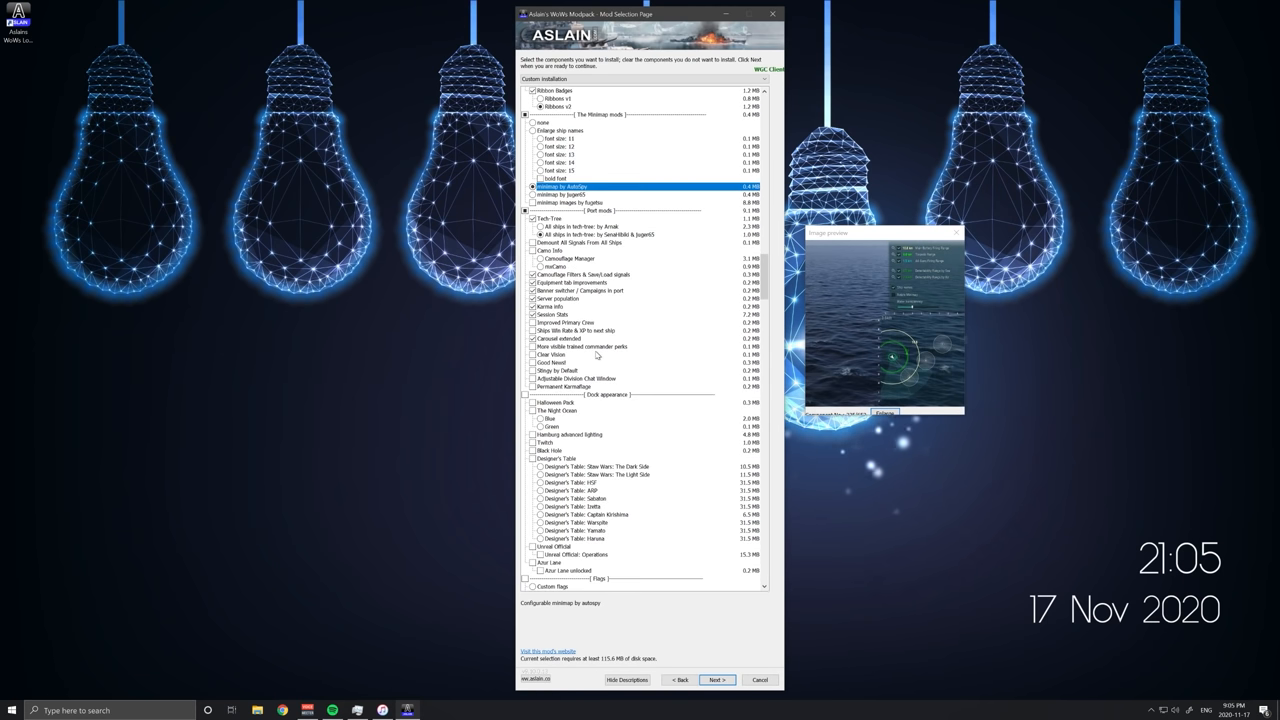
{"action": "left_click", "coordinate": [540, 234]}
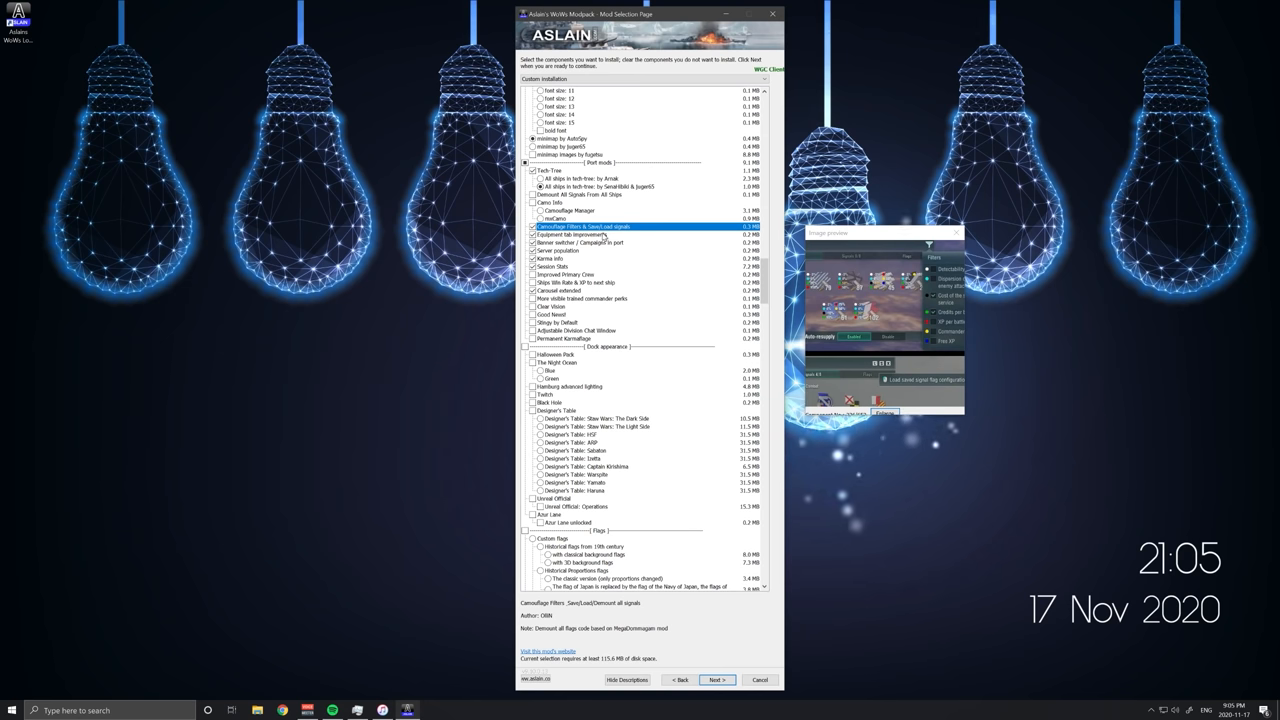
{"action": "left_click", "coordinate": [580, 234]}
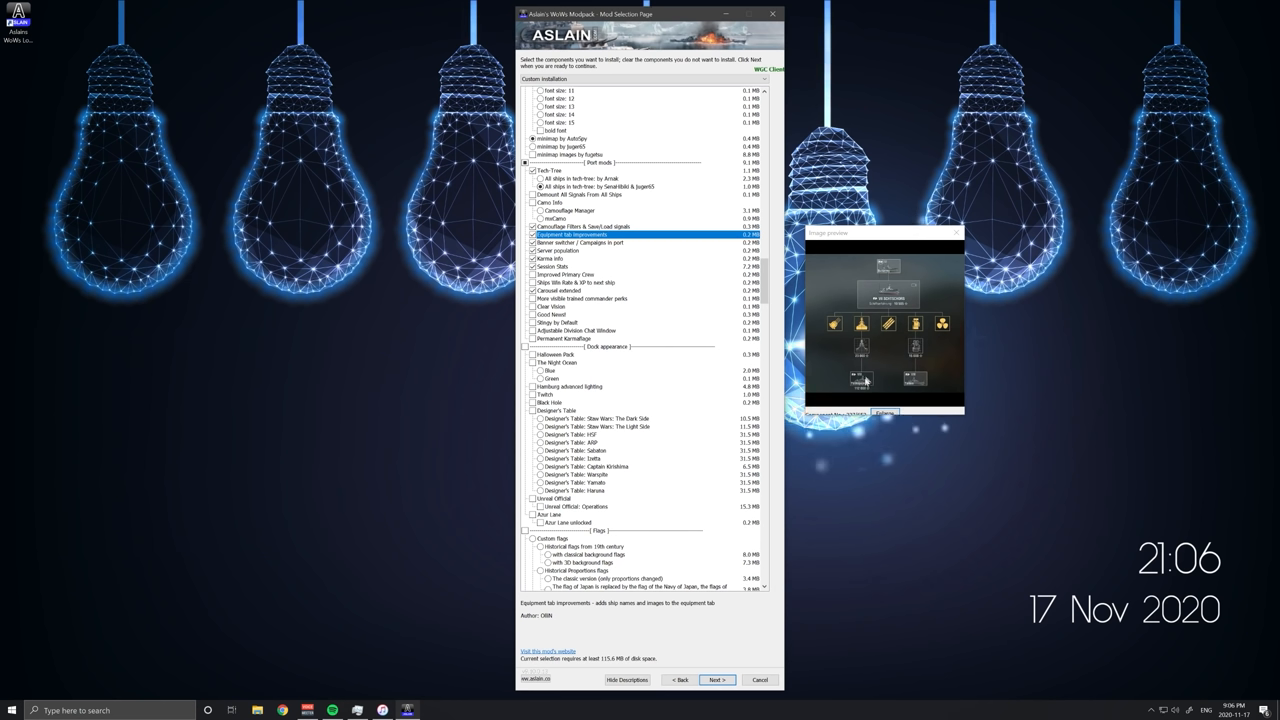
{"action": "mouse_move", "coordinate": [928, 404]}
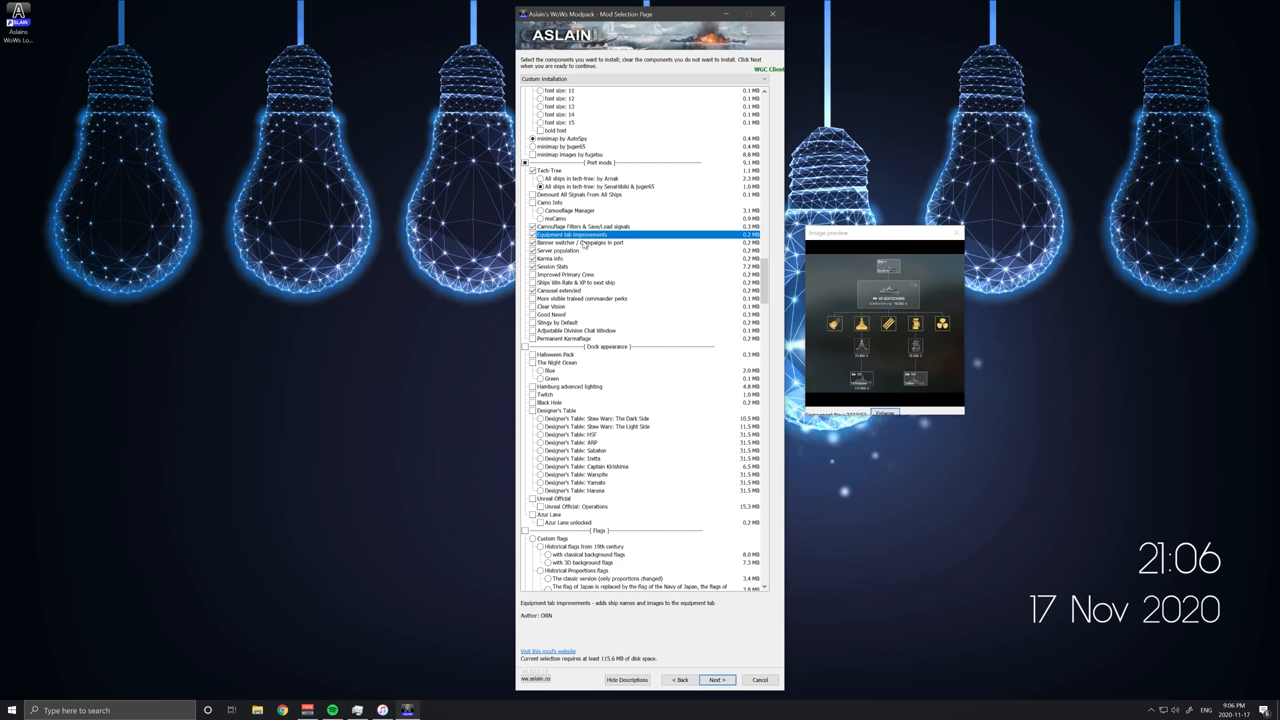
{"action": "mouse_move", "coordinate": [916, 288]}
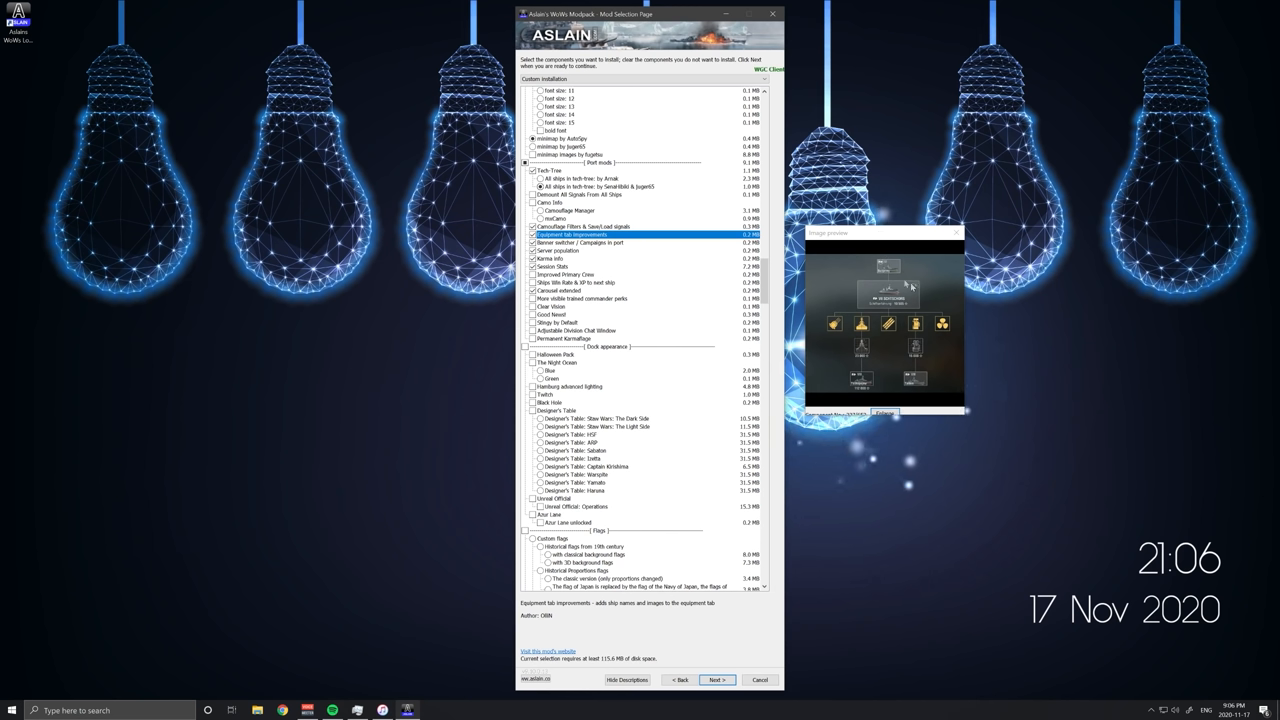
{"action": "left_click", "coordinate": [600, 242]}
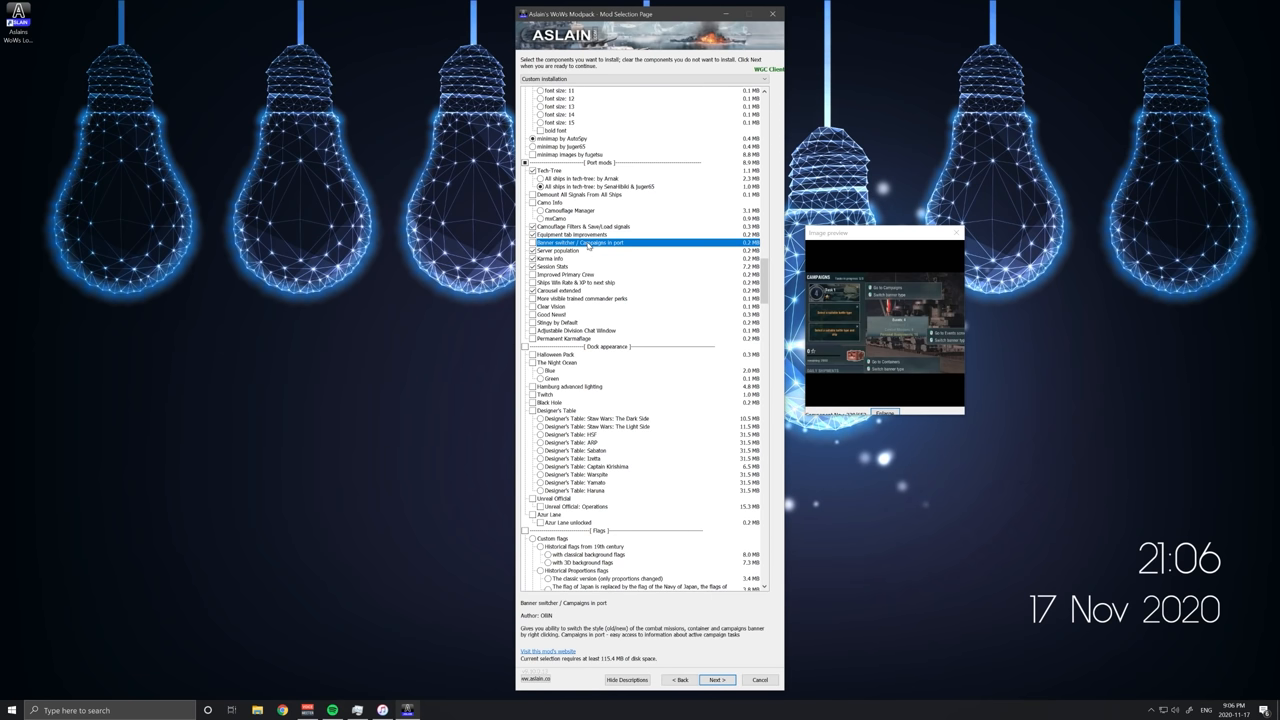
{"action": "mouse_move", "coordinate": [868, 264]}
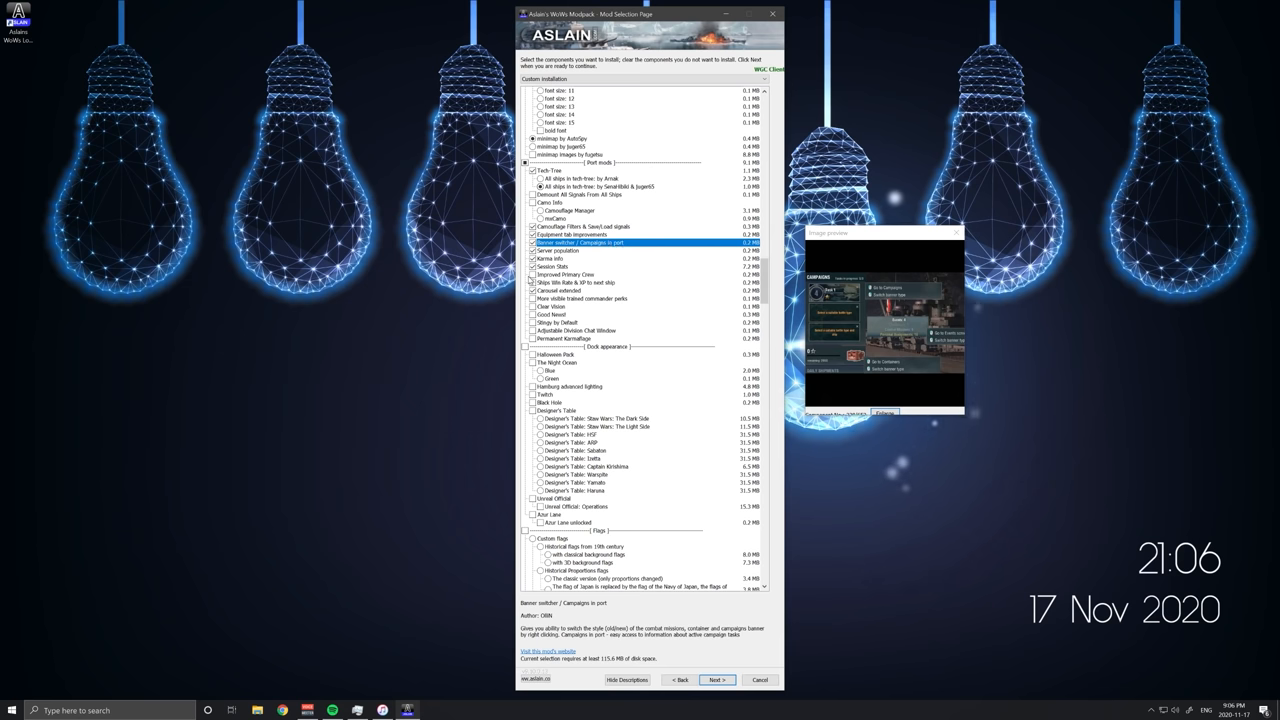
- Preview the following interface components down to the ship carousel mod
{"action": "left_click", "coordinate": [552, 248]}
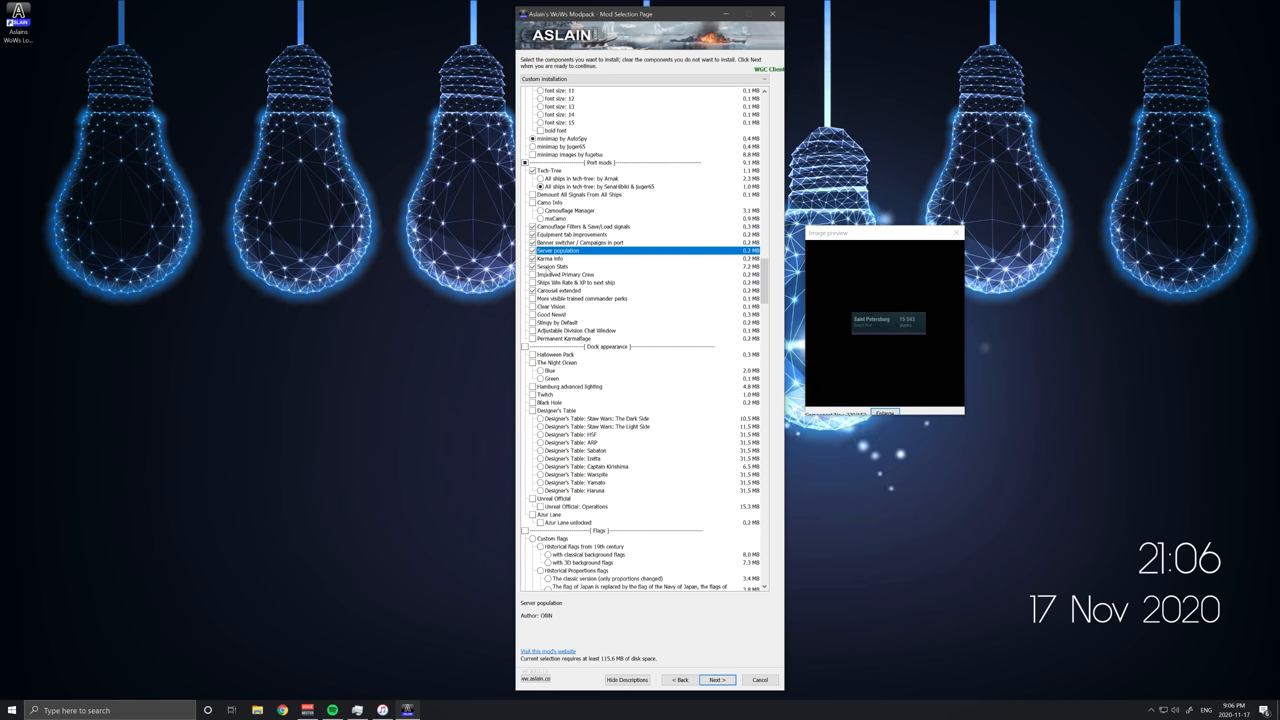
{"action": "left_click", "coordinate": [550, 258]}
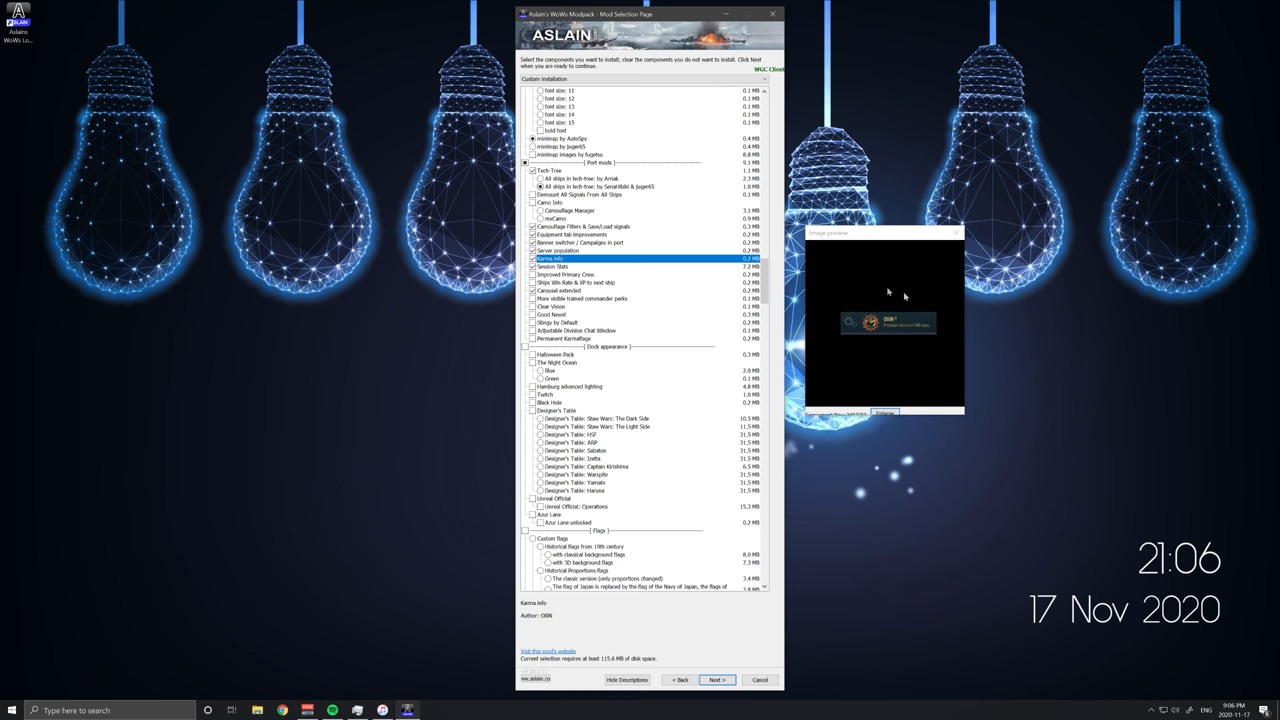
{"action": "left_click", "coordinate": [572, 268]}
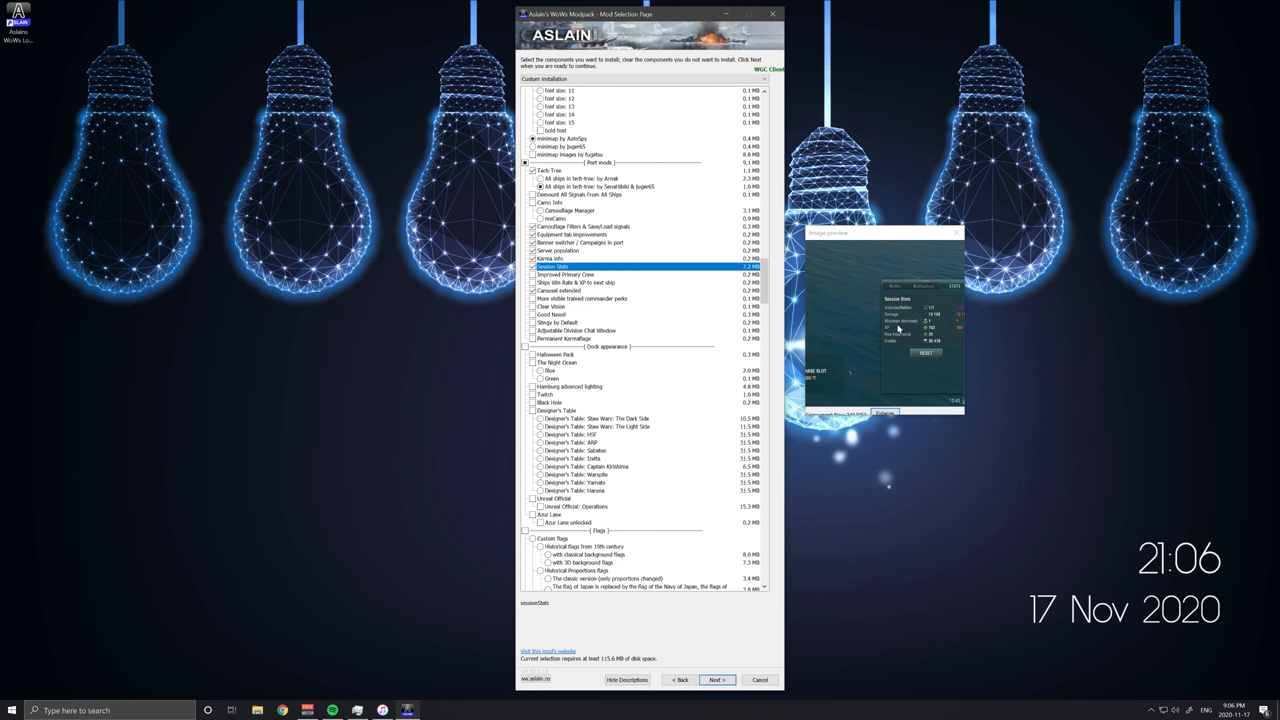
{"action": "mouse_move", "coordinate": [984, 332]}
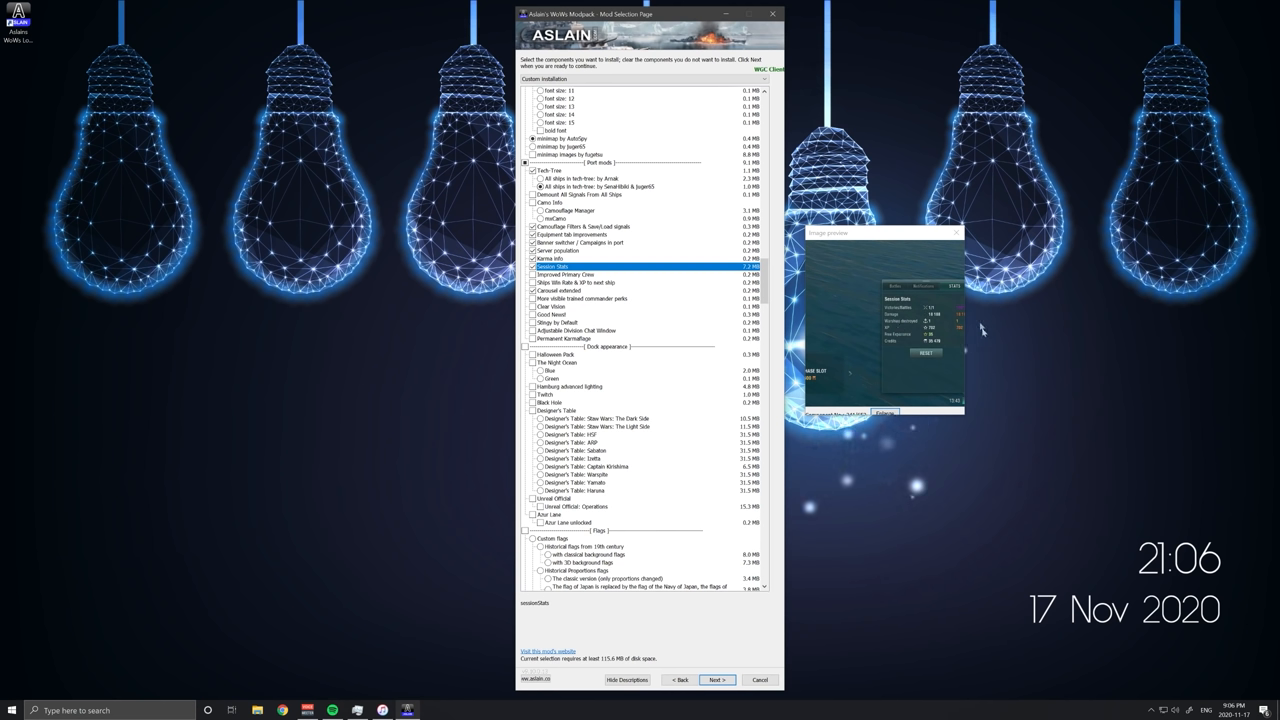
{"action": "mouse_move", "coordinate": [898, 344]}
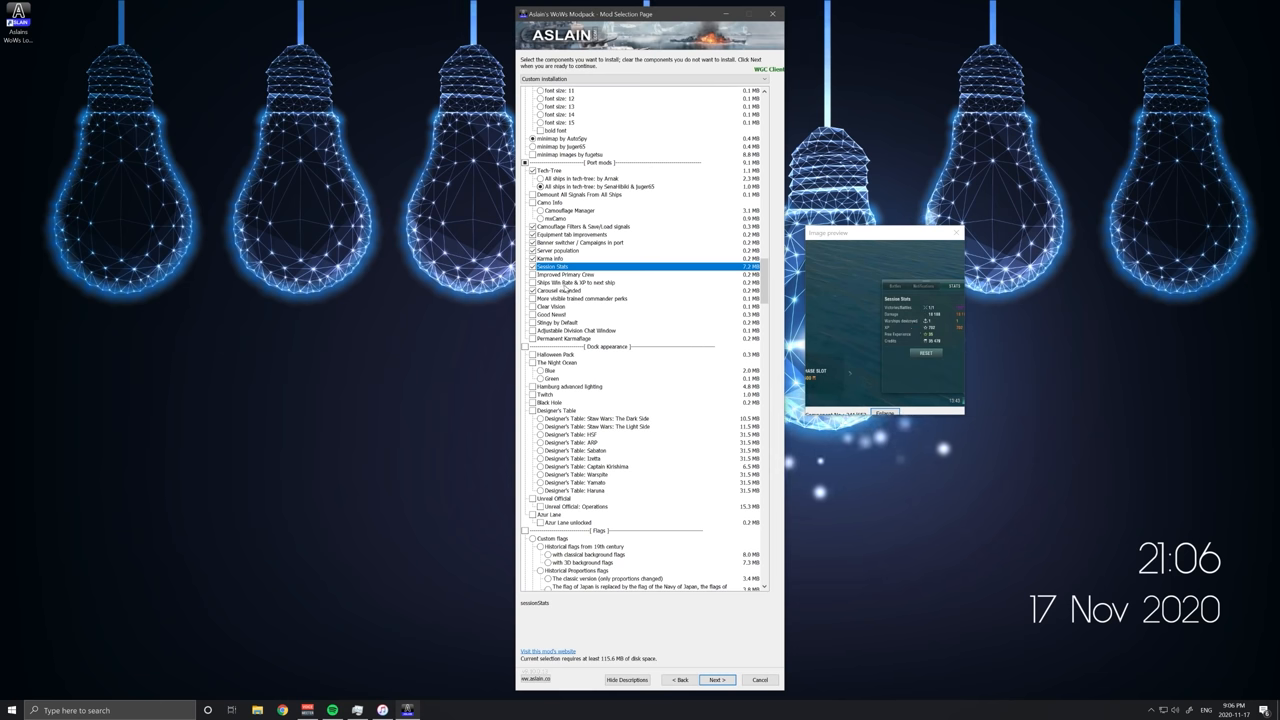
{"action": "left_click", "coordinate": [570, 290]}
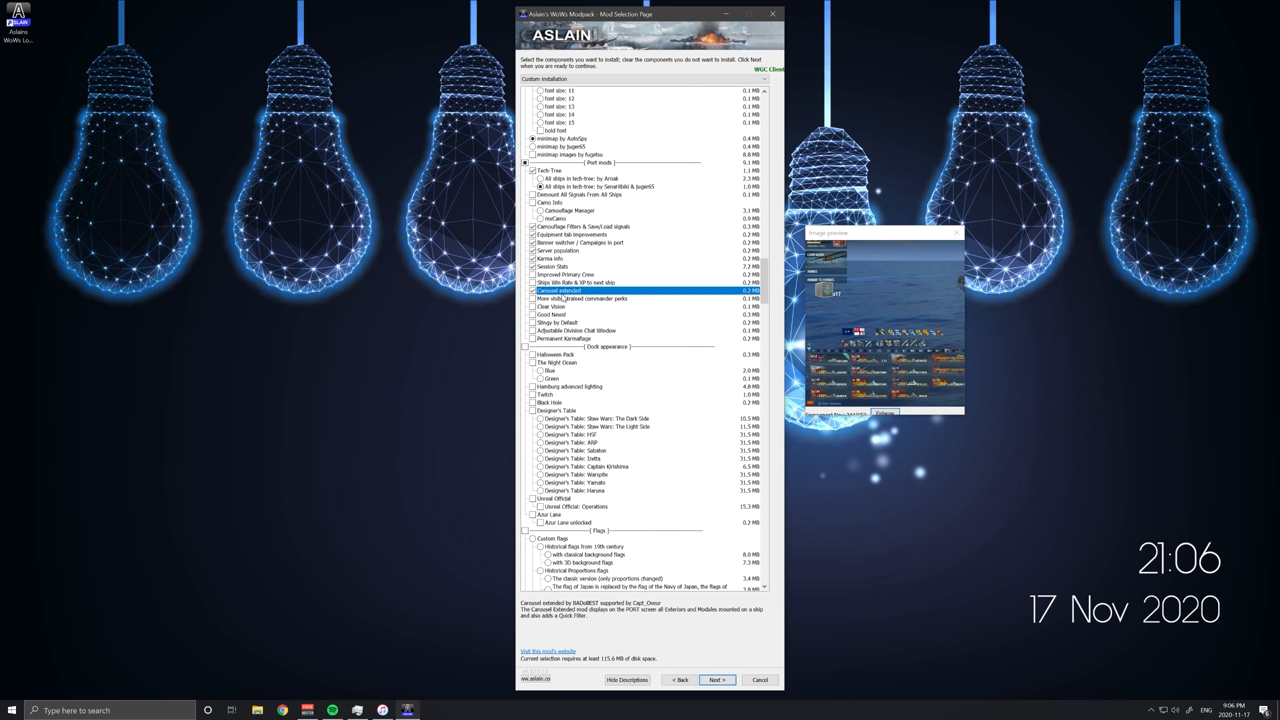
{"action": "mouse_move", "coordinate": [900, 300]}
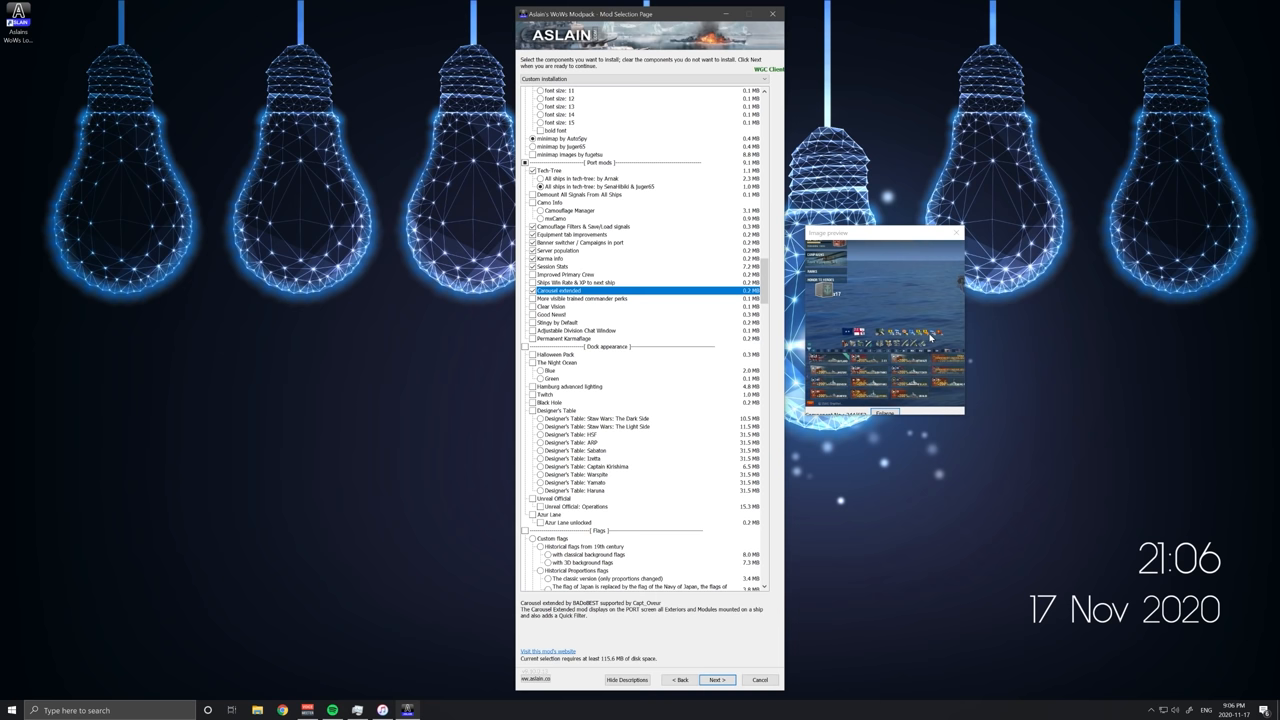
{"action": "scroll", "scroll_direction": "down", "scroll_amount": 3}
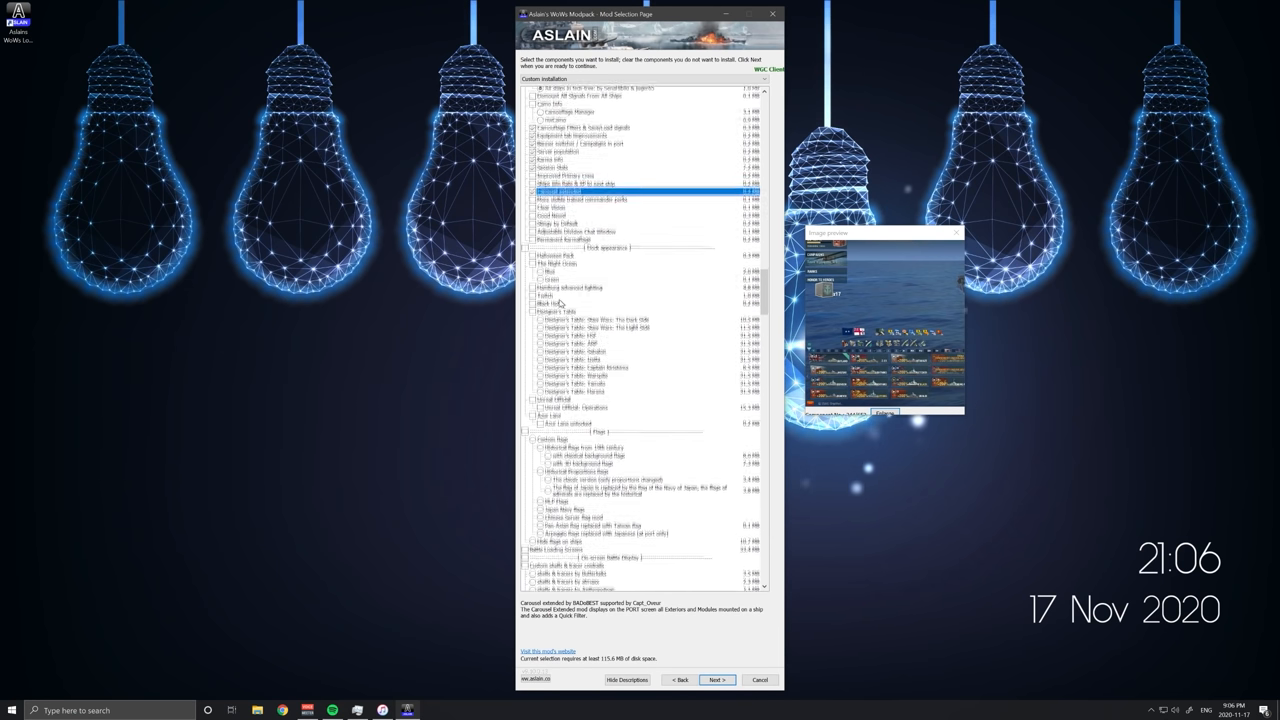
{"action": "scroll", "scroll_direction": "down", "scroll_amount": 3}
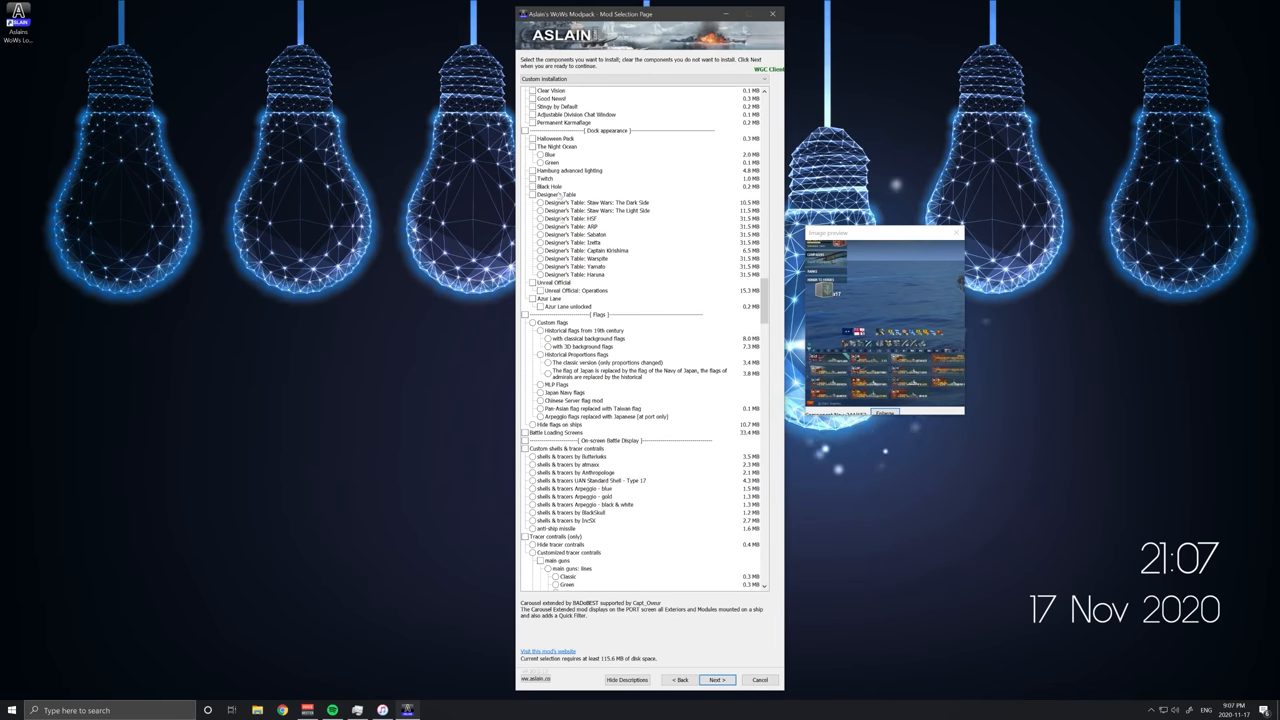
{"action": "scroll", "scroll_direction": "down", "scroll_amount": 3}
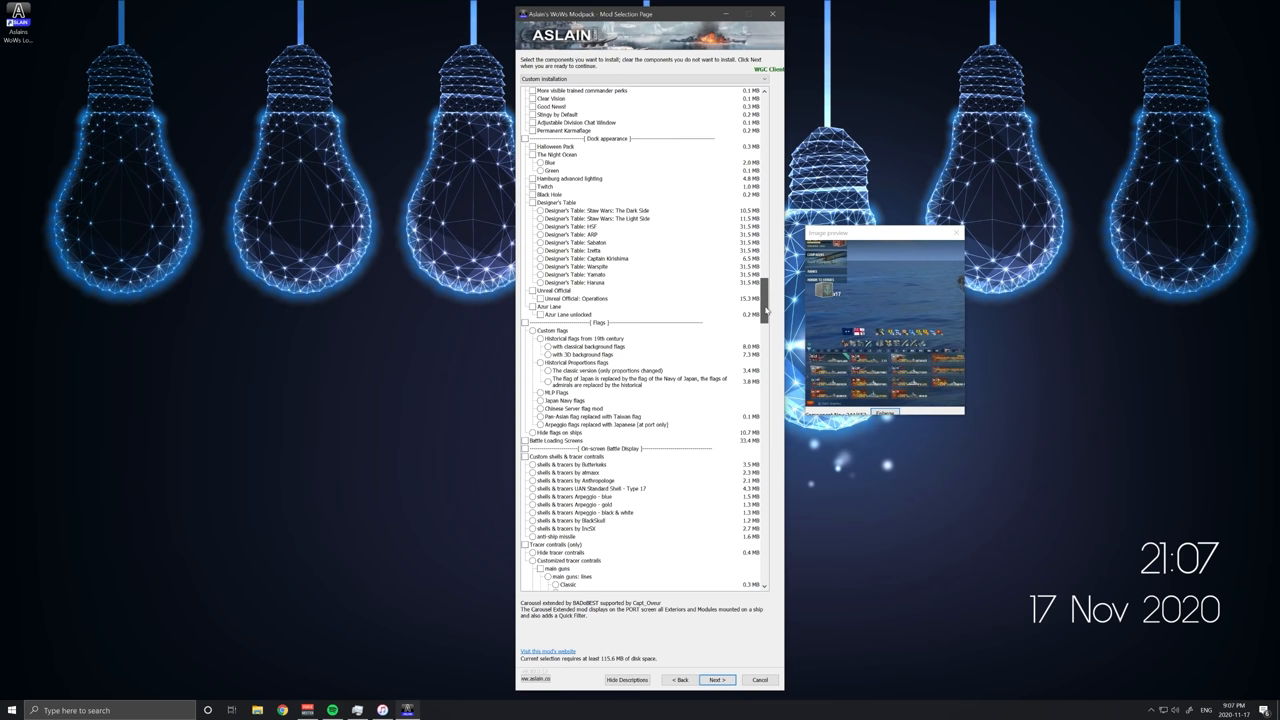
{"action": "scroll", "scroll_direction": "down", "scroll_amount": 3}
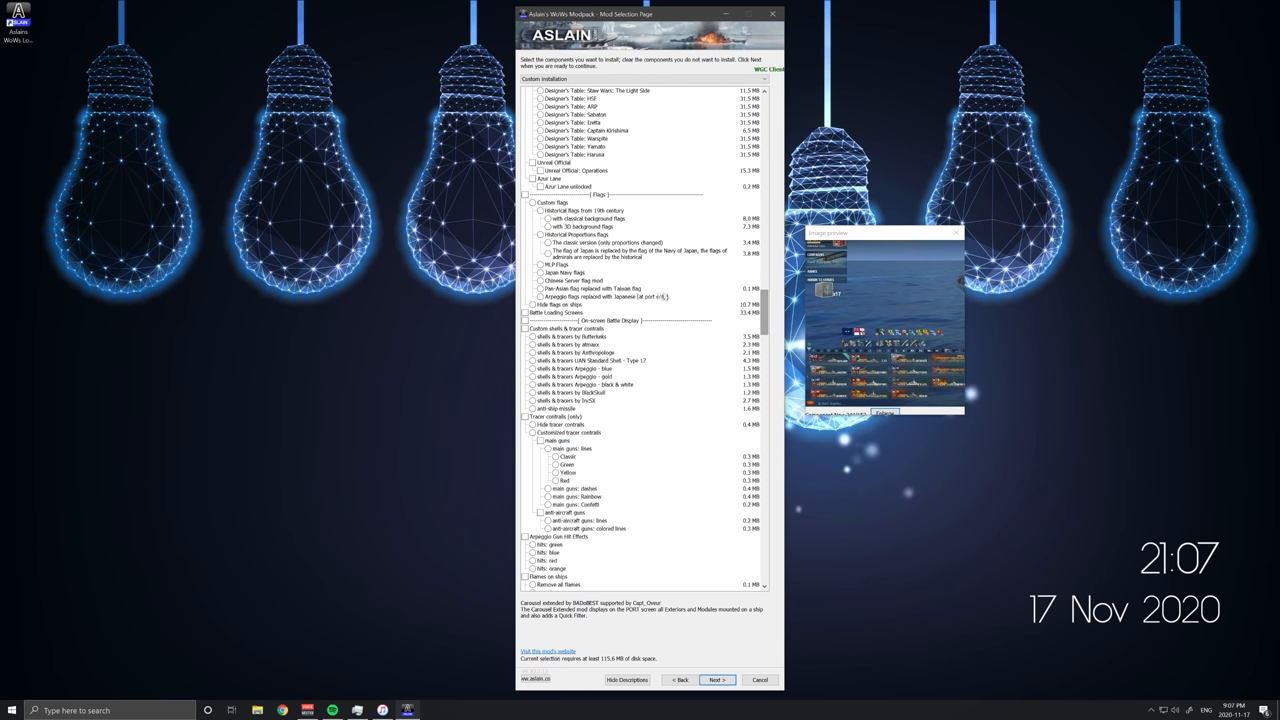
{"action": "scroll", "scroll_direction": "down", "scroll_amount": 3}
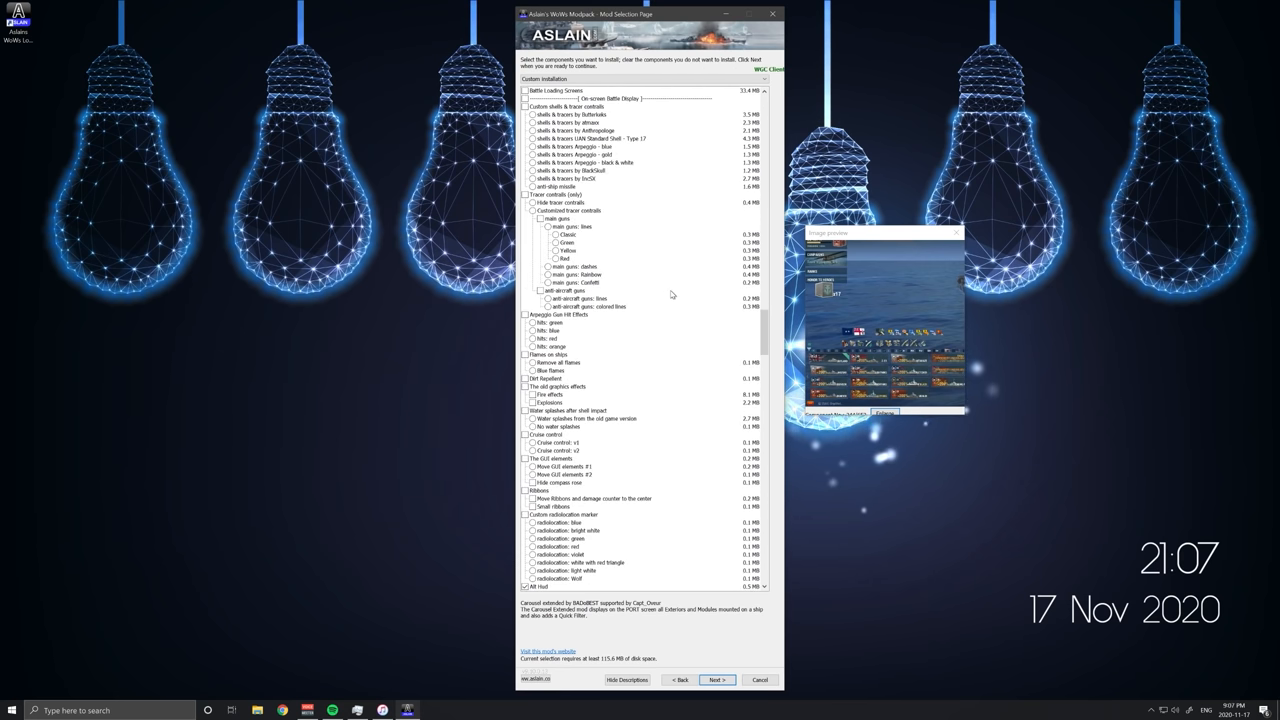
{"action": "scroll", "scroll_direction": "down", "scroll_amount": 3}
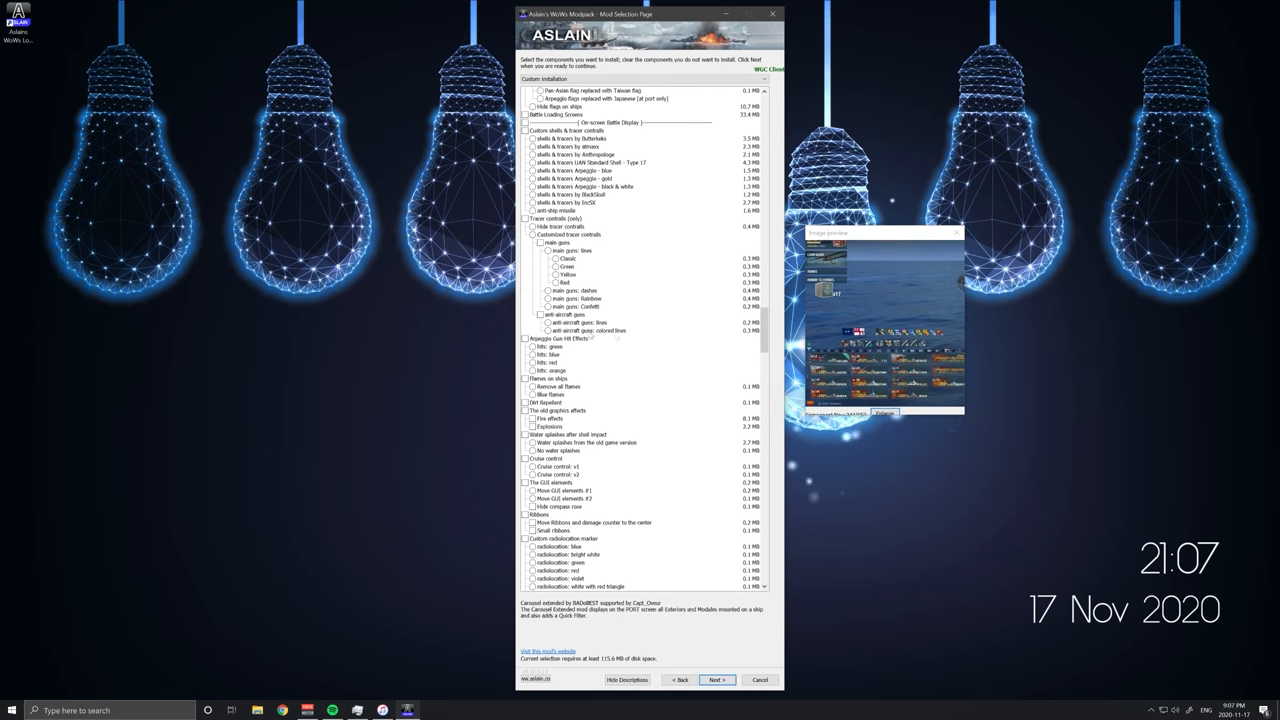
{"action": "scroll", "scroll_direction": "down", "scroll_amount": 3}
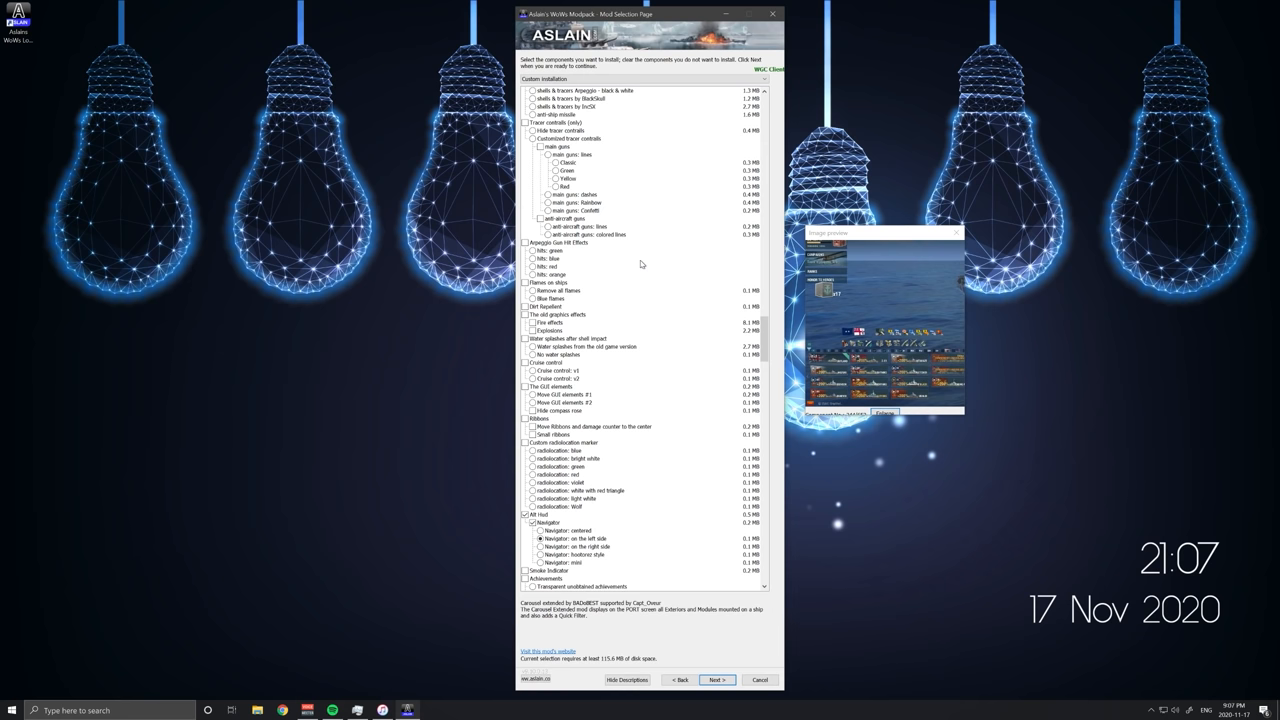
{"action": "scroll", "scroll_direction": "down", "scroll_amount": 3}
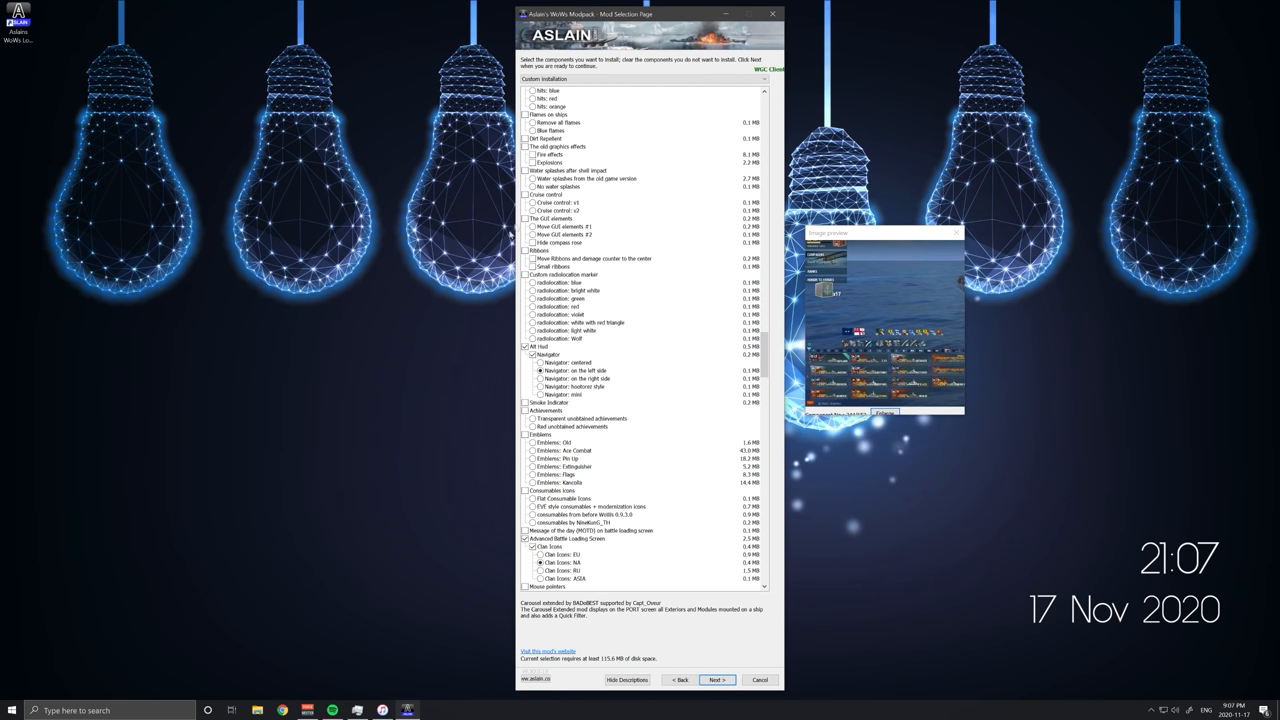
{"action": "scroll", "scroll_direction": "down", "scroll_amount": 3}
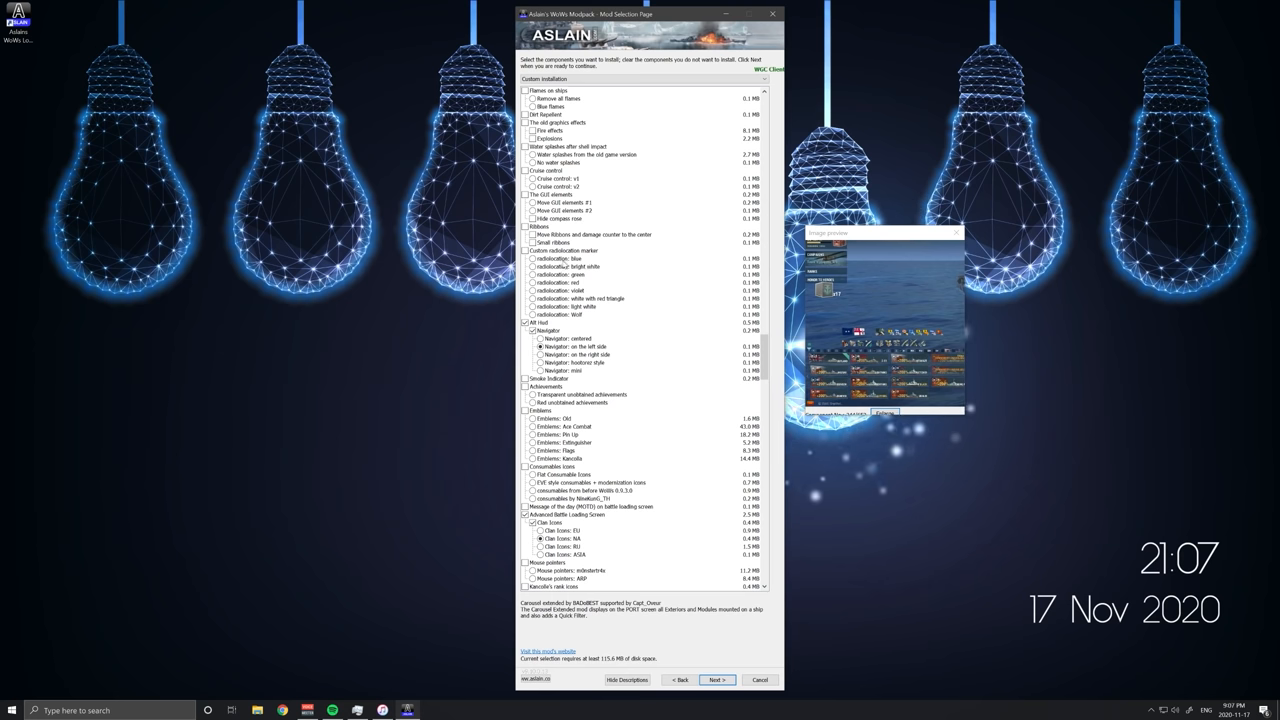
- Compare the navigator placement variants by preview and settle on an earlier variant to include
{"action": "left_click", "coordinate": [578, 346]}
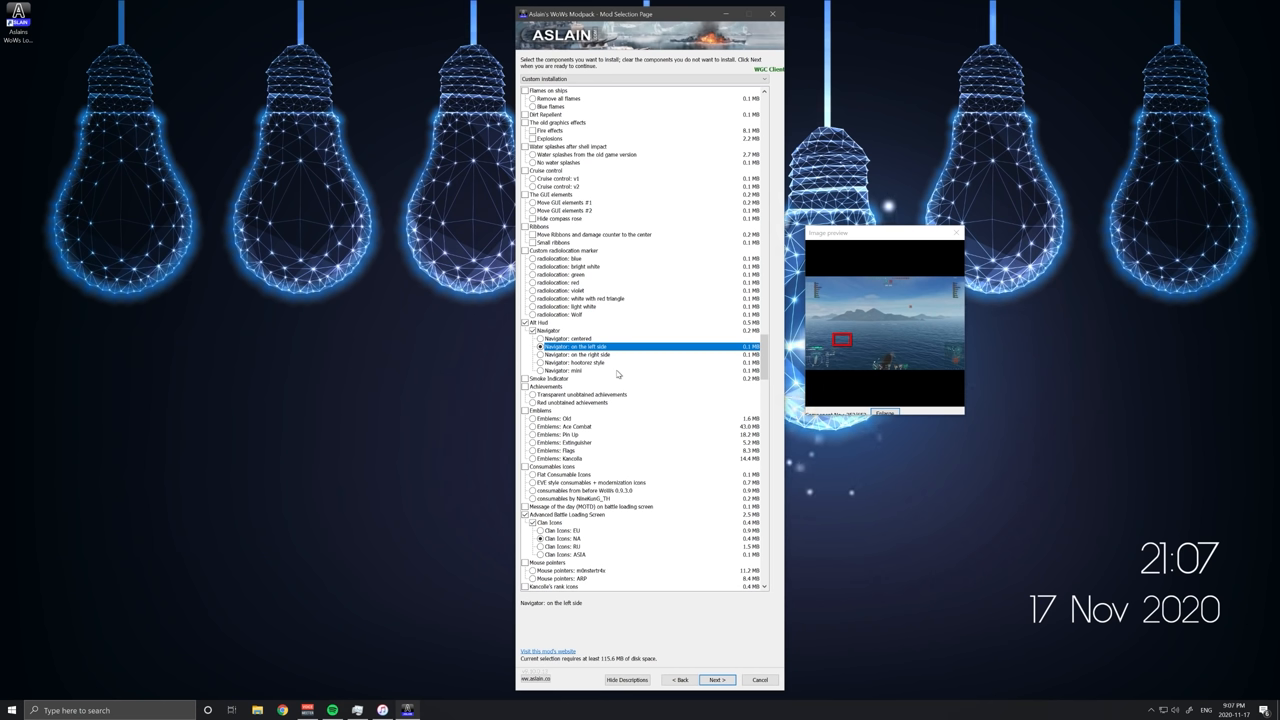
{"action": "mouse_move", "coordinate": [628, 332]}
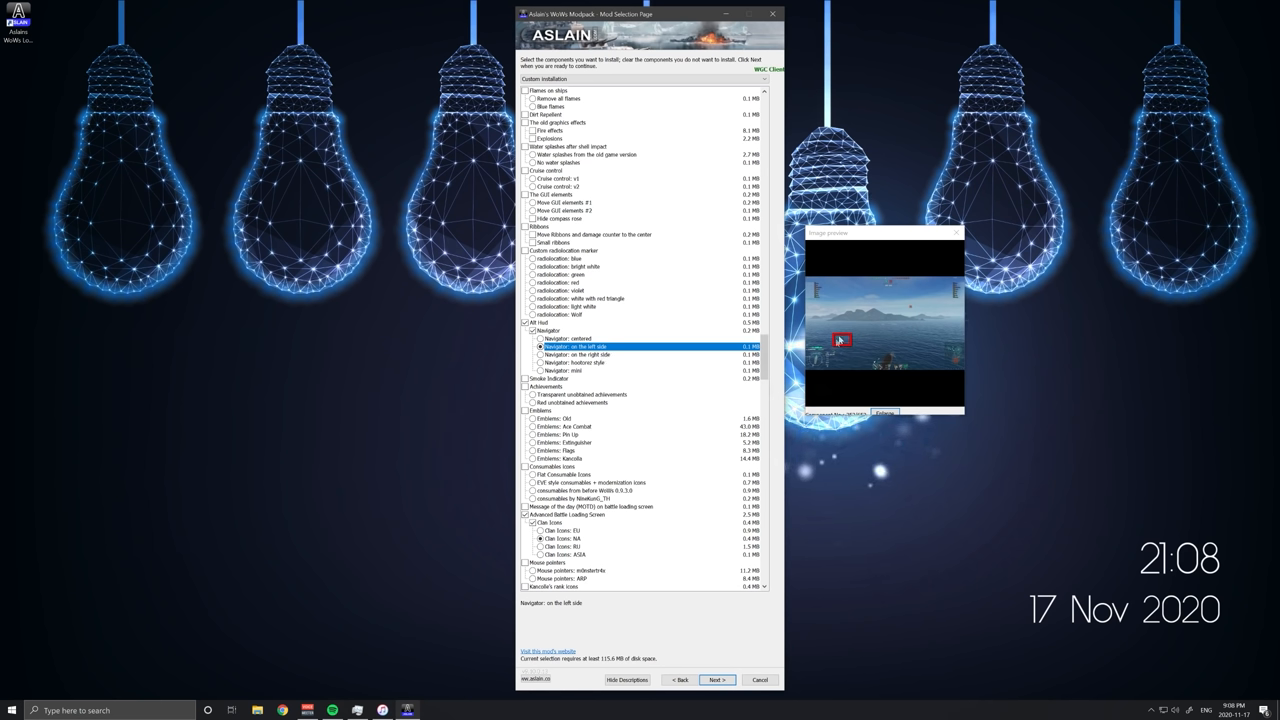
{"action": "left_click", "coordinate": [540, 338]}
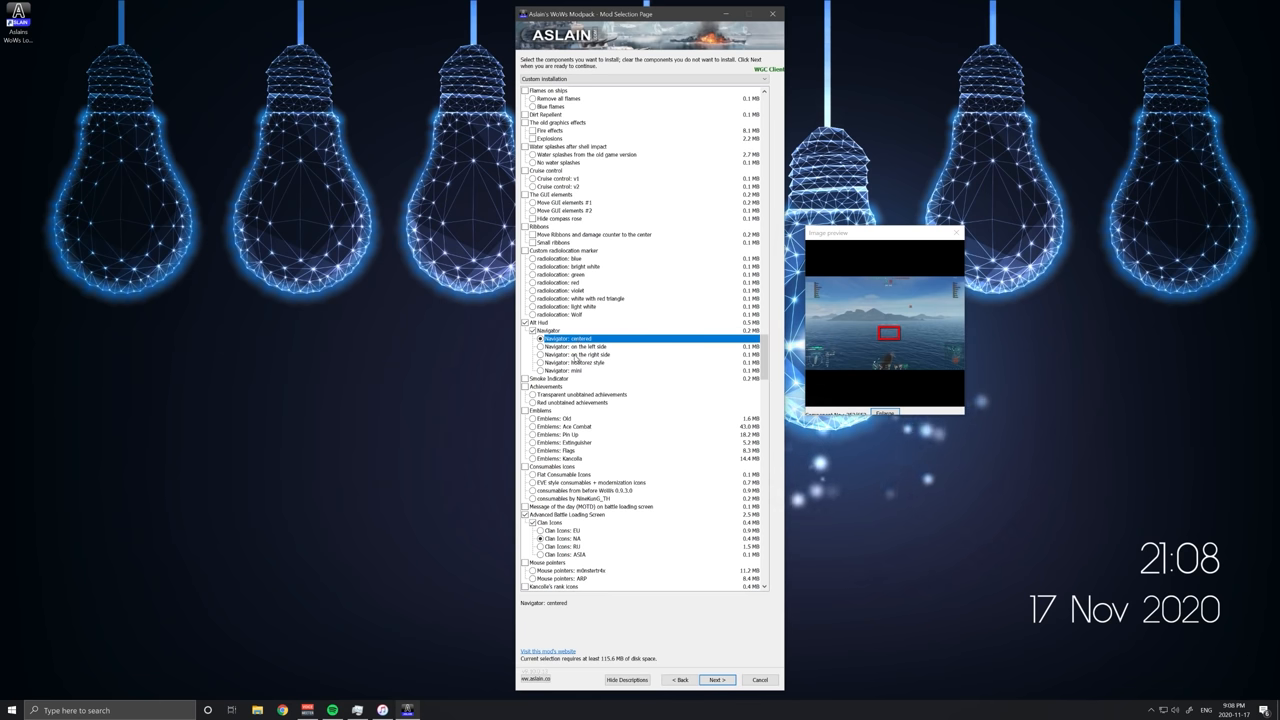
{"action": "left_click", "coordinate": [548, 364]}
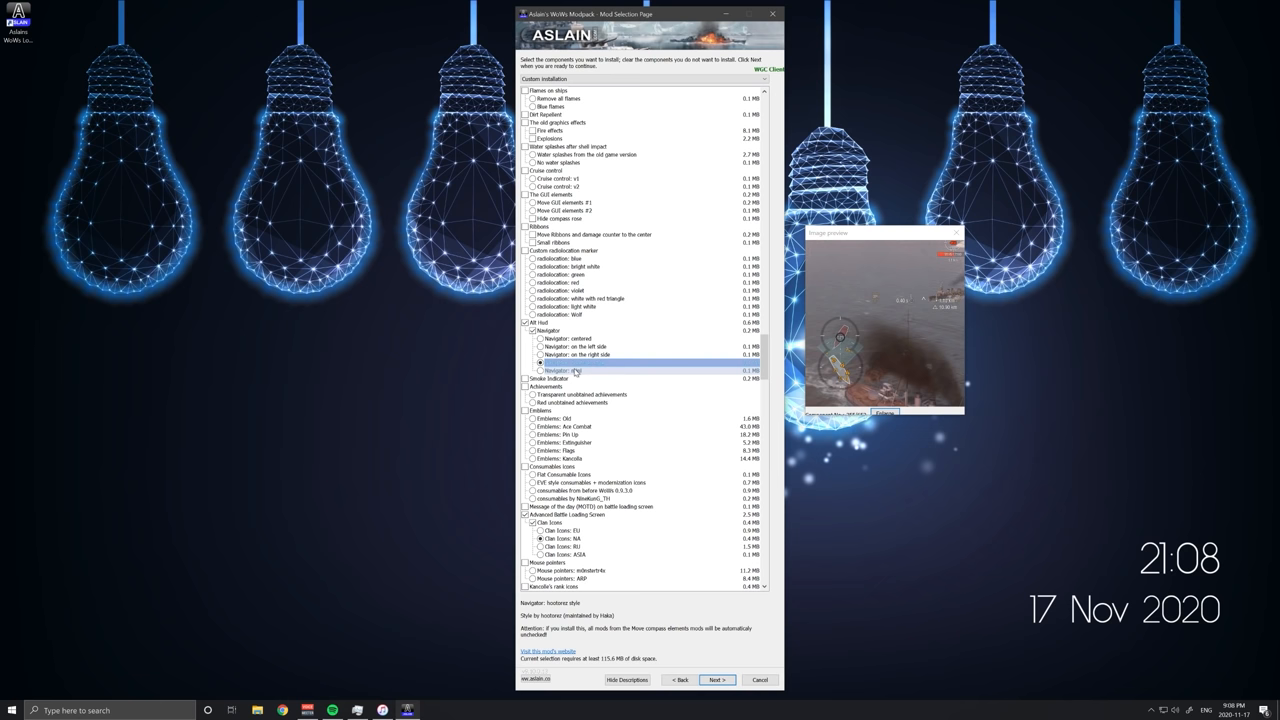
{"action": "left_click", "coordinate": [540, 370]}
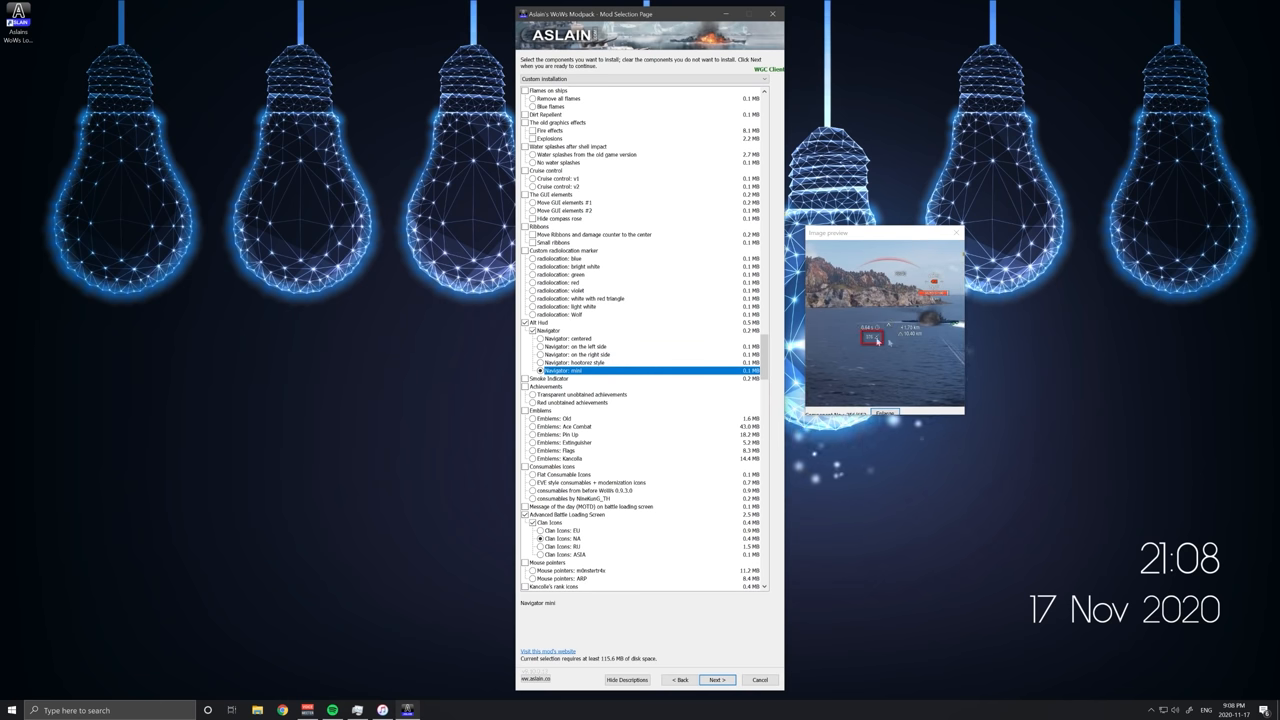
{"action": "left_click", "coordinate": [540, 346]}
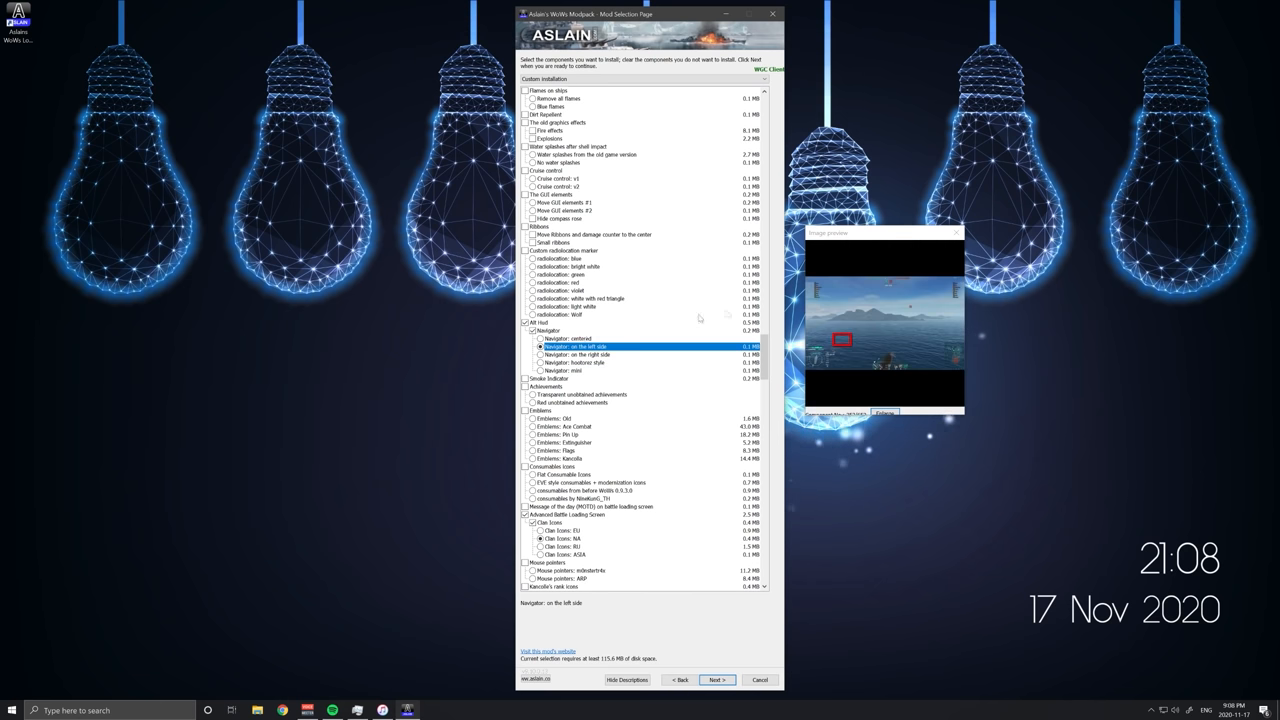
{"action": "scroll", "scroll_direction": "down", "scroll_amount": 3}
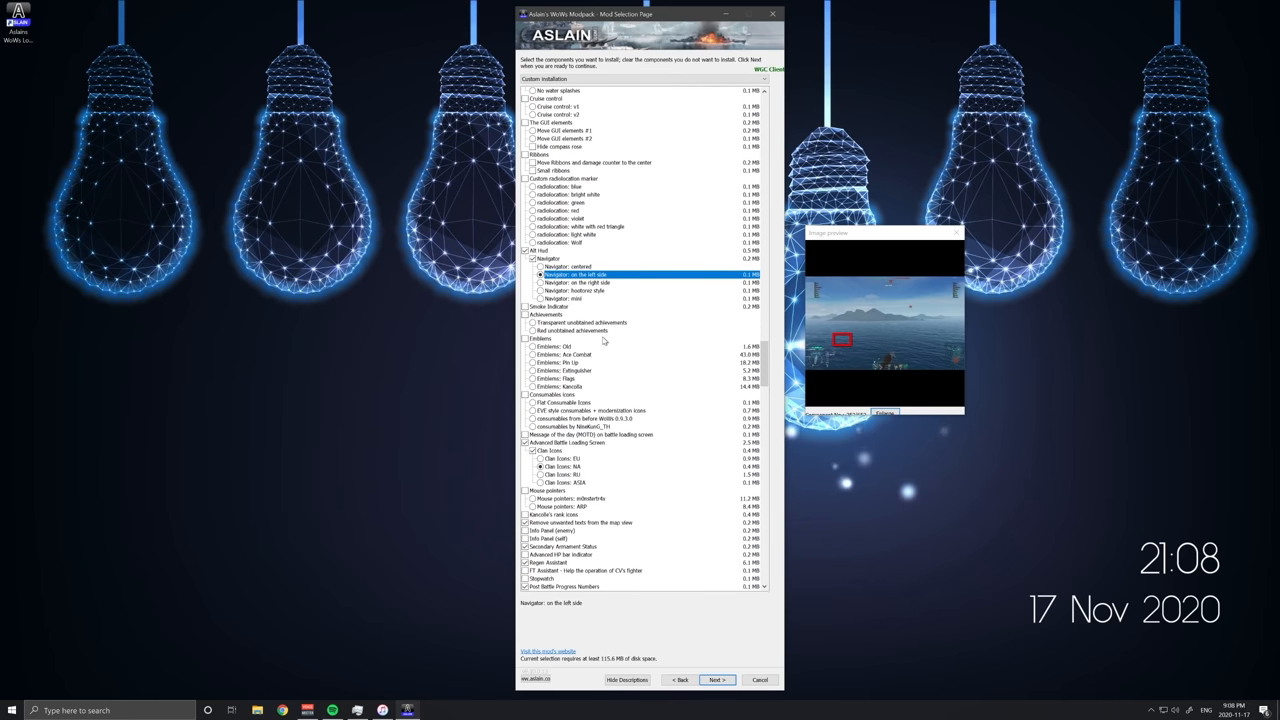
- Preview the entries below the navigator section, including a minimap clean-up mod and the following interface mod
{"action": "scroll", "scroll_direction": "down", "scroll_amount": 3}
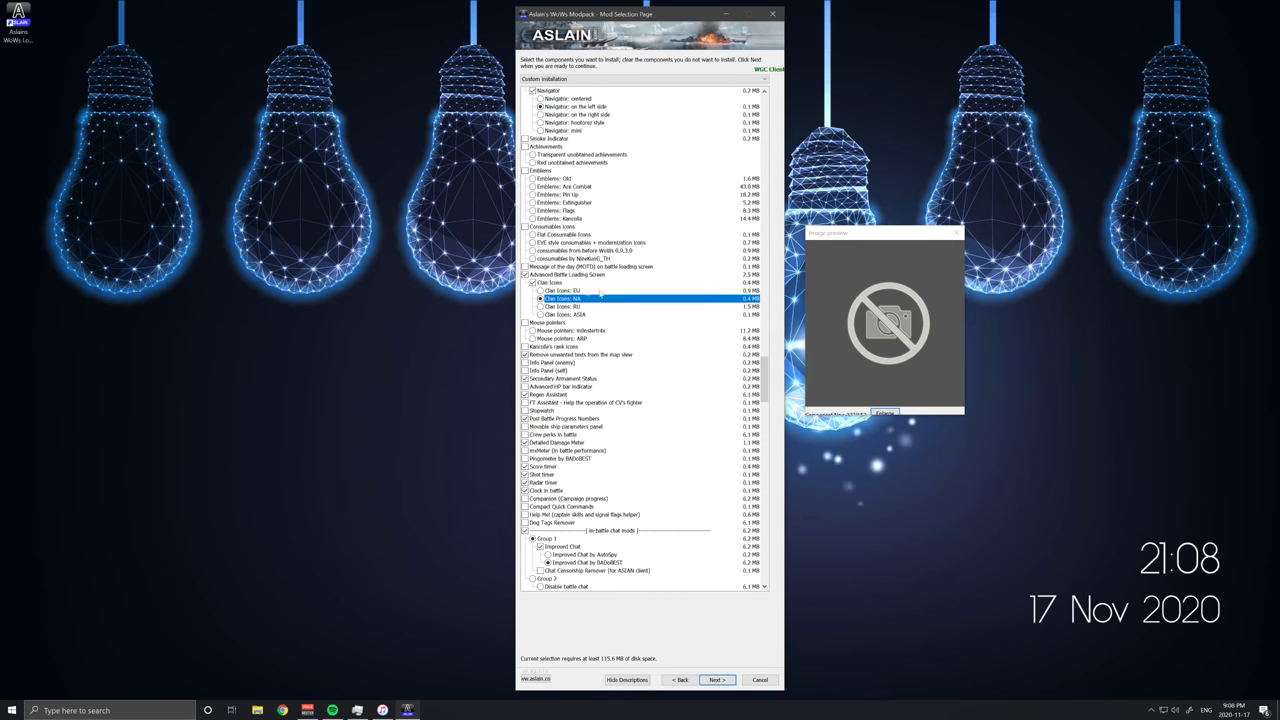
{"action": "left_click", "coordinate": [570, 274]}
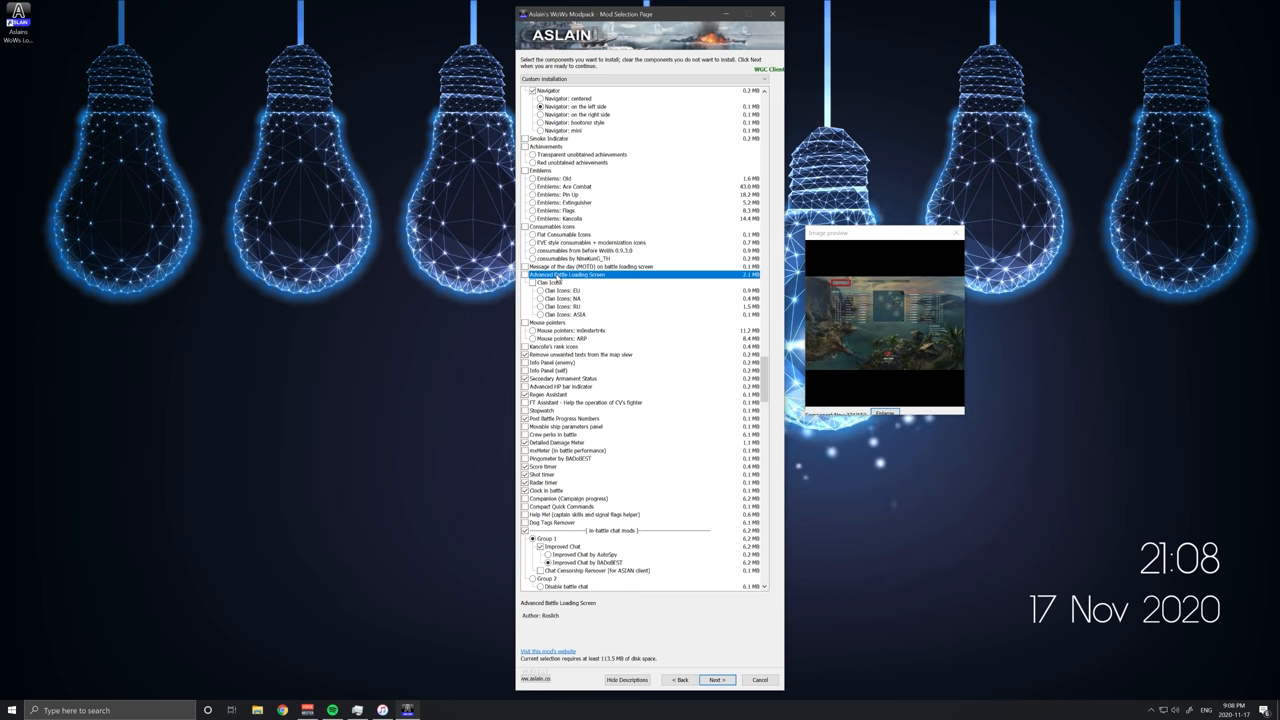
{"action": "left_click", "coordinate": [572, 298]}
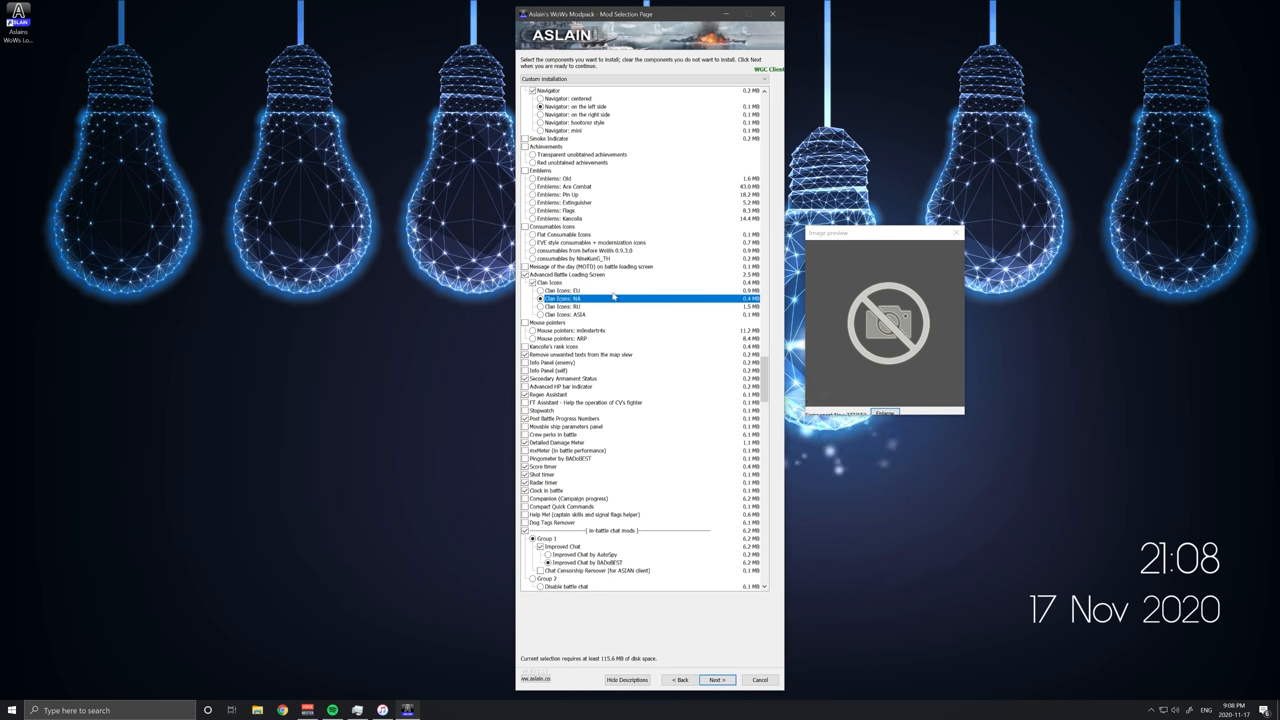
{"action": "scroll", "scroll_direction": "down", "scroll_amount": 3}
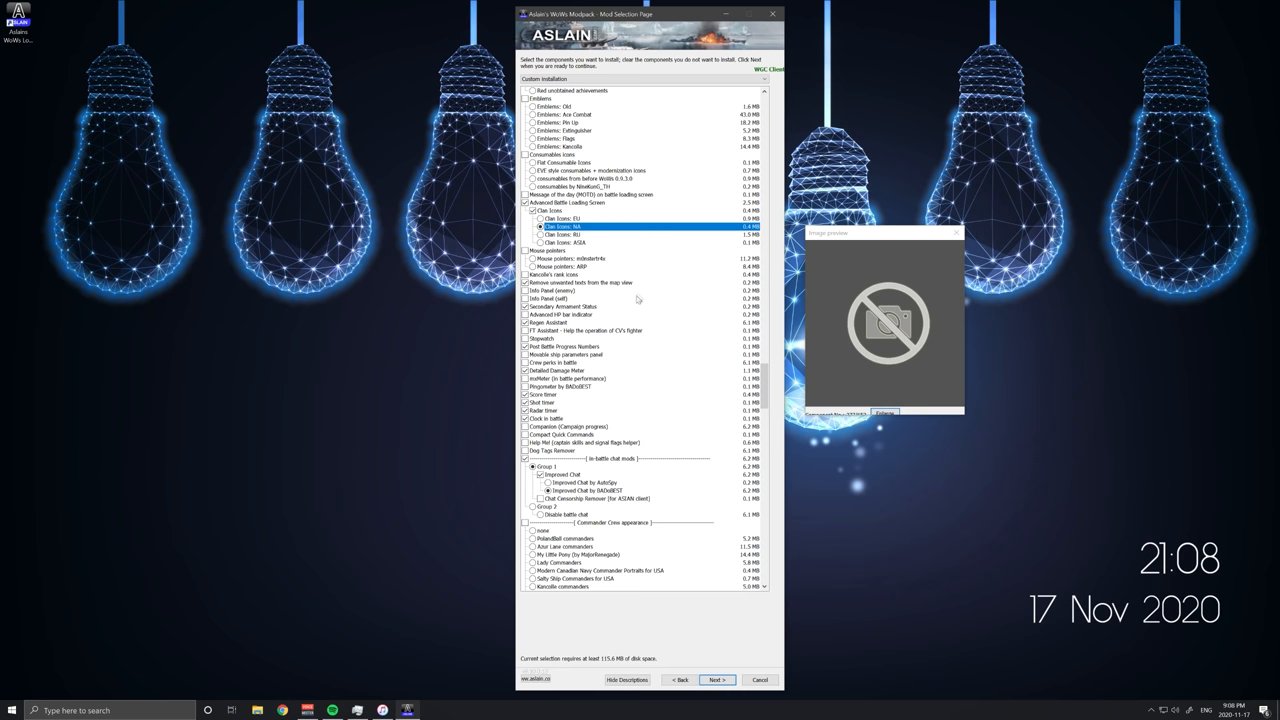
{"action": "left_click", "coordinate": [590, 282]}
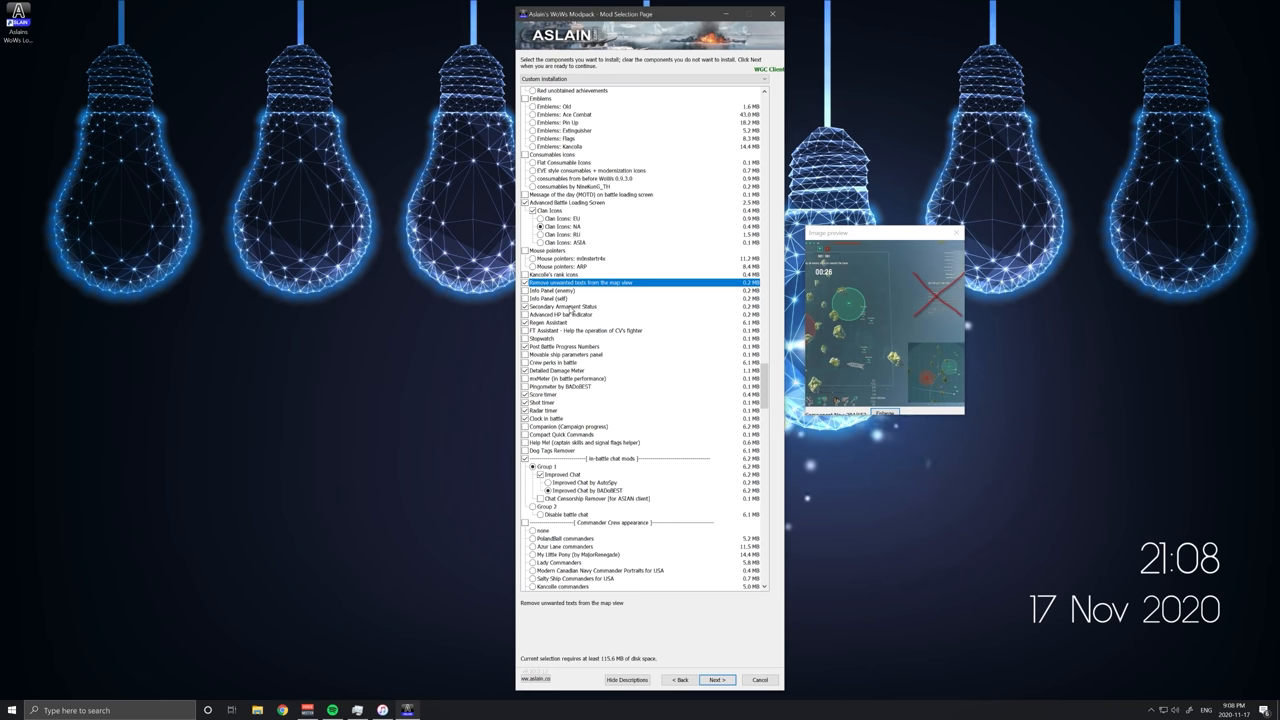
{"action": "left_click", "coordinate": [580, 306]}
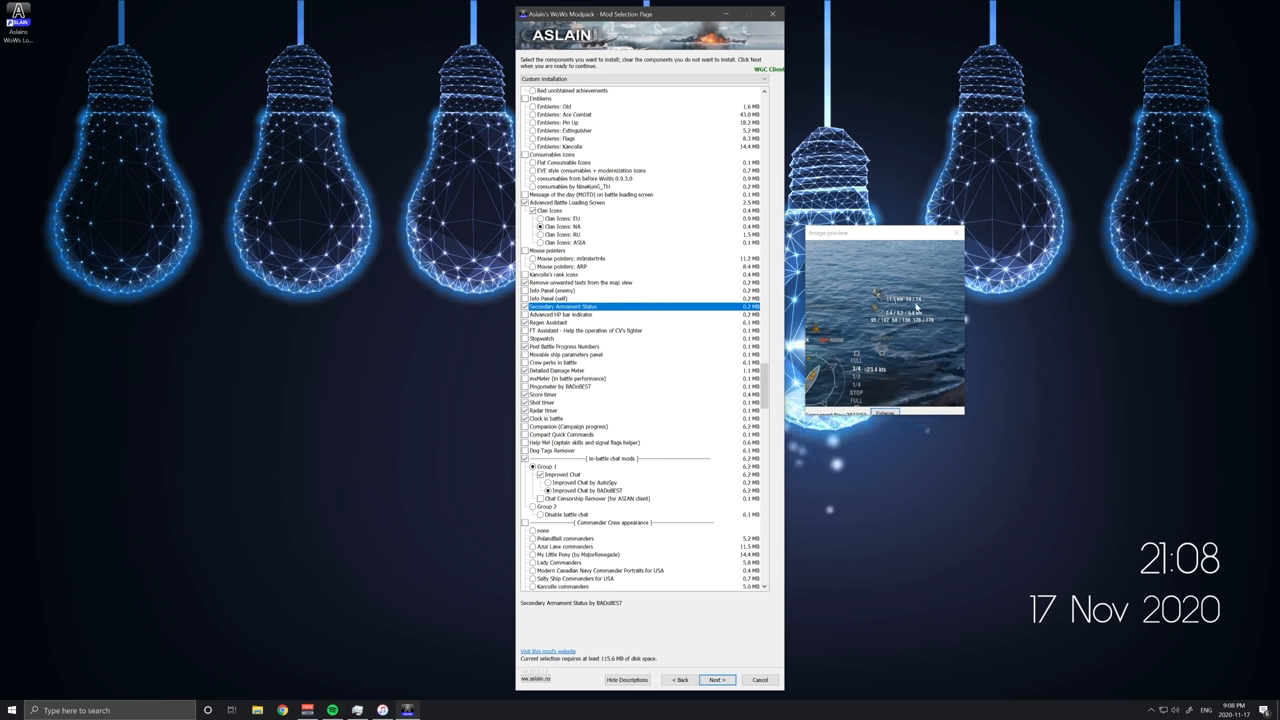
{"action": "mouse_move", "coordinate": [932, 324]}
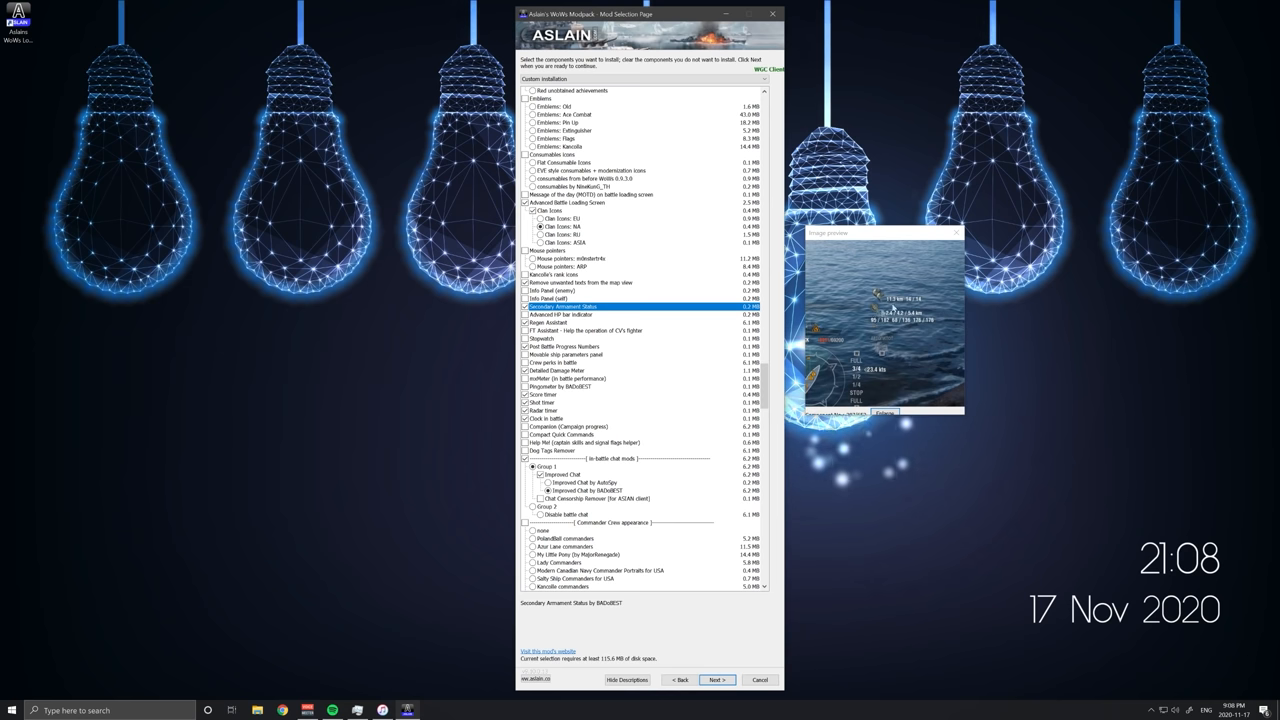
- Preview the battle-progress numbers, damage-meter and battle-timer mods further down the list
{"action": "scroll", "scroll_direction": "down", "scroll_amount": 3}
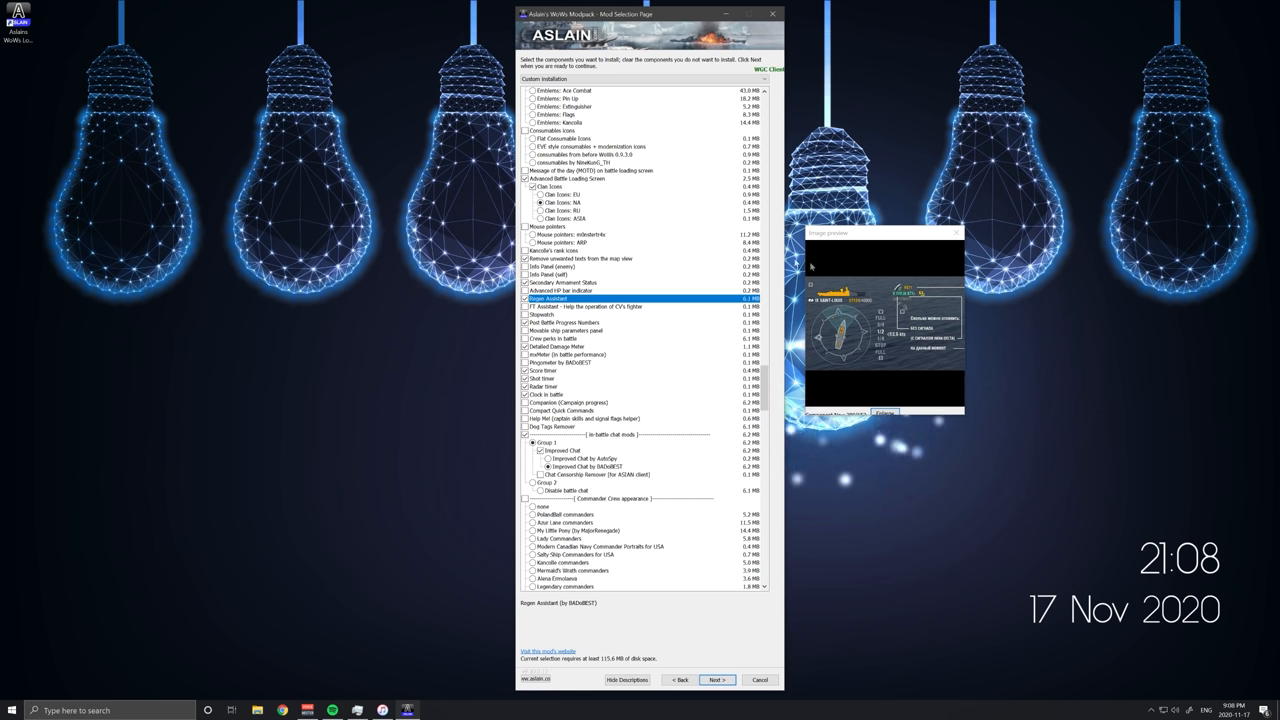
{"action": "mouse_move", "coordinate": [896, 300]}
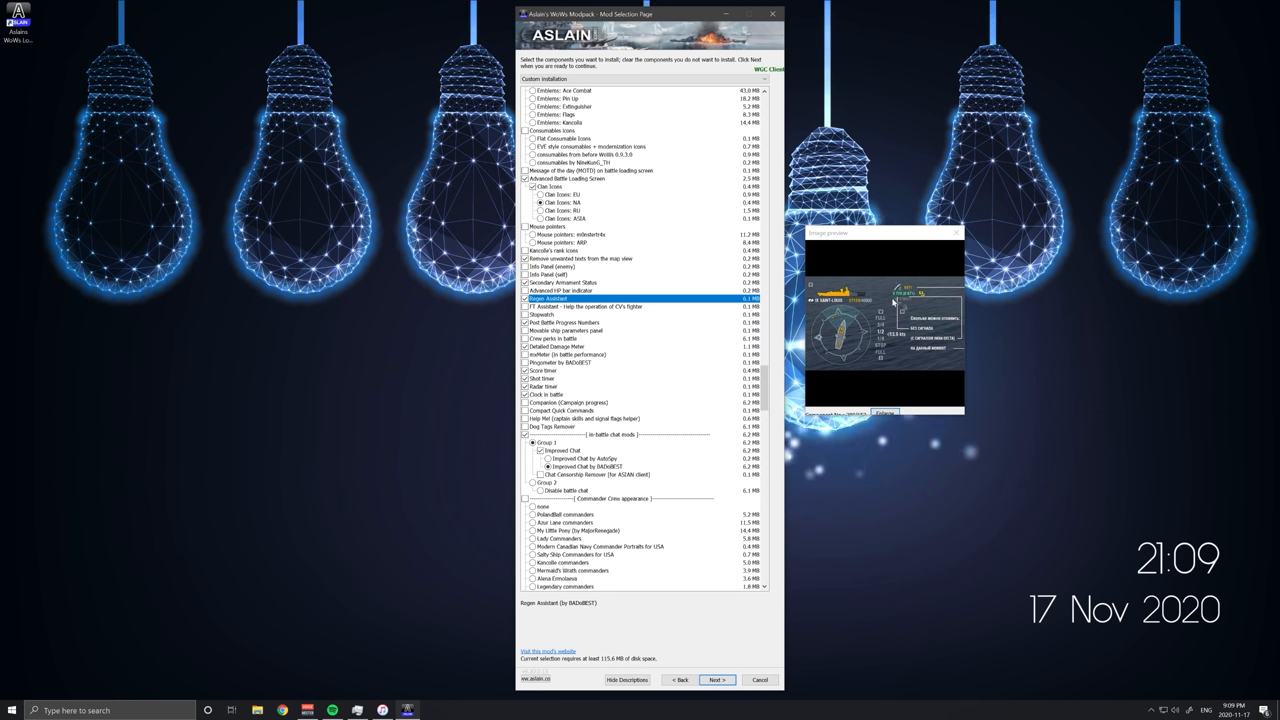
{"action": "mouse_move", "coordinate": [888, 300]}
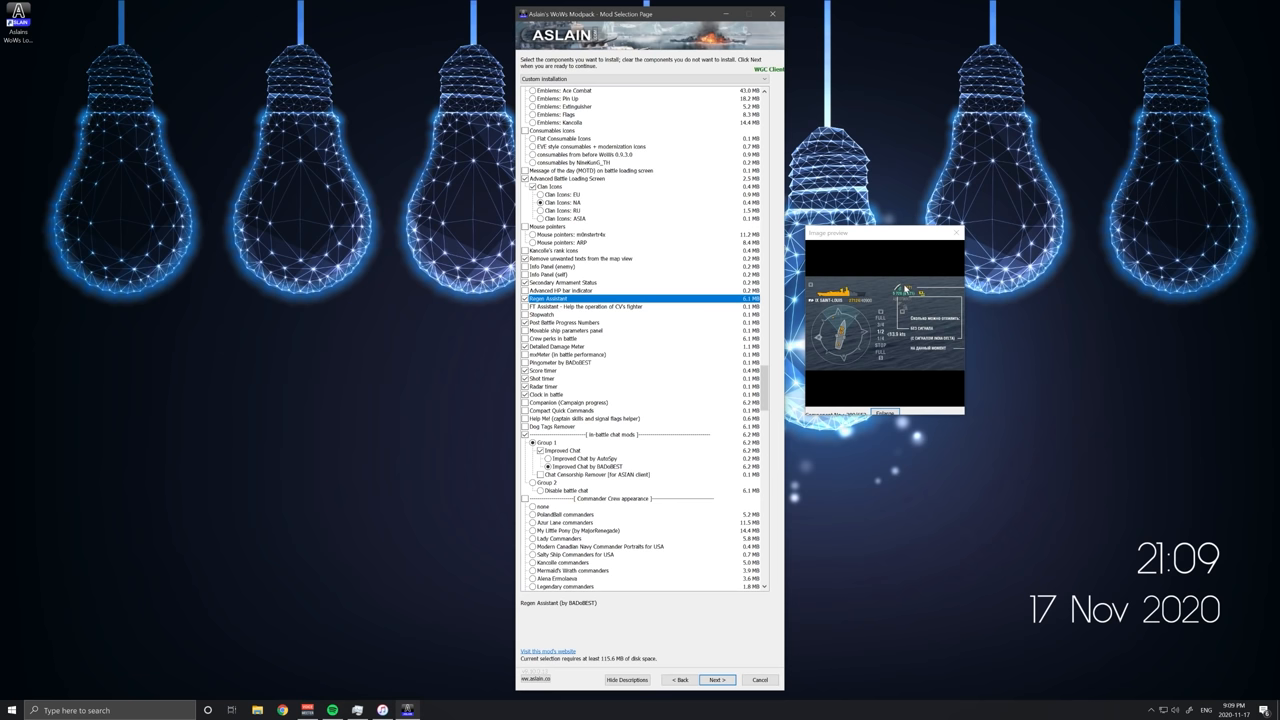
{"action": "mouse_move", "coordinate": [852, 306]}
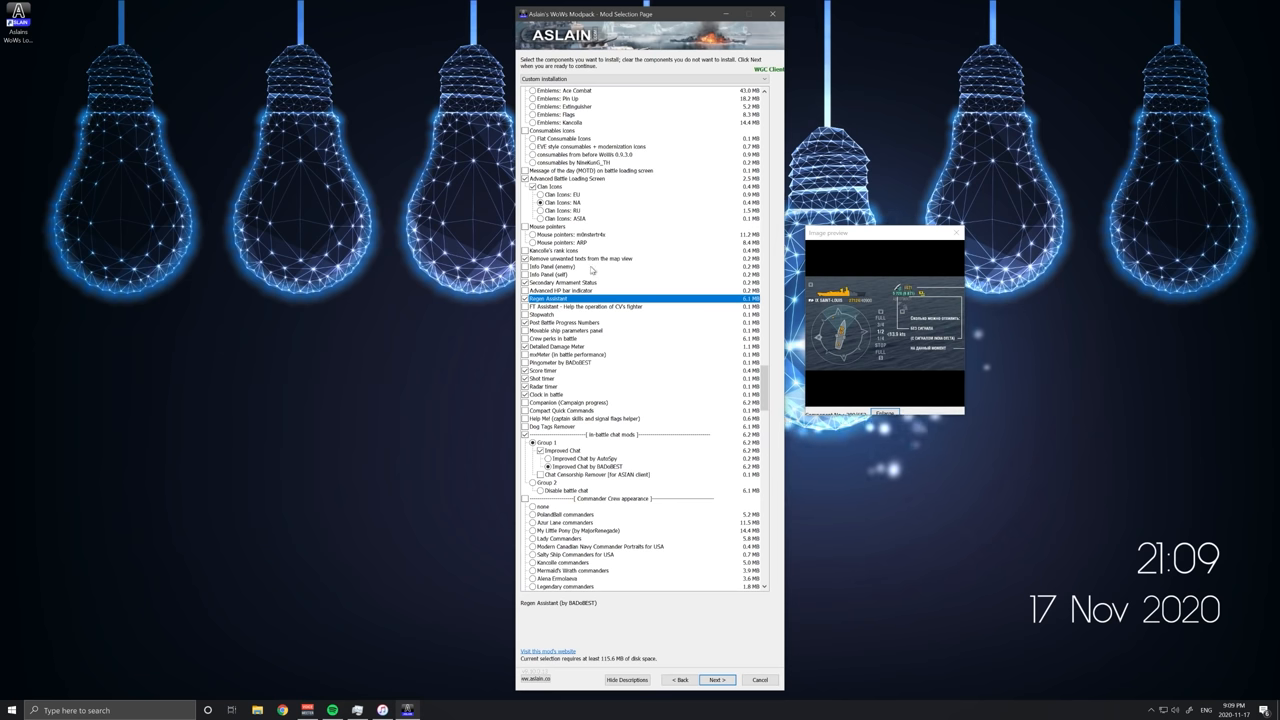
{"action": "scroll", "scroll_direction": "down", "scroll_amount": 3}
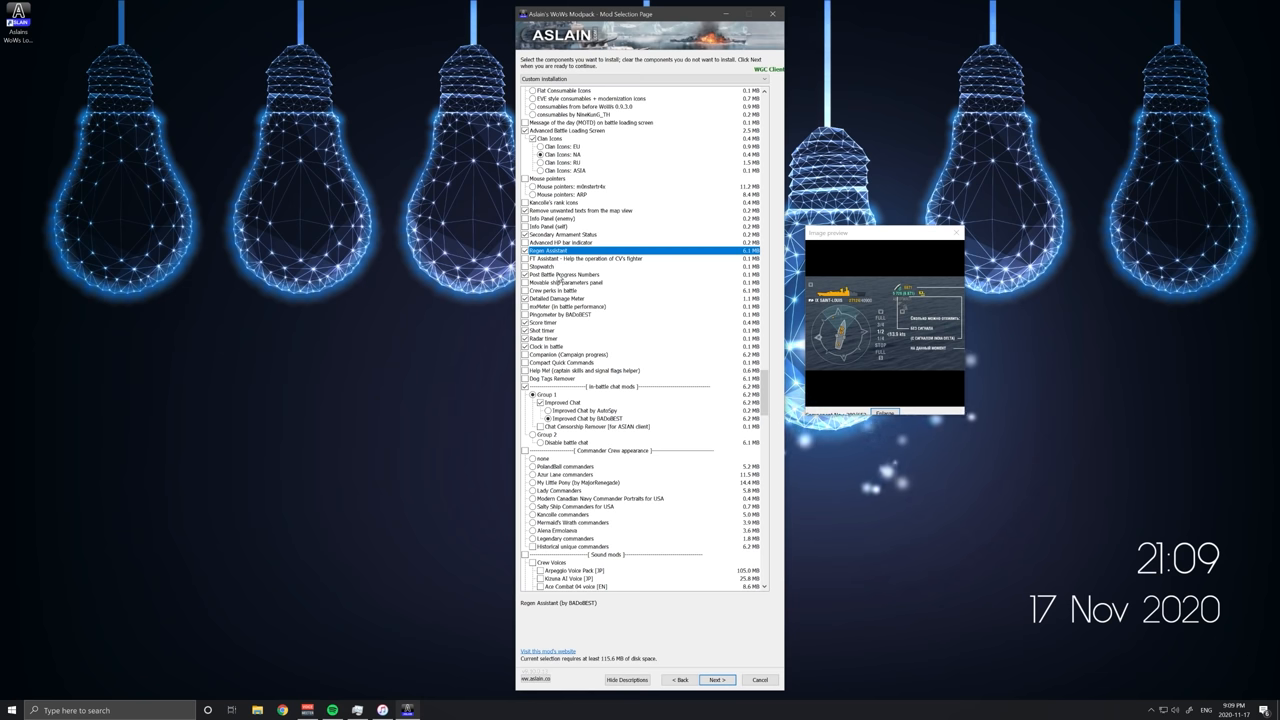
{"action": "left_click", "coordinate": [564, 272]}
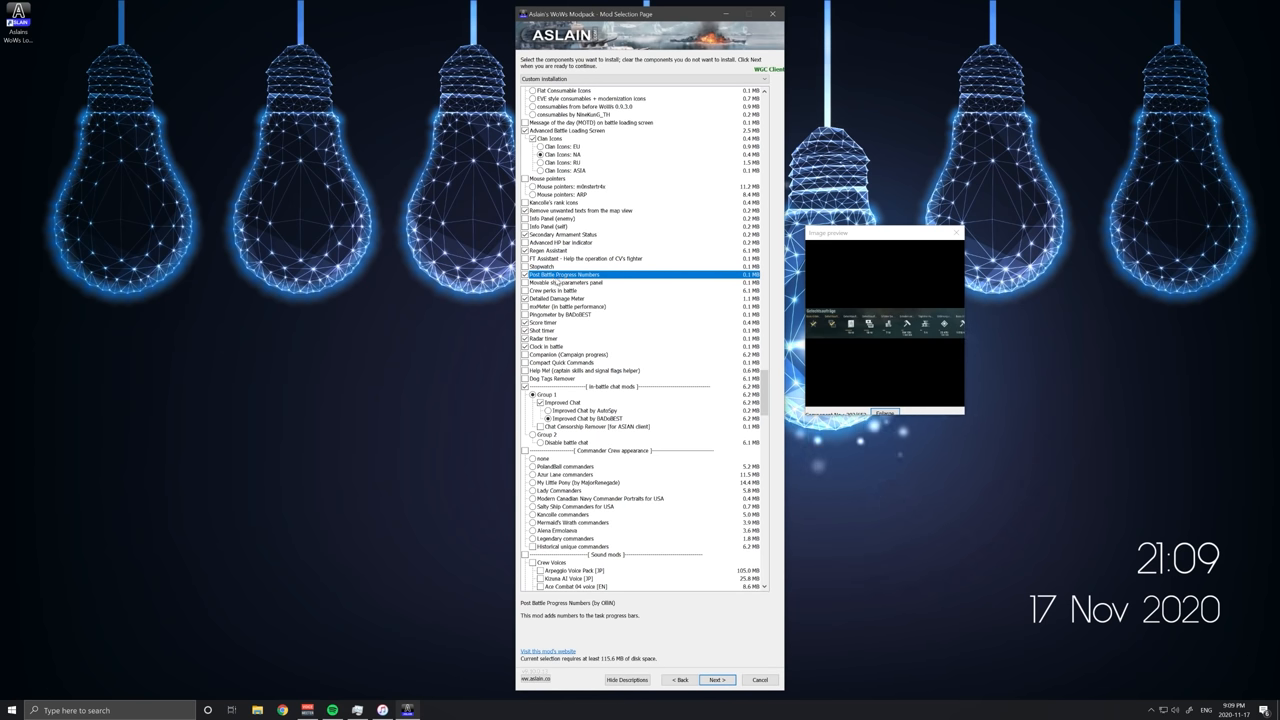
{"action": "mouse_move", "coordinate": [920, 314]}
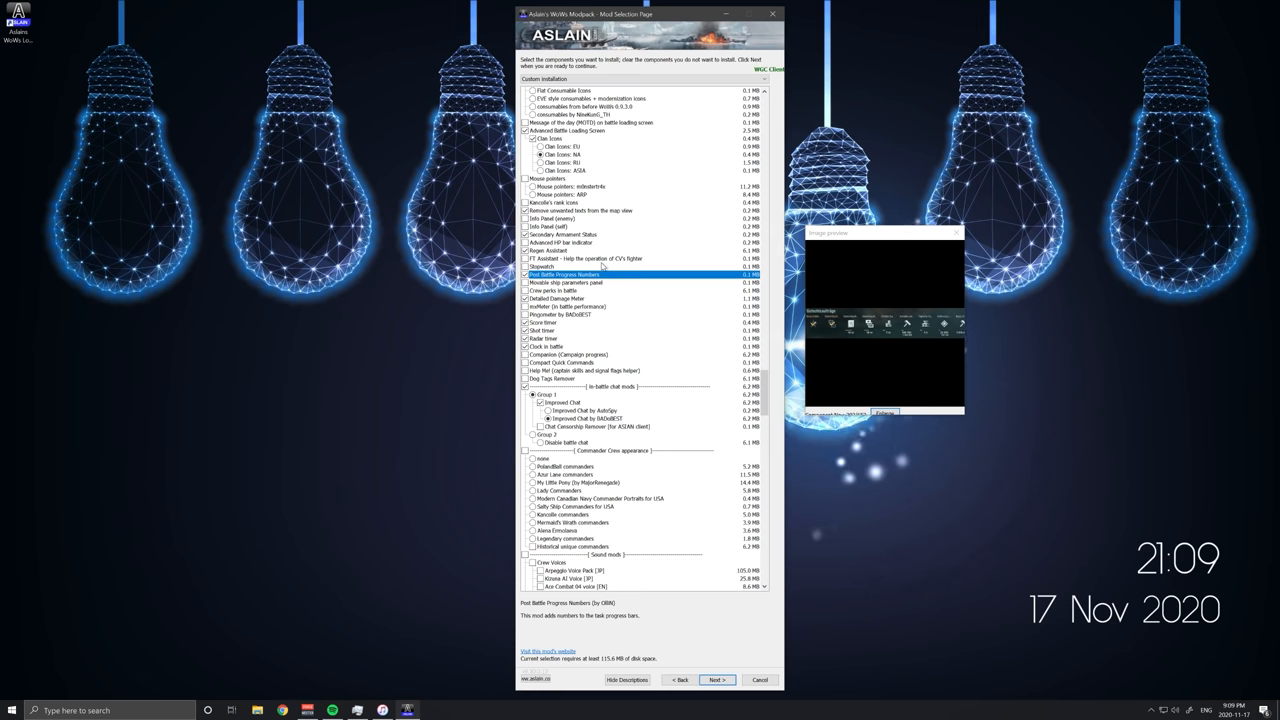
{"action": "left_click", "coordinate": [556, 298]}
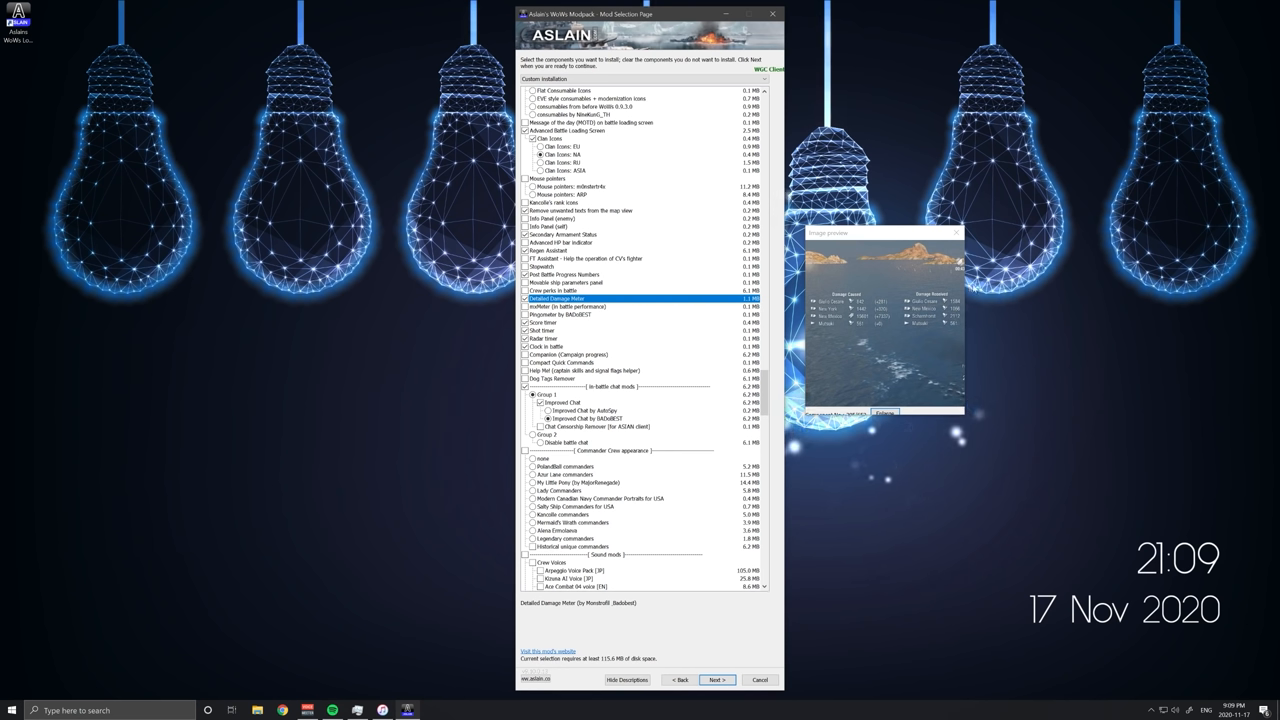
{"action": "mouse_move", "coordinate": [932, 278]}
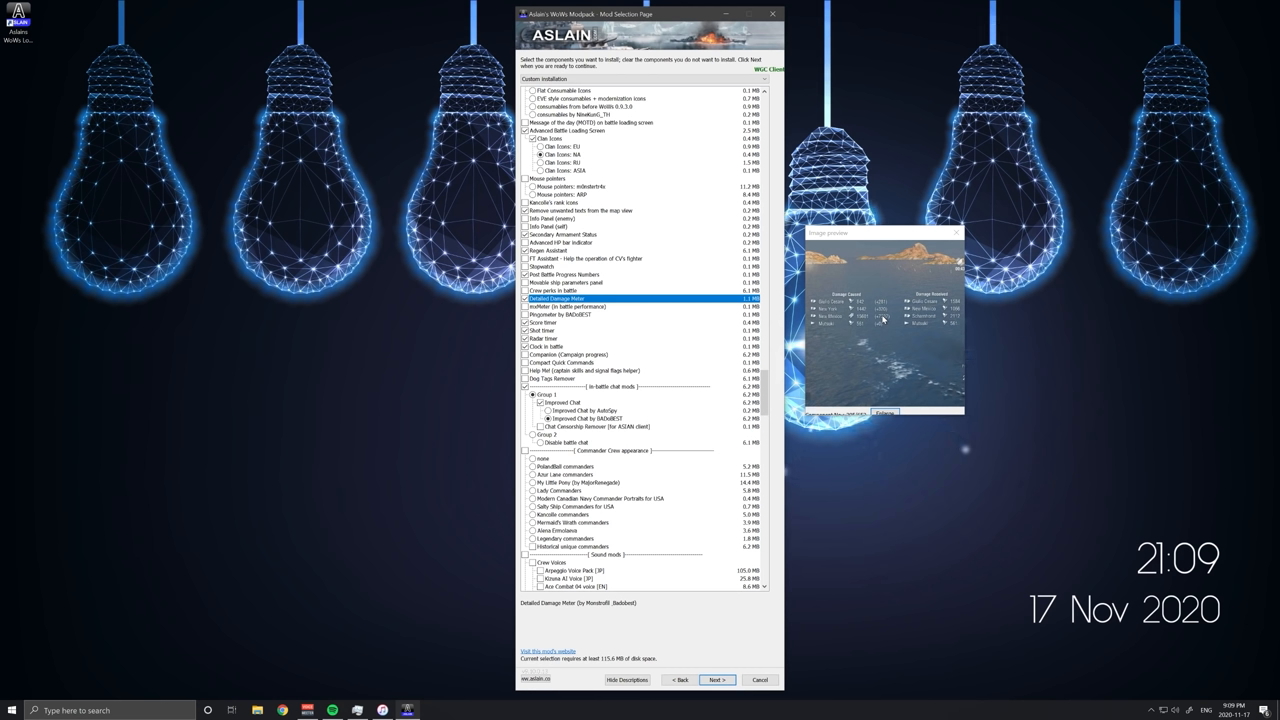
{"action": "mouse_move", "coordinate": [712, 324]}
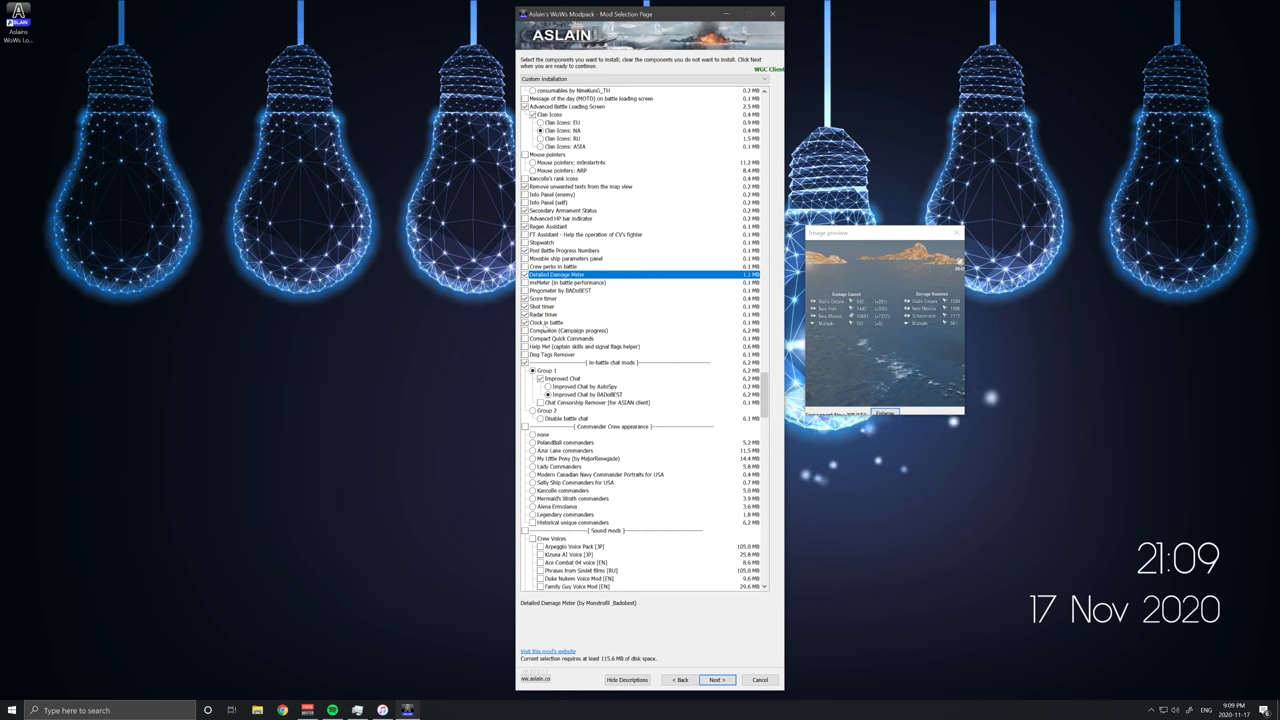
{"action": "left_click", "coordinate": [560, 298]}
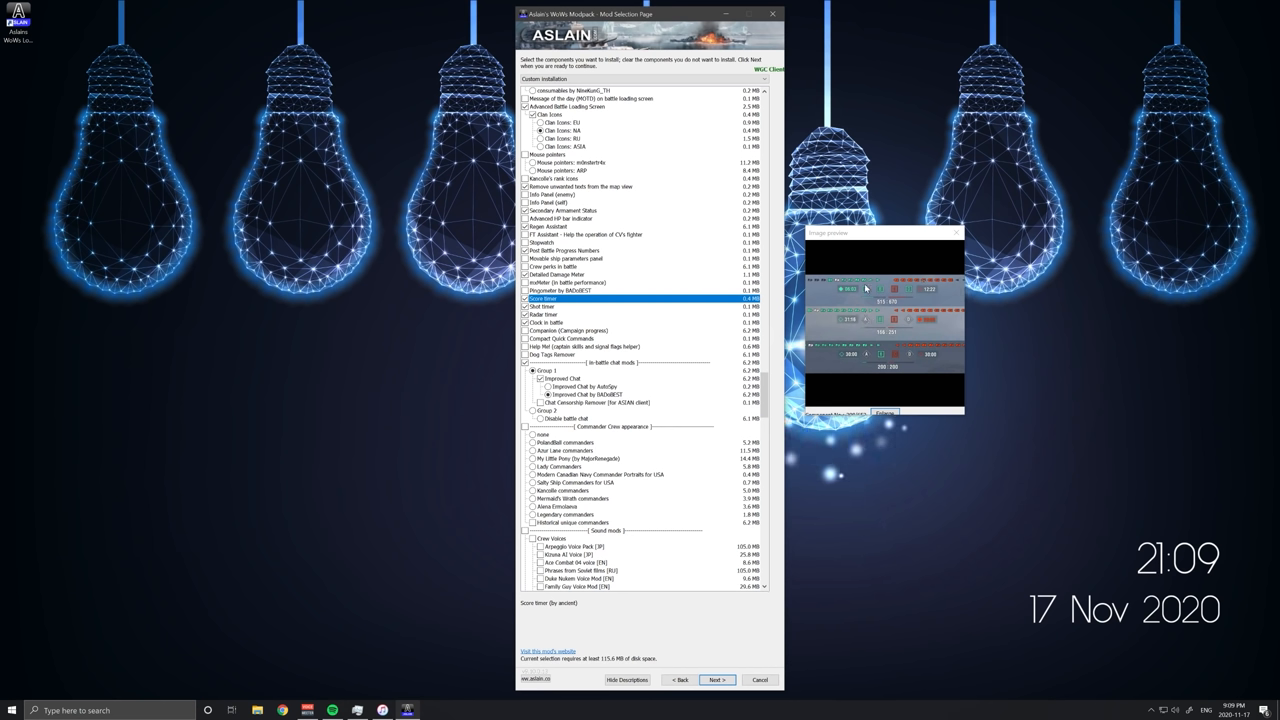
{"action": "mouse_move", "coordinate": [874, 300]}
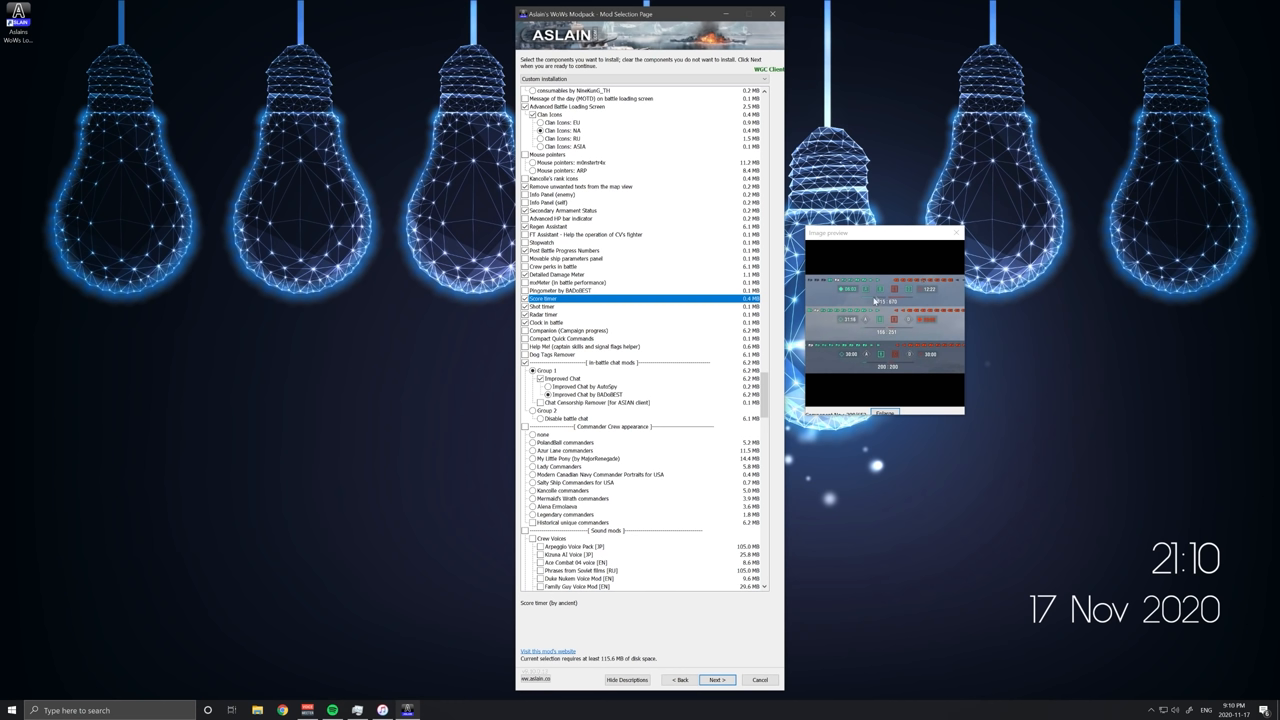
{"action": "mouse_move", "coordinate": [888, 292]}
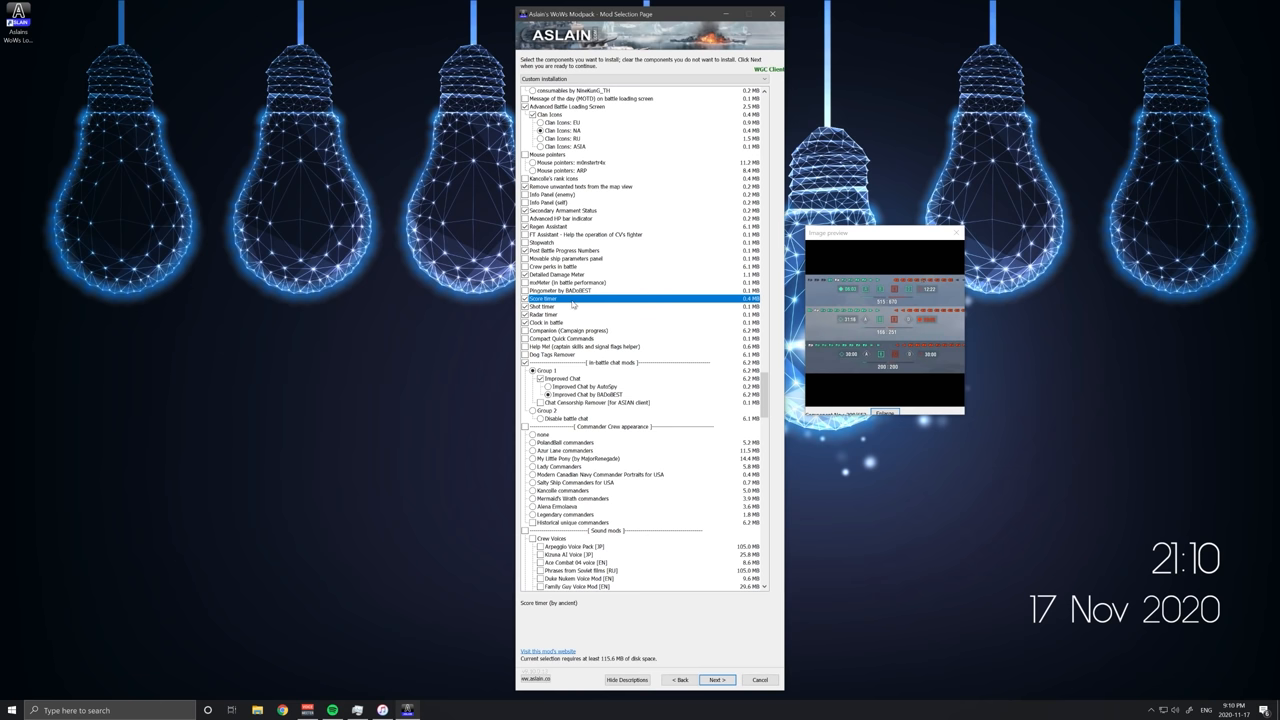
- Preview the next battle-timer mod entry and read its description
{"action": "left_click", "coordinate": [544, 308]}
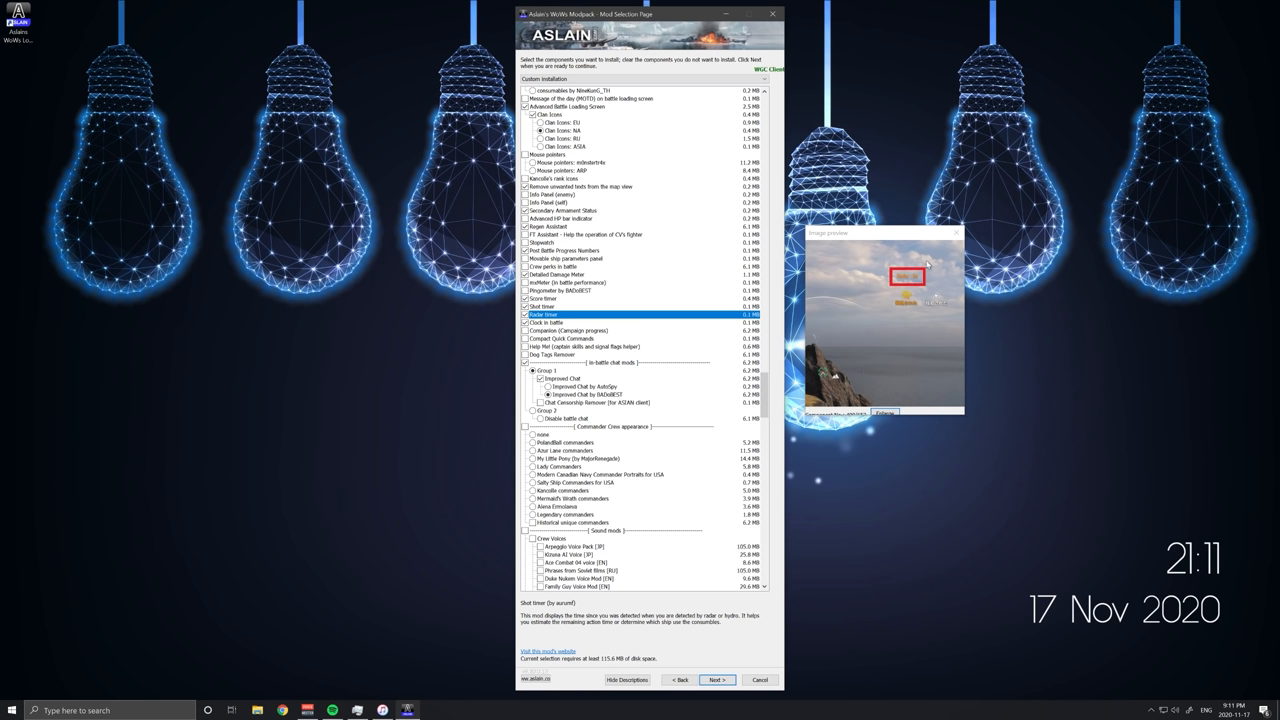
{"action": "mouse_move", "coordinate": [944, 260]}
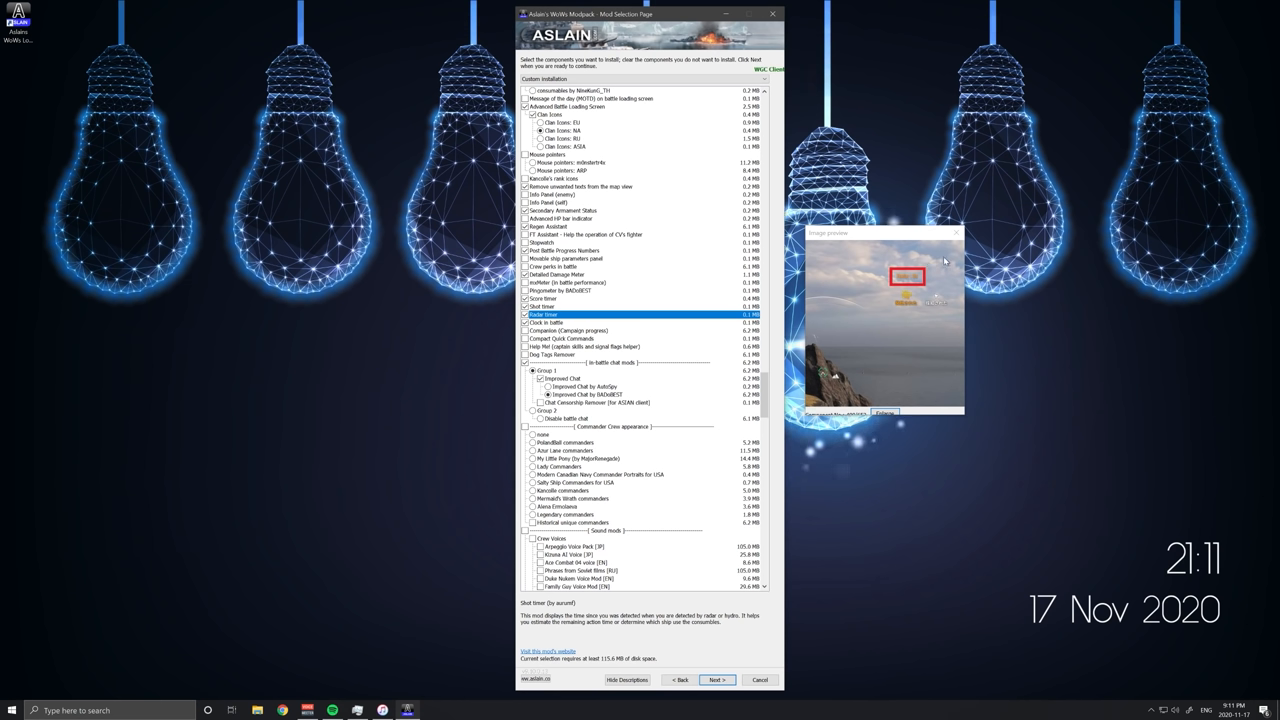
{"action": "mouse_move", "coordinate": [888, 308]}
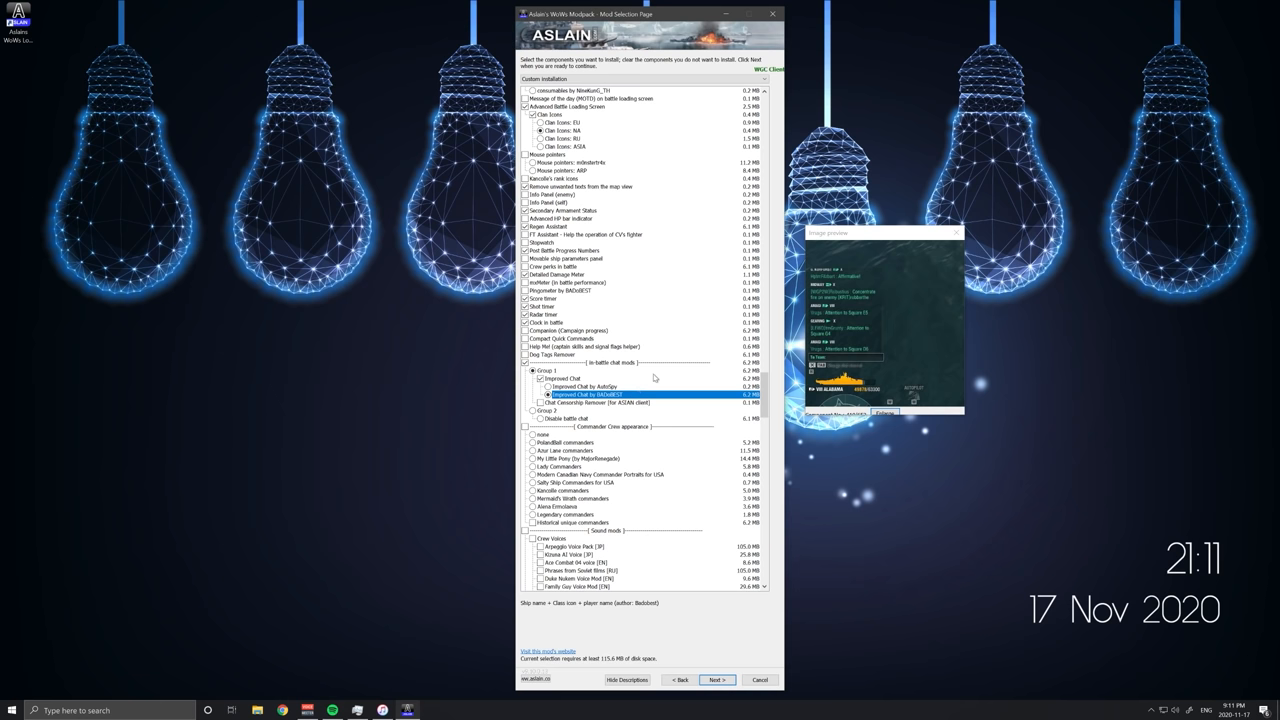
{"action": "scroll", "scroll_direction": "down", "scroll_amount": 3}
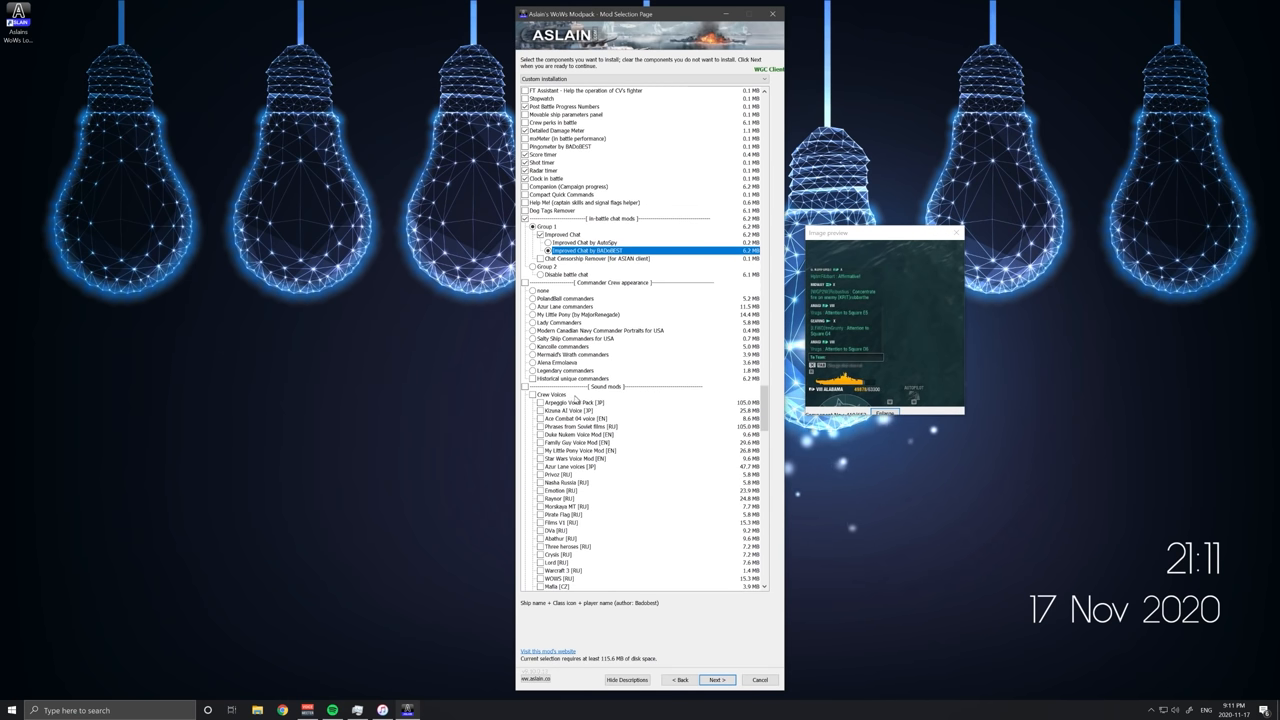
{"action": "scroll", "scroll_direction": "down", "scroll_amount": 3}
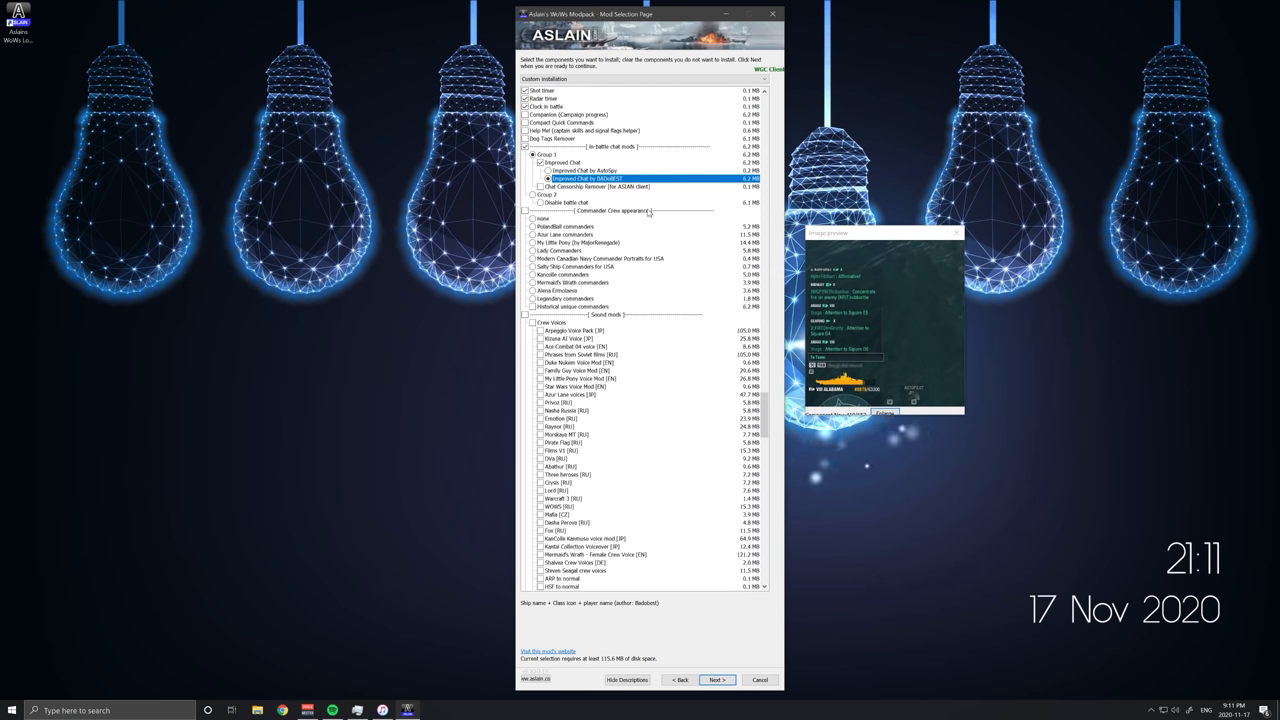
{"action": "scroll", "scroll_direction": "down", "scroll_amount": 3}
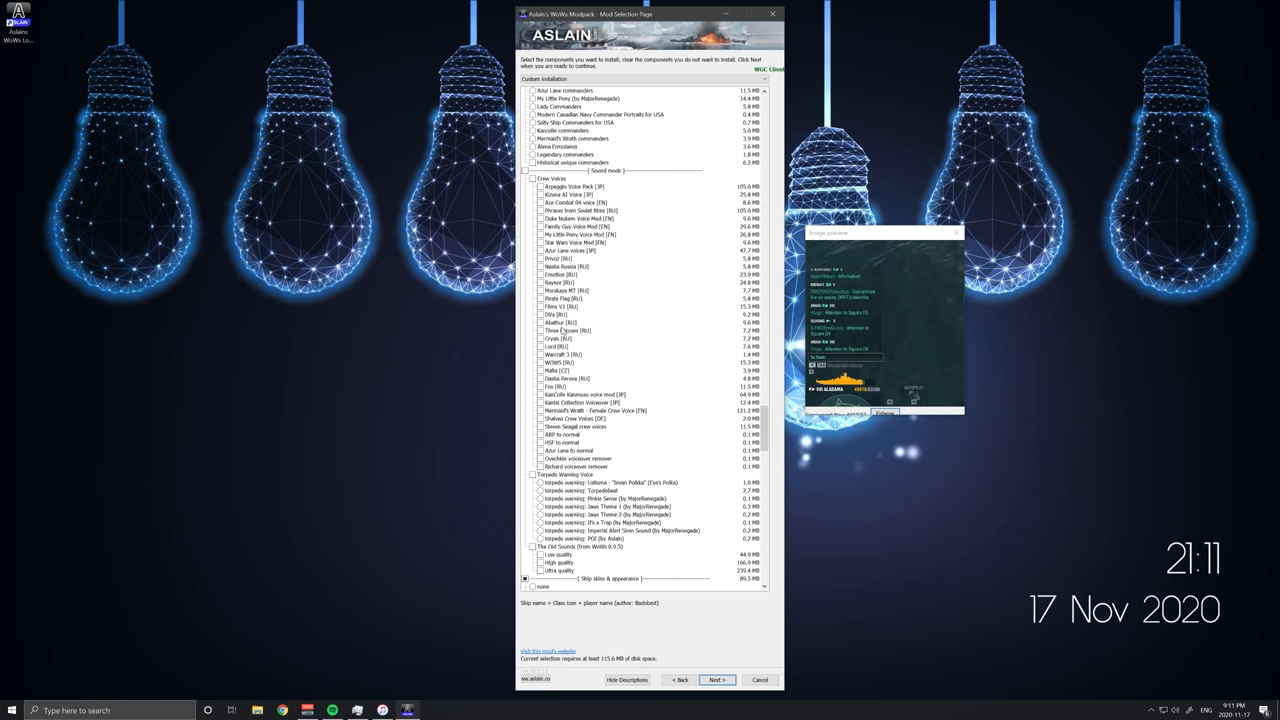
{"action": "scroll", "scroll_direction": "down", "scroll_amount": 3}
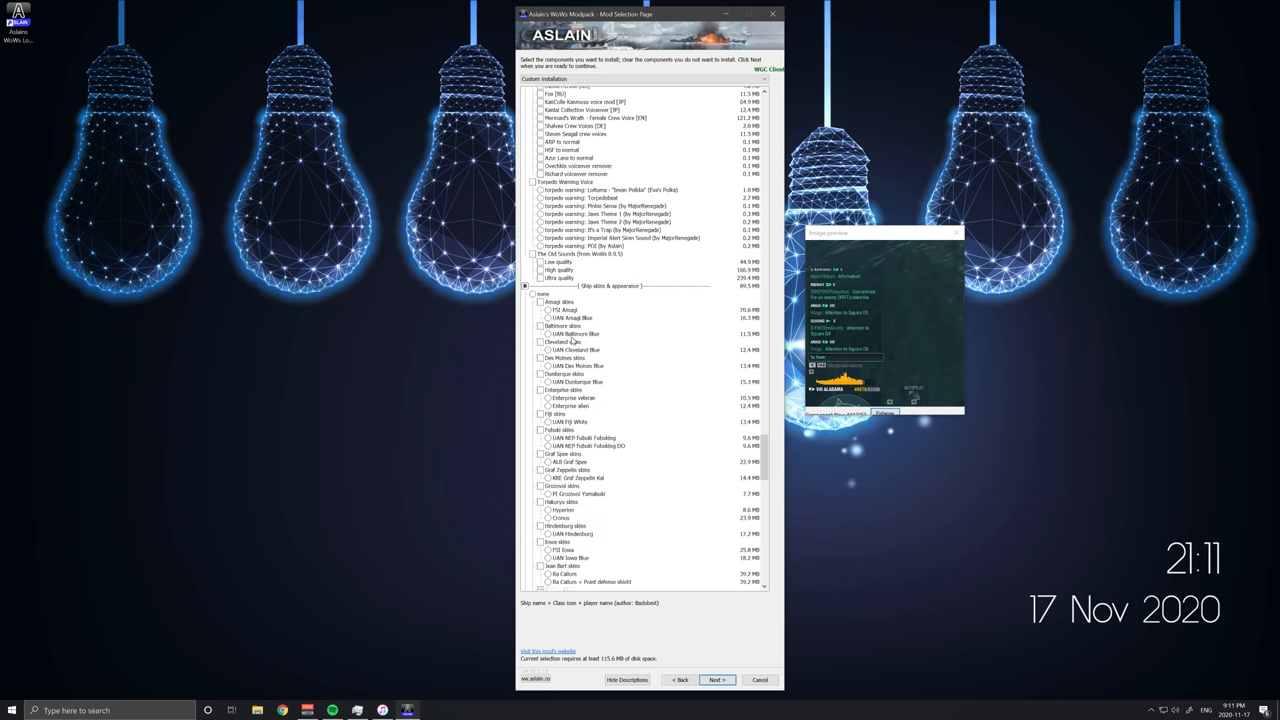
{"action": "scroll", "scroll_direction": "down", "scroll_amount": 3}
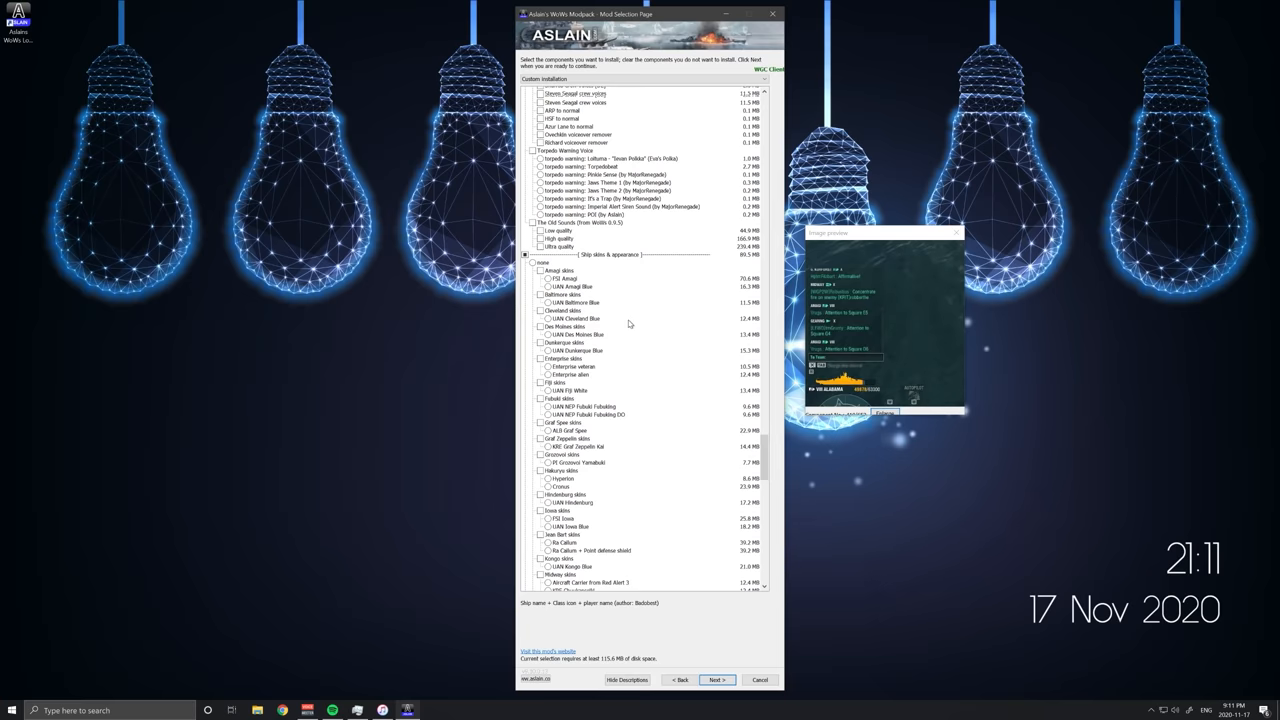
{"action": "scroll", "scroll_direction": "down", "scroll_amount": 3}
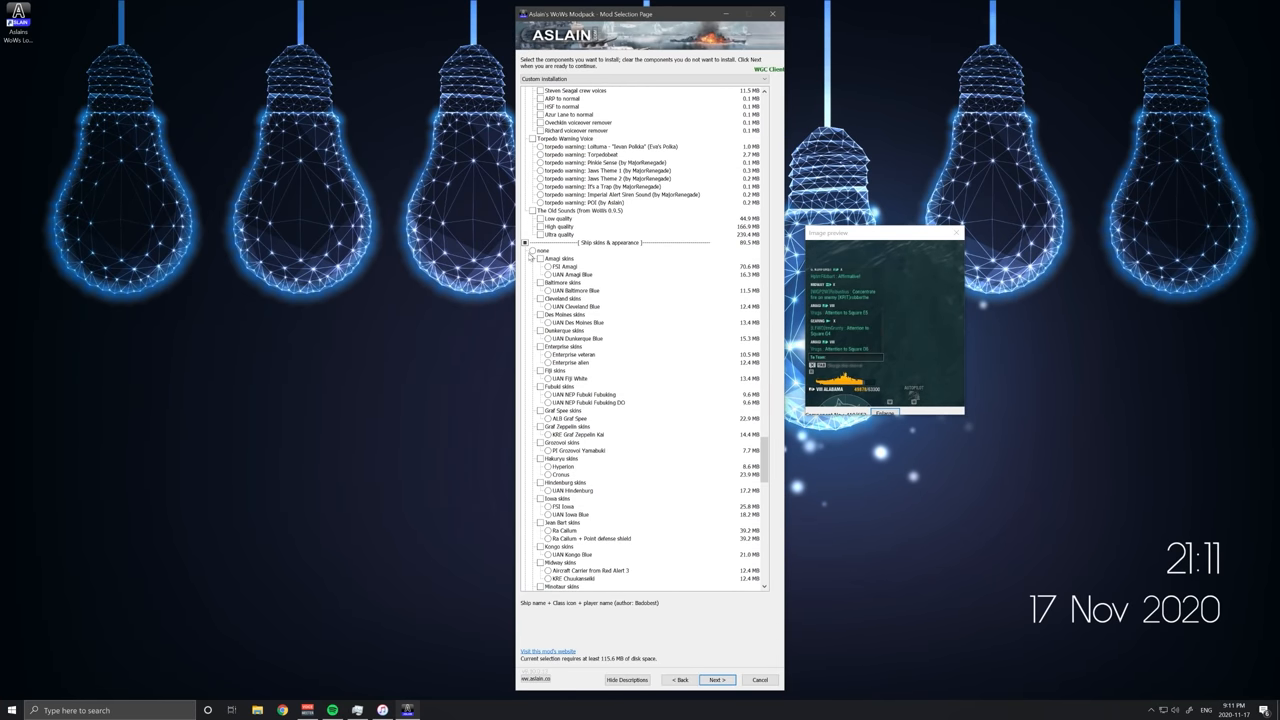
{"action": "scroll", "scroll_direction": "down", "scroll_amount": 3}
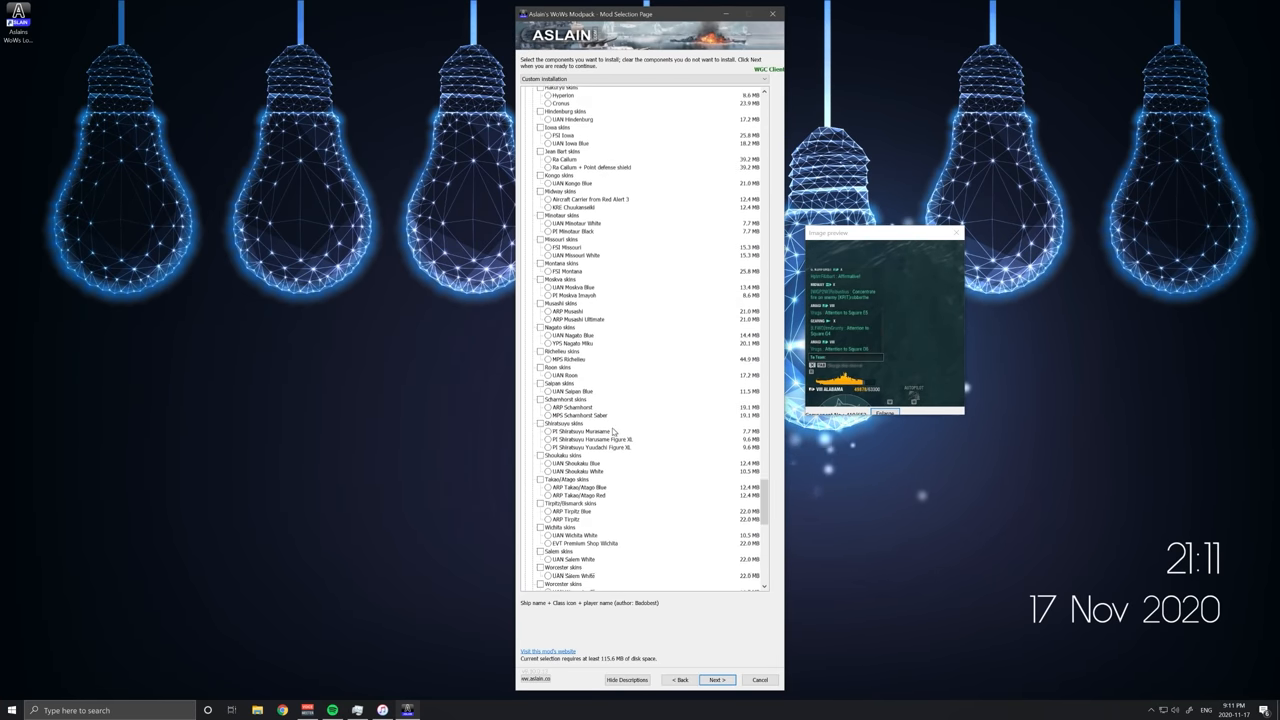
{"action": "scroll", "scroll_direction": "down", "scroll_amount": 3}
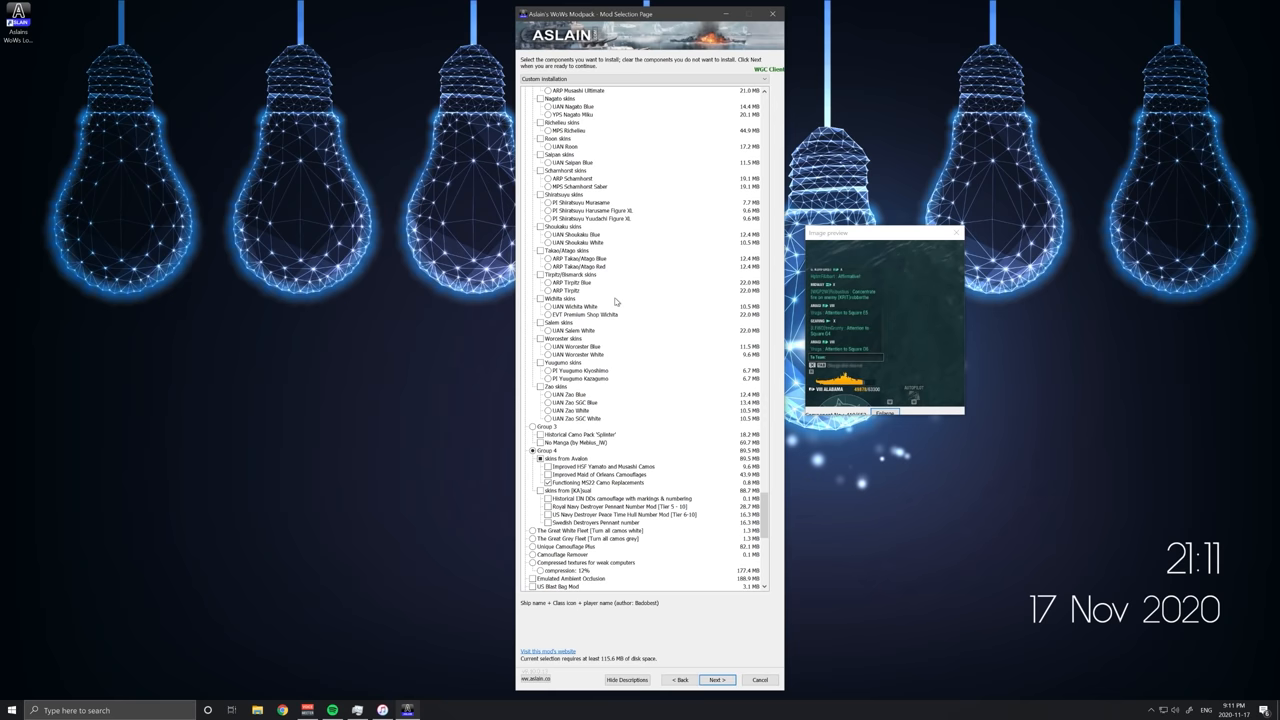
{"action": "scroll", "scroll_direction": "down", "scroll_amount": 3}
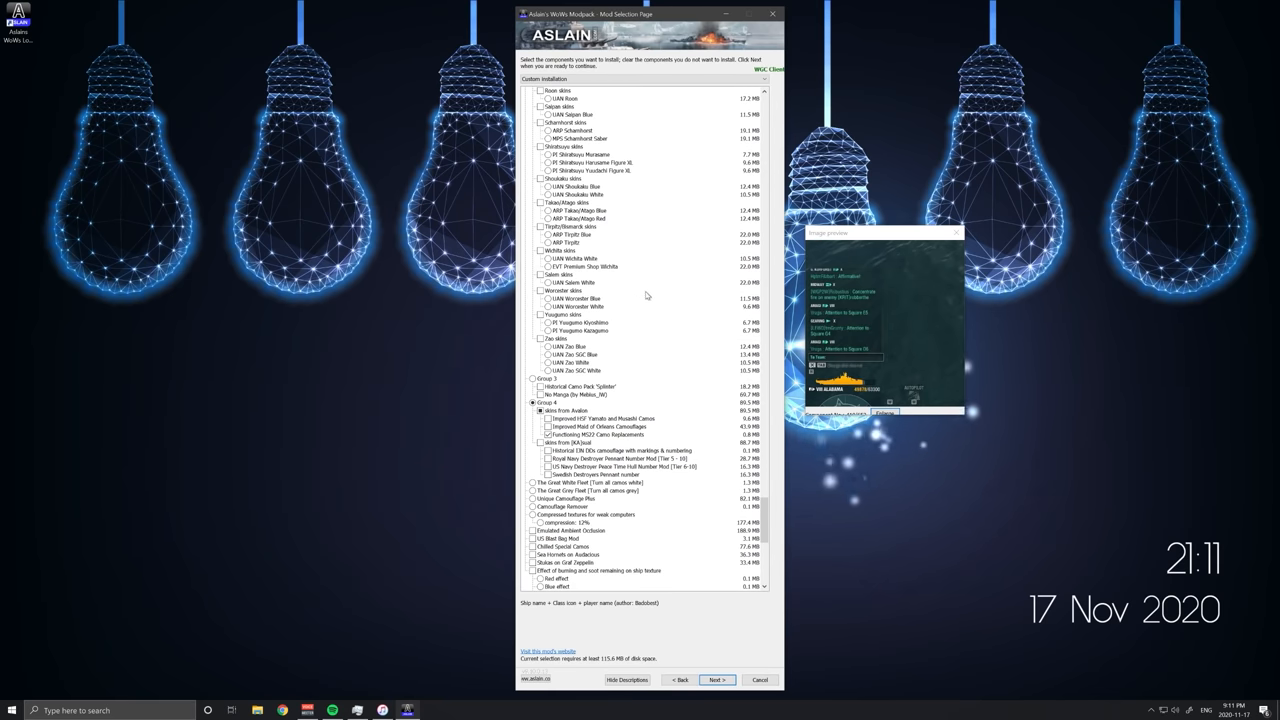
{"action": "scroll", "scroll_direction": "down", "scroll_amount": 3}
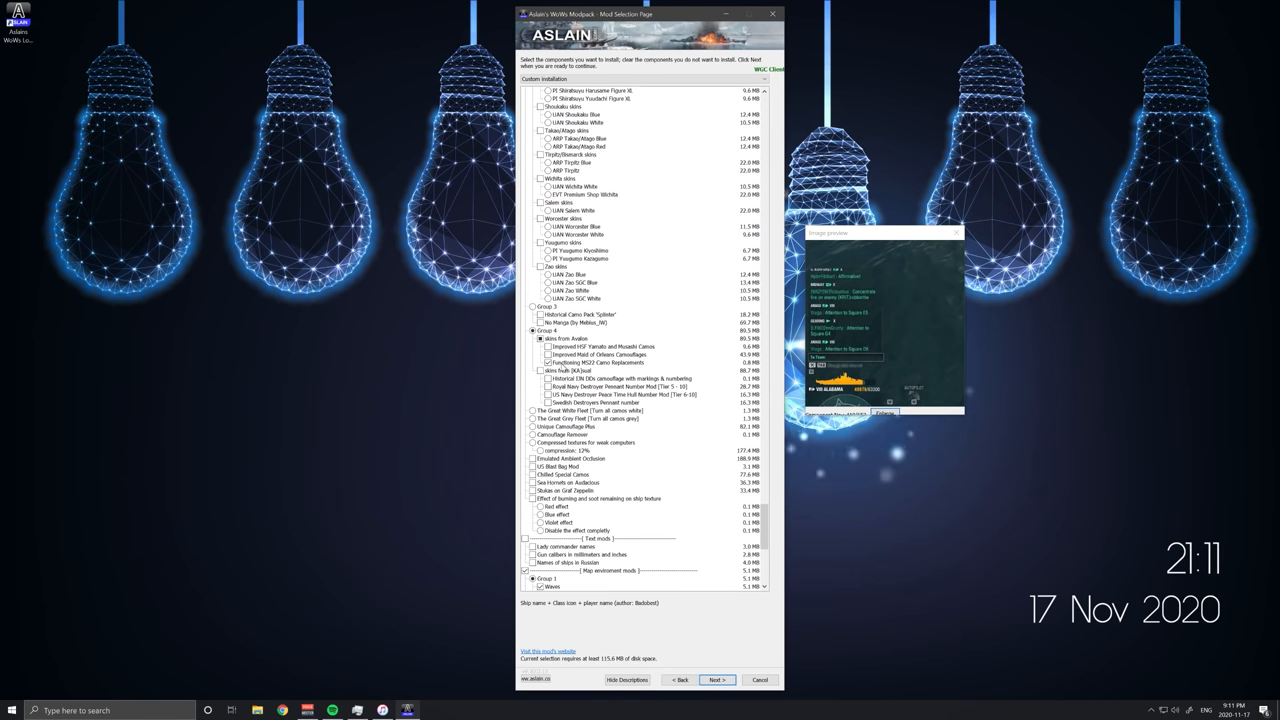
- Preview the camouflage/port replacement entry, then browse down to flag, weather and fog-removal entries
{"action": "left_click", "coordinate": [596, 364]}
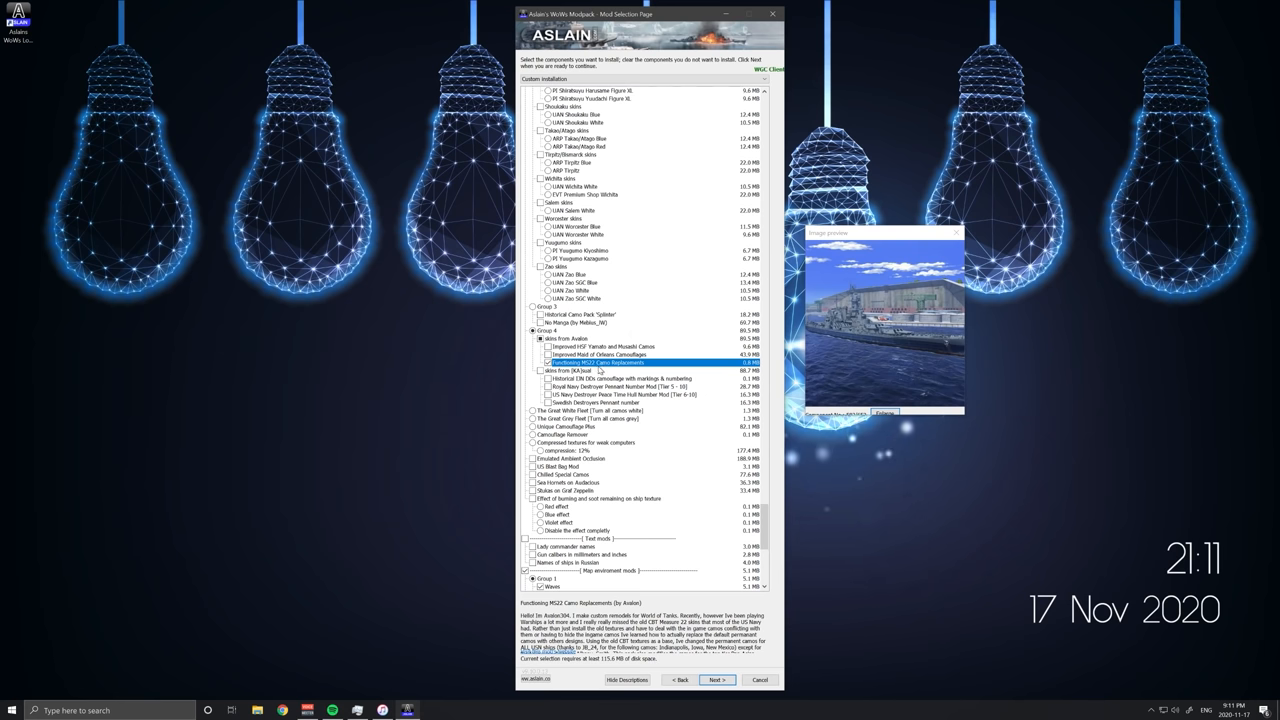
{"action": "scroll", "scroll_direction": "down", "scroll_amount": 3}
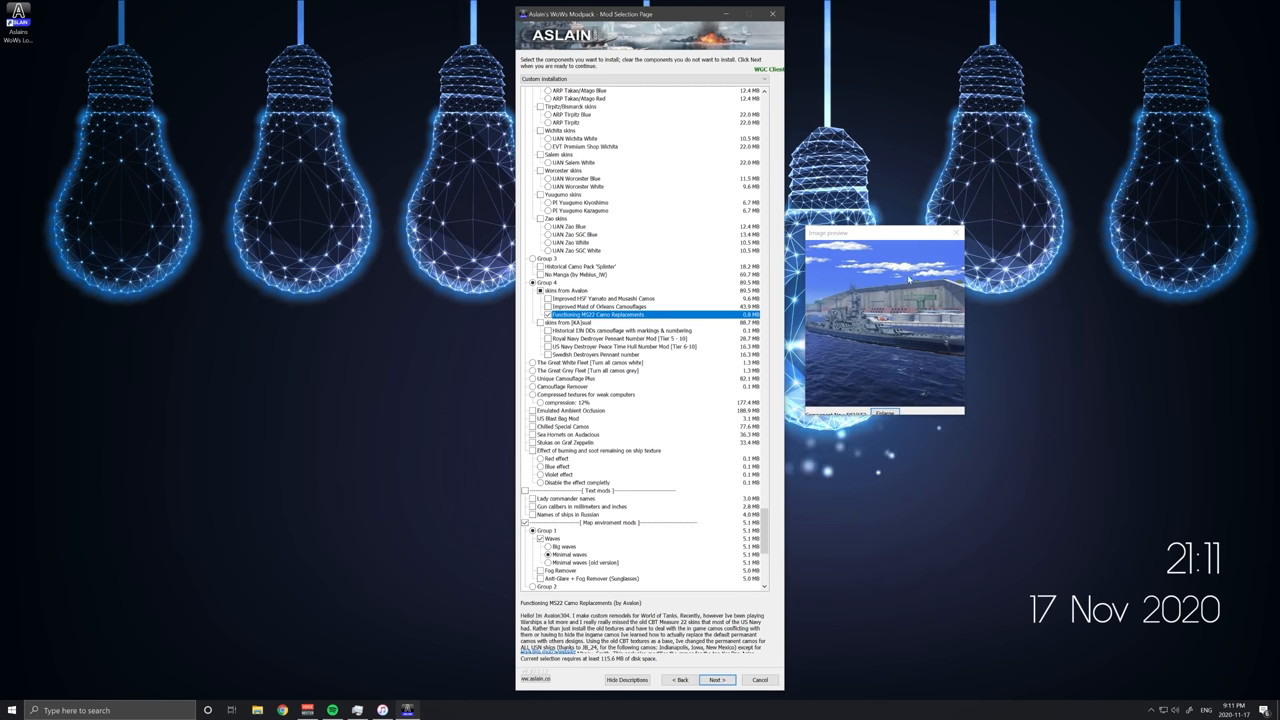
{"action": "mouse_move", "coordinate": [972, 352]}
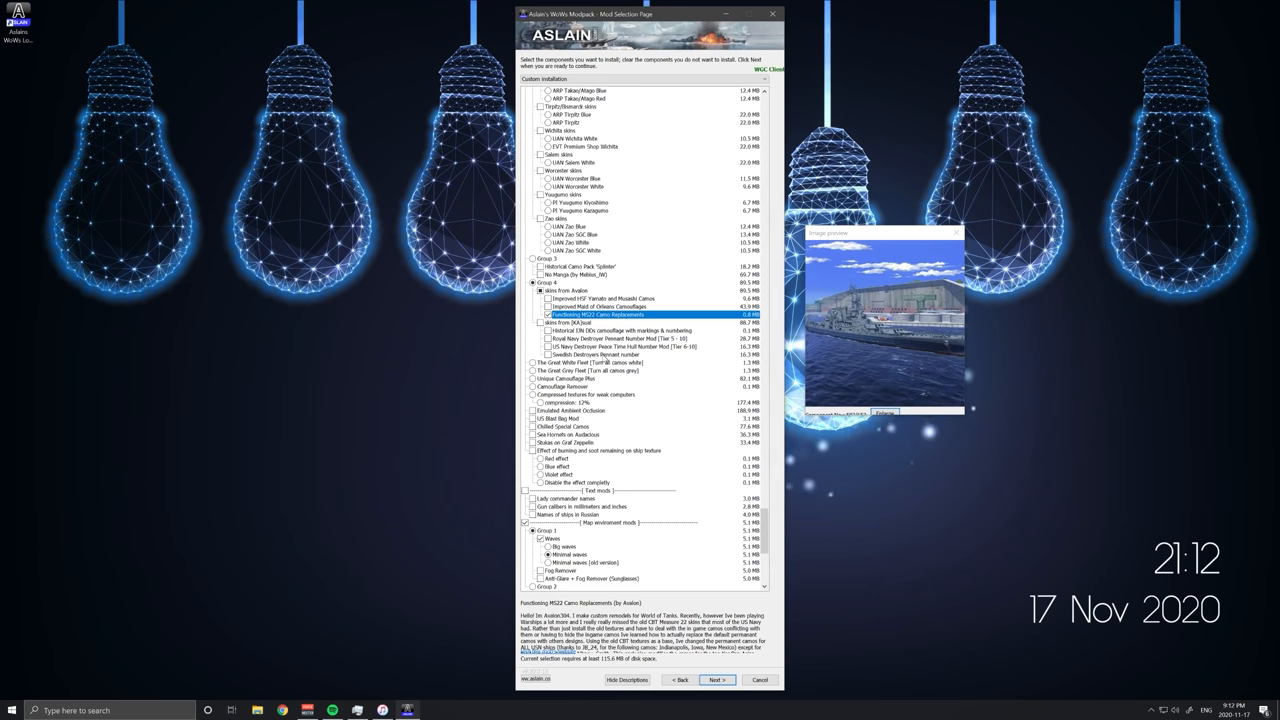
{"action": "scroll", "scroll_direction": "down", "scroll_amount": 3}
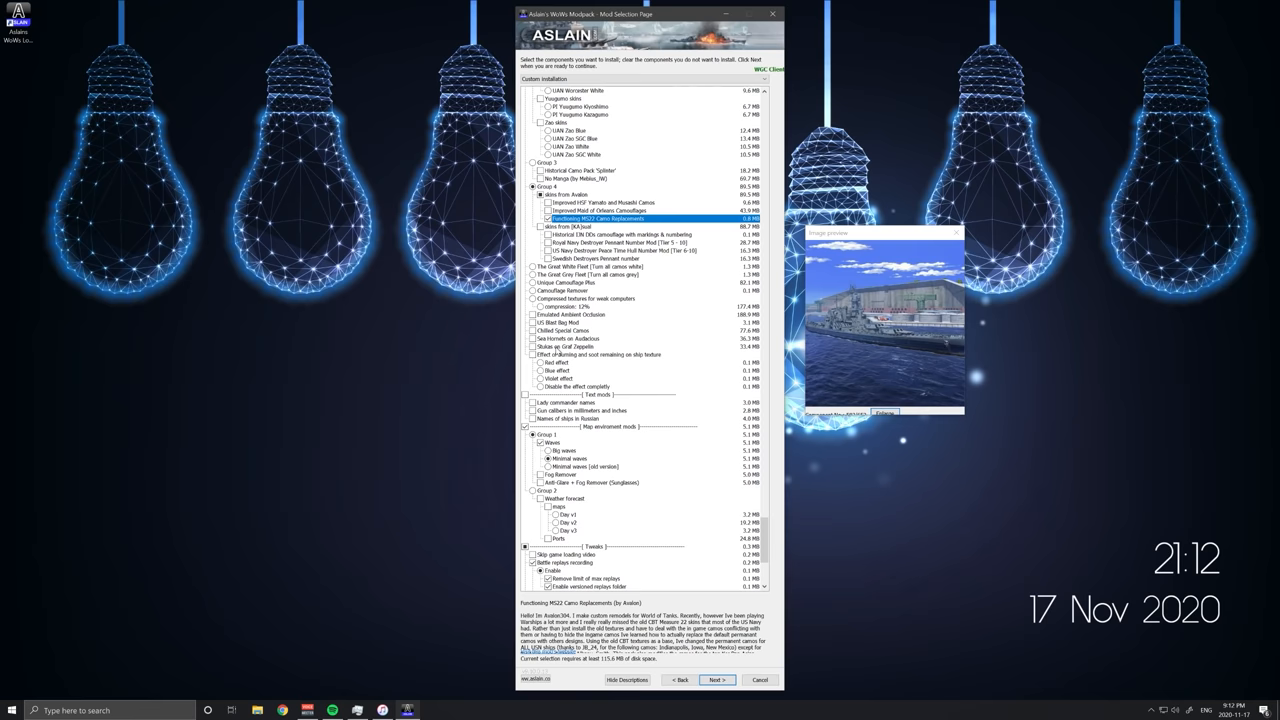
{"action": "scroll", "scroll_direction": "down", "scroll_amount": 3}
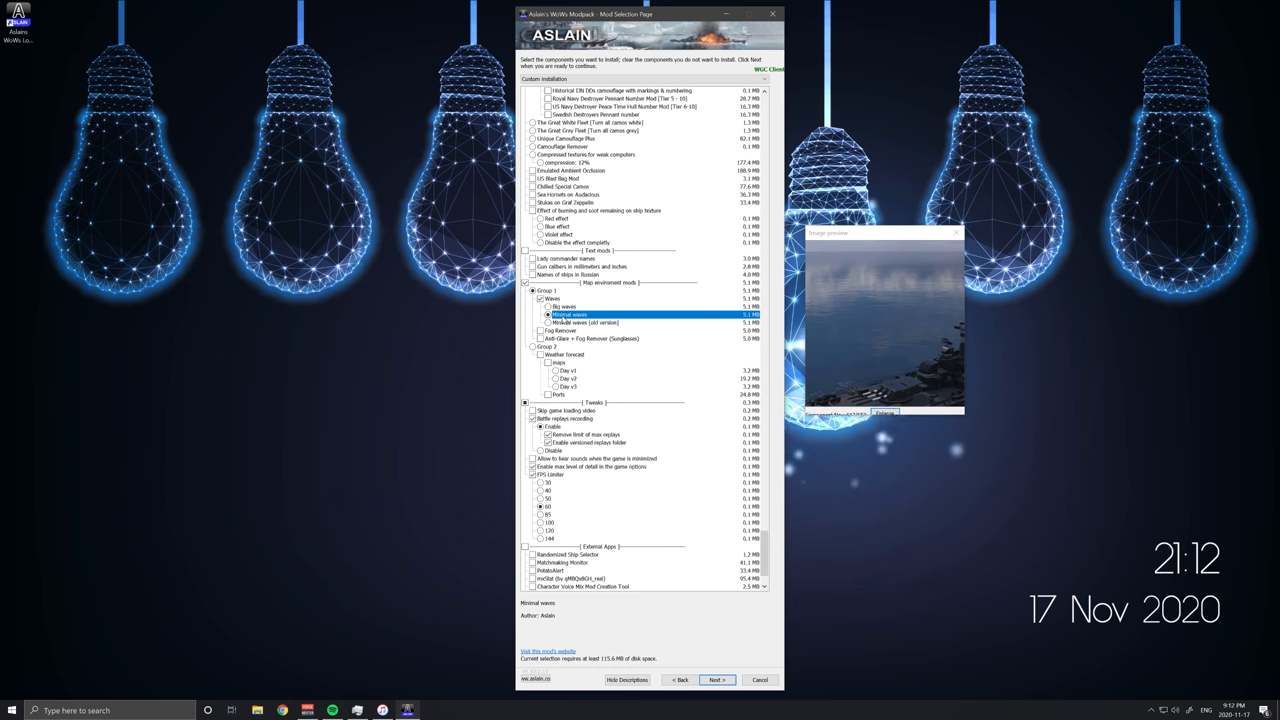
- Browse the last sections of the component list down to the FPS-limiter entry
{"action": "scroll", "scroll_direction": "down", "scroll_amount": 3}
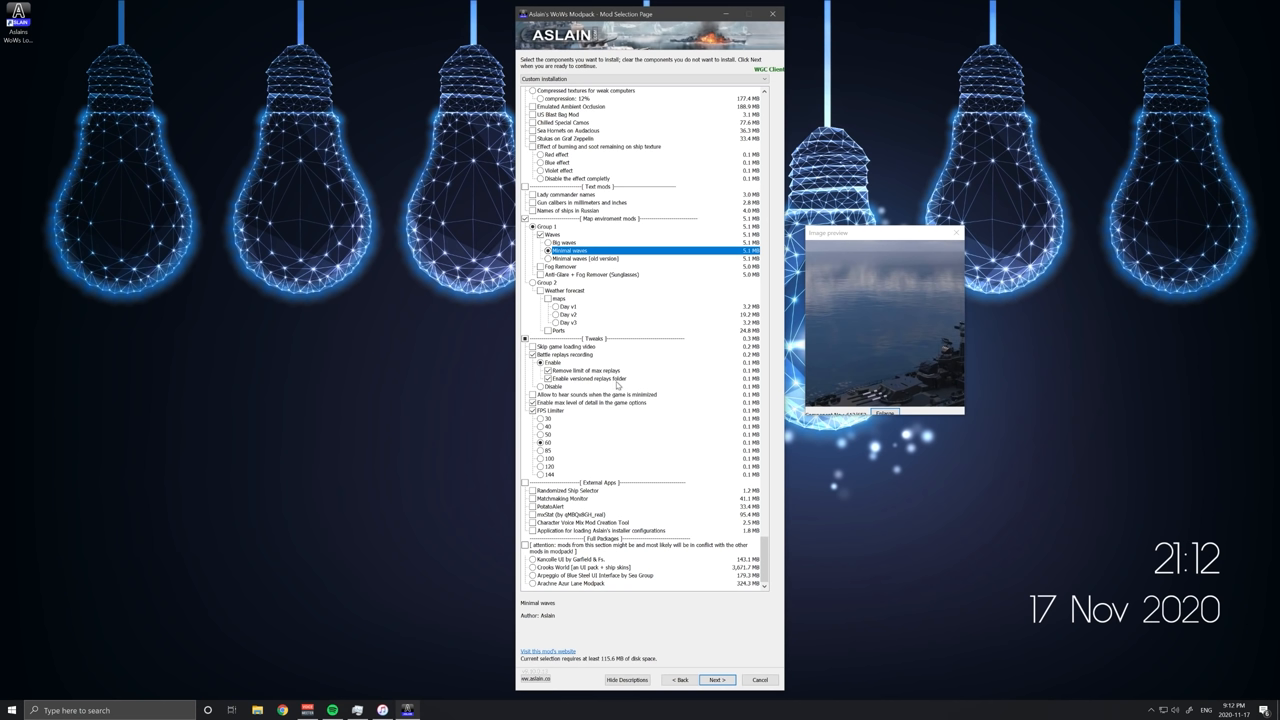
{"action": "mouse_move", "coordinate": [588, 372]}
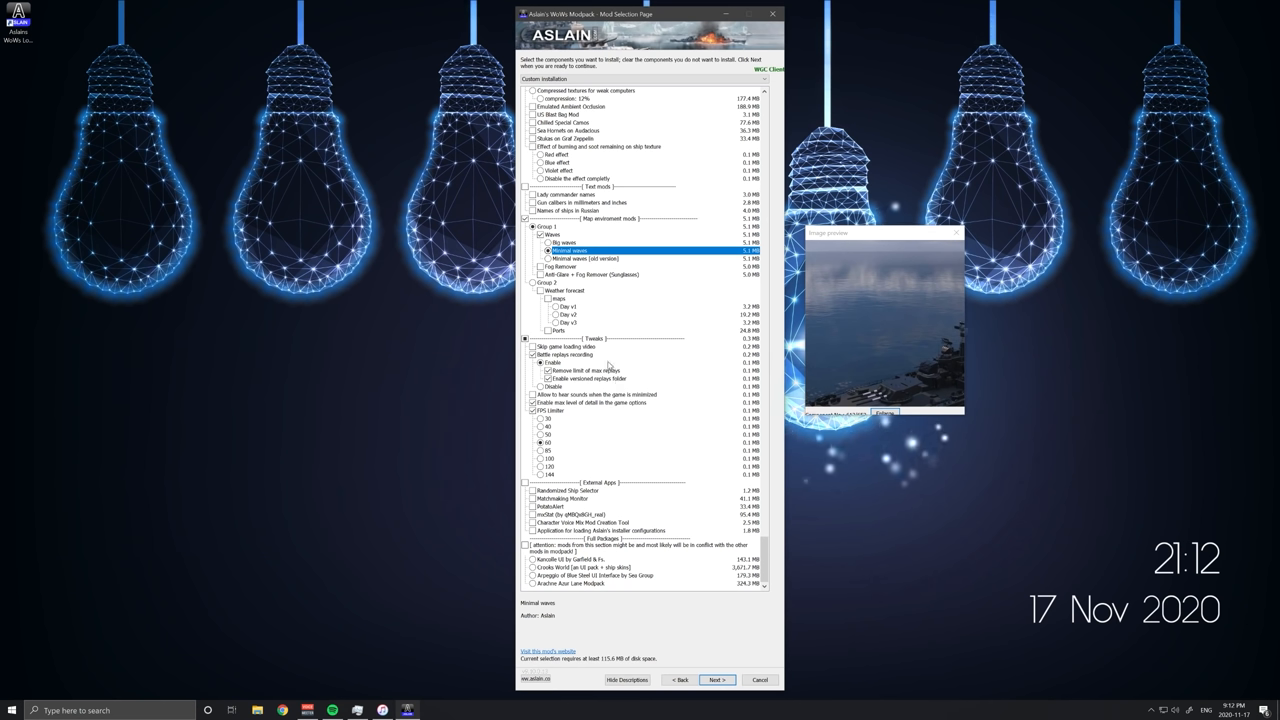
{"action": "mouse_move", "coordinate": [612, 378]}
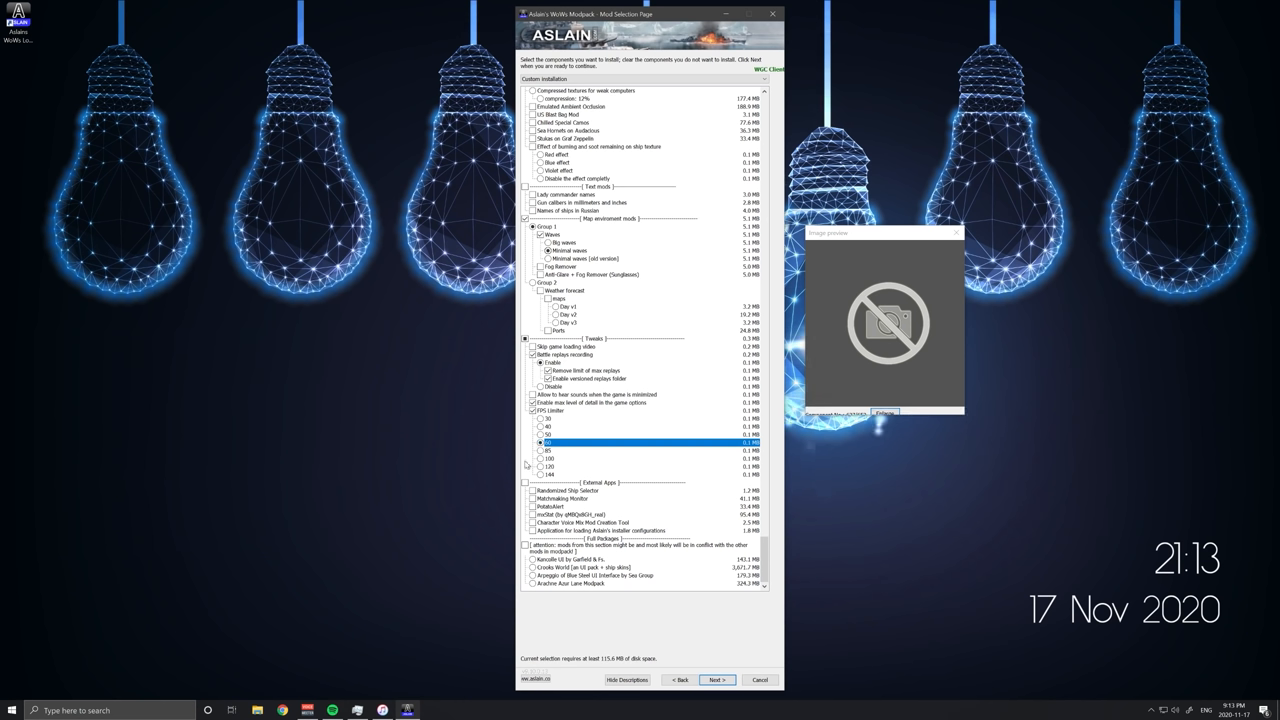
{"action": "mouse_move", "coordinate": [580, 464]}
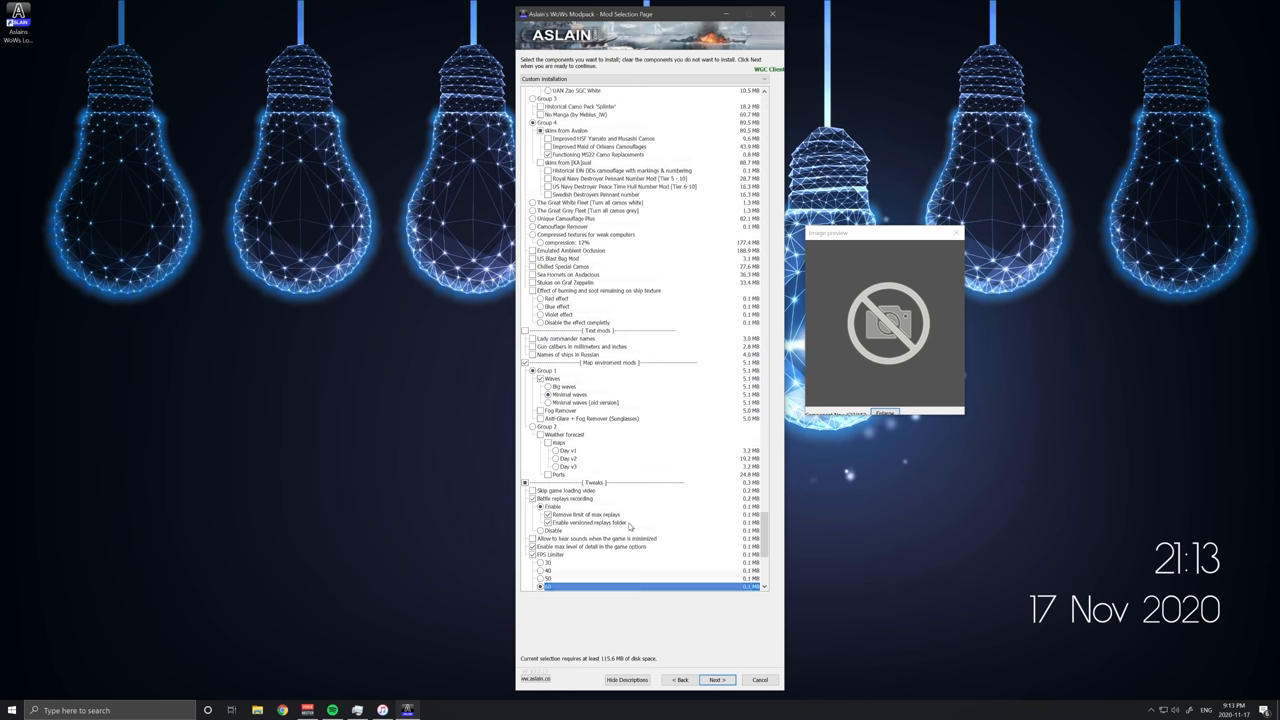
{"action": "scroll", "scroll_direction": "down", "scroll_amount": 3}
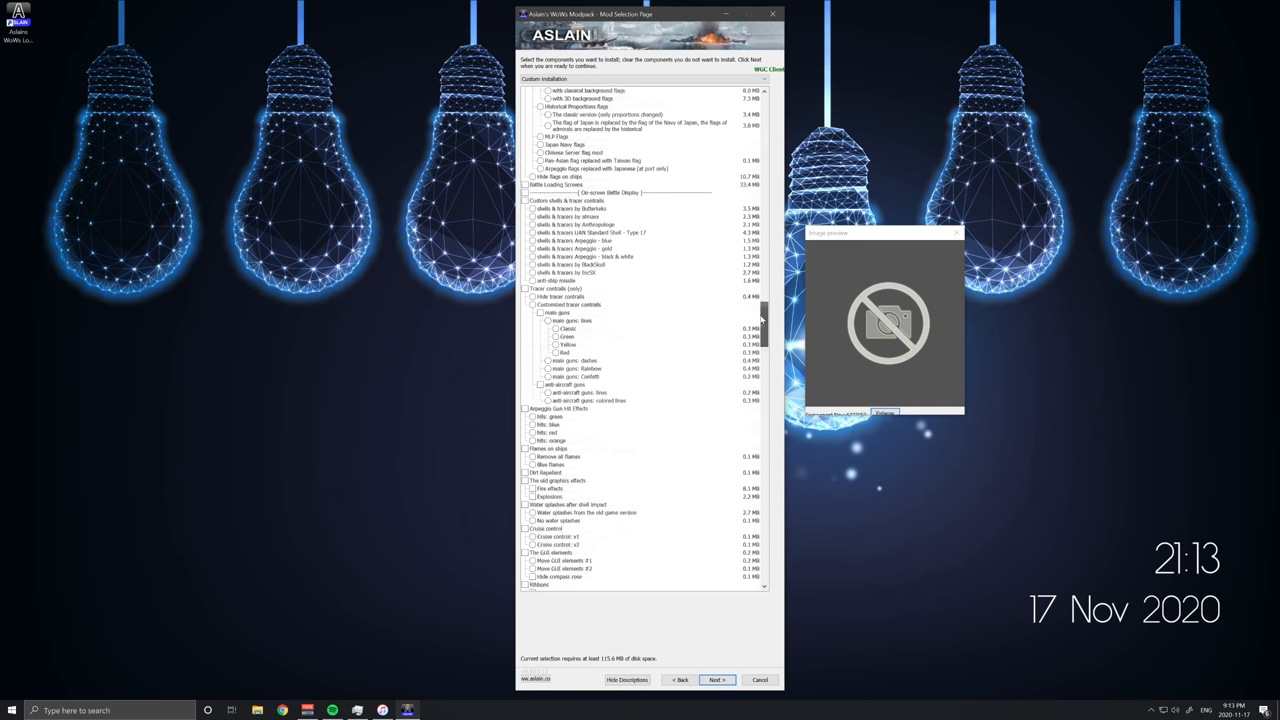
{"action": "scroll", "scroll_direction": "down", "scroll_amount": 3}
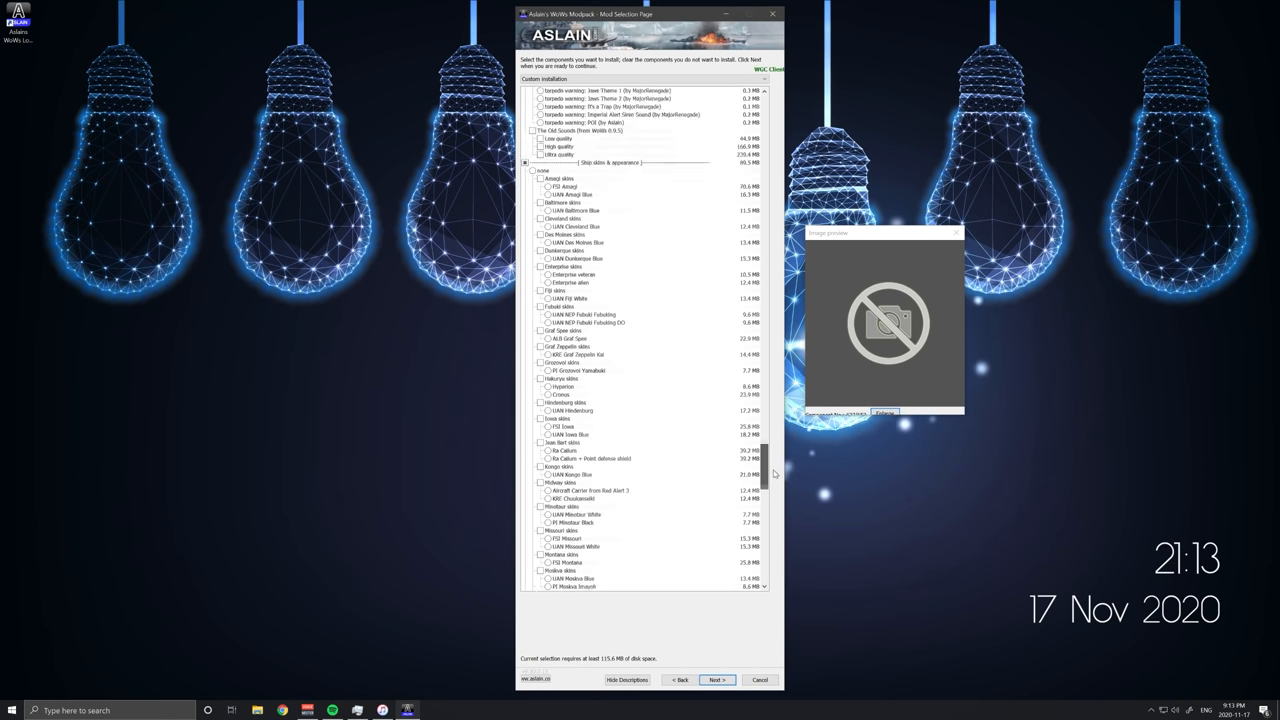
{"action": "scroll", "scroll_direction": "down", "scroll_amount": 3}
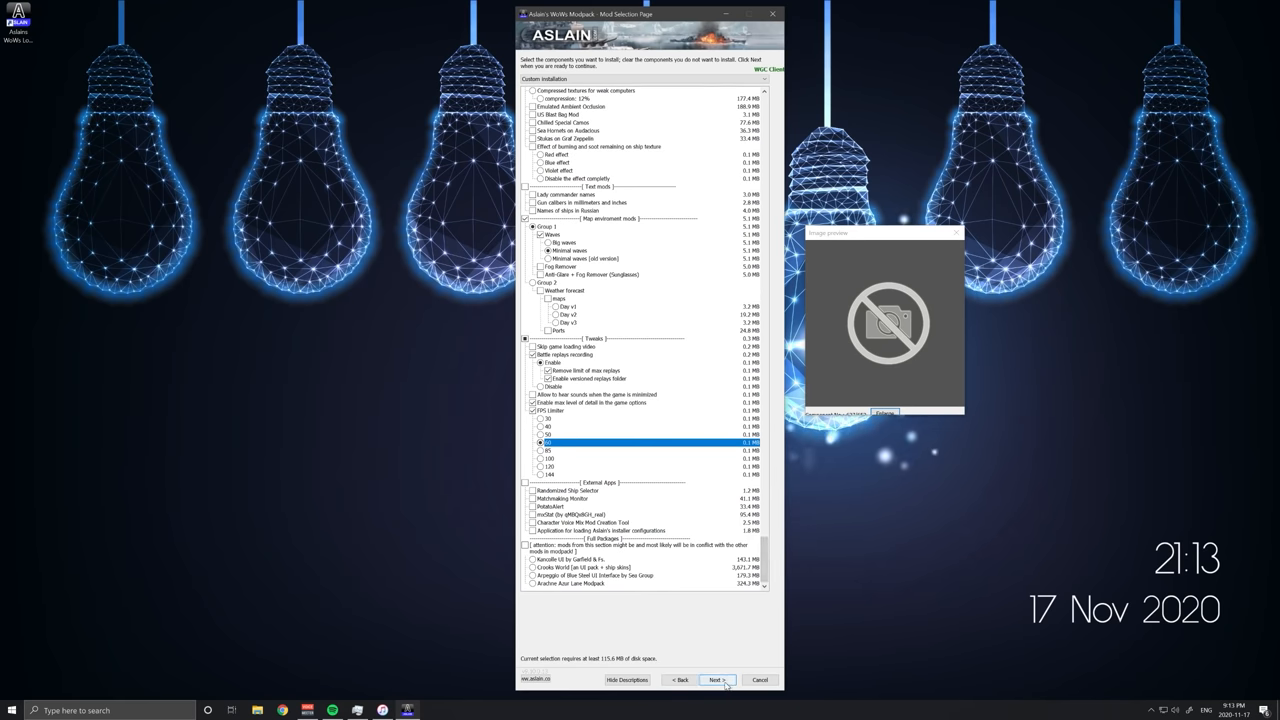
- Continue past the component and additional-tasks pages to start the modpack installation
{"action": "left_click", "coordinate": [716, 680]}
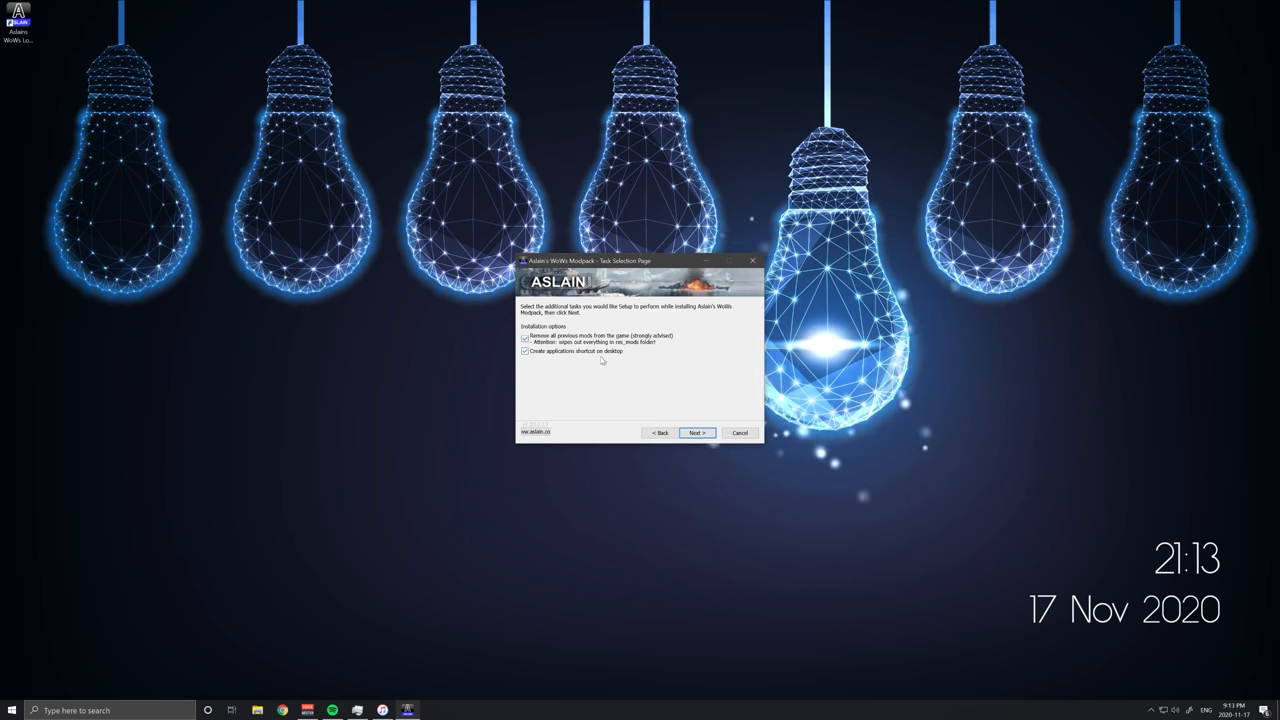
{"action": "left_click", "coordinate": [696, 432]}
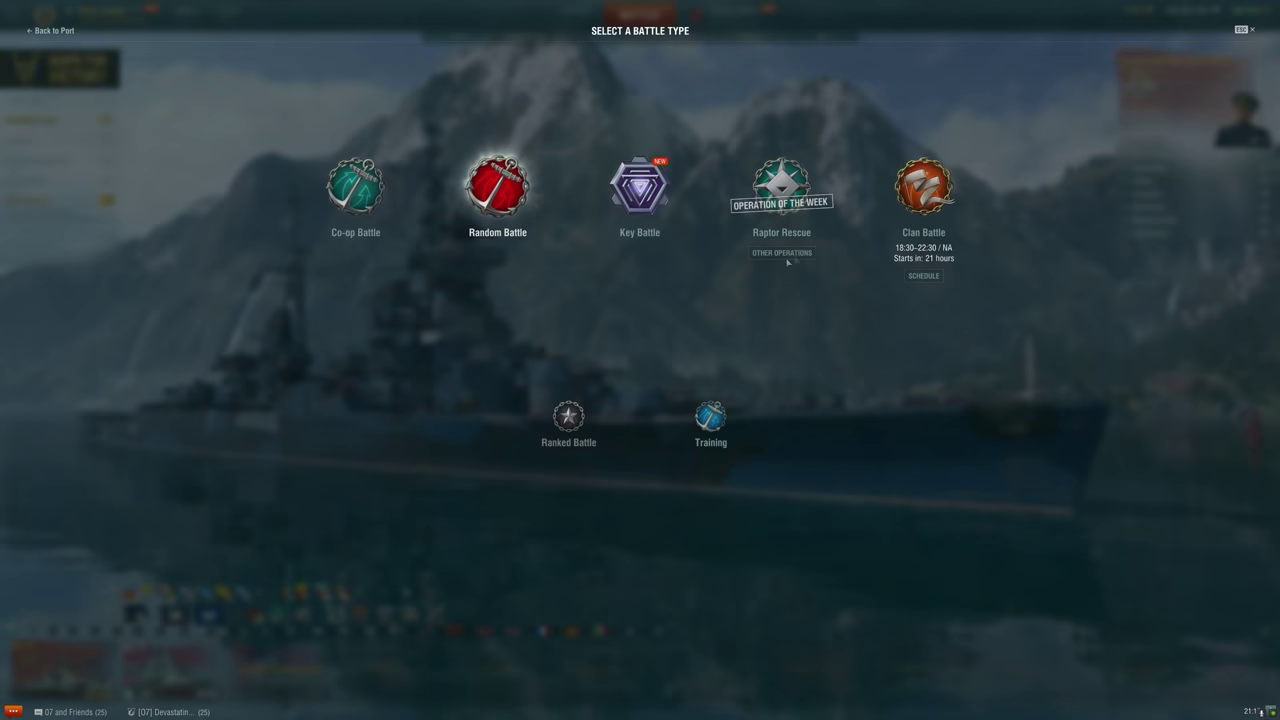
- Create a solo training room on the Ocean map and launch its battle
{"action": "left_click", "coordinate": [708, 412]}
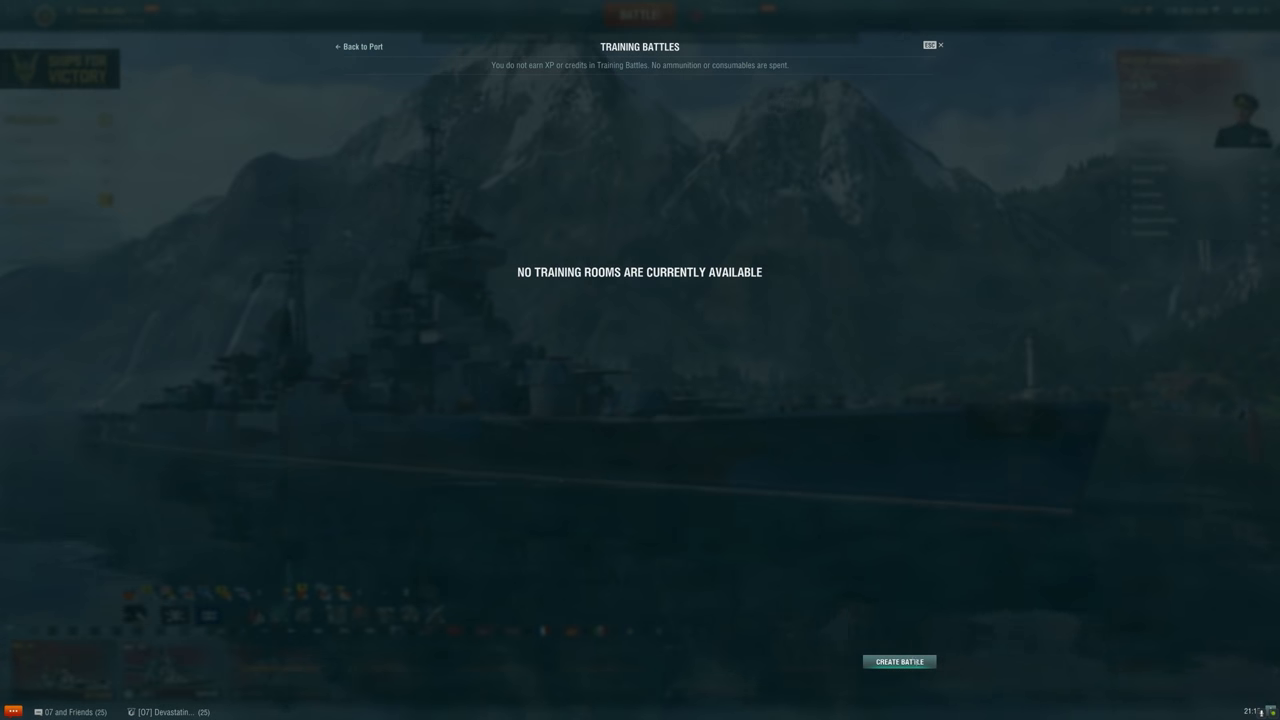
{"action": "left_click", "coordinate": [900, 660]}
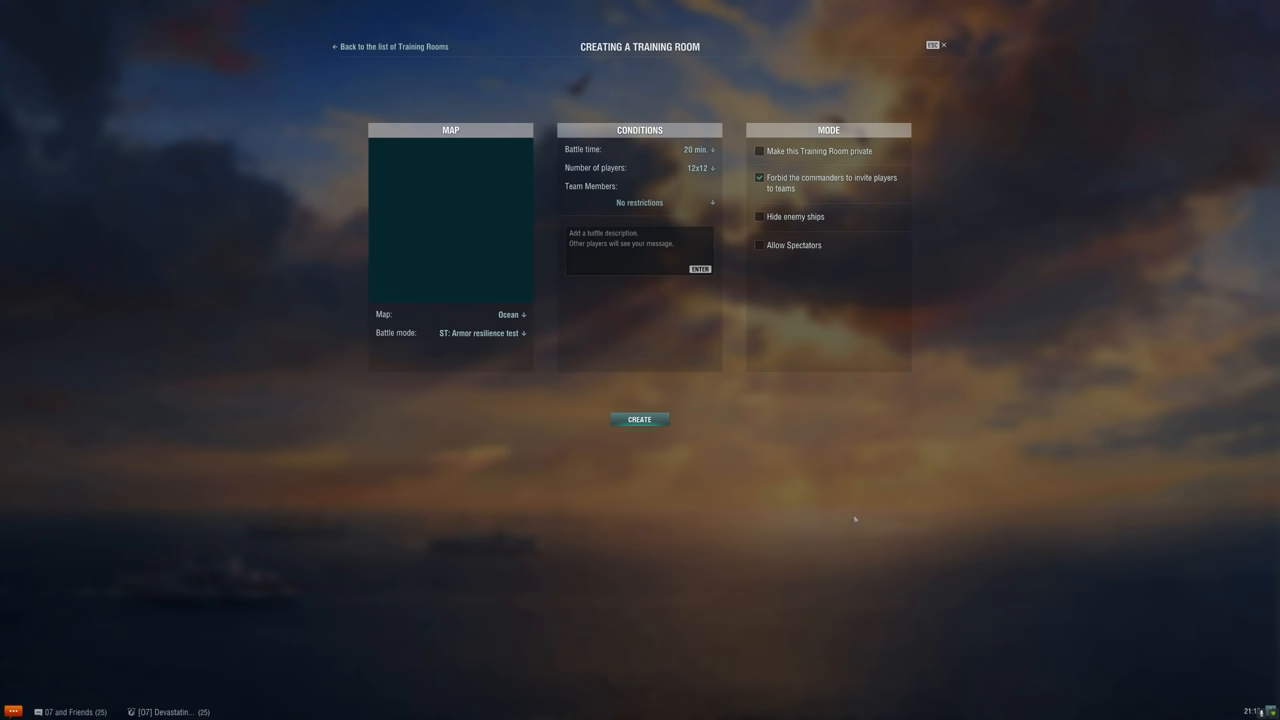
{"action": "mouse_move", "coordinate": [640, 420]}
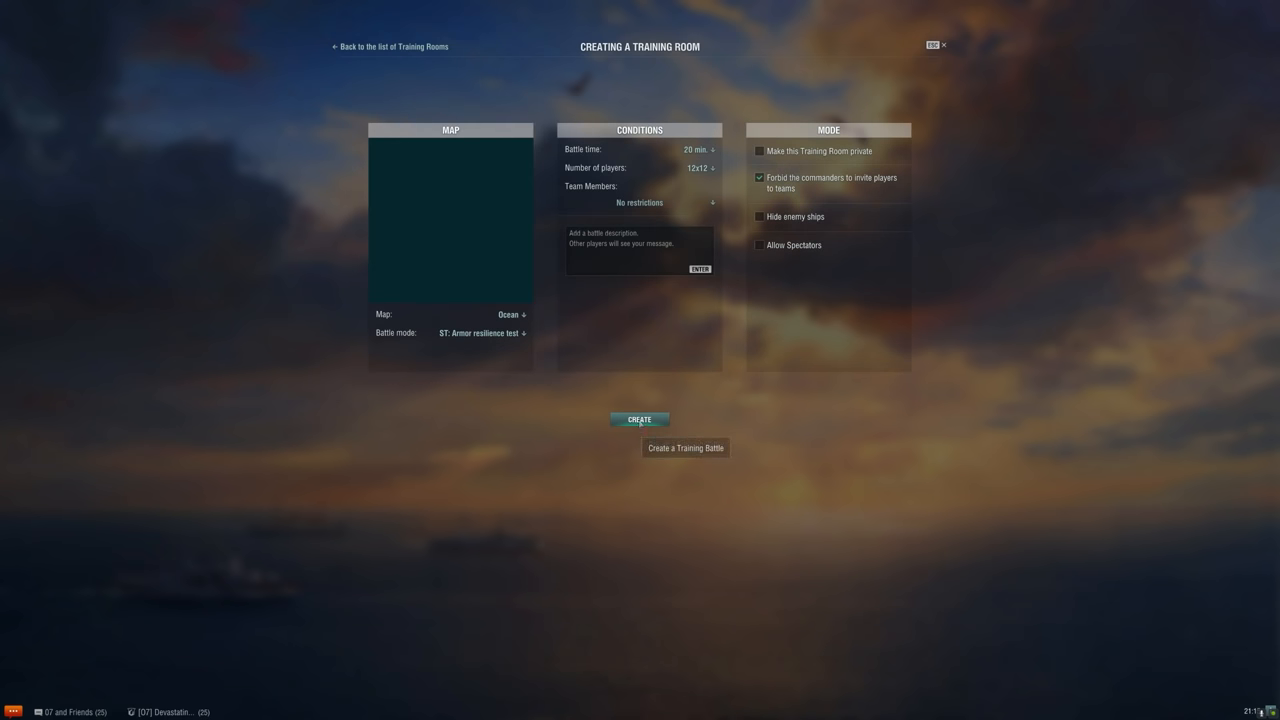
{"action": "left_click", "coordinate": [638, 420]}
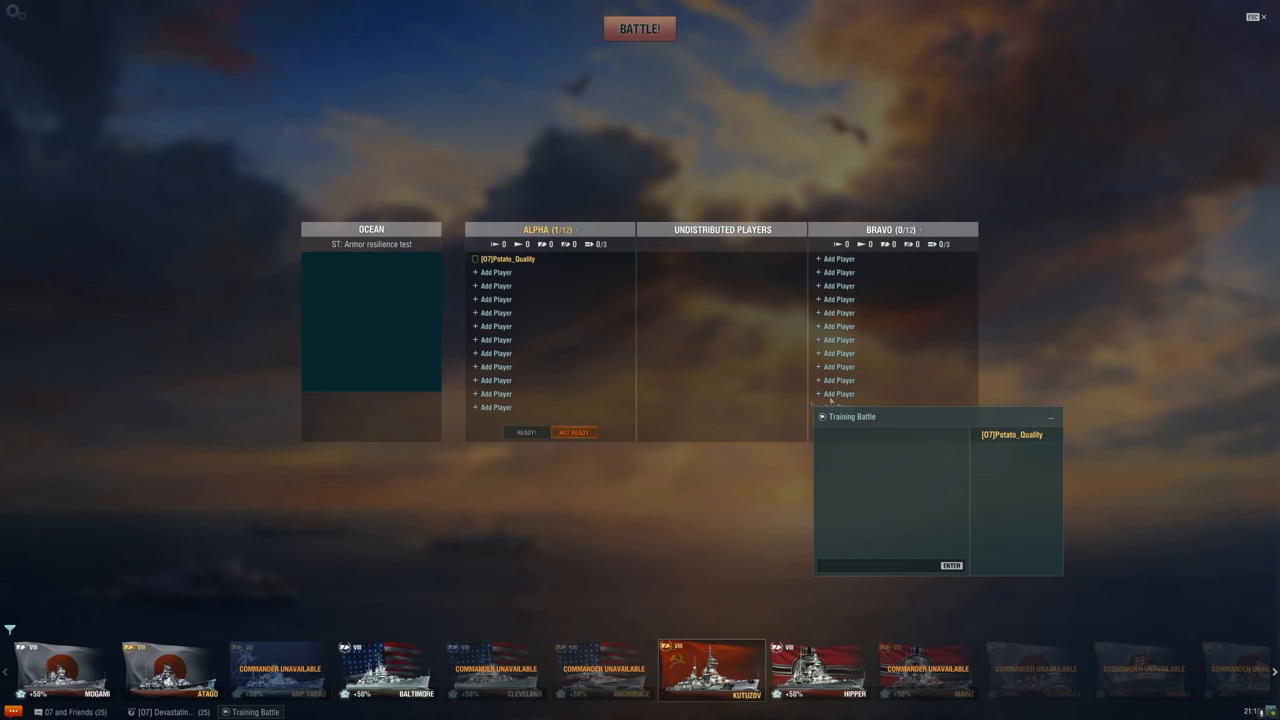
{"action": "left_click", "coordinate": [646, 28]}
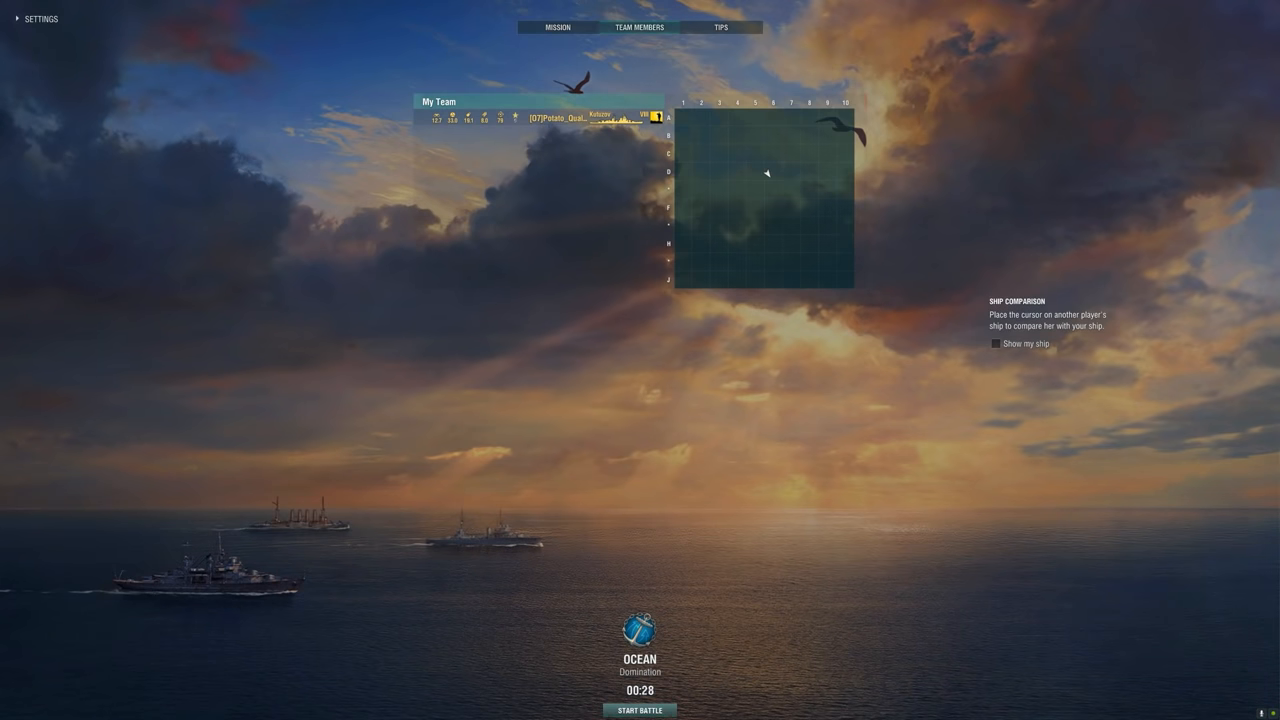
- Enter the battle from the waiting screen and toggle several minimap display options
{"action": "left_click", "coordinate": [638, 712]}
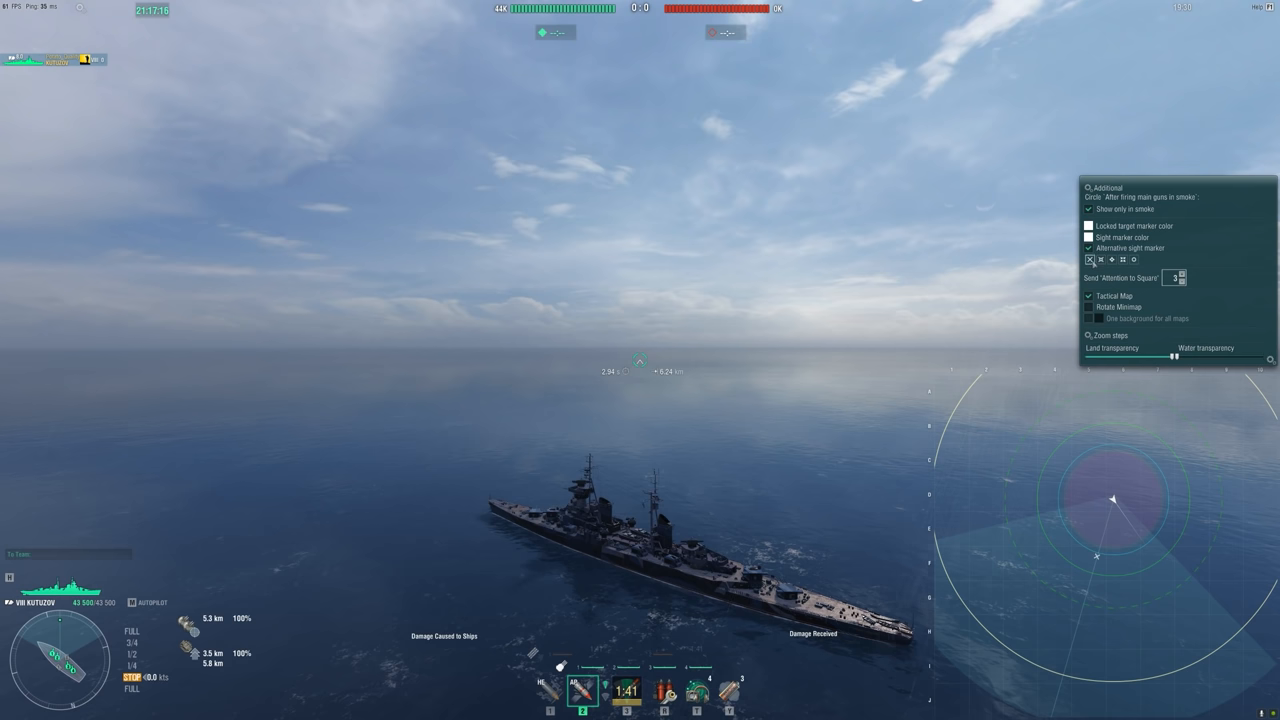
{"action": "left_click", "coordinate": [1084, 248]}
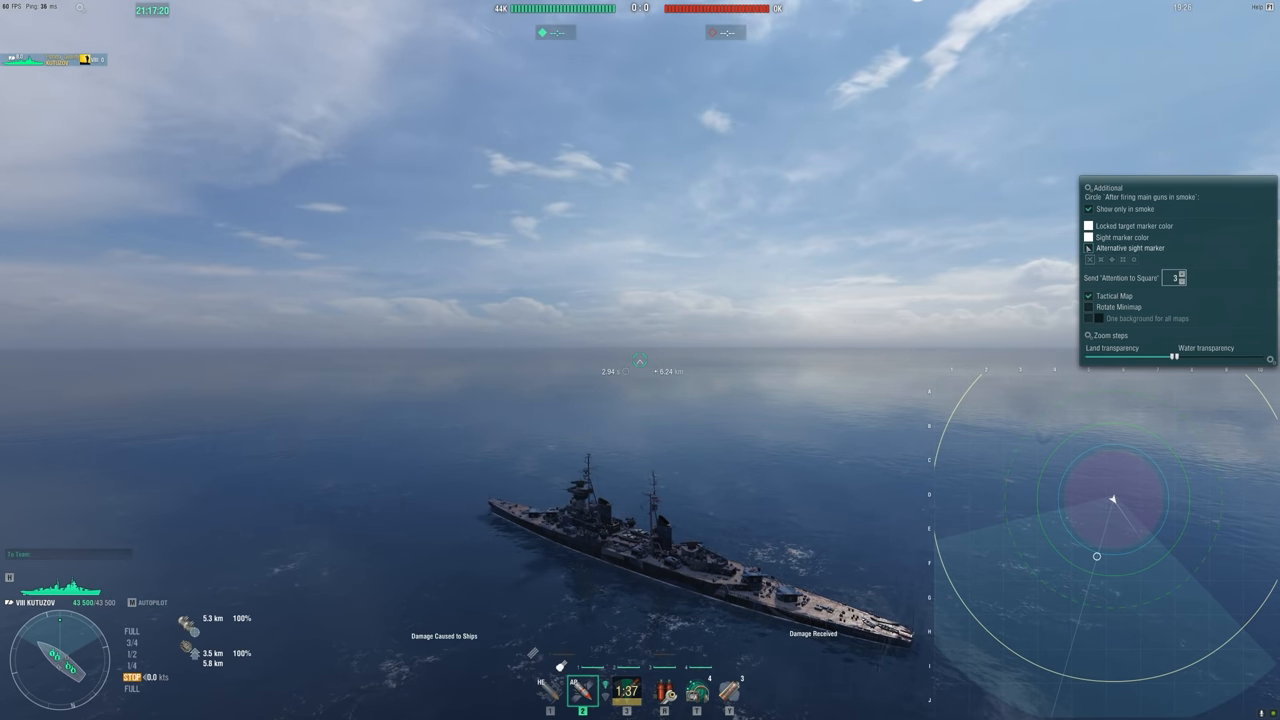
{"action": "left_click", "coordinate": [1088, 246]}
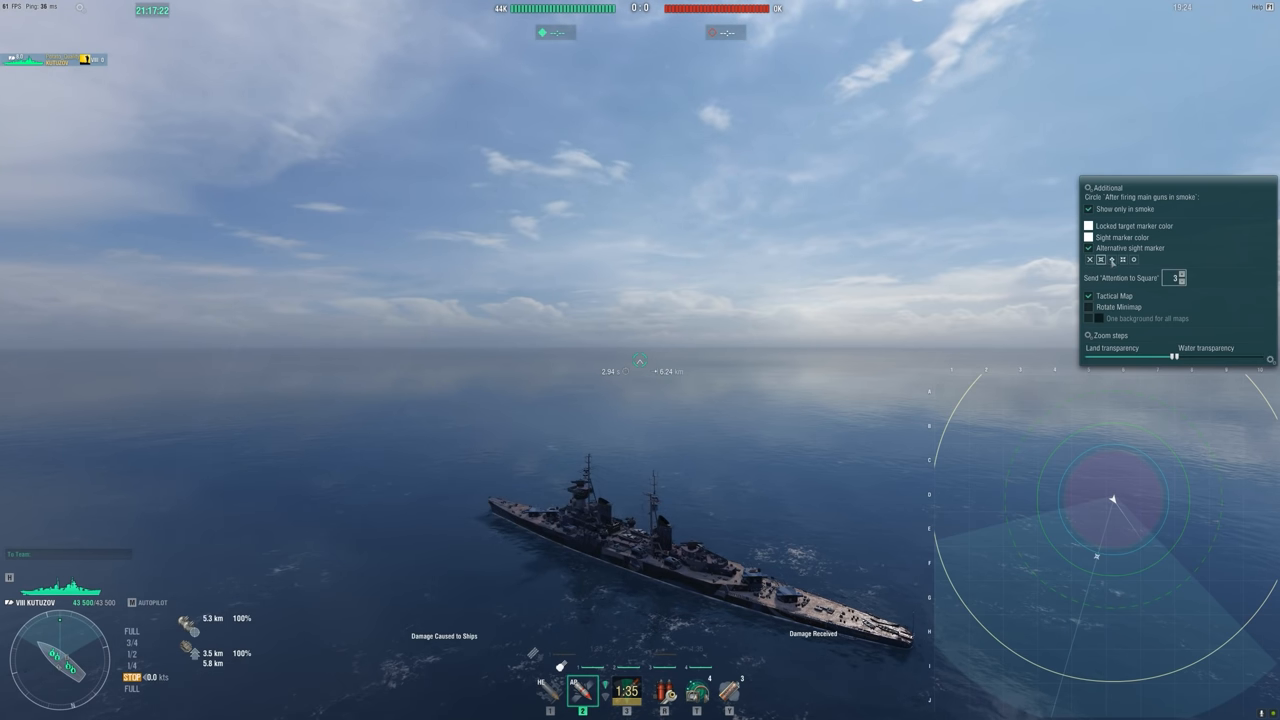
{"action": "left_click", "coordinate": [1090, 248]}
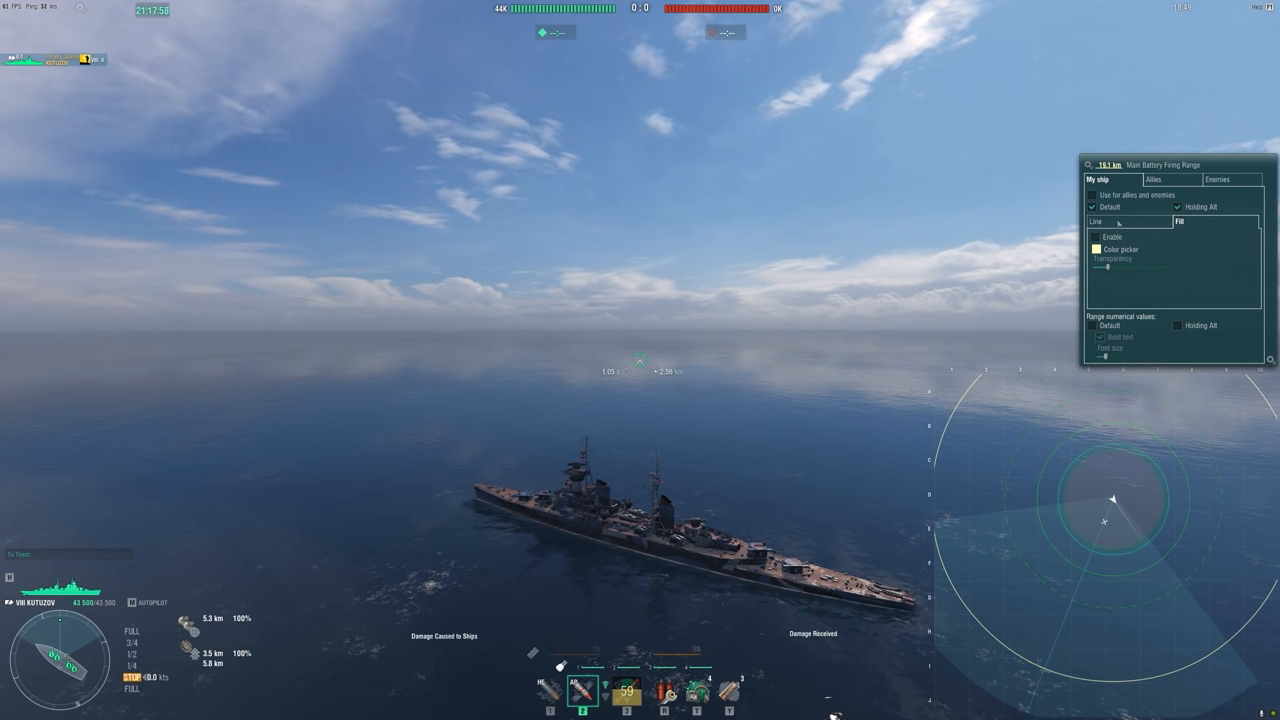
{"action": "left_click", "coordinate": [1096, 220]}
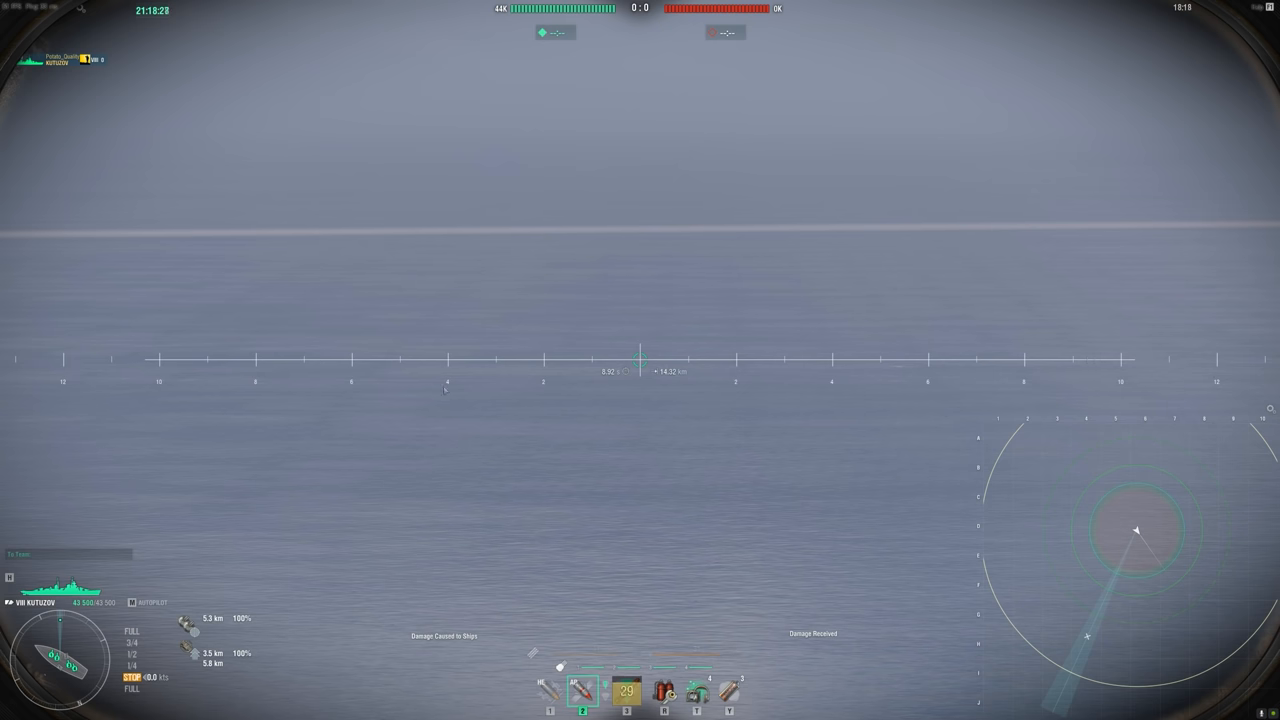
- Reach the crosshair selection screen via the Esc menu's Settings > Controls
{"action": "key", "text": "Escape"}
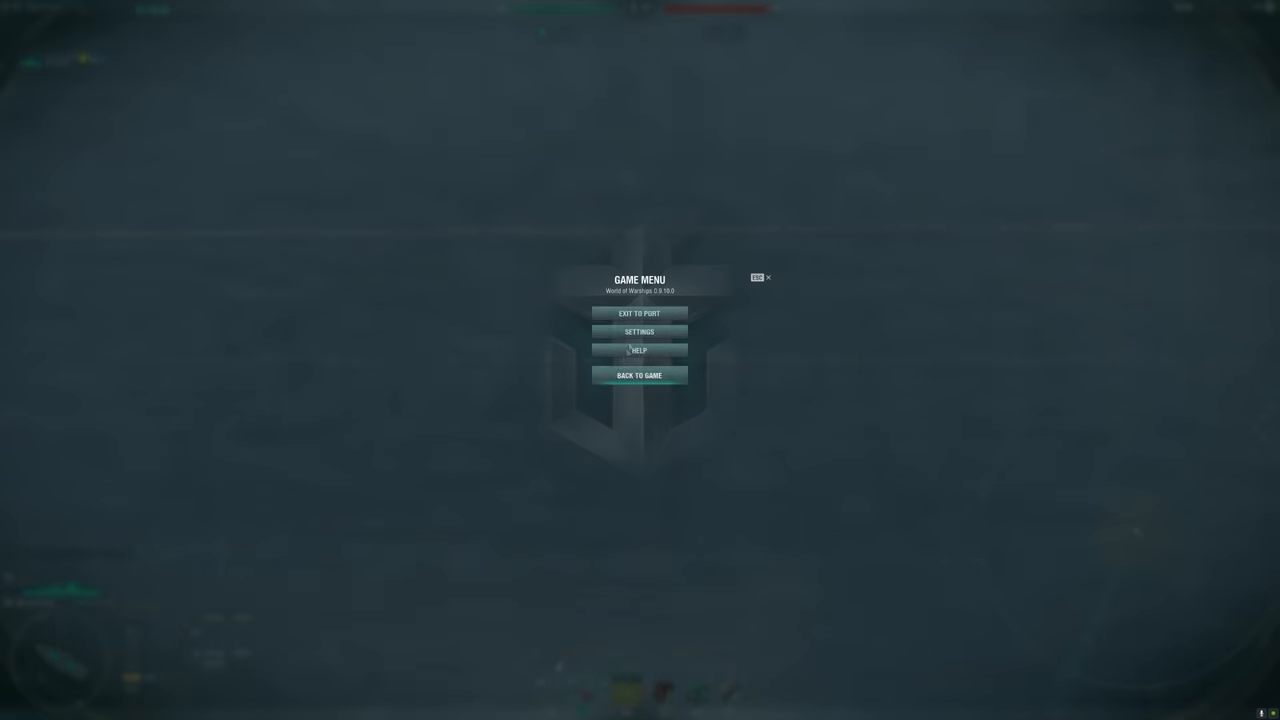
{"action": "left_click", "coordinate": [638, 332]}
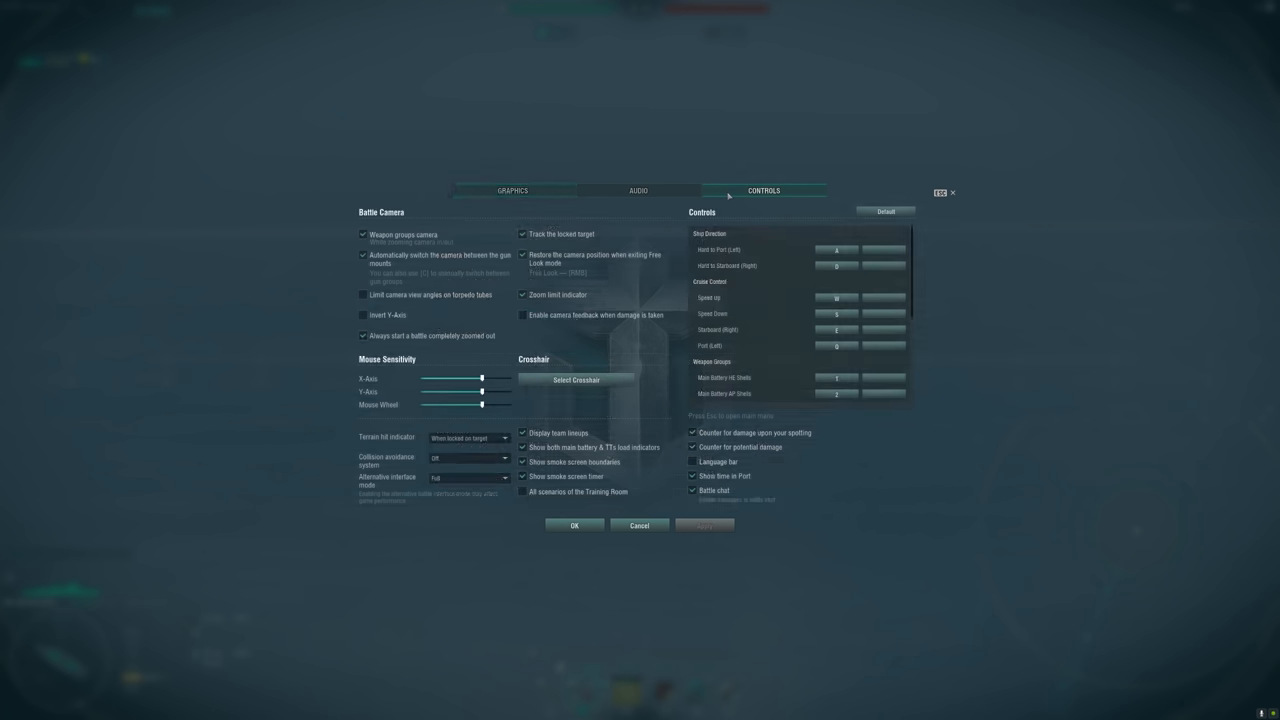
{"action": "mouse_move", "coordinate": [468, 464]}
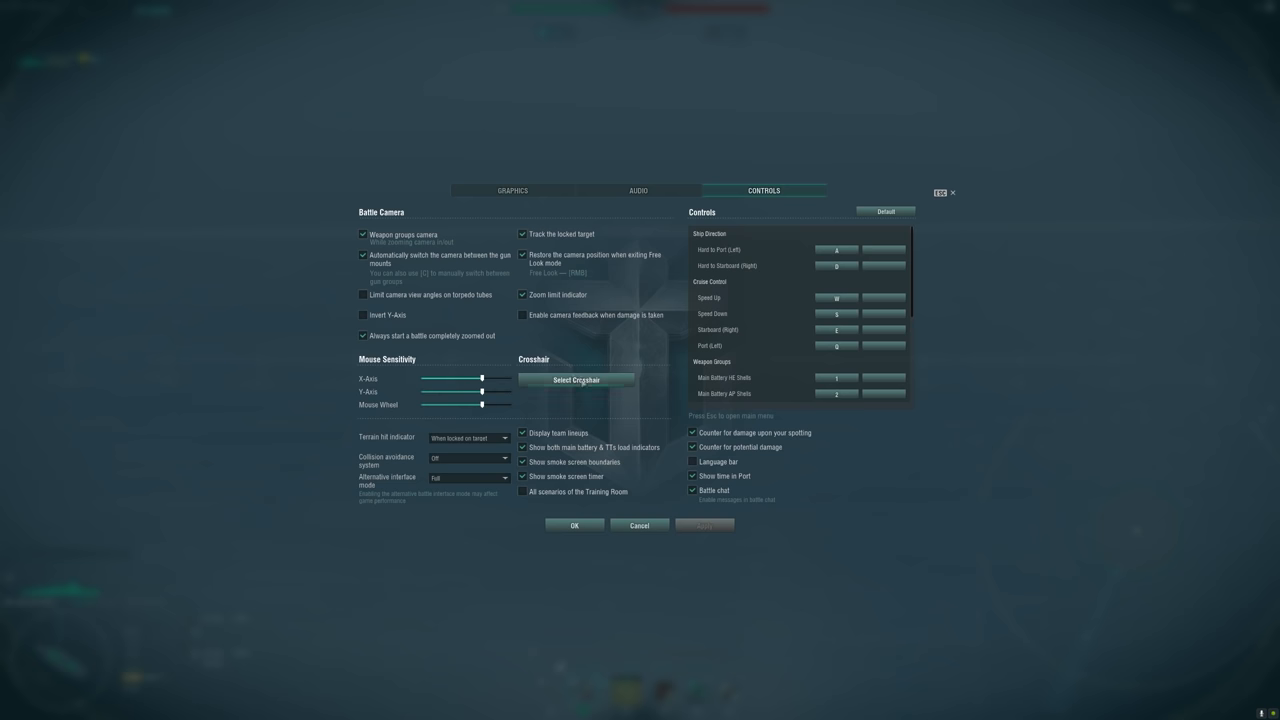
{"action": "left_click", "coordinate": [578, 380]}
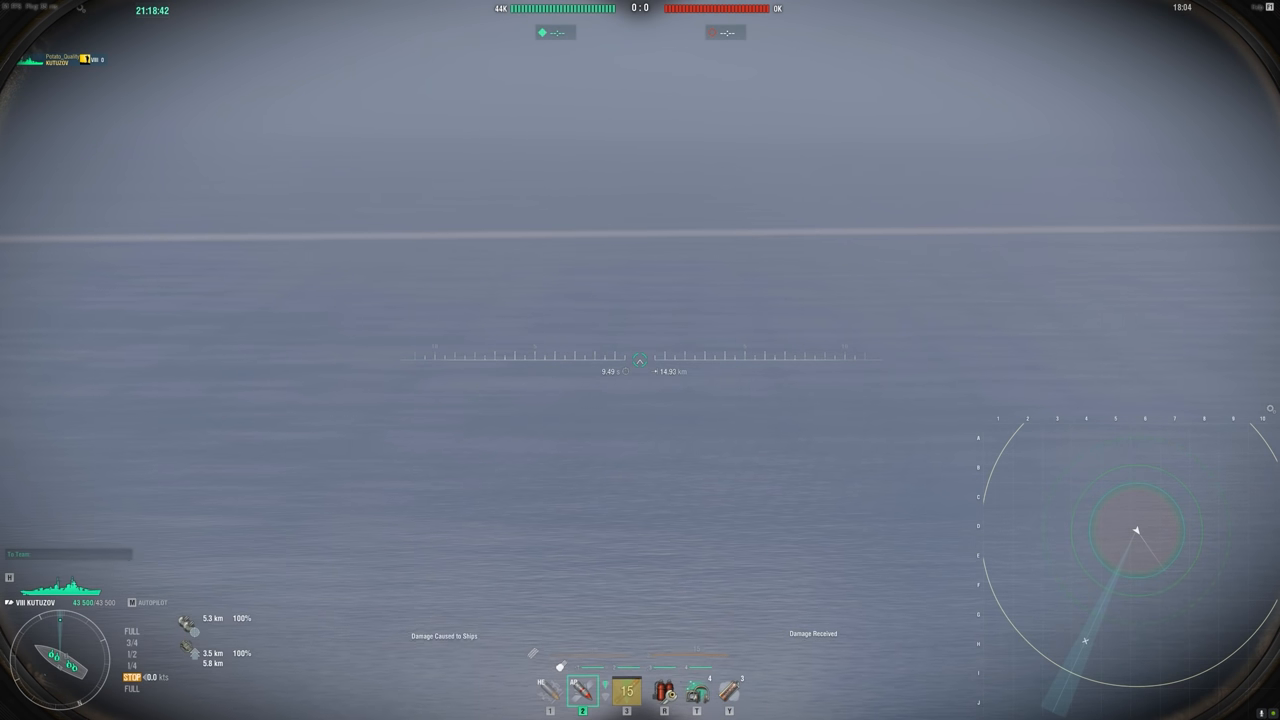
{"action": "key", "text": "Escape"}
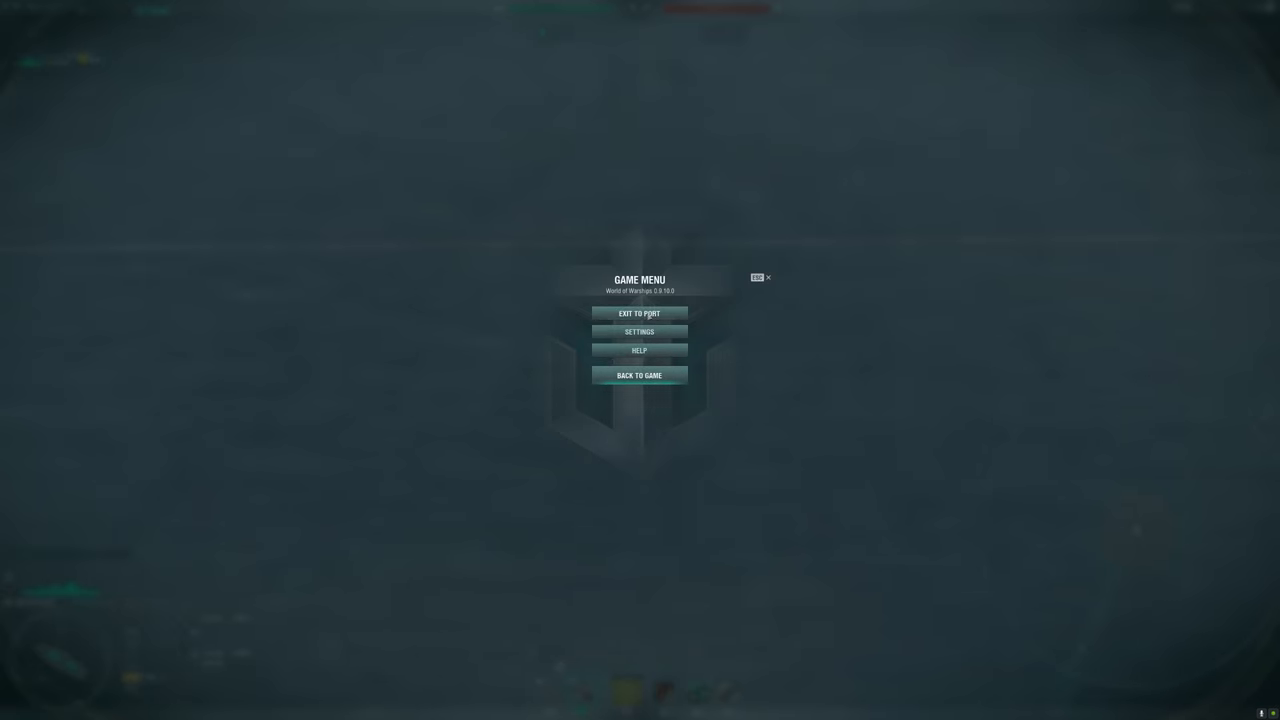
{"action": "left_click", "coordinate": [638, 332]}
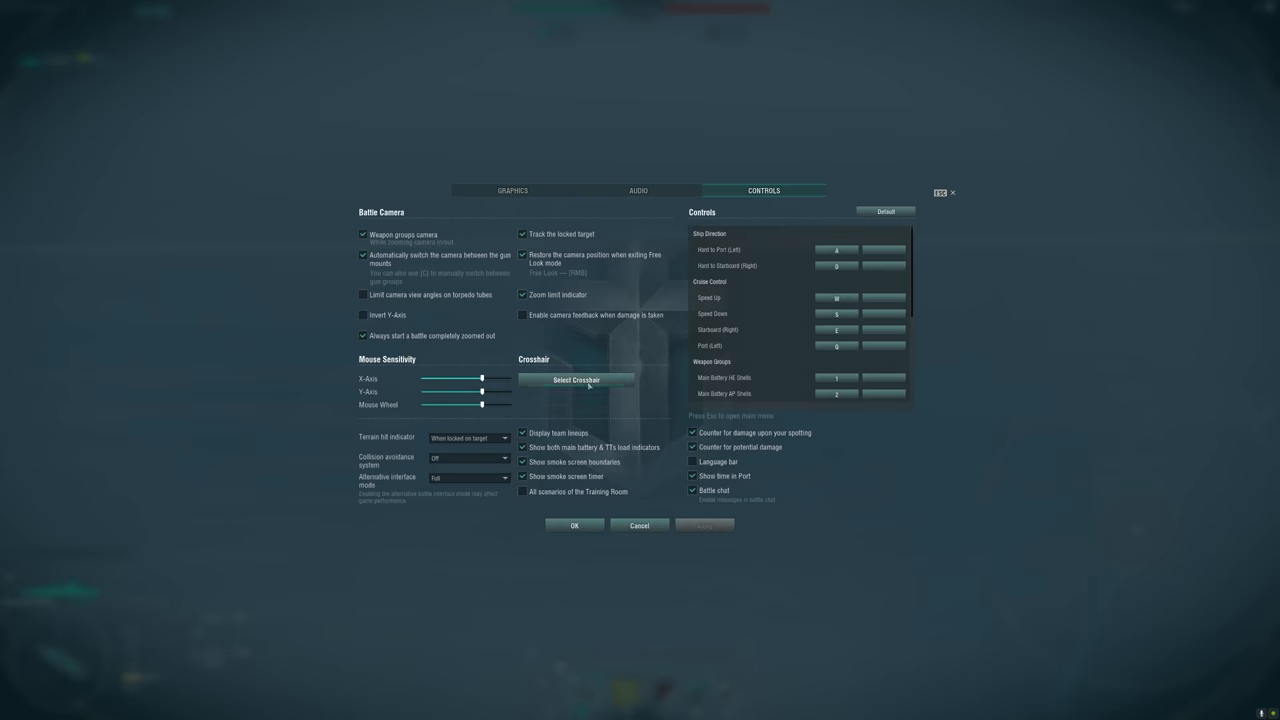
{"action": "left_click", "coordinate": [576, 380]}
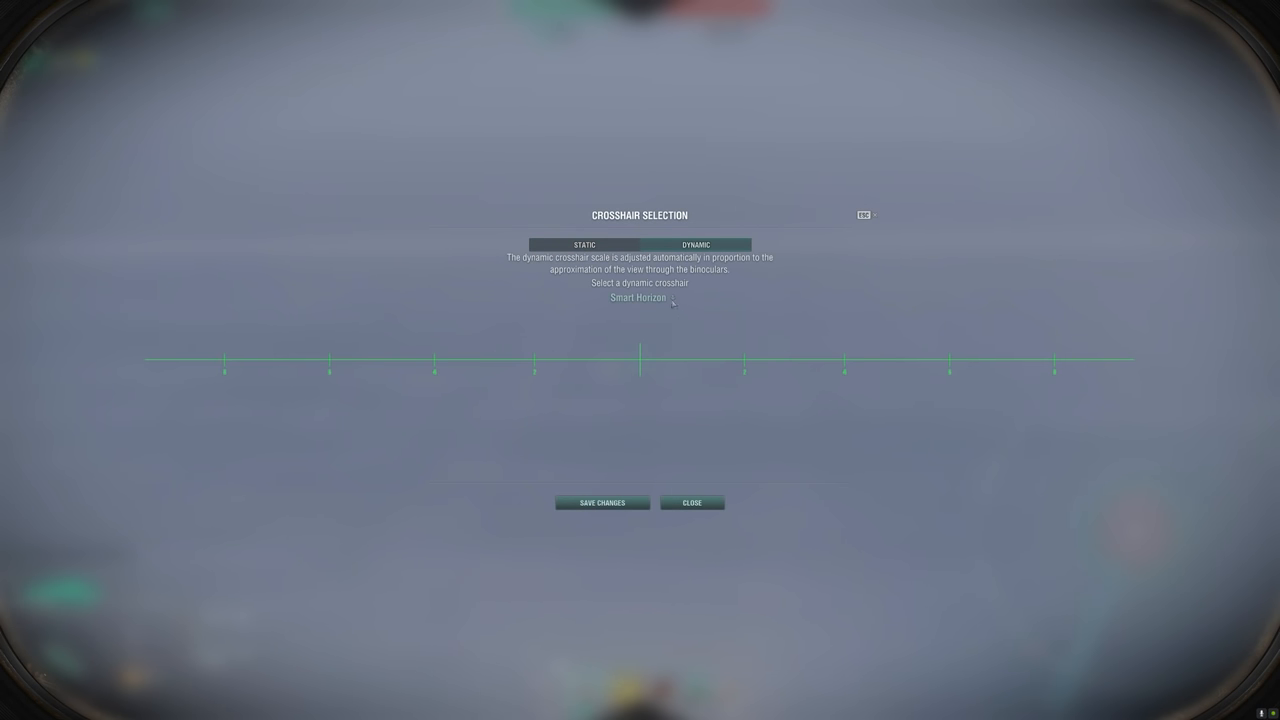
- Choose a Dynamic crosshair type from the list and save the change
{"action": "left_click", "coordinate": [640, 298]}
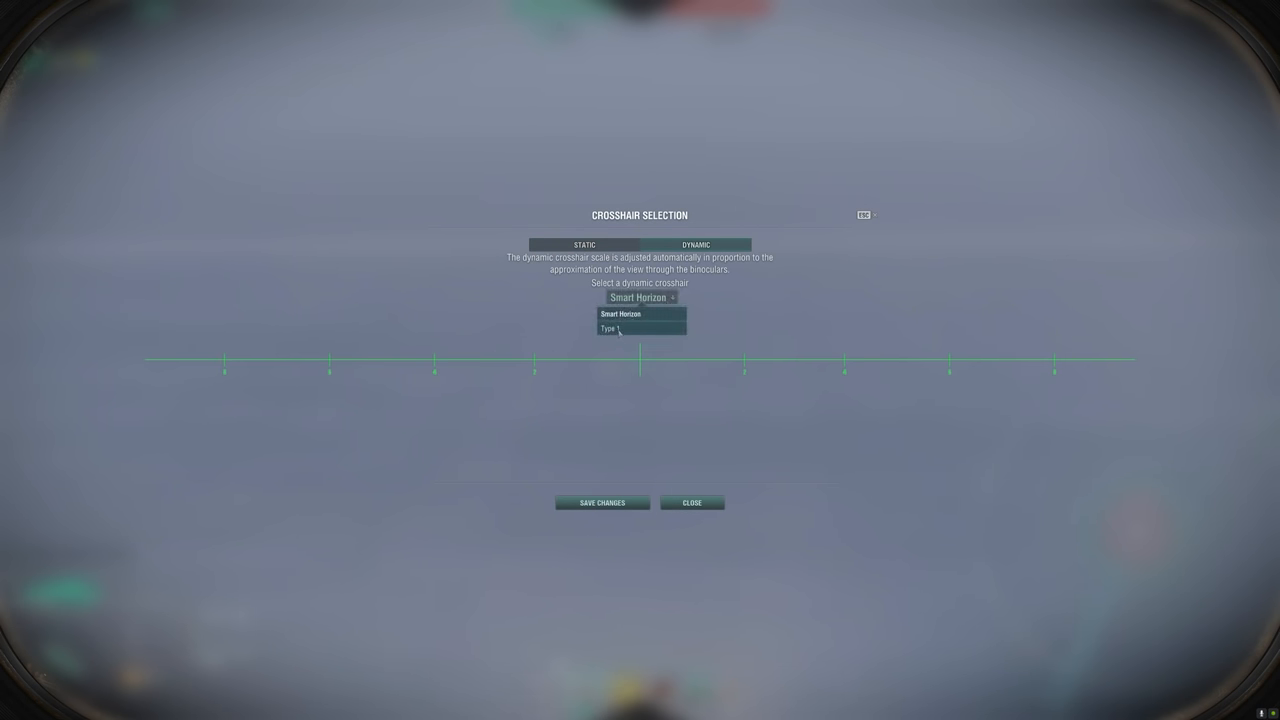
{"action": "left_click", "coordinate": [692, 502]}
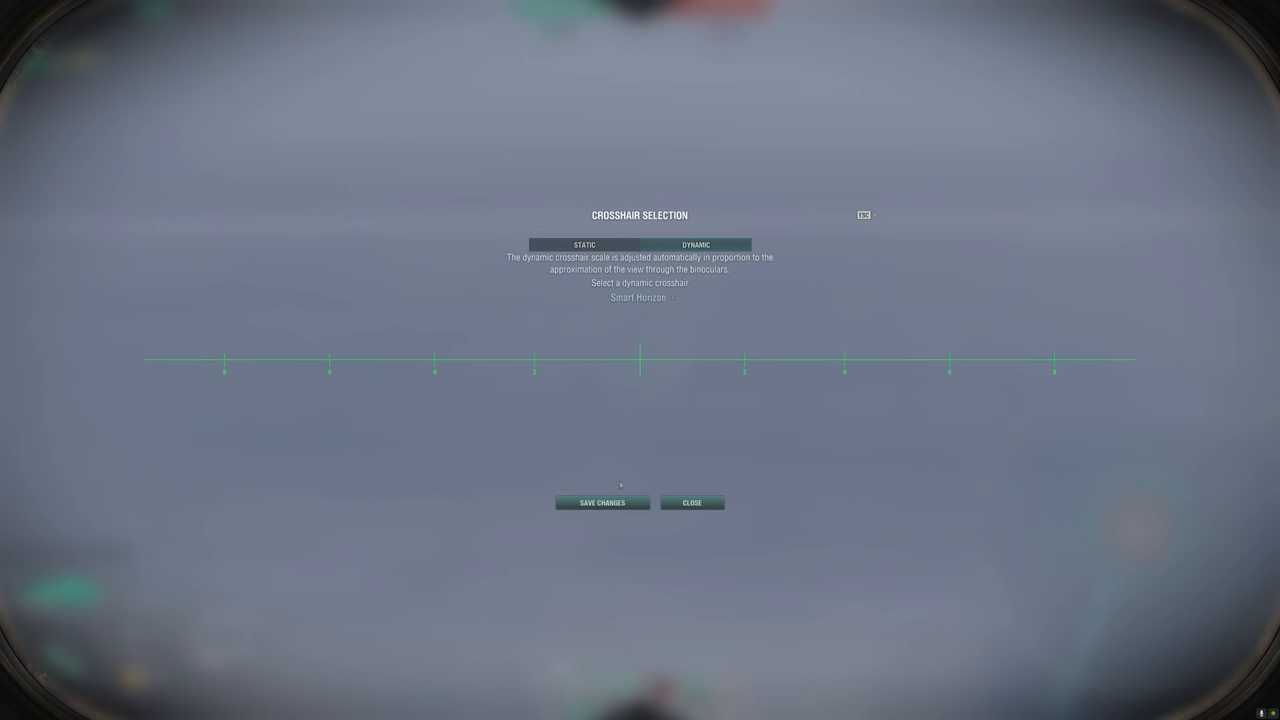
{"action": "left_click", "coordinate": [696, 502]}
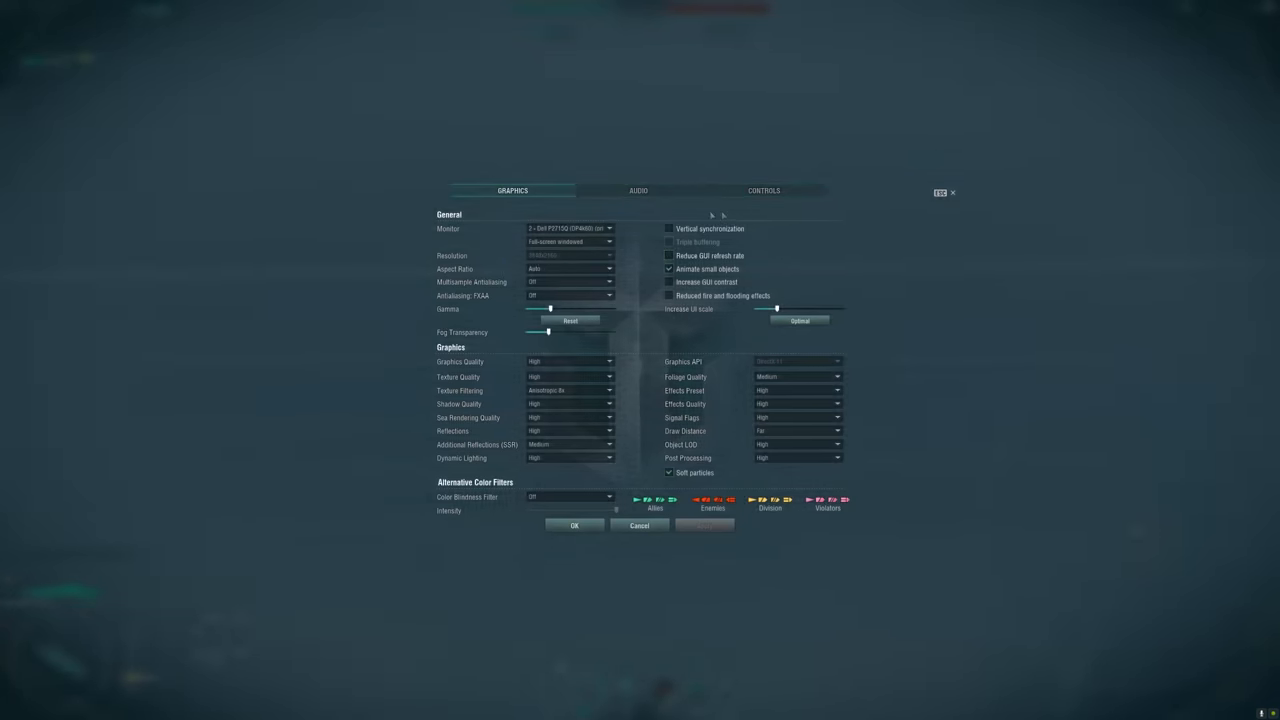
- Set Collision avoidance system to Off and Alternative interface to Full on the Controls page
{"action": "left_click", "coordinate": [636, 190]}
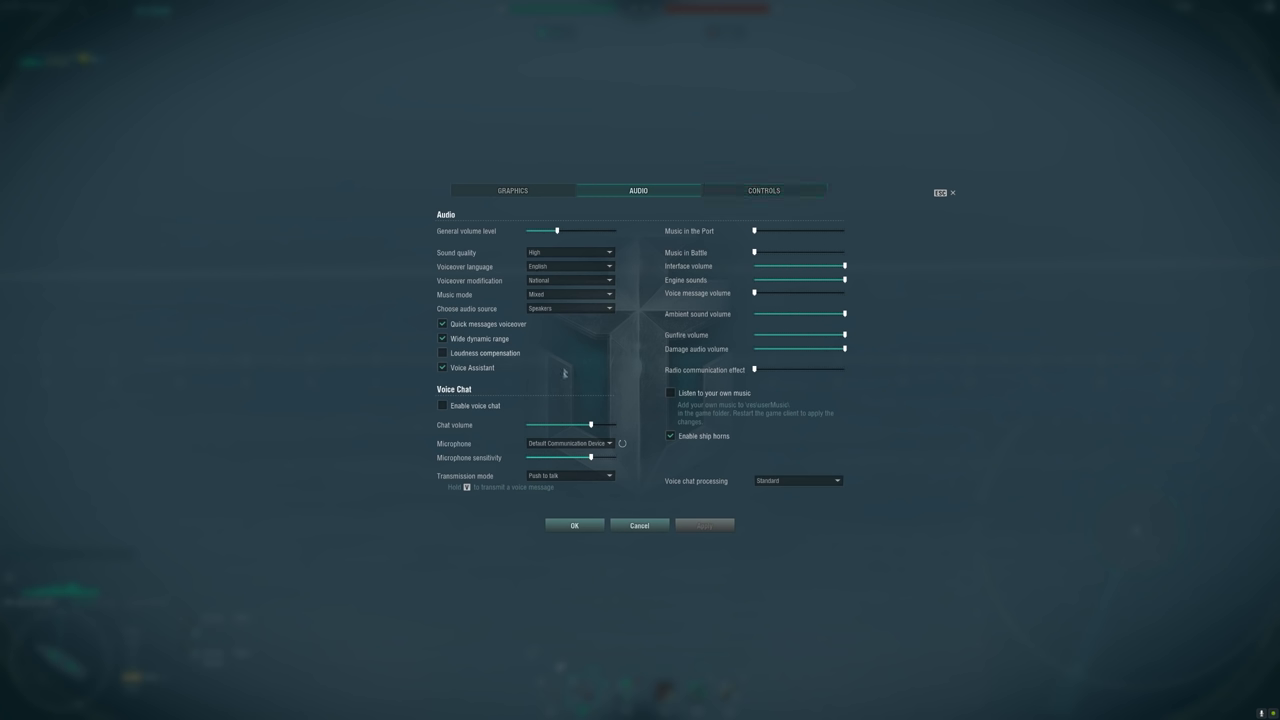
{"action": "mouse_move", "coordinate": [756, 200]}
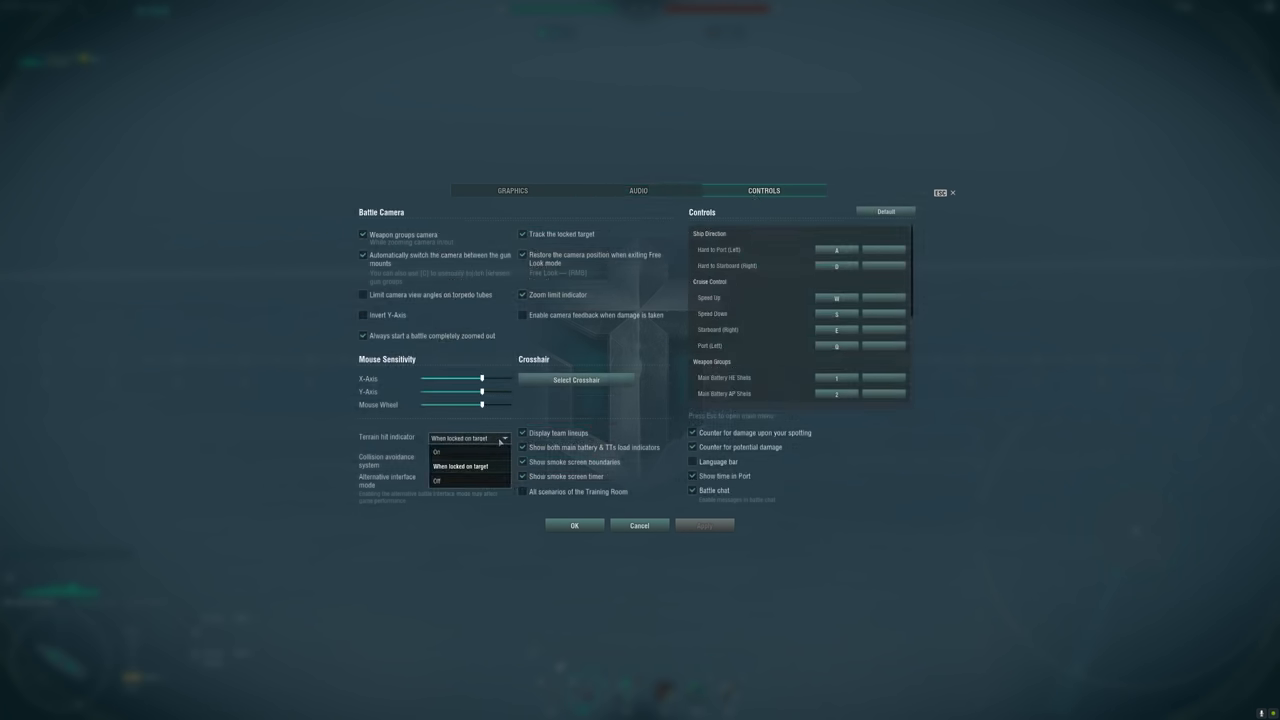
{"action": "mouse_move", "coordinate": [468, 466]}
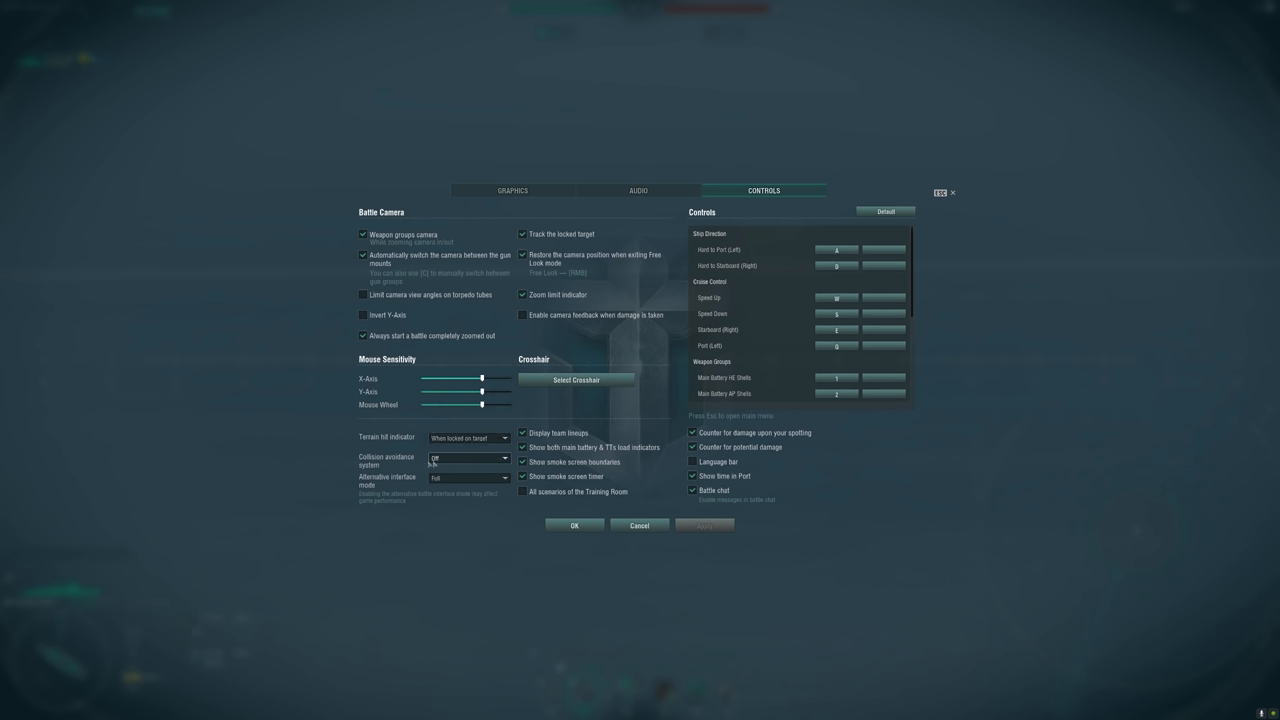
{"action": "left_click", "coordinate": [502, 456]}
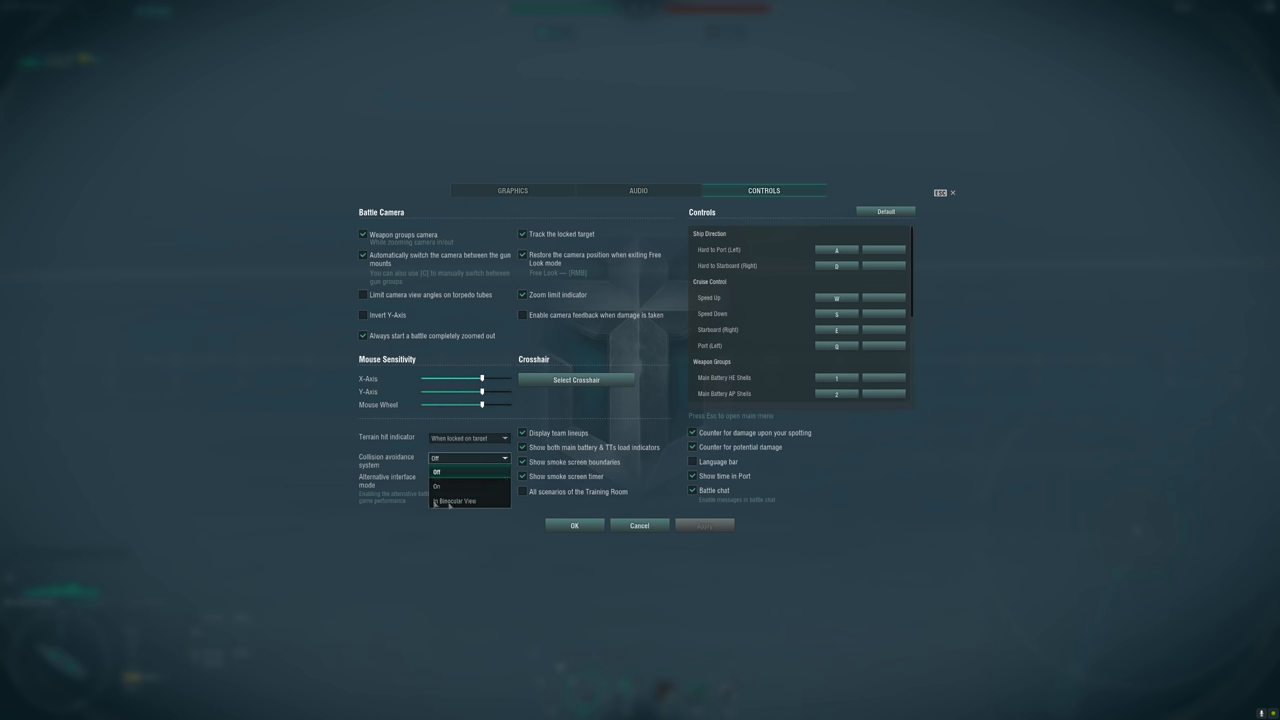
{"action": "left_click", "coordinate": [444, 500]}
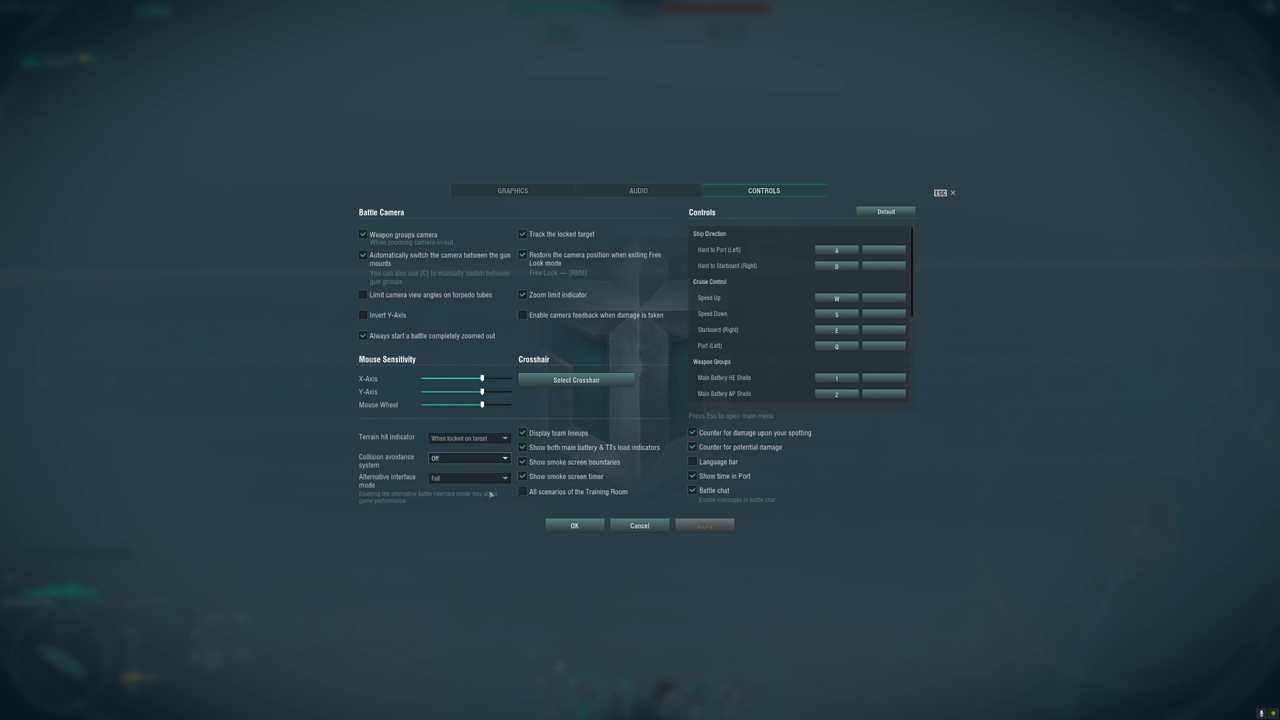
{"action": "mouse_move", "coordinate": [458, 480]}
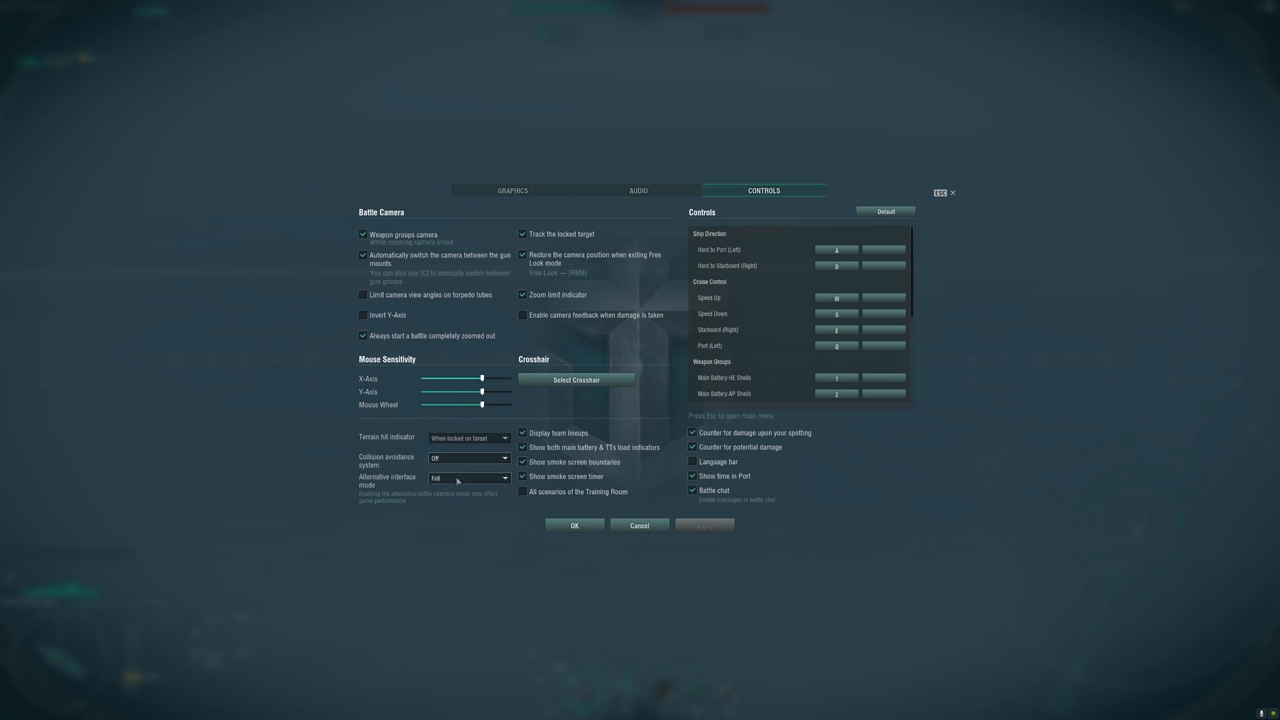
{"action": "left_click", "coordinate": [470, 478]}
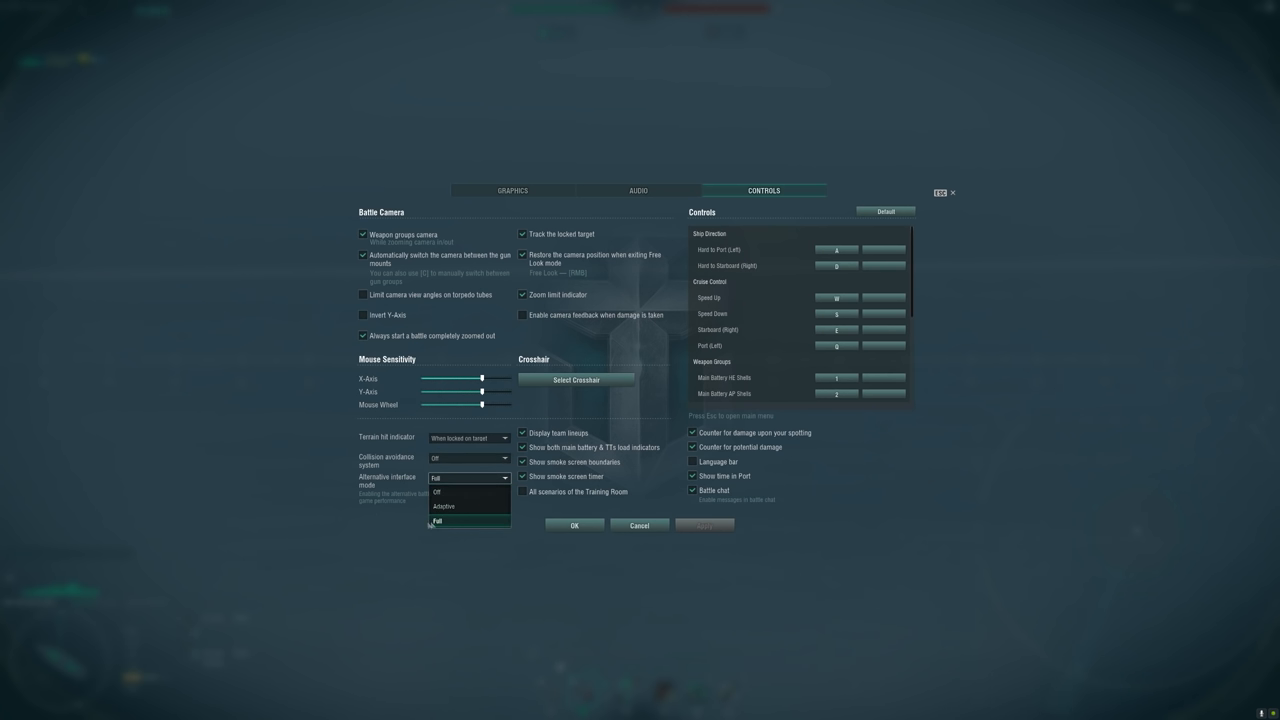
{"action": "left_click", "coordinate": [438, 520]}
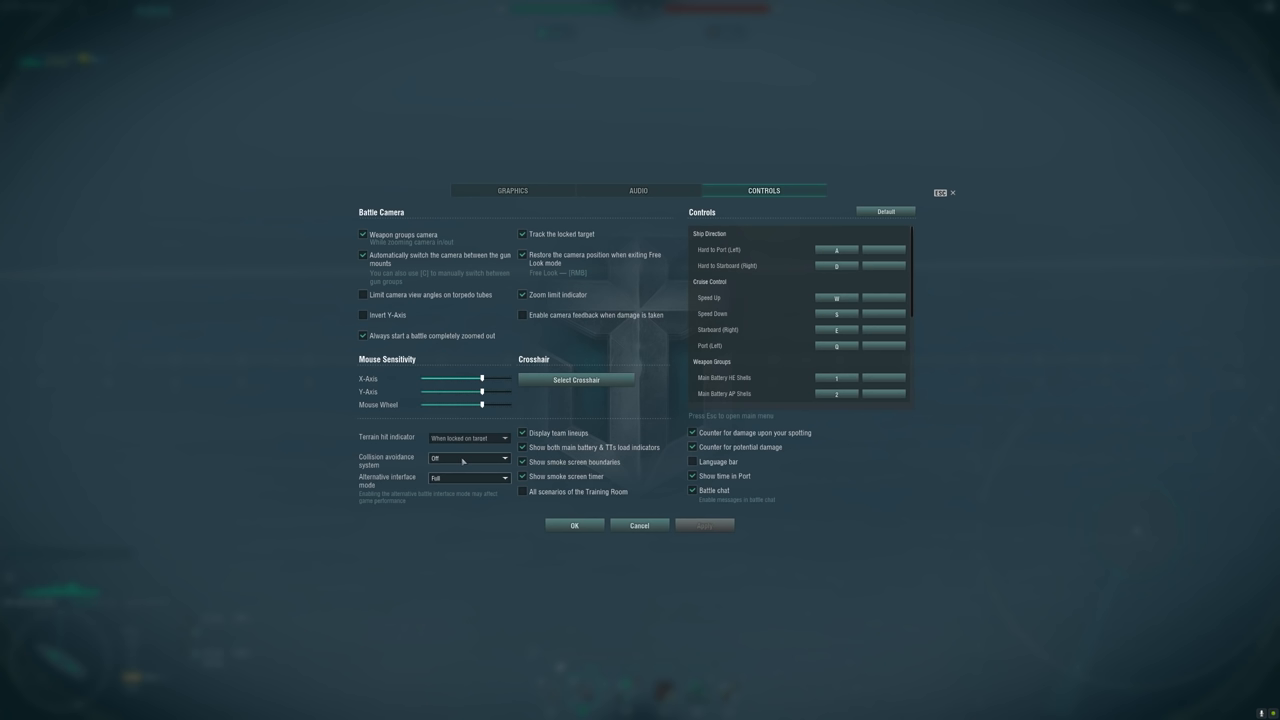
- Adjust two more control options and apply the settings to return to the battle
{"action": "left_click", "coordinate": [524, 428]}
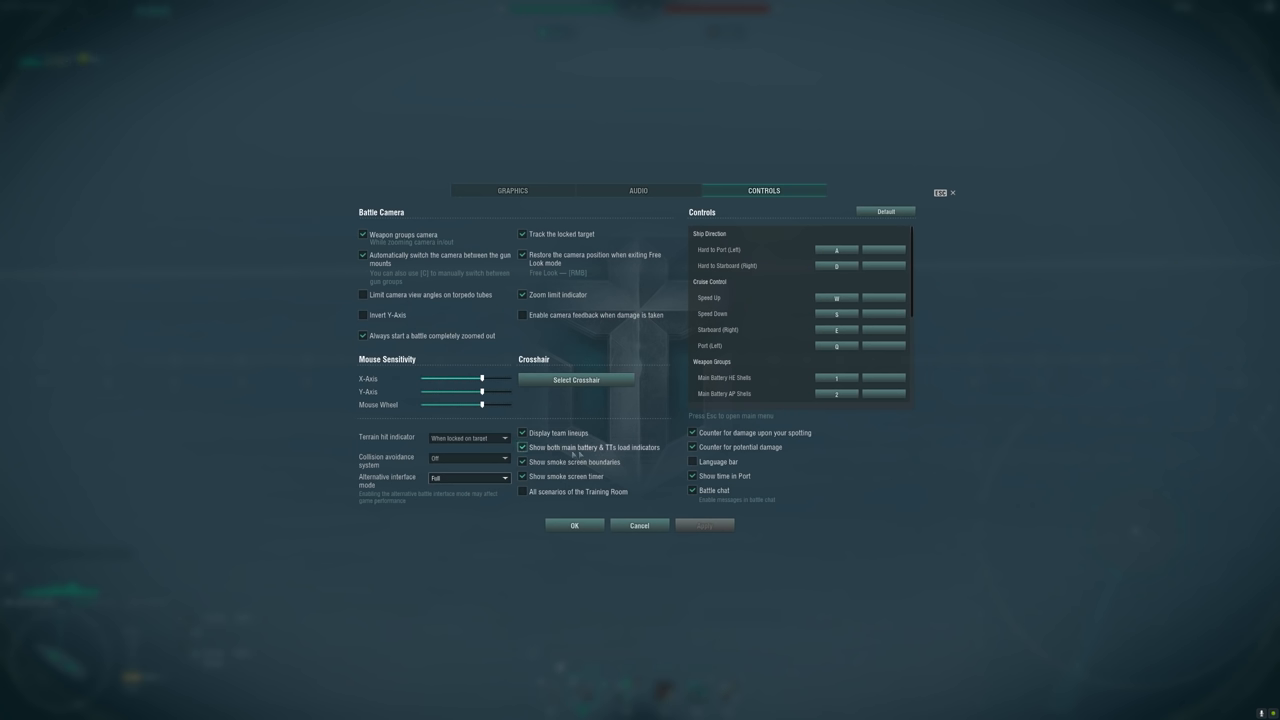
{"action": "left_click", "coordinate": [522, 448]}
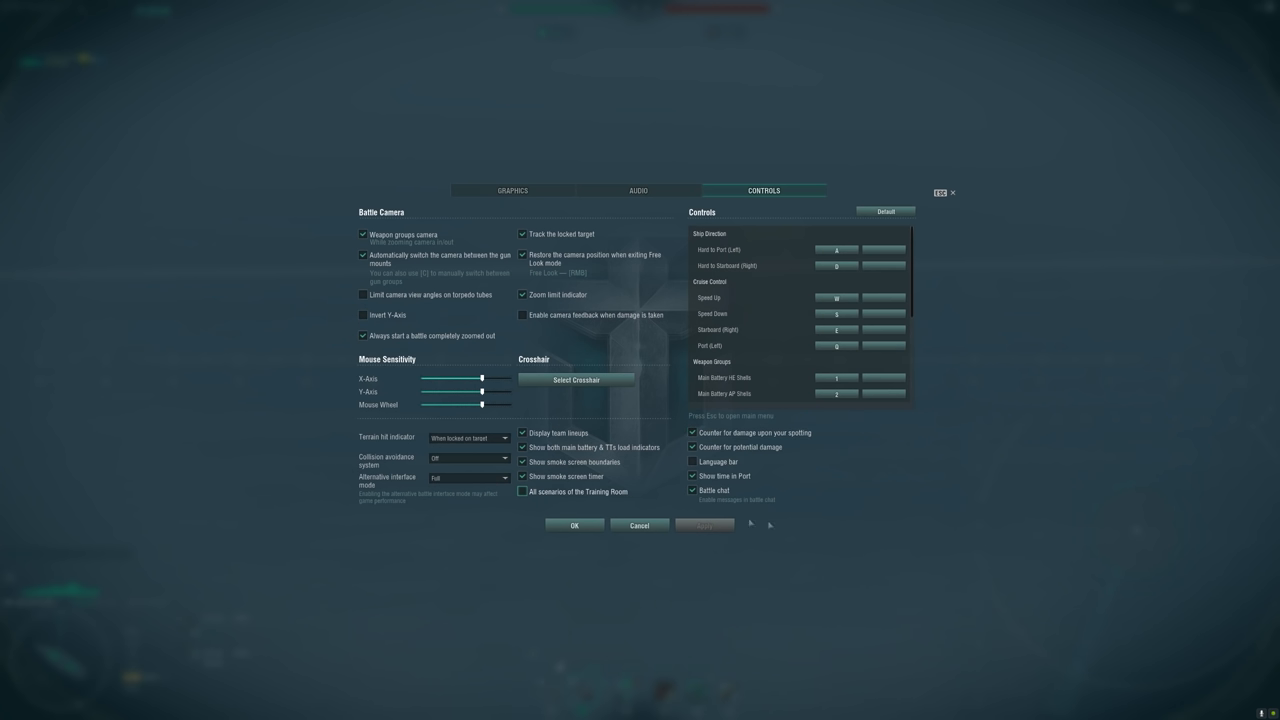
{"action": "mouse_move", "coordinate": [728, 540]}
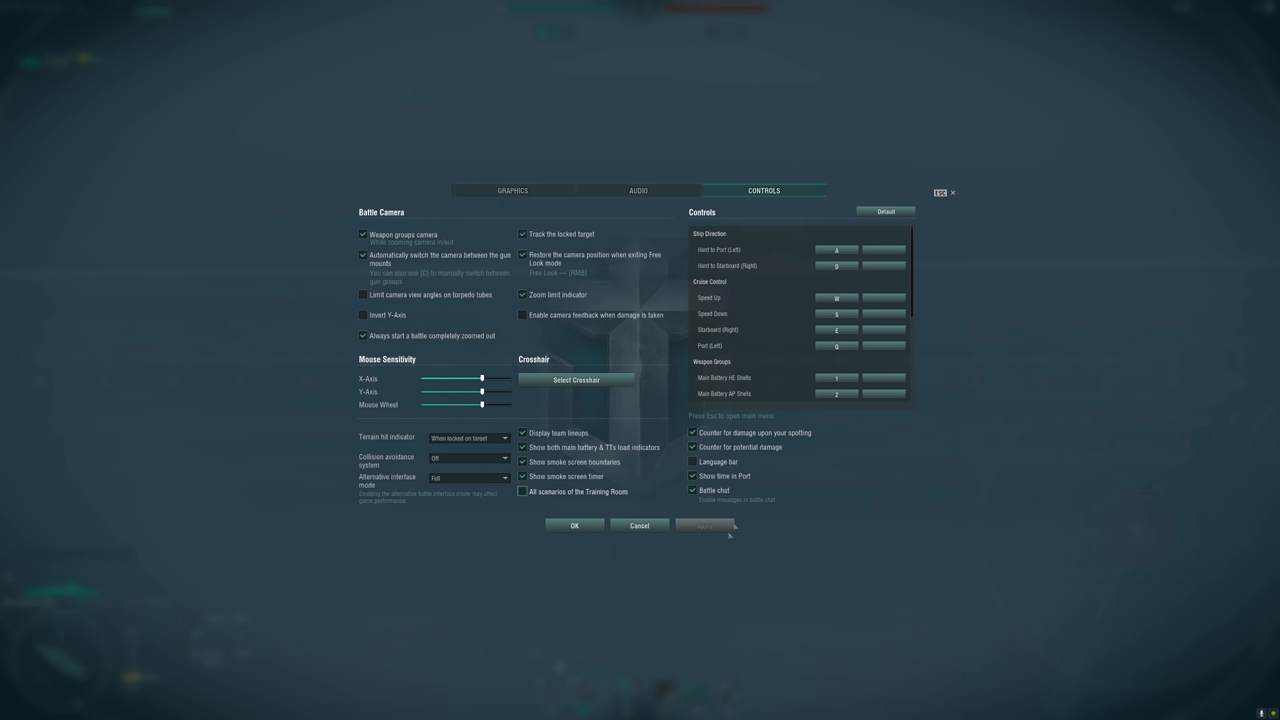
{"action": "mouse_move", "coordinate": [566, 496]}
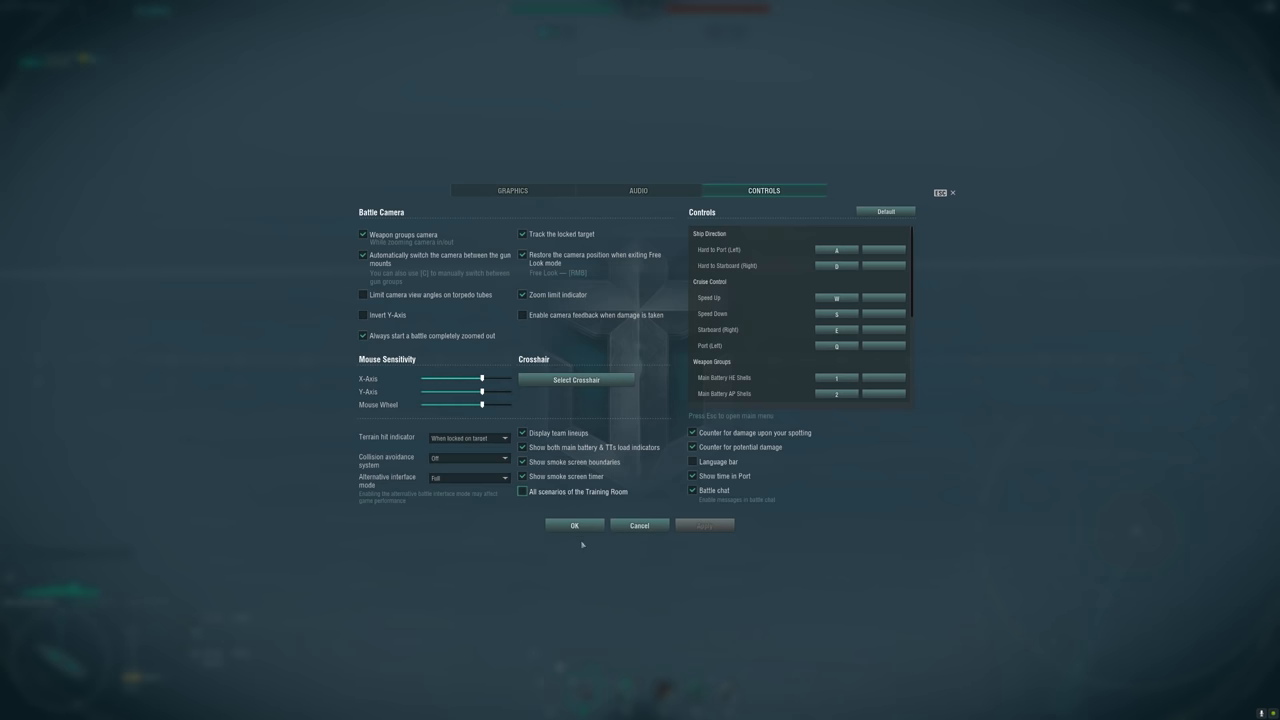
{"action": "left_click", "coordinate": [574, 524]}
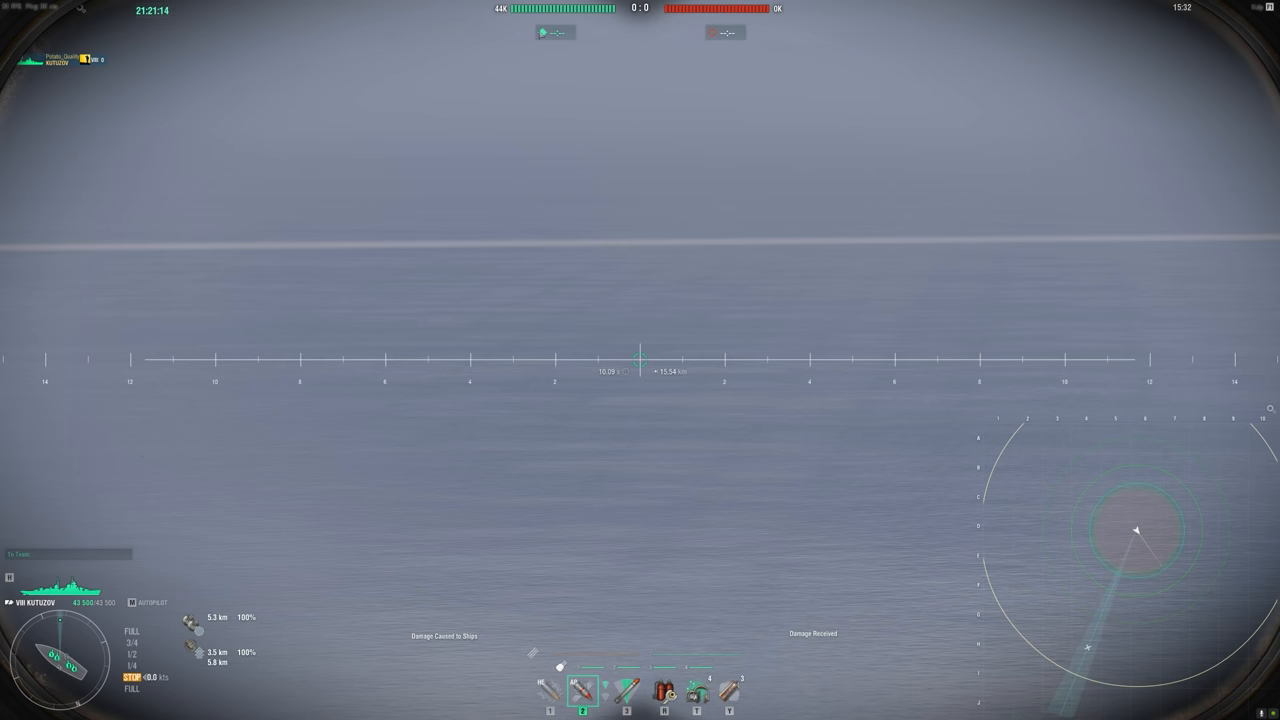
- Return to the battle and switch the mod overlay panel to Russian and back to English
{"action": "key", "text": "Escape"}
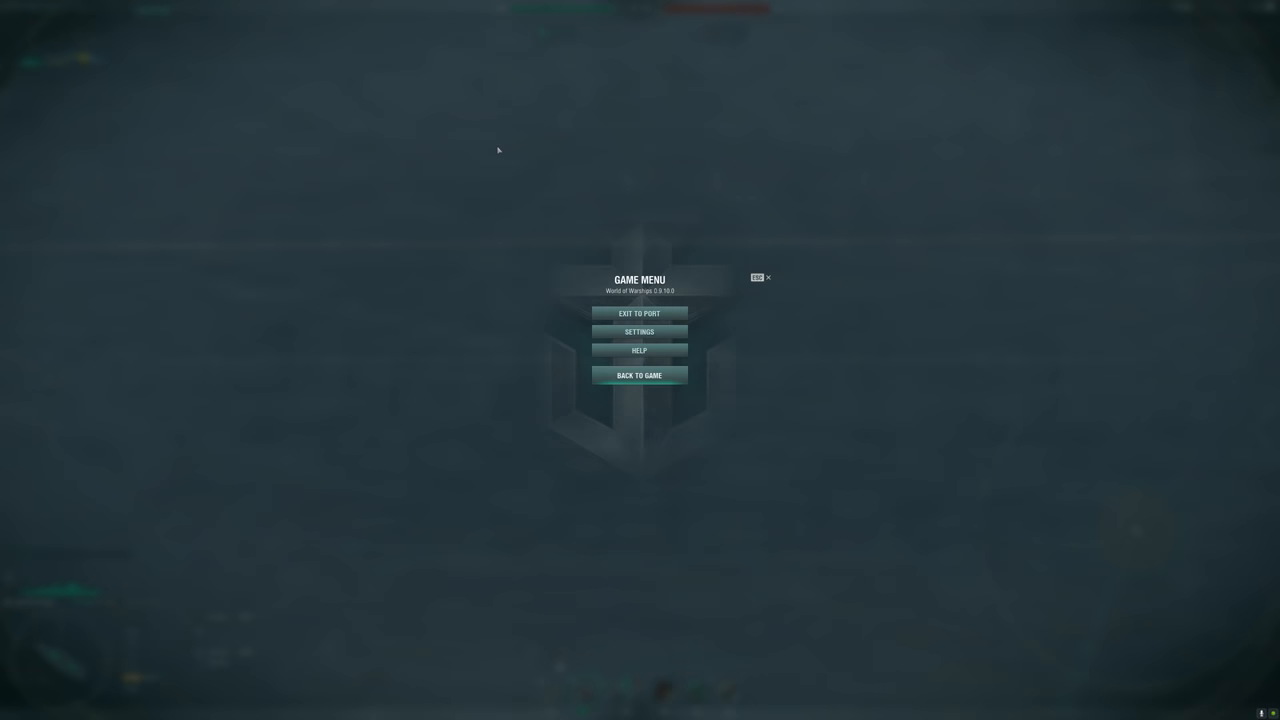
{"action": "left_click", "coordinate": [638, 376]}
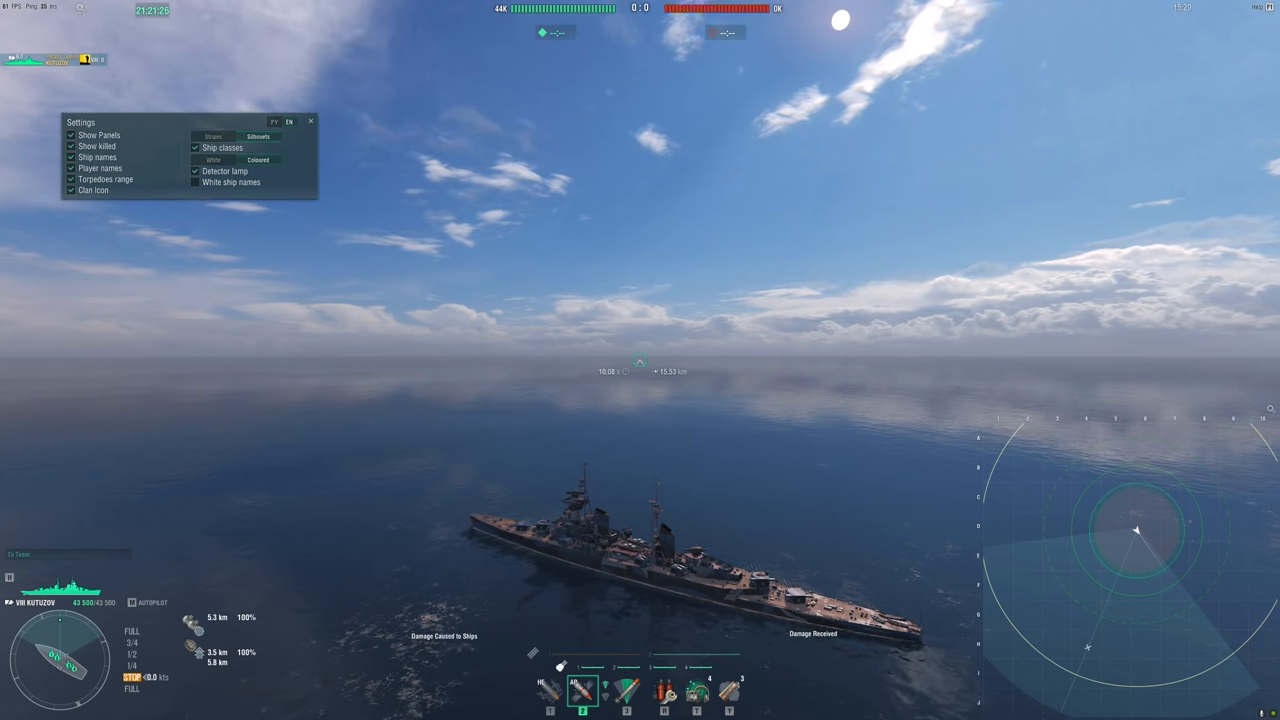
{"action": "left_click", "coordinate": [276, 120]}
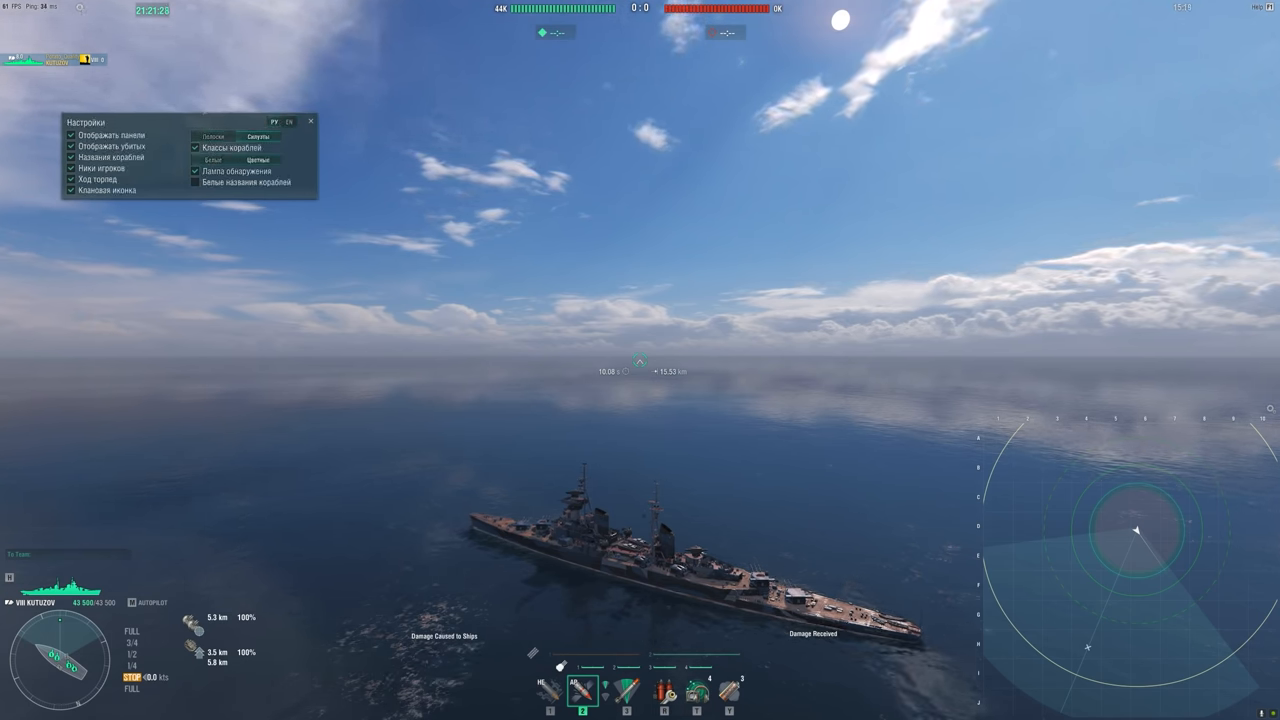
{"action": "left_click", "coordinate": [290, 120]}
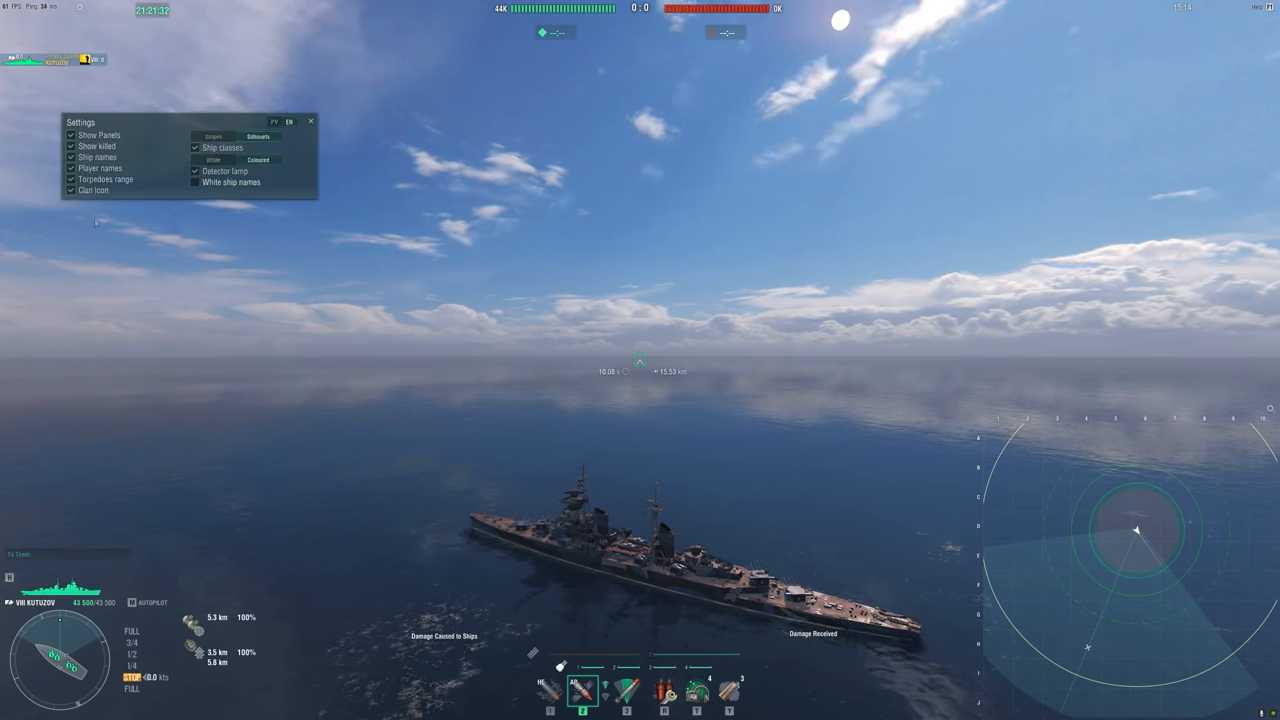
- Toggle the ship-name and panel display checkboxes in the mod overlay settings
{"action": "left_click", "coordinate": [210, 136]}
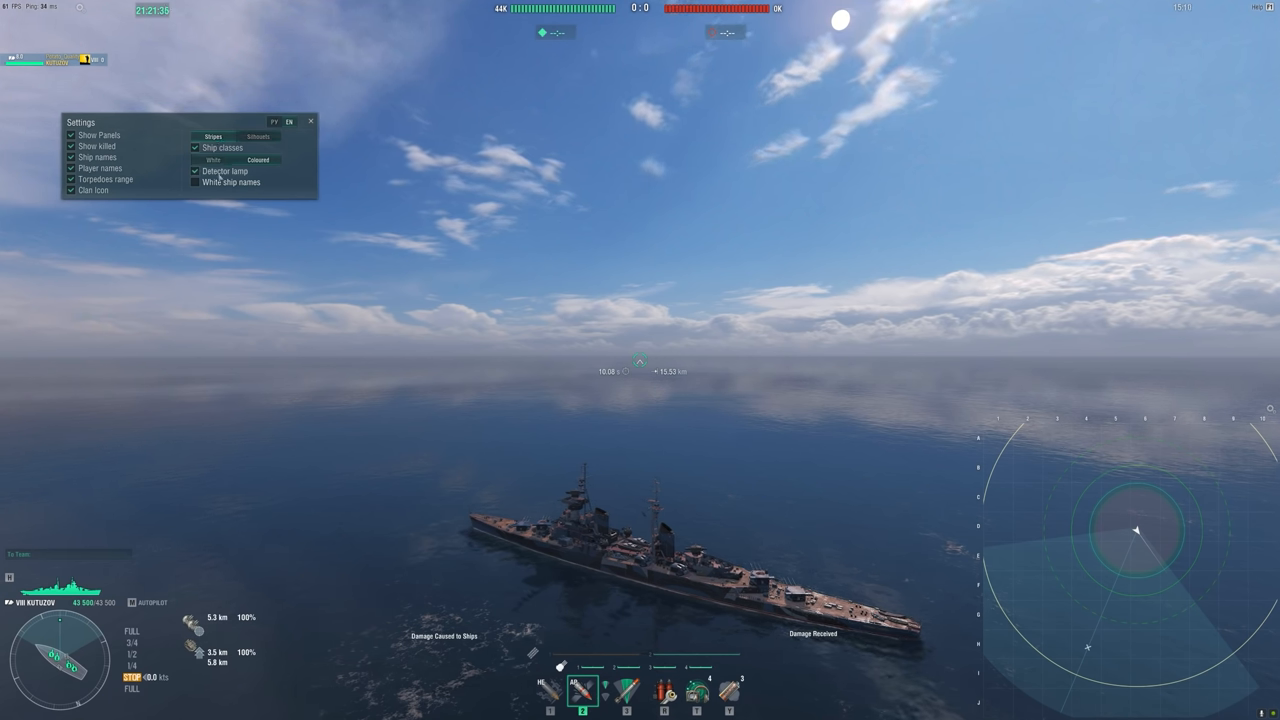
{"action": "left_click", "coordinate": [212, 160]}
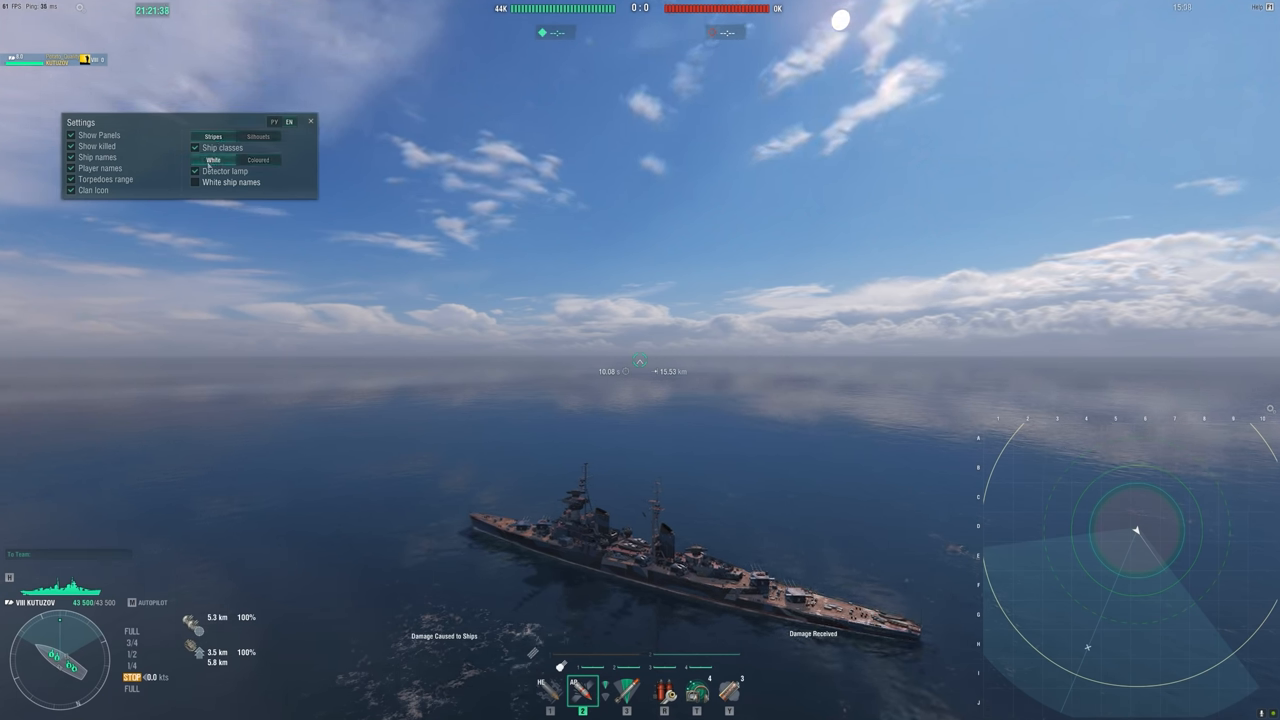